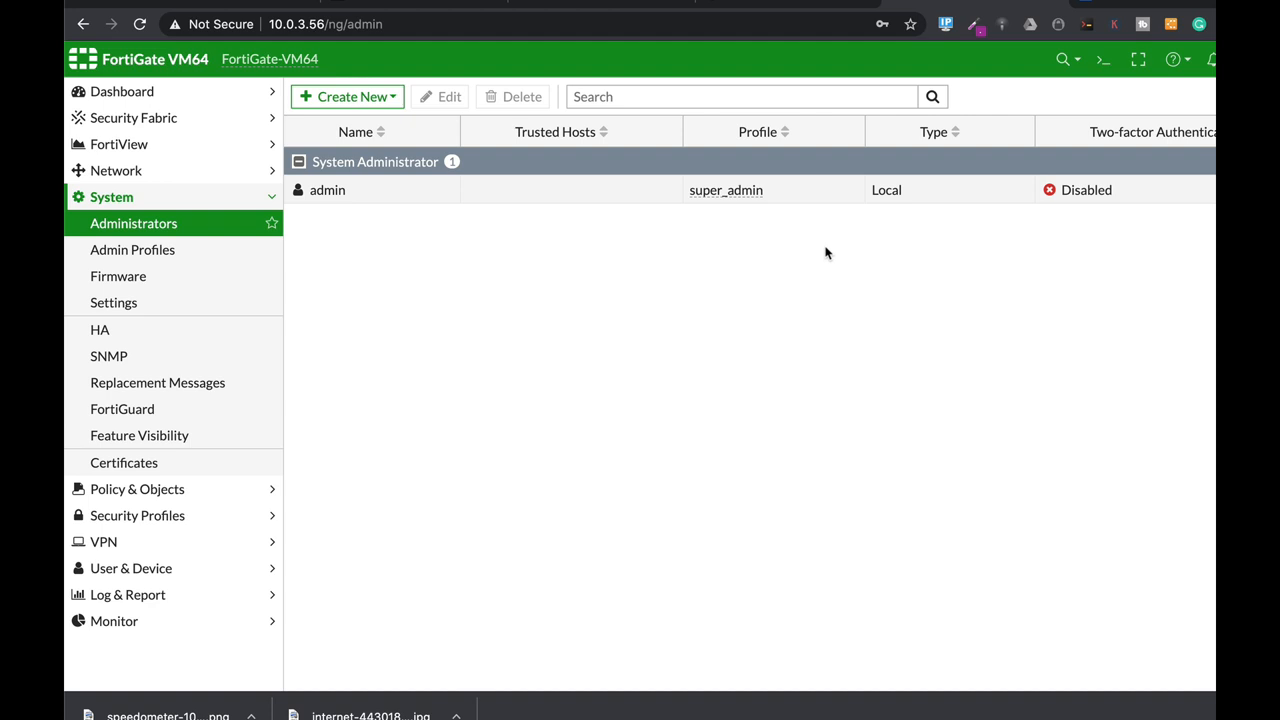
mouse_move(230, 216)
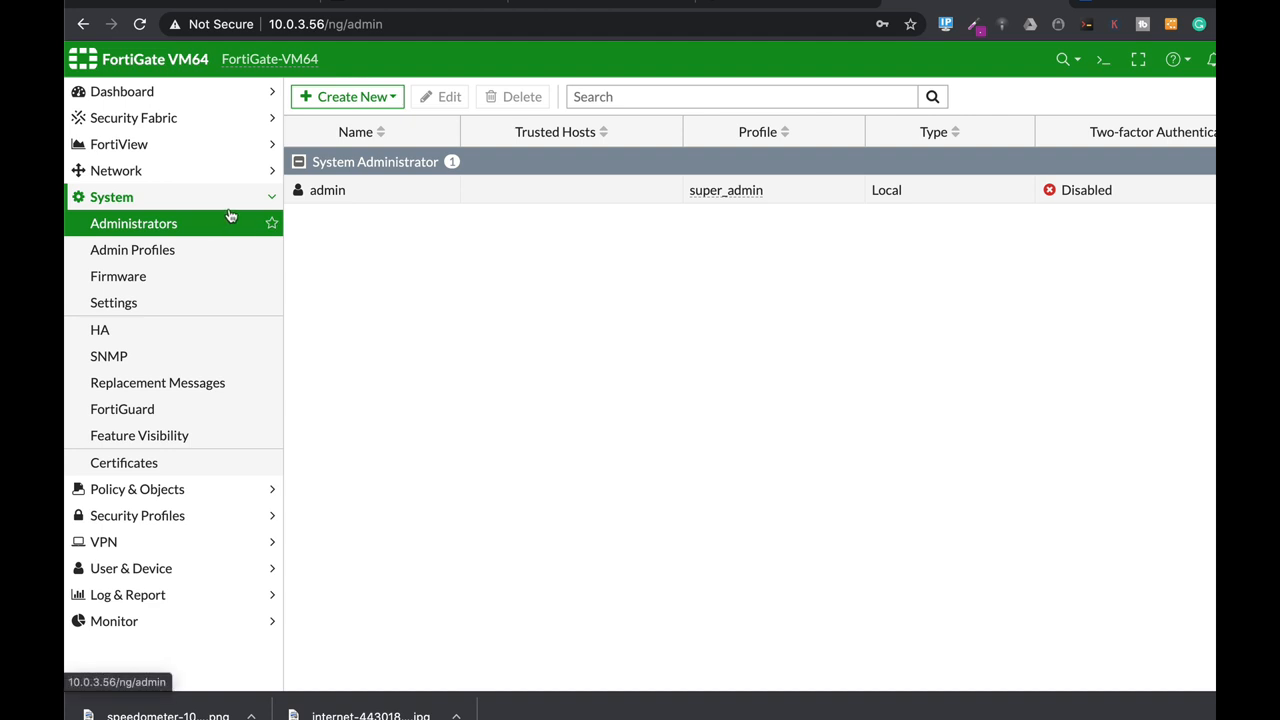
mouse_move(198, 234)
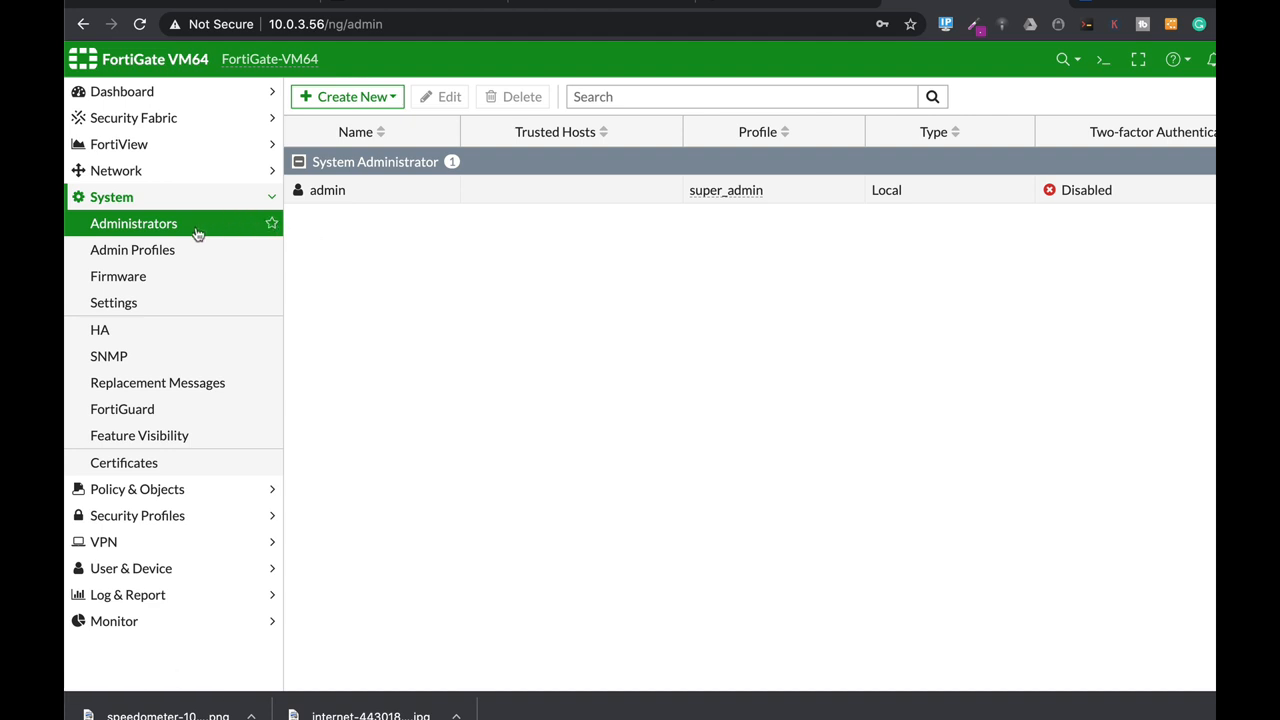
mouse_move(400, 204)
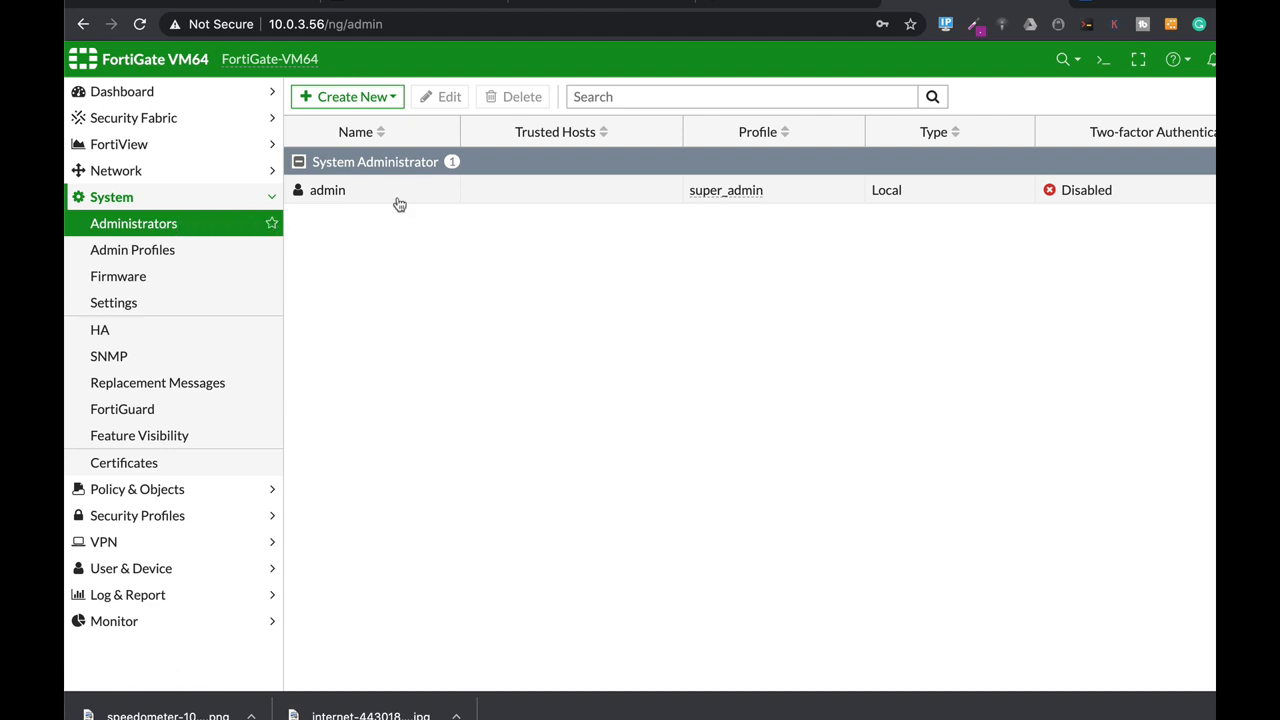
Step: Enable FortiToken two-factor authentication on the admin administrator account
double_click(328, 190)
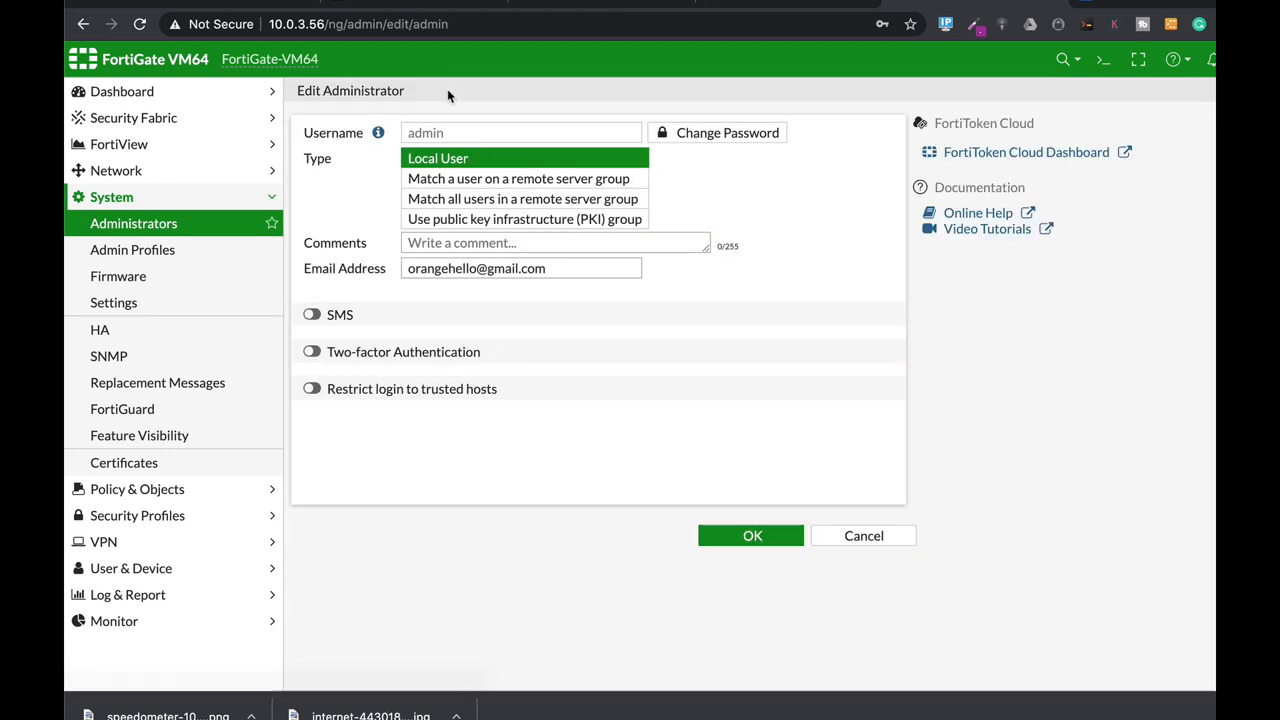
mouse_move(442, 128)
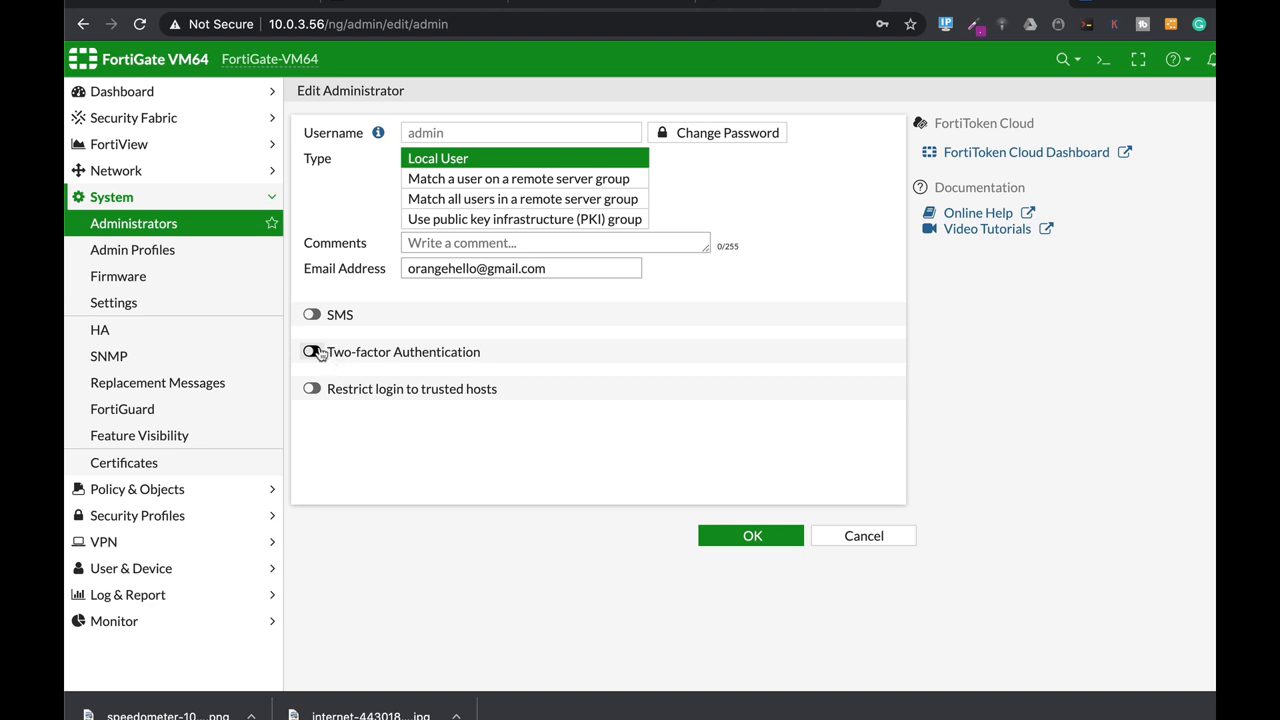
click(312, 352)
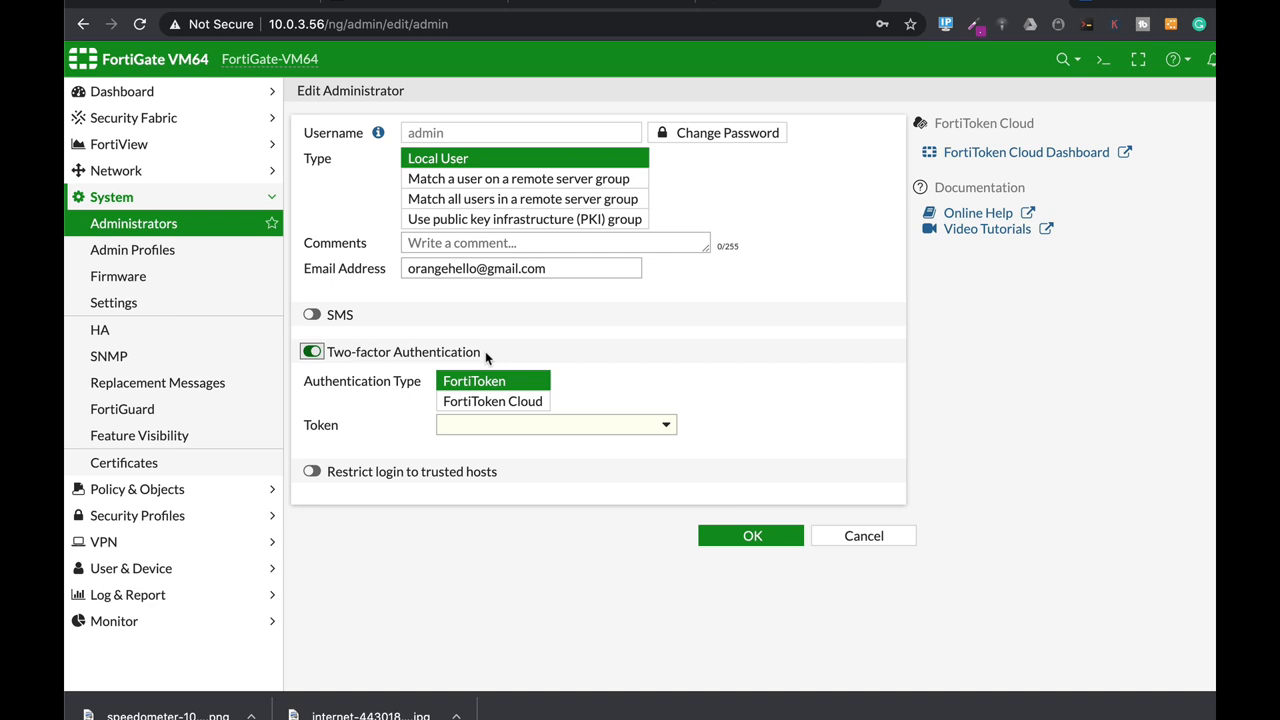
mouse_move(518, 356)
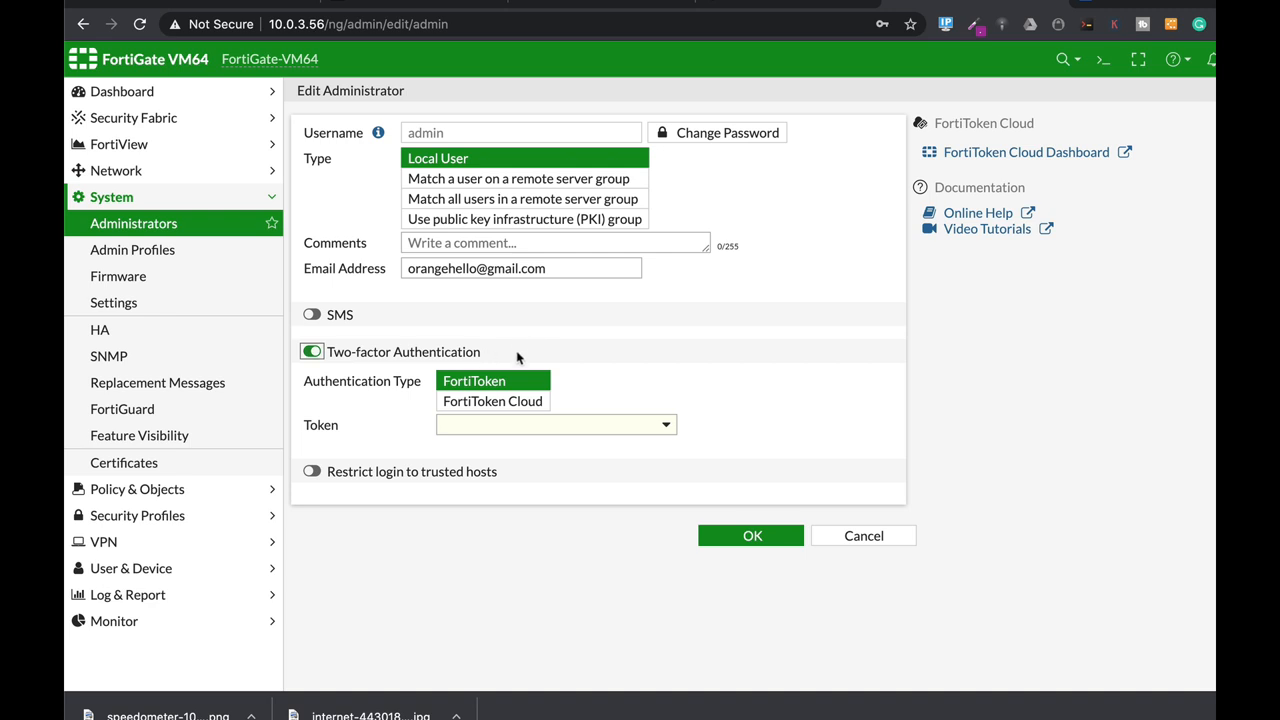
mouse_move(846, 216)
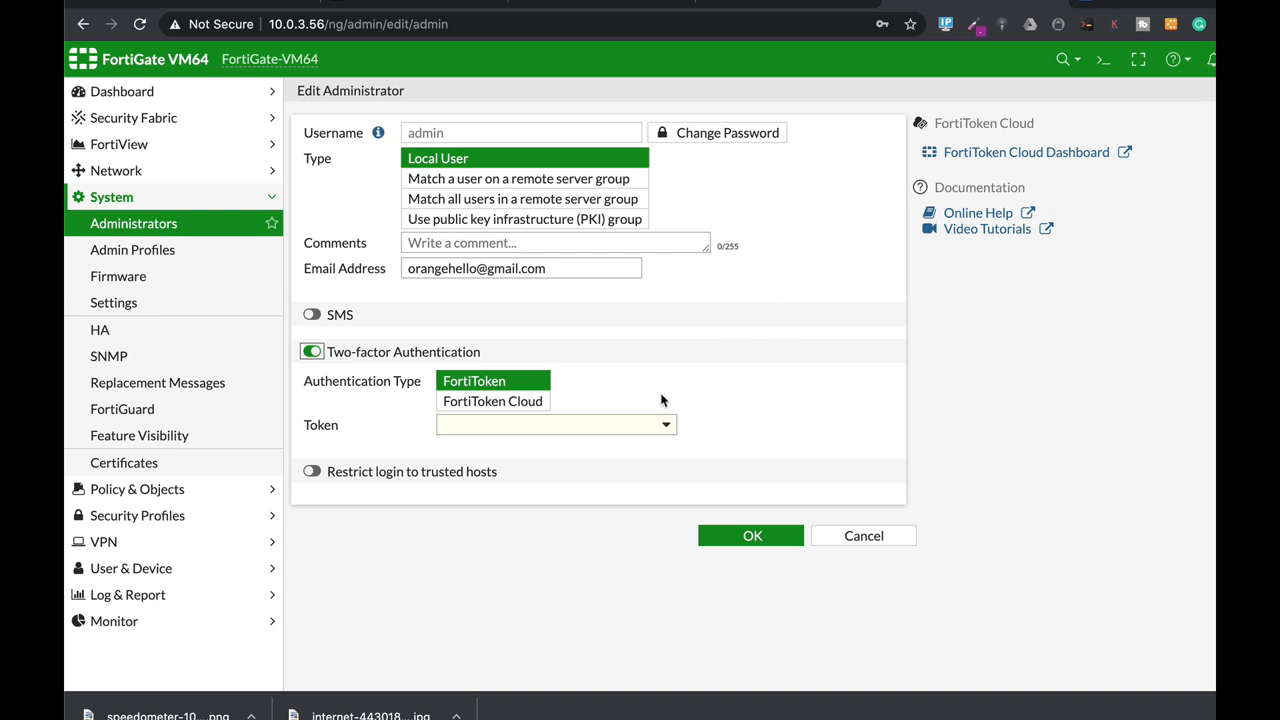
mouse_move(416, 498)
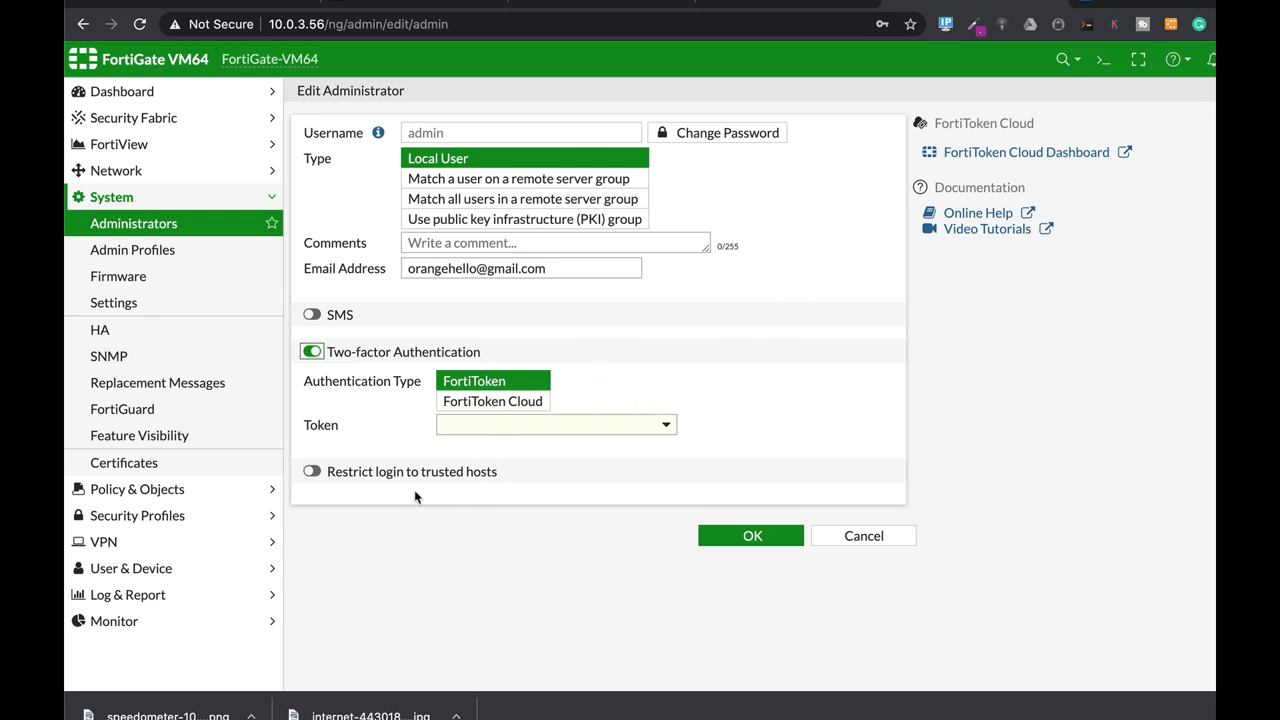
click(312, 472)
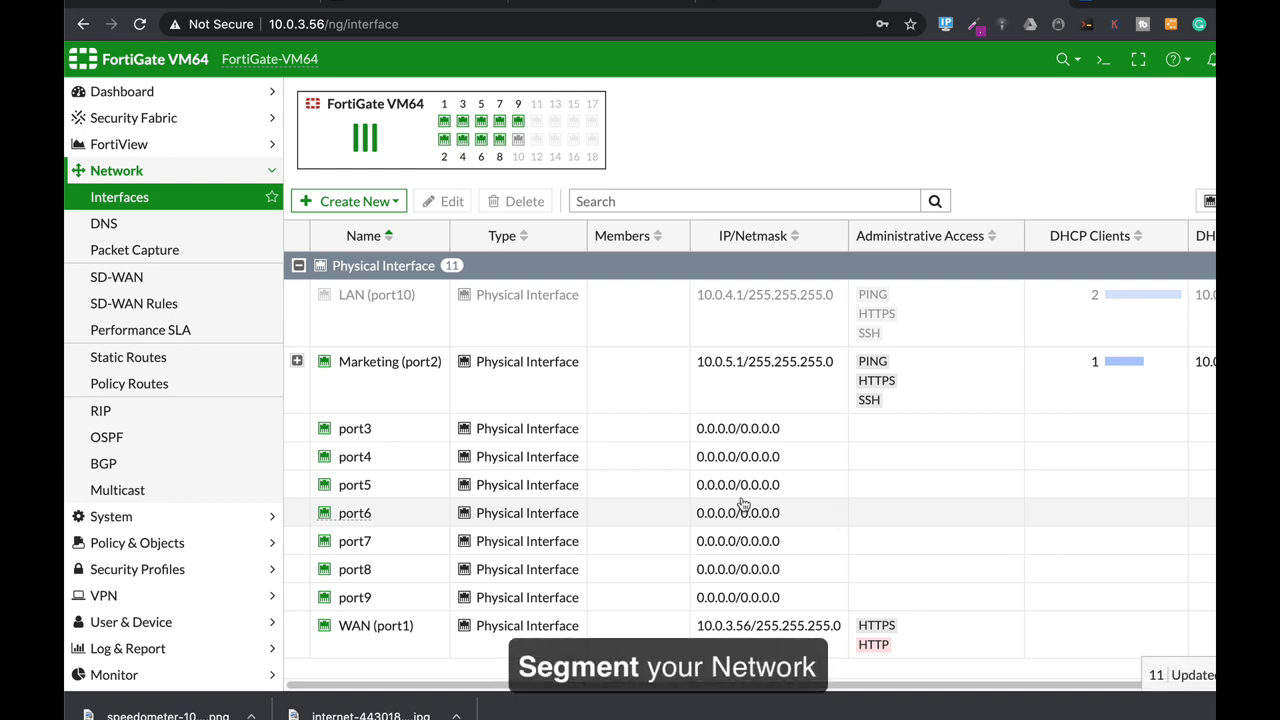
mouse_move(744, 540)
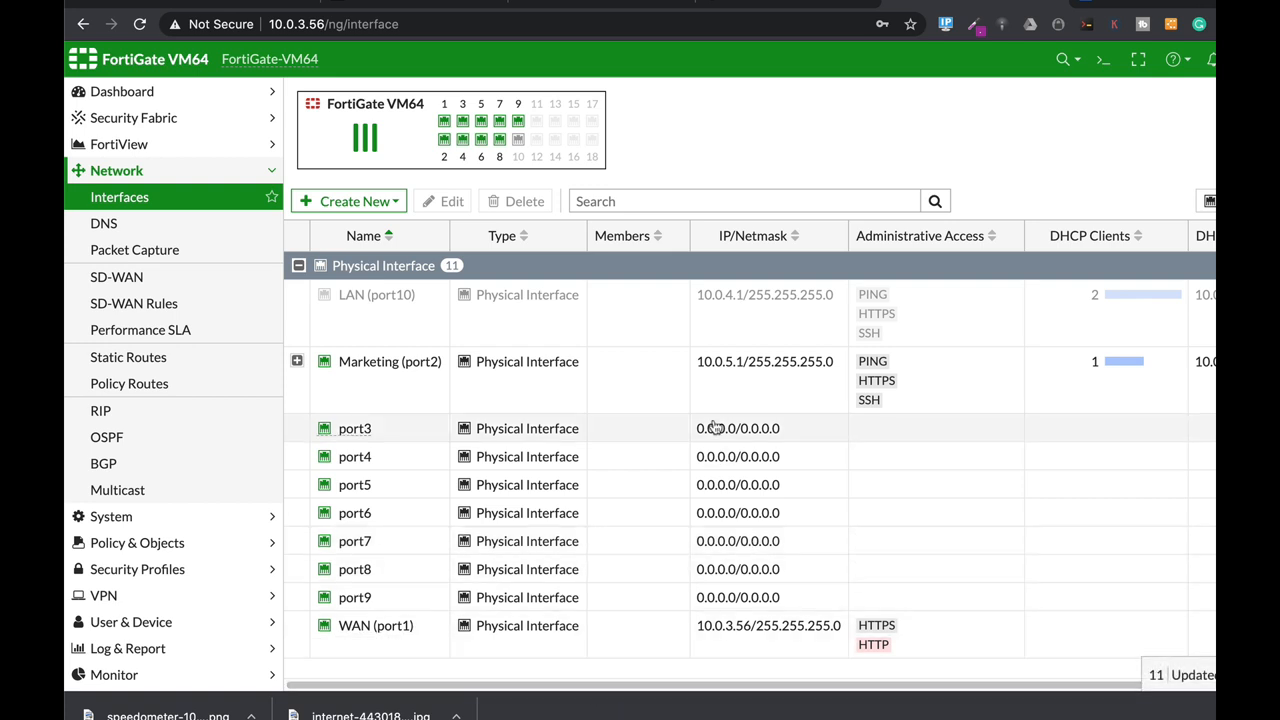
mouse_move(620, 426)
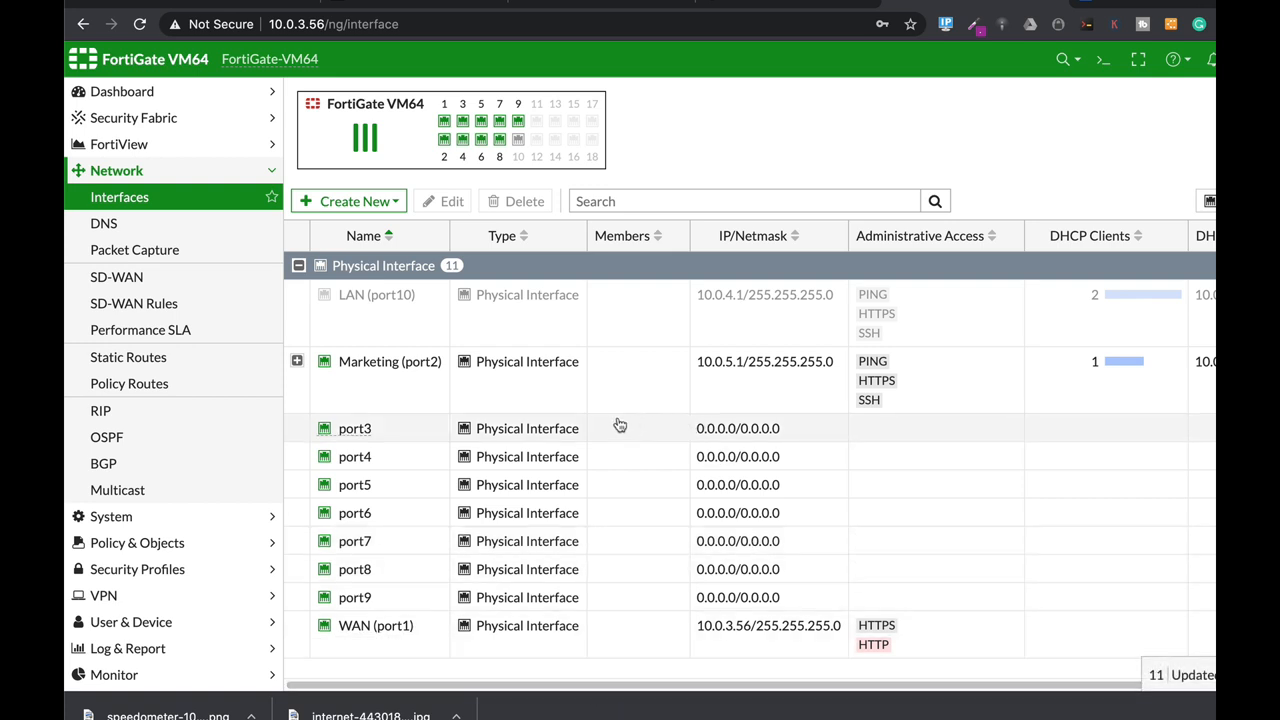
mouse_move(390, 360)
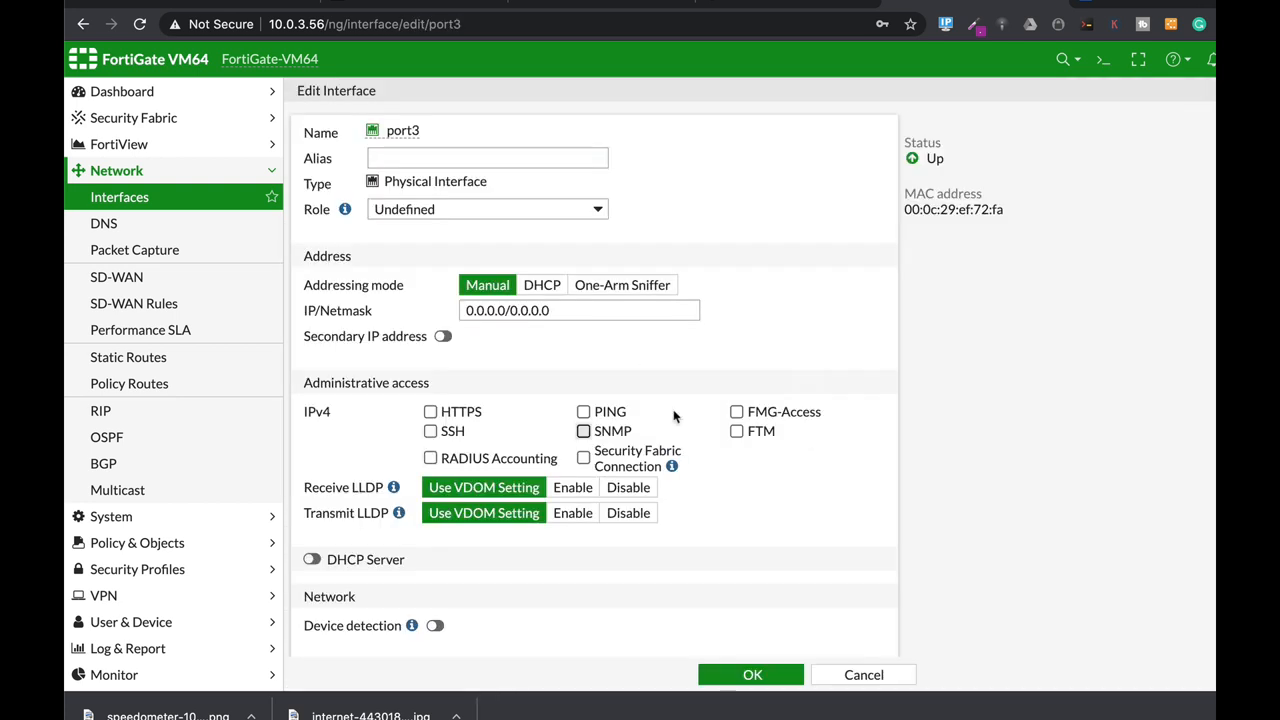
Step: Alias port3 as sales with LAN role and address 10.0.9.1/24
text(sales)
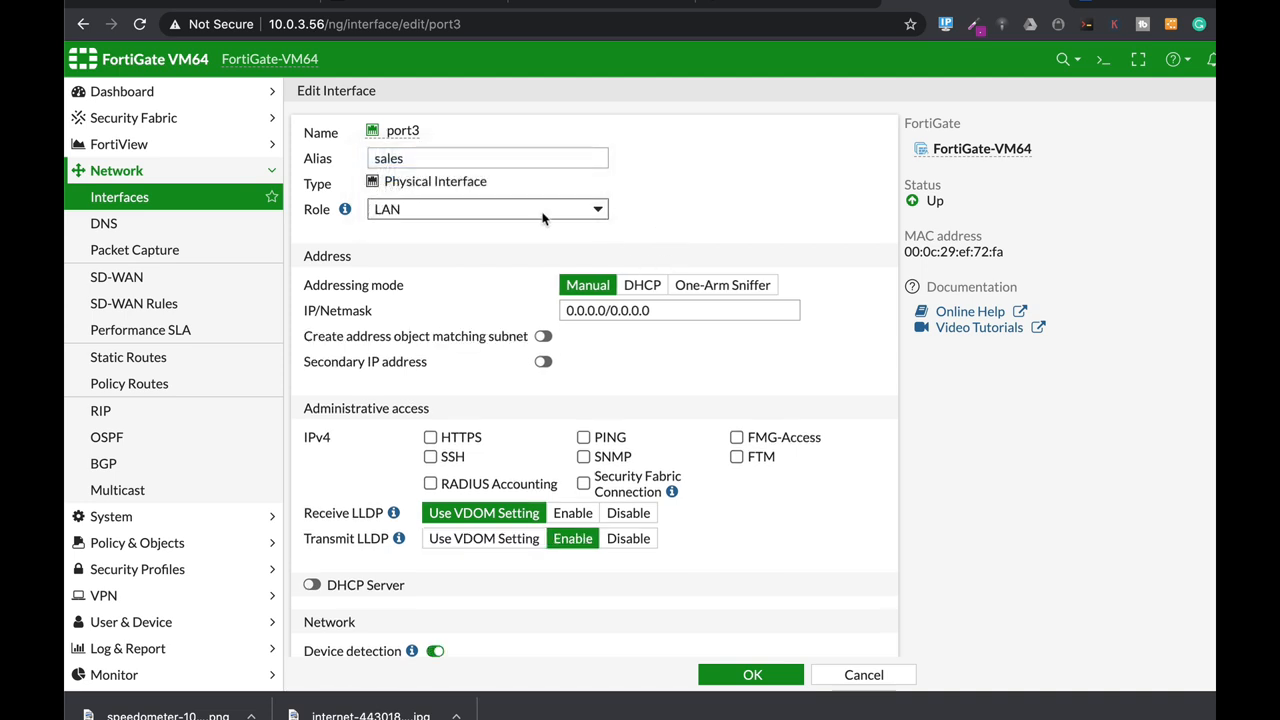
click(680, 310)
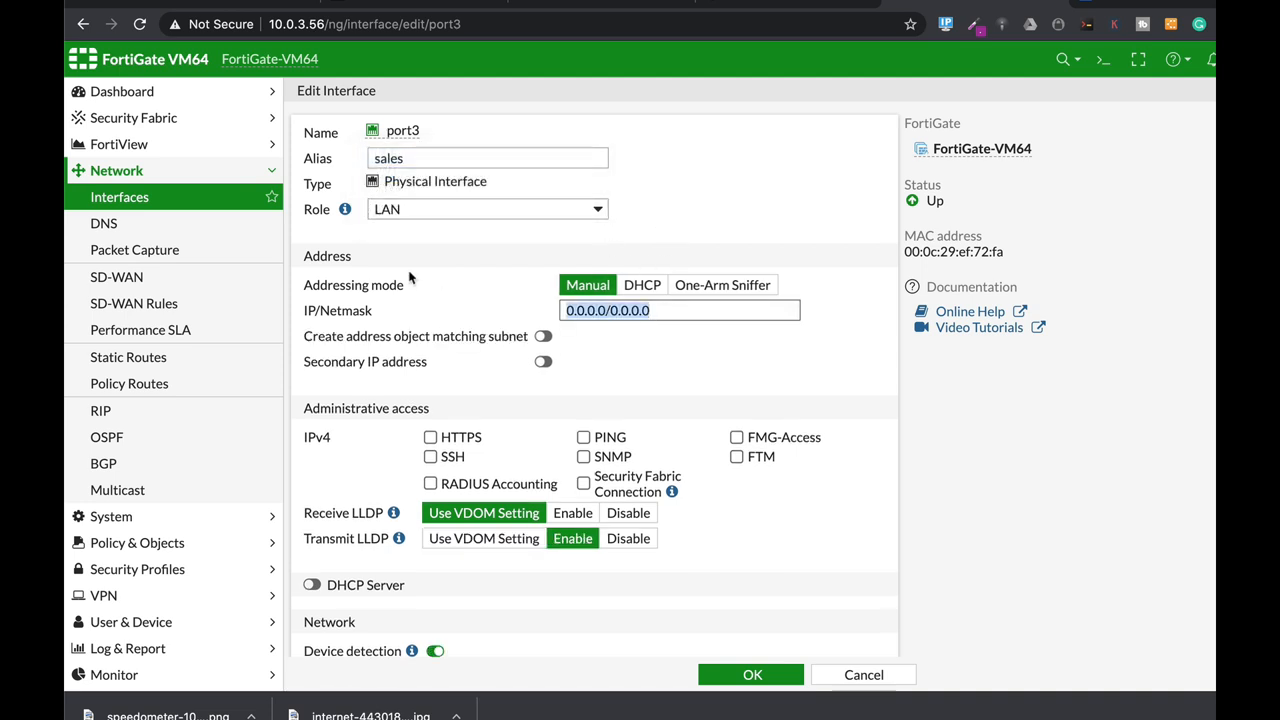
text(10.0.9.1/24)
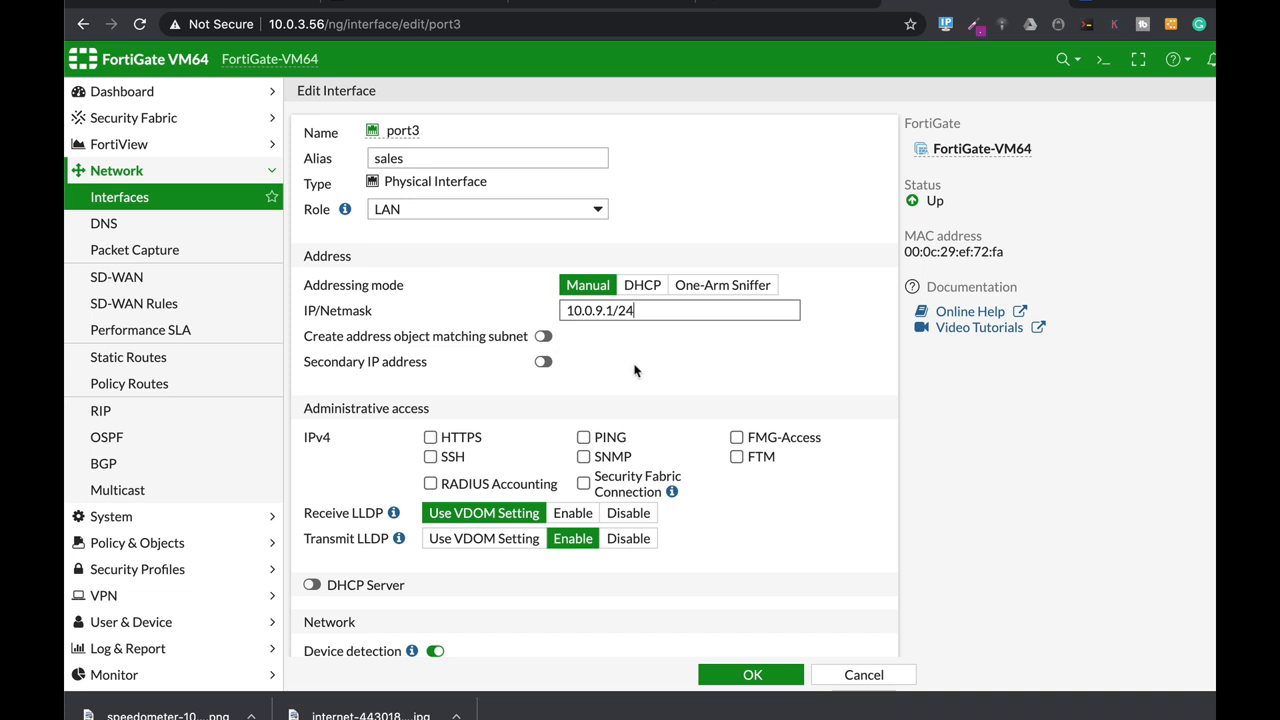
Step: Allow HTTPS and SSH administrative access on port3
scroll(down, 3)
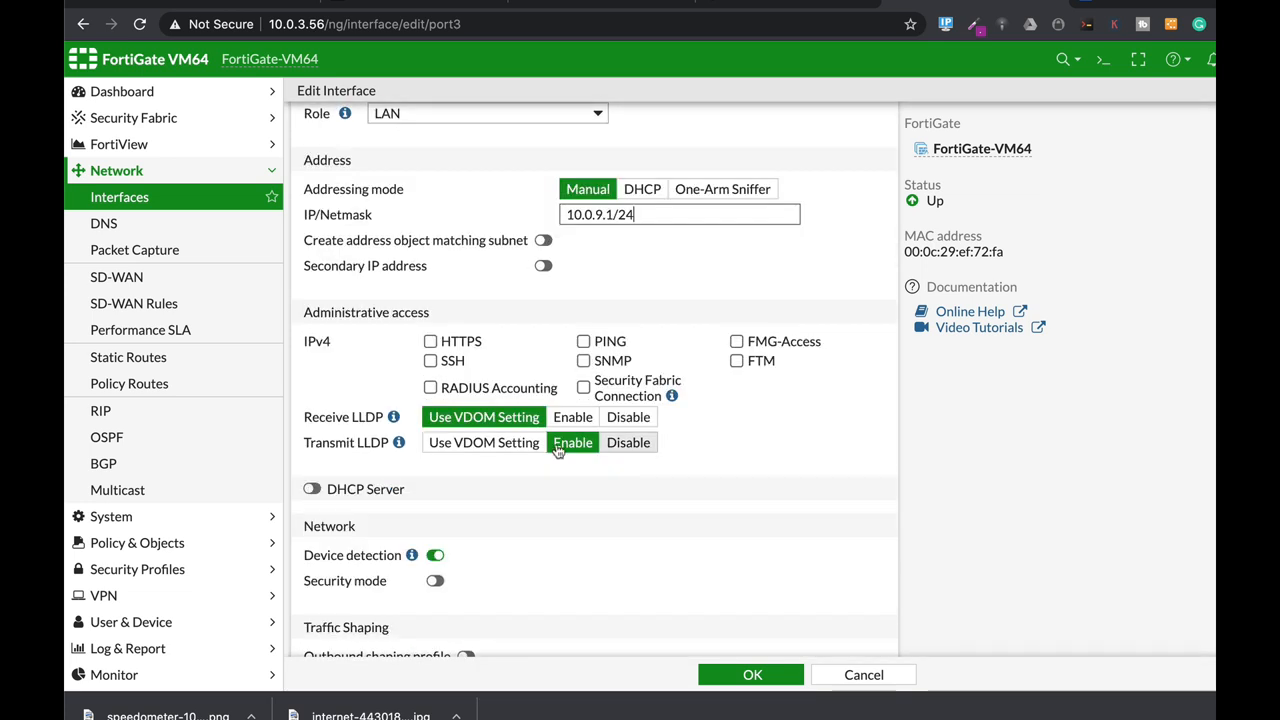
click(430, 340)
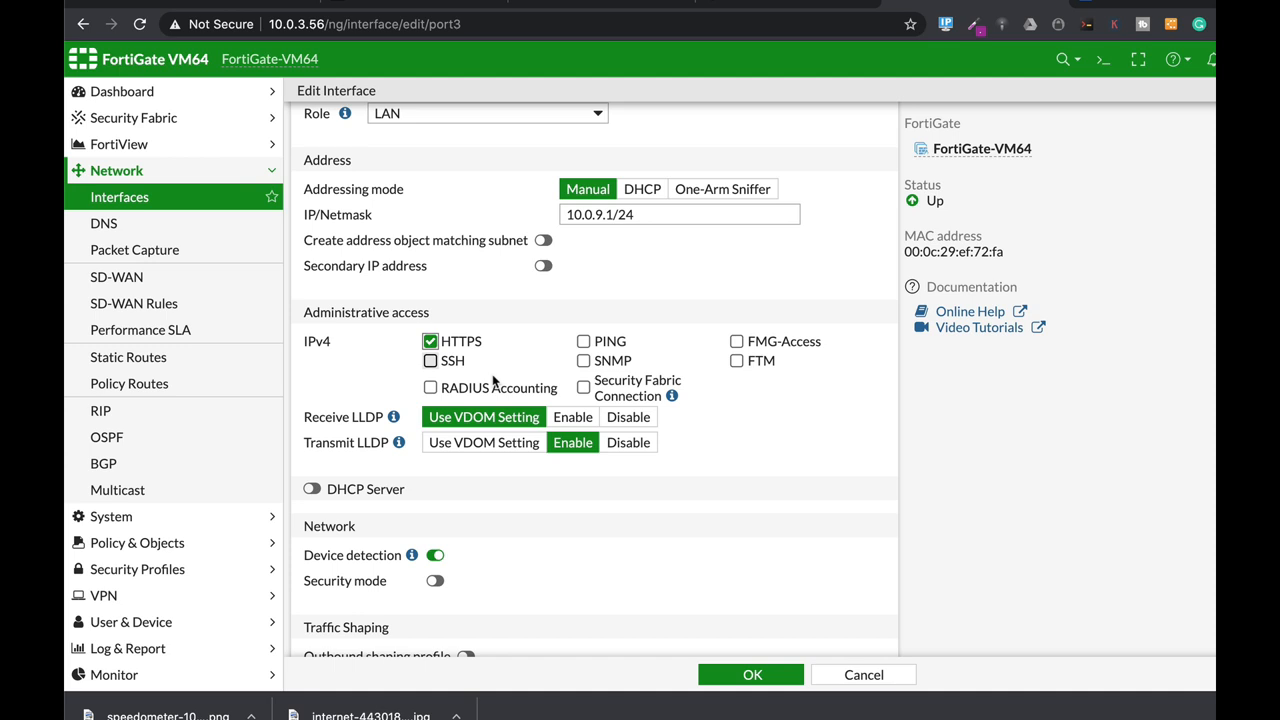
click(430, 360)
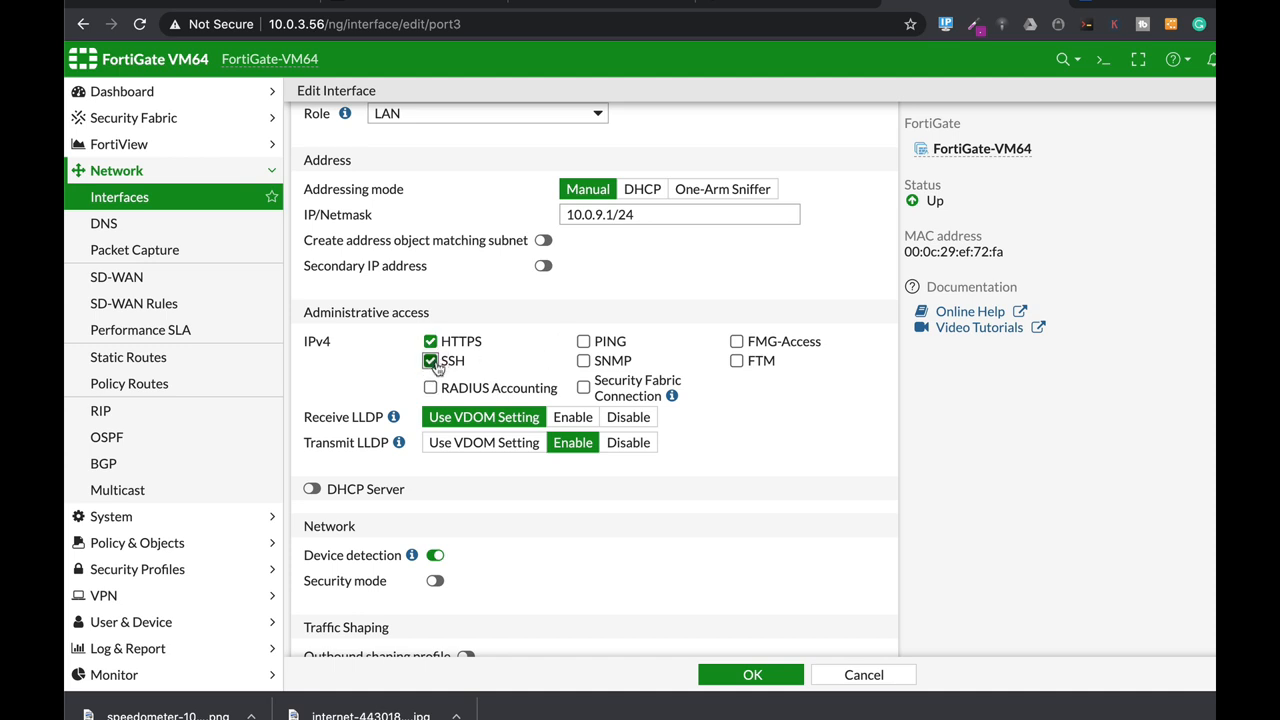
click(430, 360)
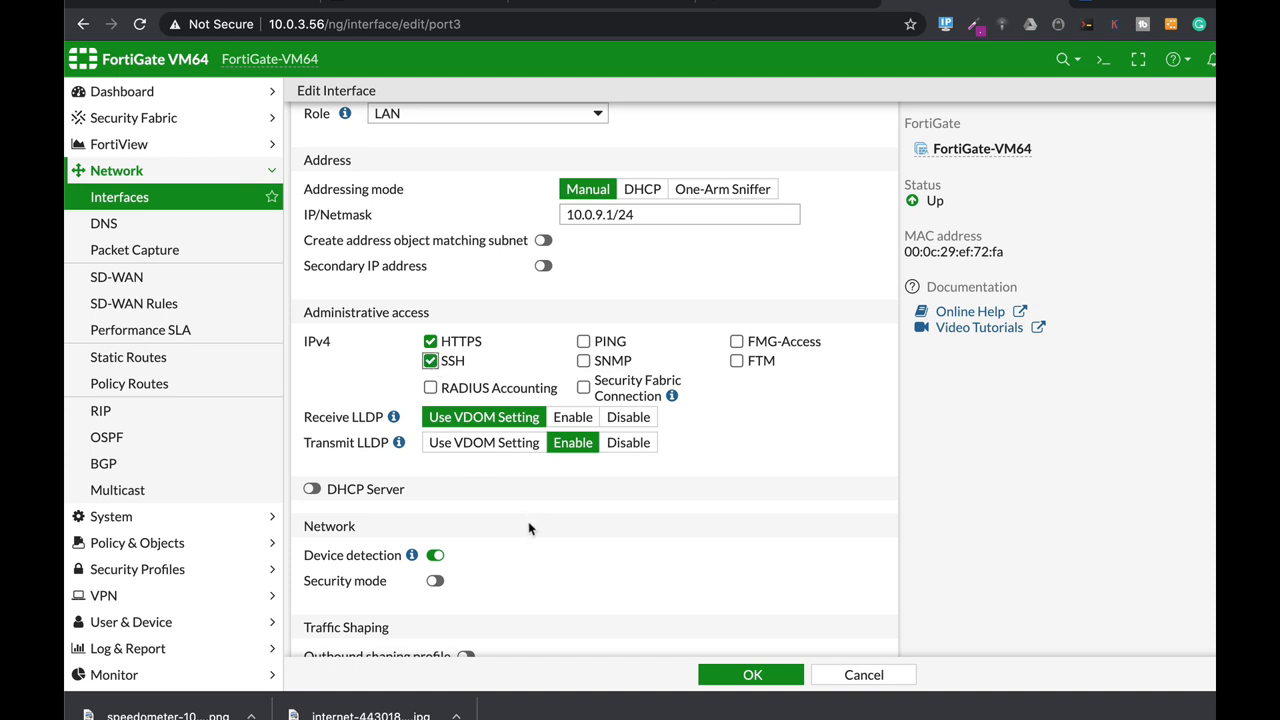
Step: Turn on port3's DHCP server for range 10.0.9.2-10.0.9.10, netmask 255.255.255.0
click(312, 488)
text(10.0.9.2-10.0.9.10)
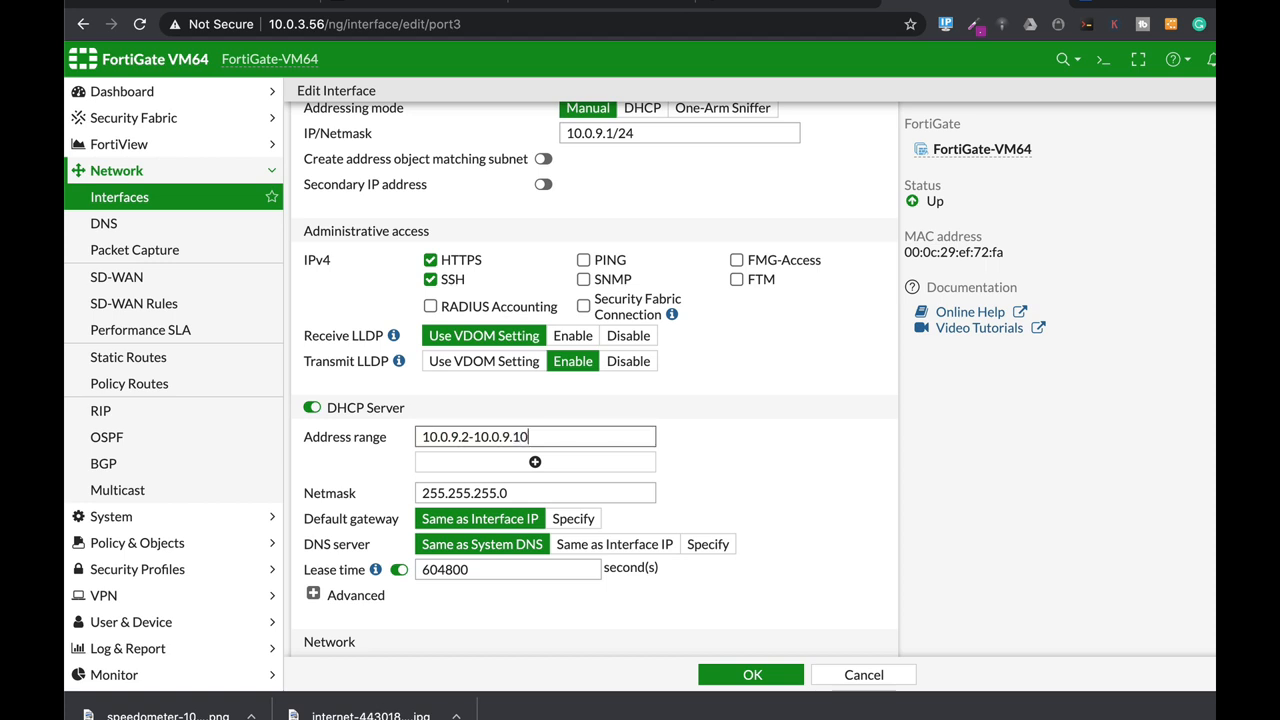
scroll(down, 3)
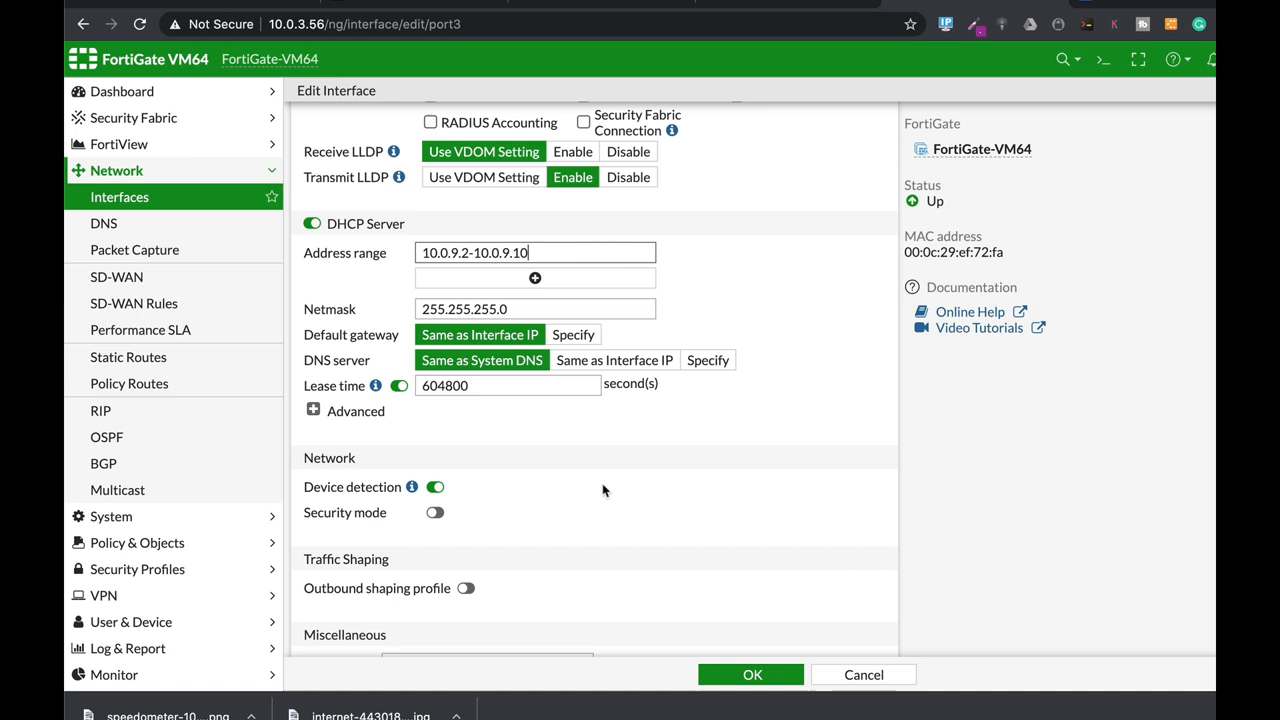
scroll(down, 3)
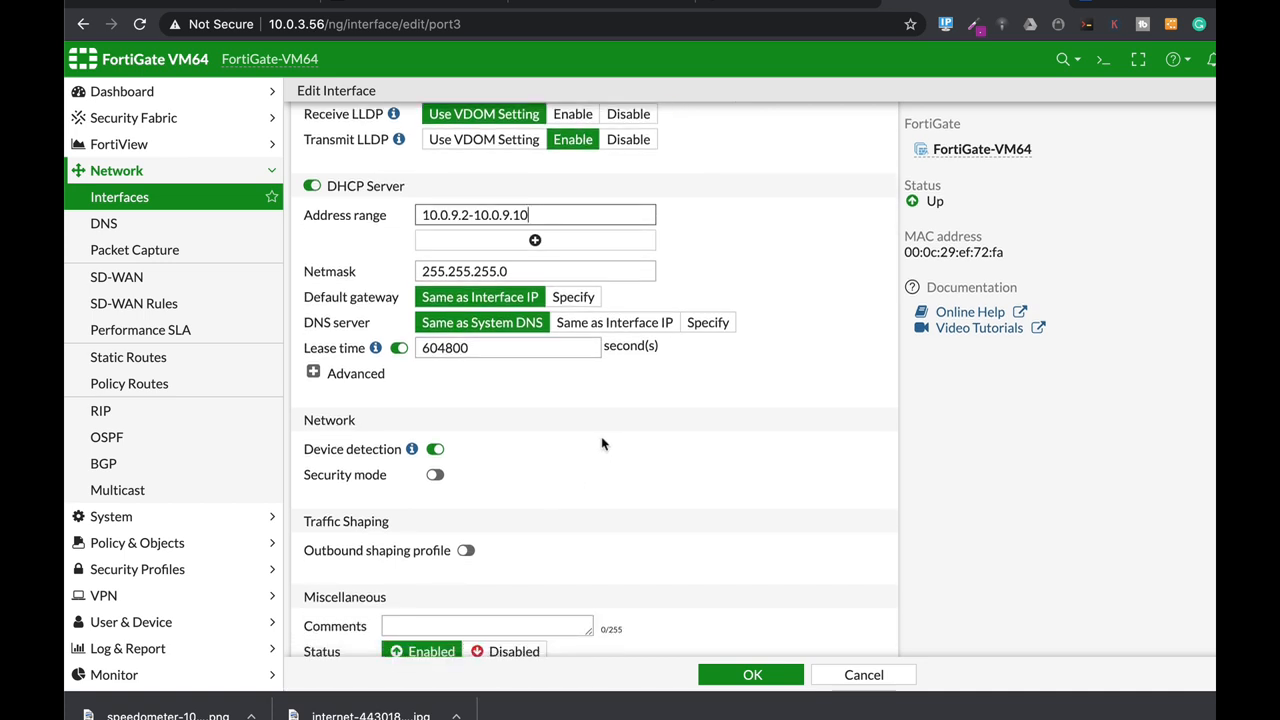
mouse_move(604, 450)
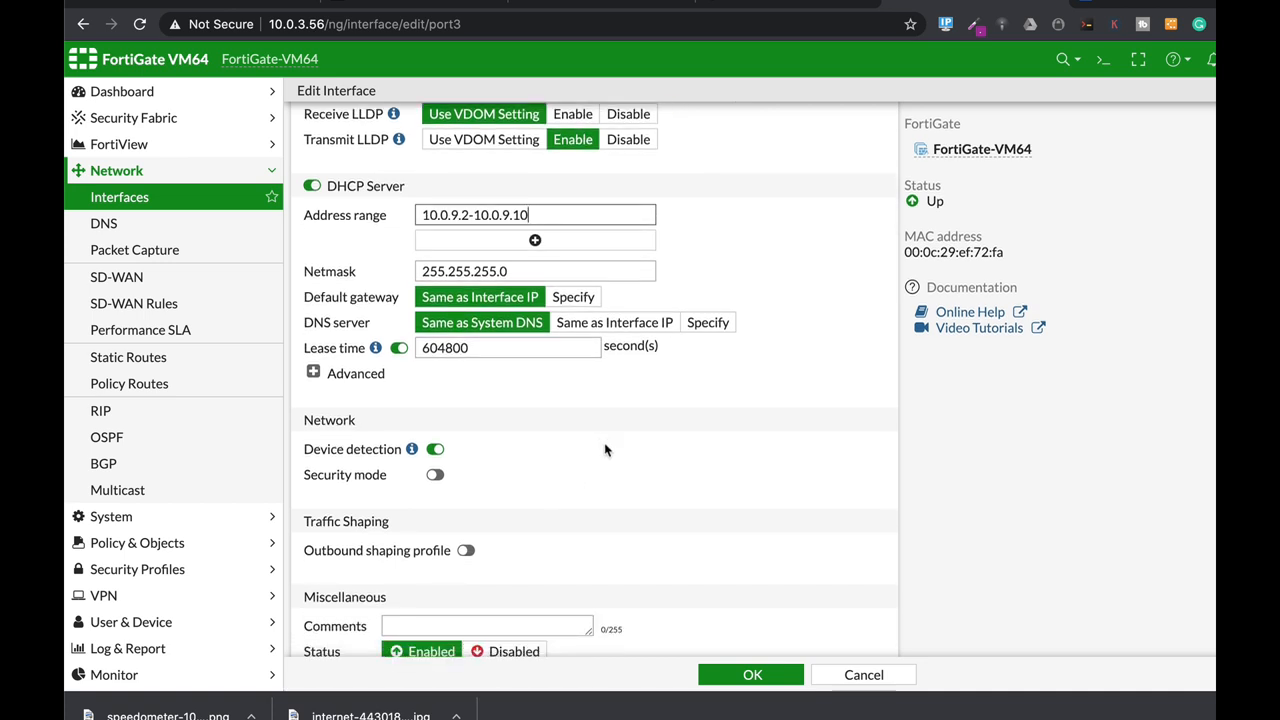
Step: Save port3 so sales (port3) lists 10.0.9.1/24 with HTTPS/SSH, then go to Policy & Objects
click(752, 674)
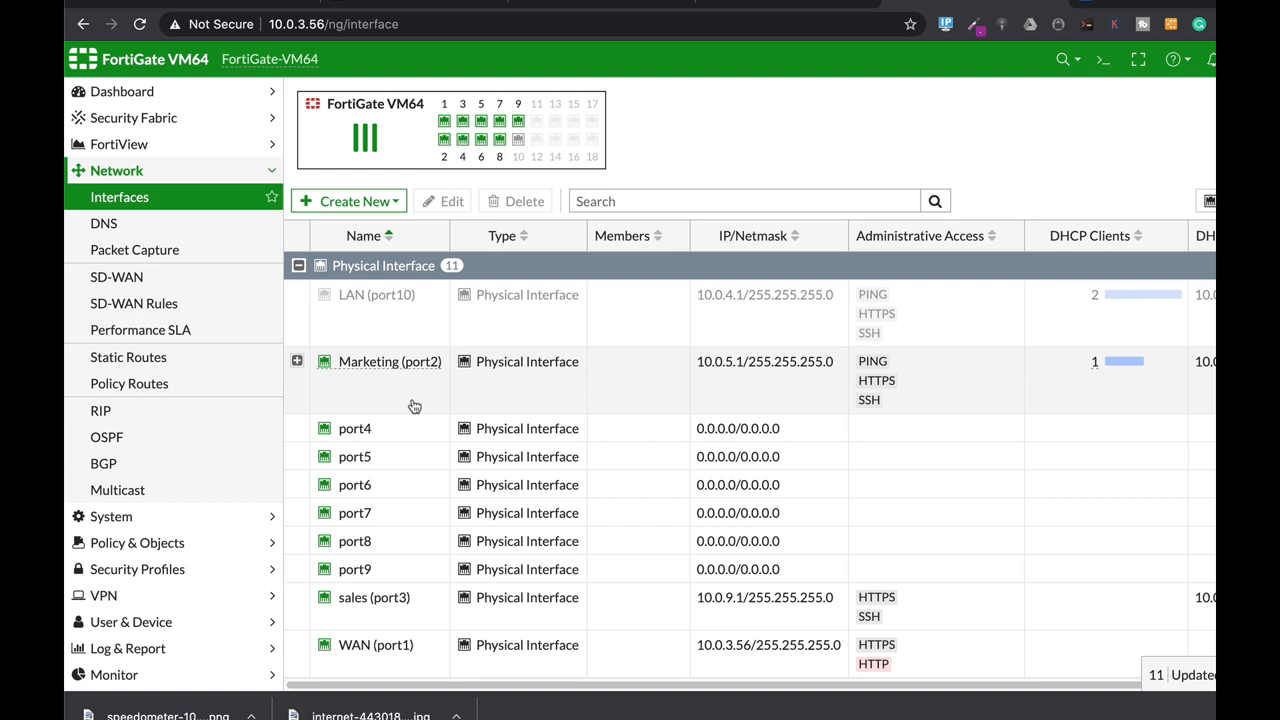
mouse_move(388, 360)
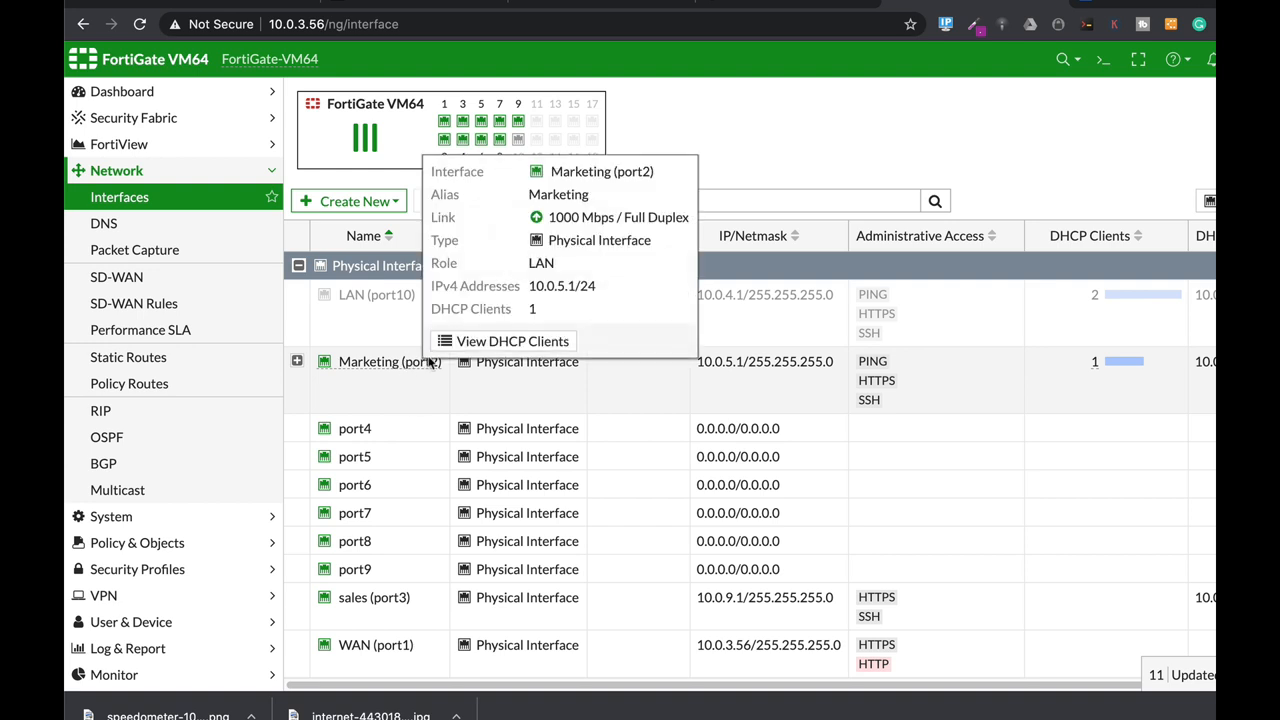
mouse_move(372, 384)
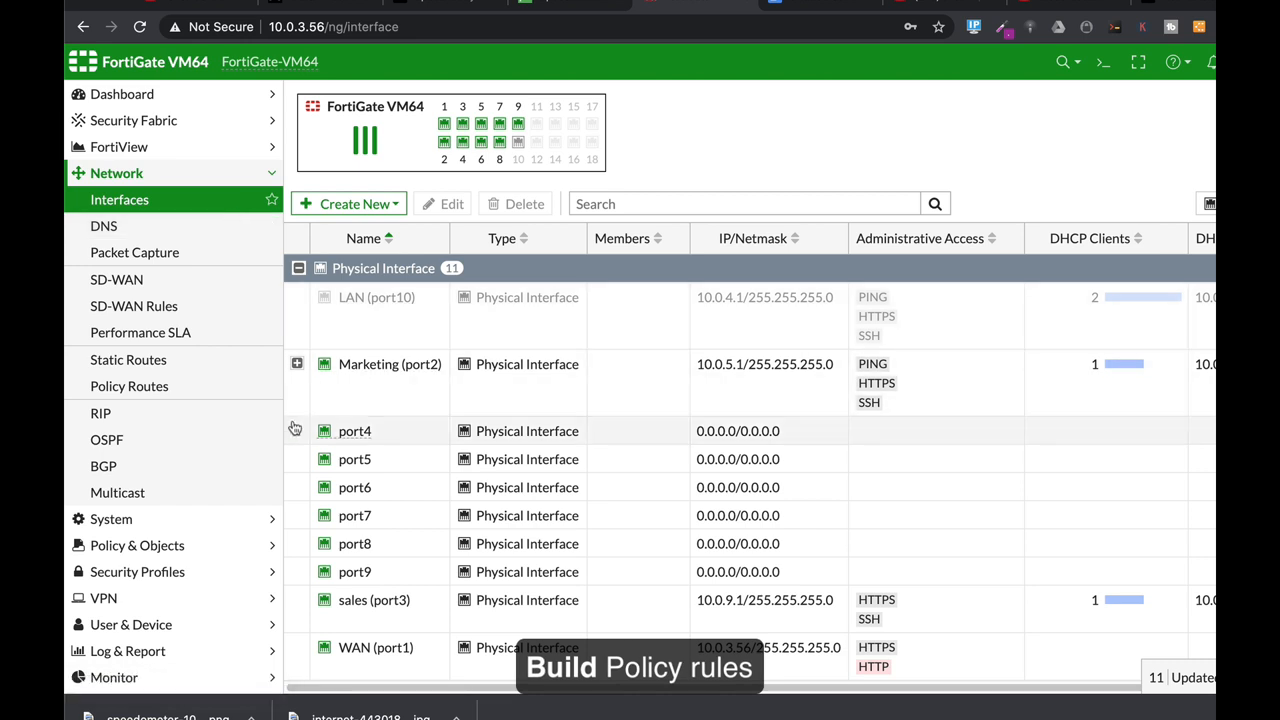
mouse_move(112, 518)
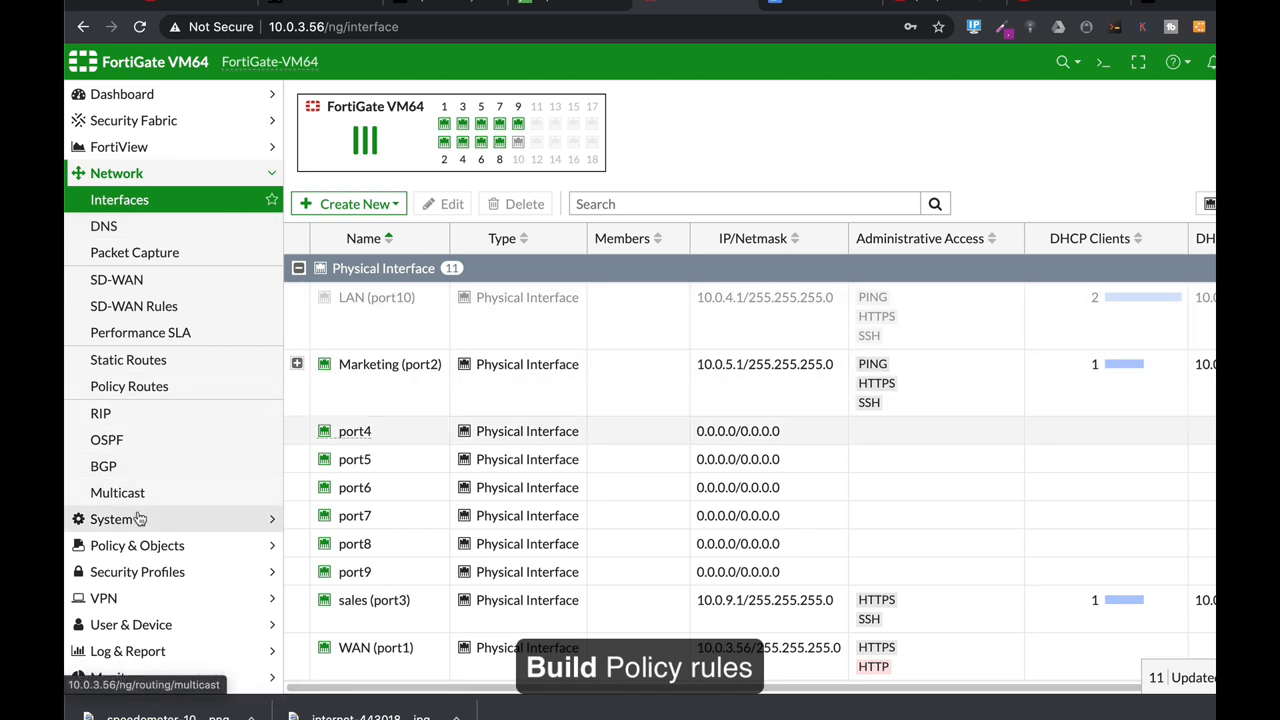
click(138, 224)
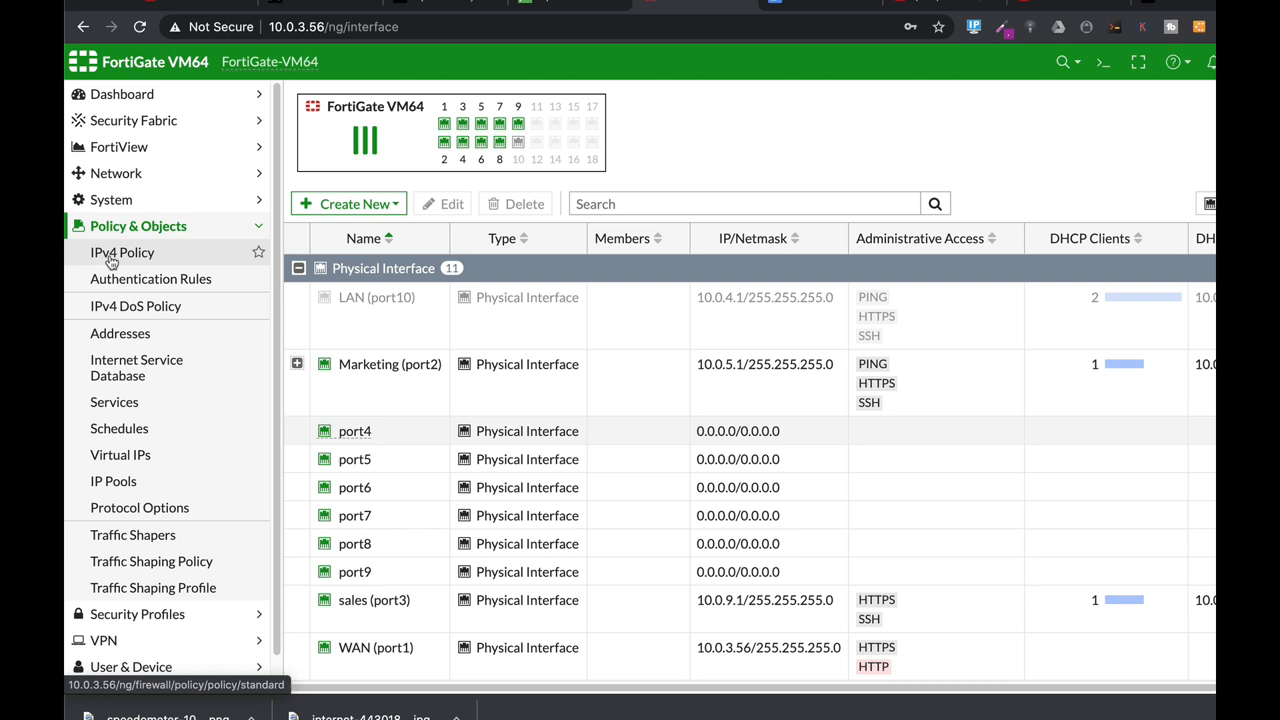
Step: Start IPv4 policy sales from sales (port3) to WAN (port1)
click(122, 252)
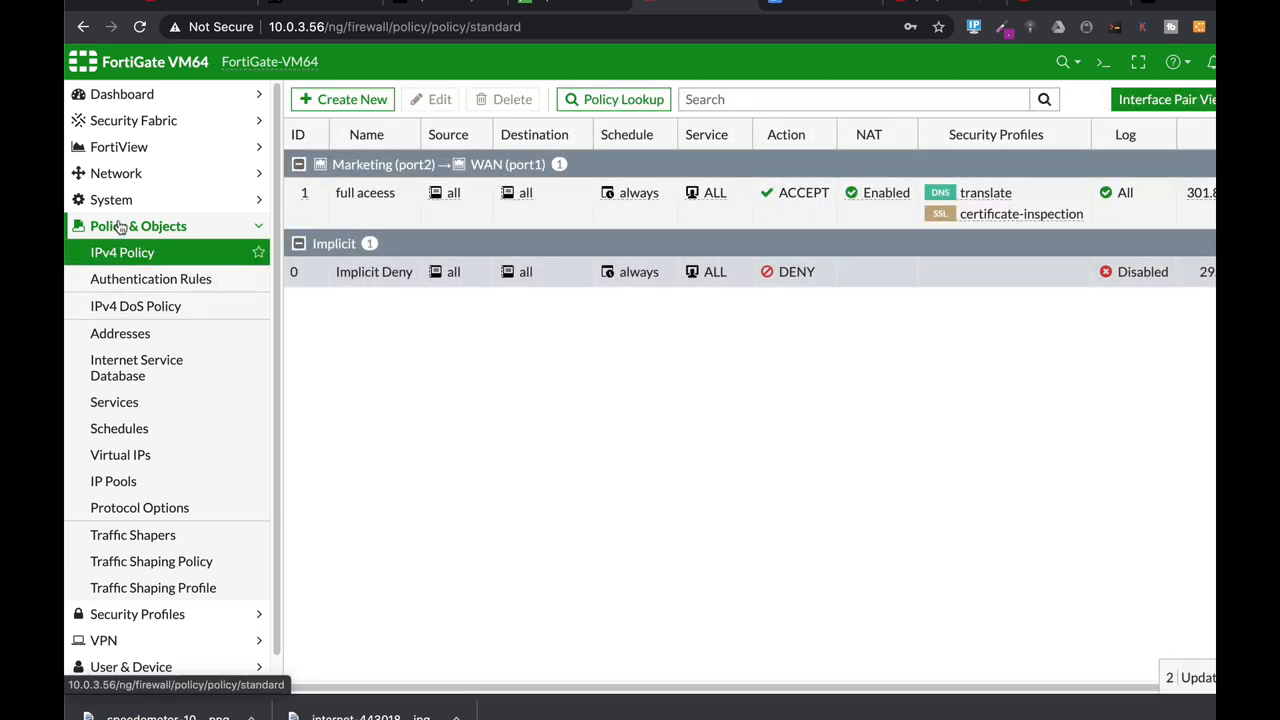
mouse_move(184, 252)
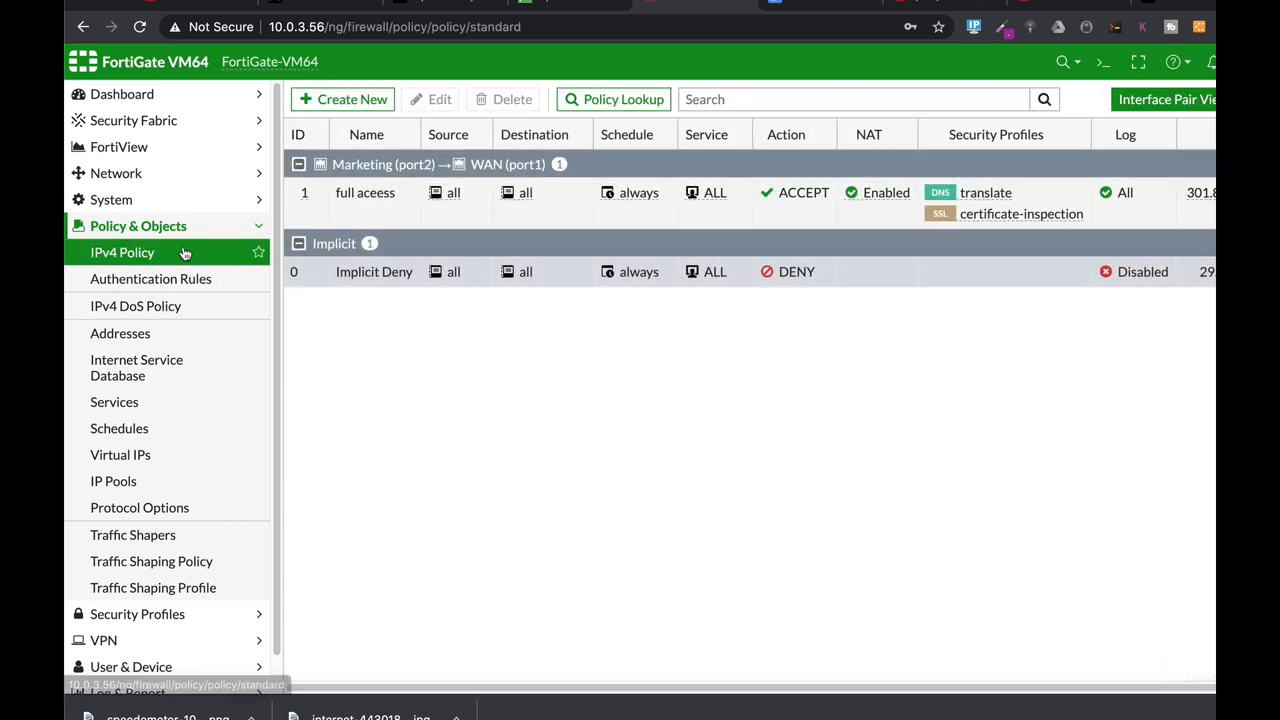
click(344, 100)
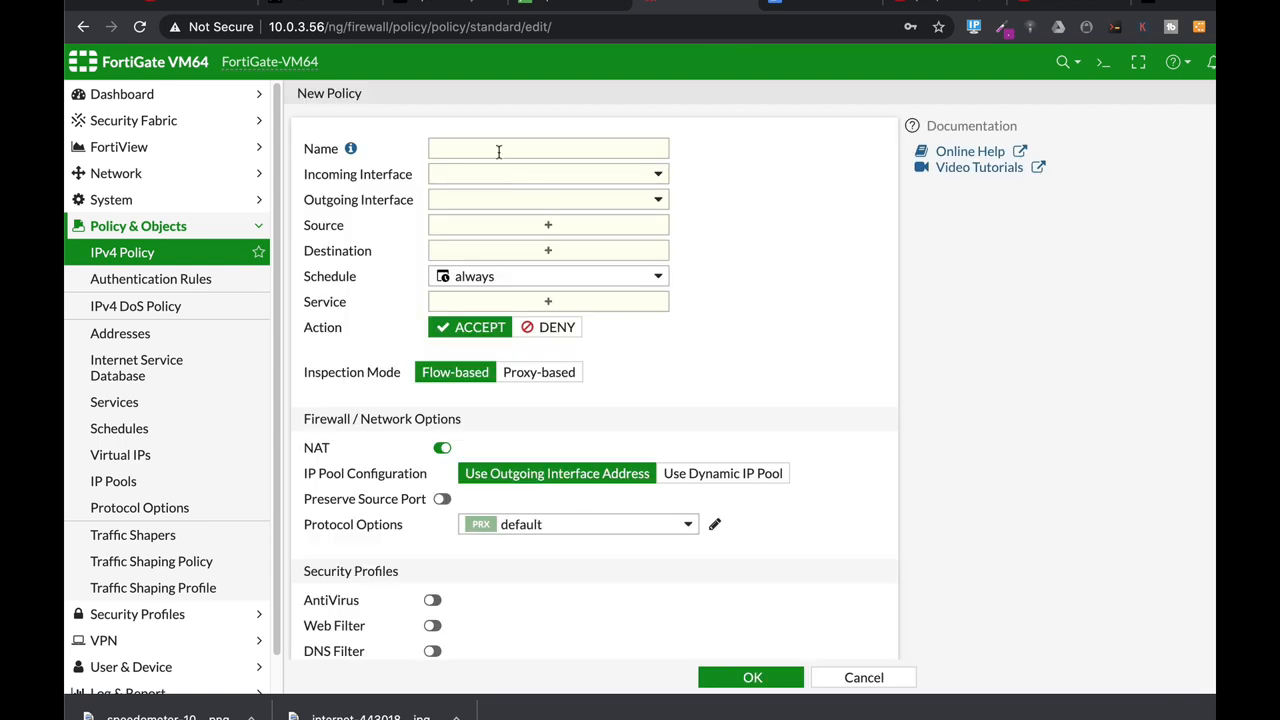
text(s)
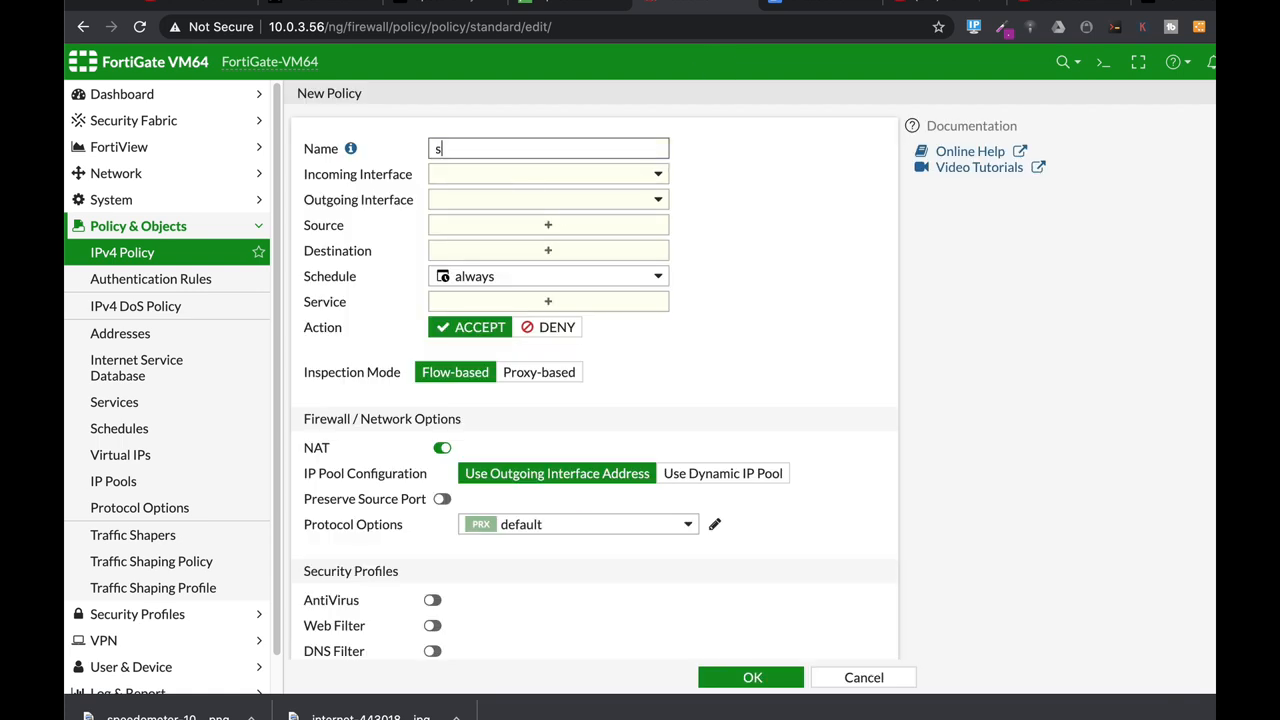
text(ales)
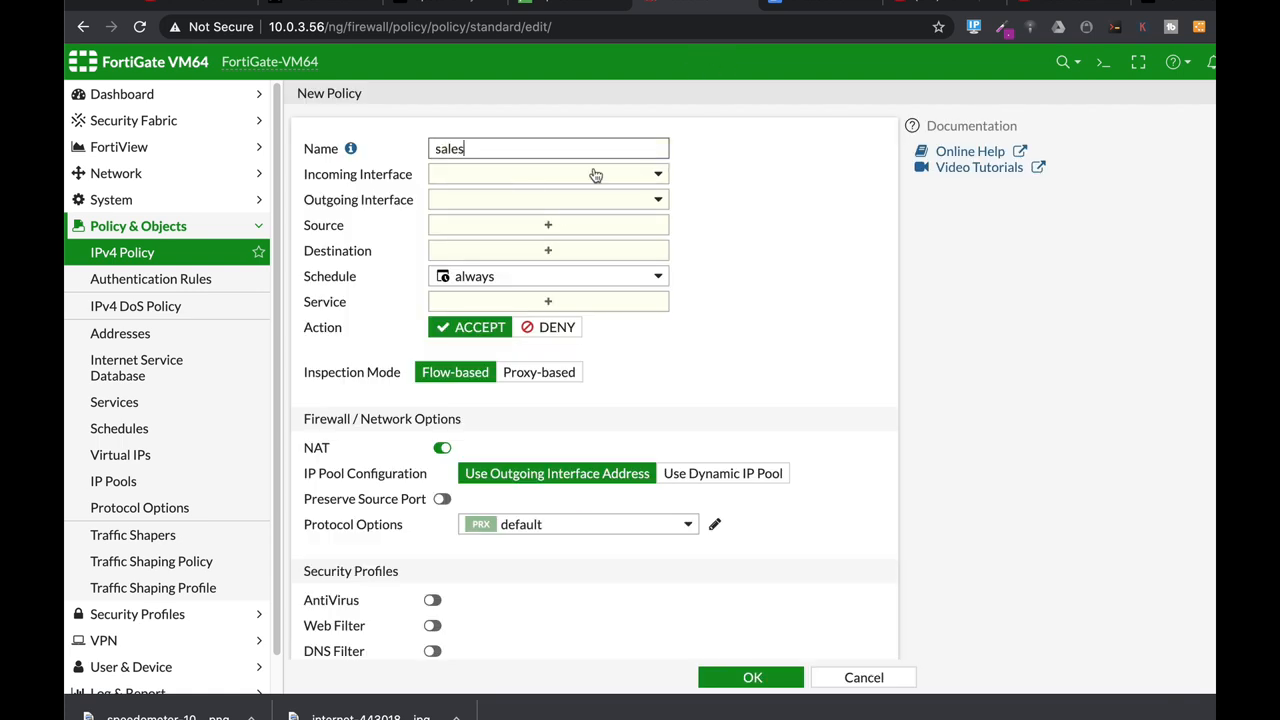
click(548, 174)
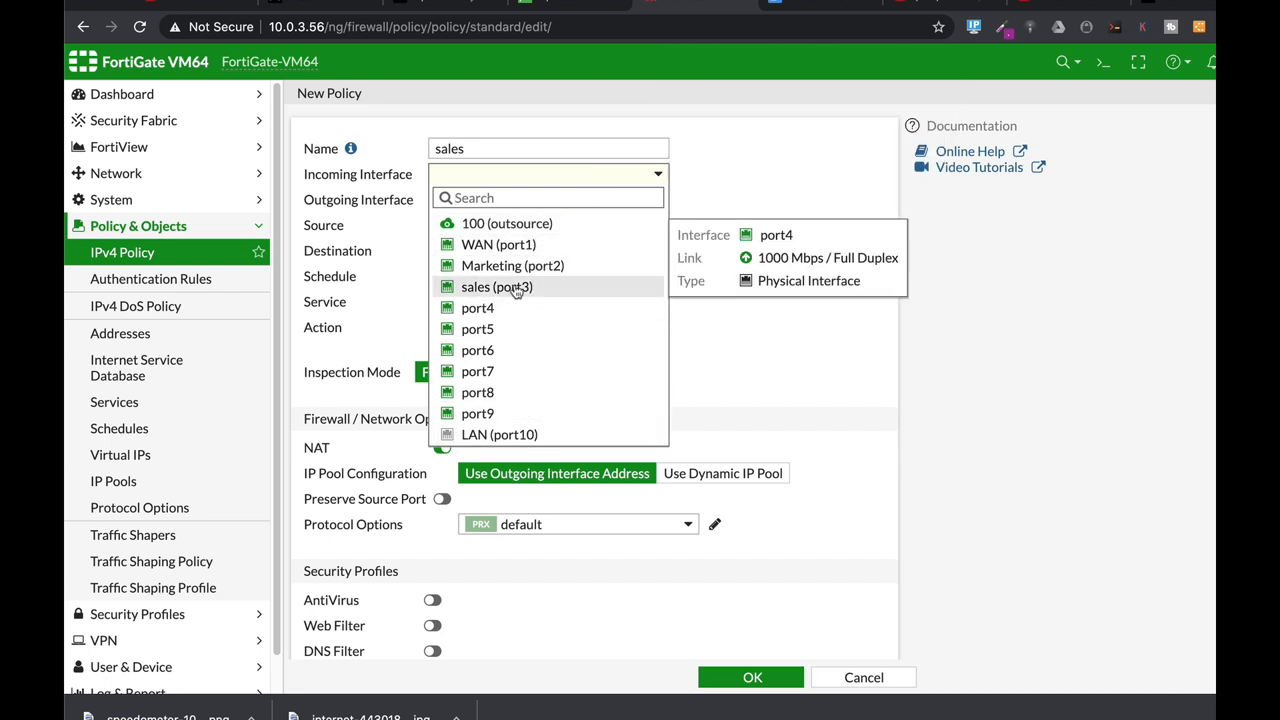
click(496, 288)
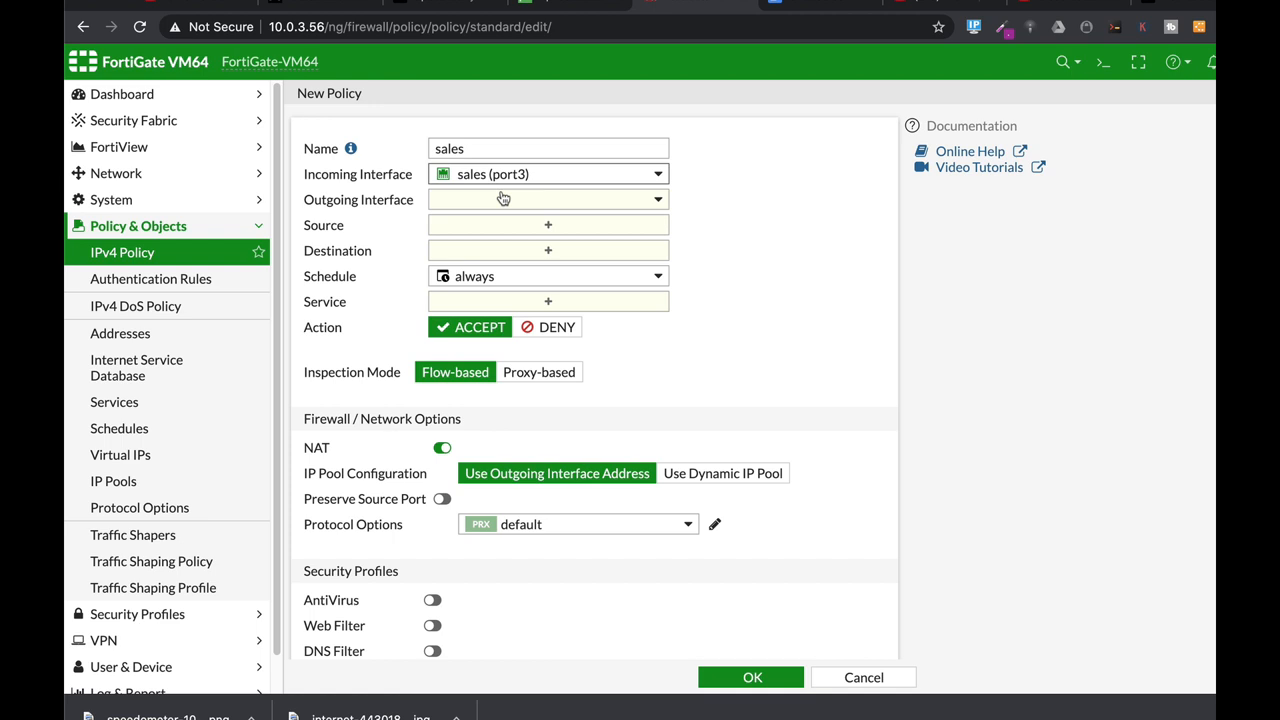
click(548, 200)
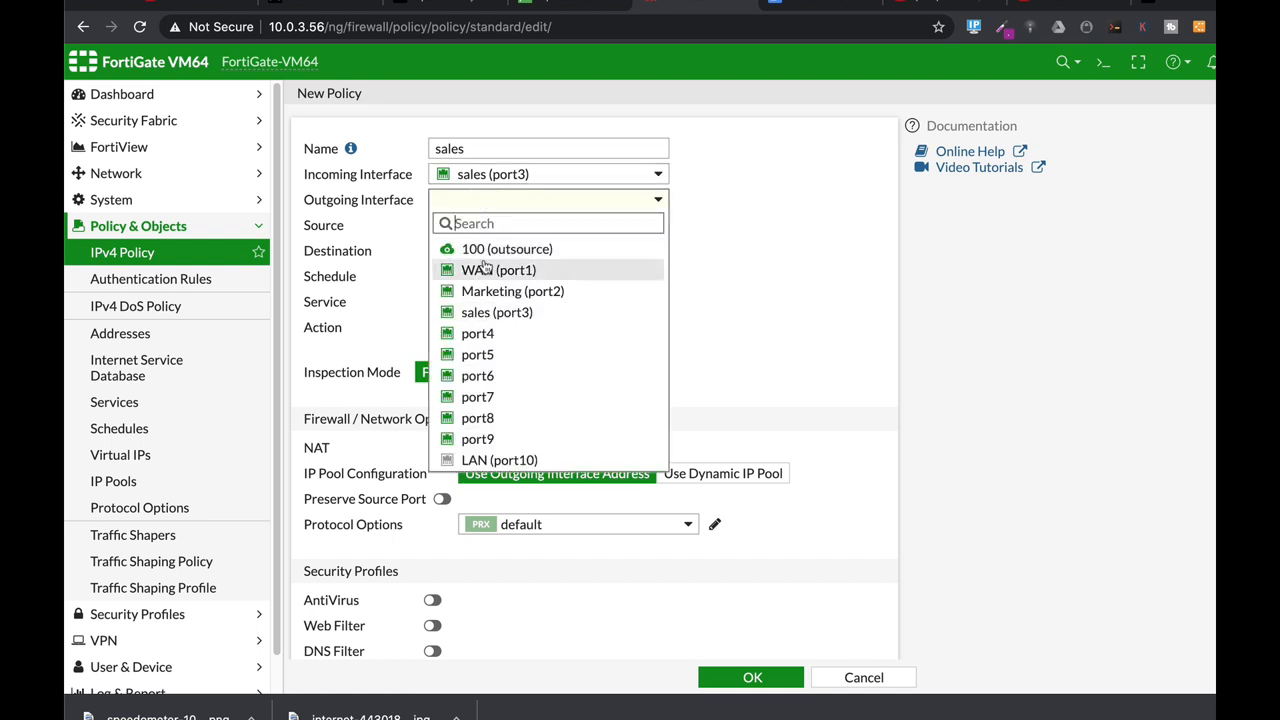
click(498, 270)
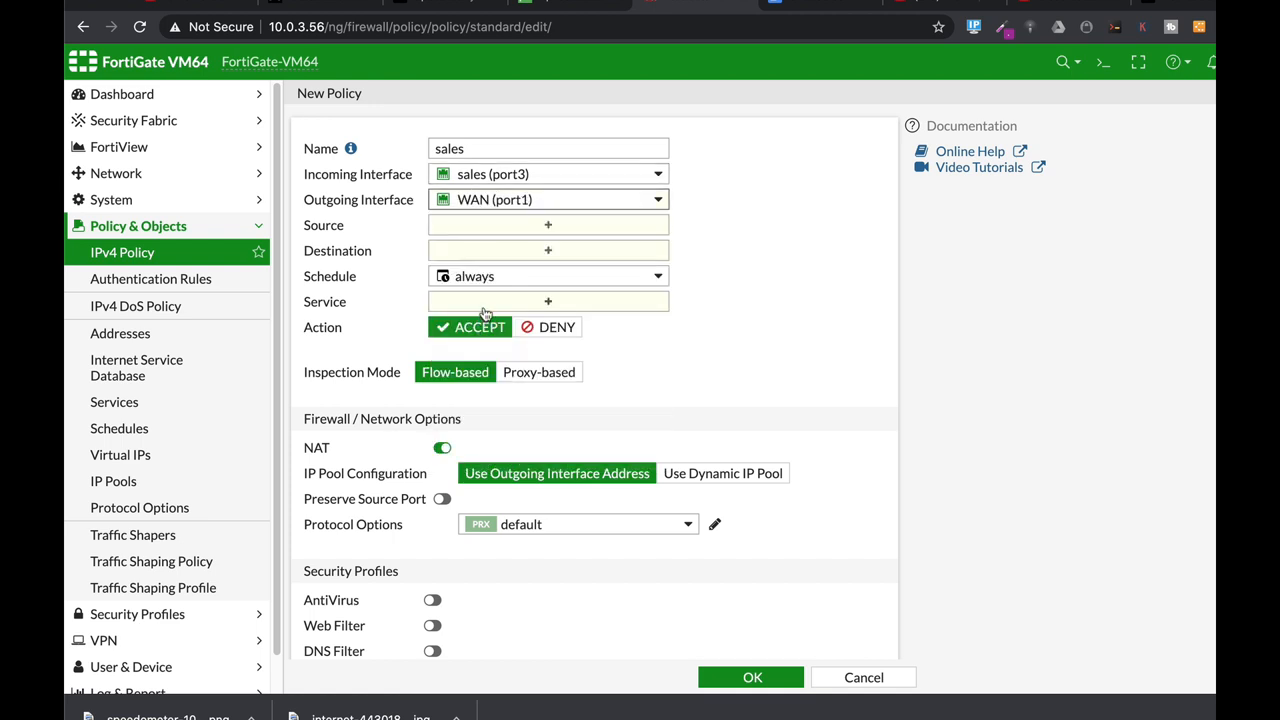
mouse_move(538, 318)
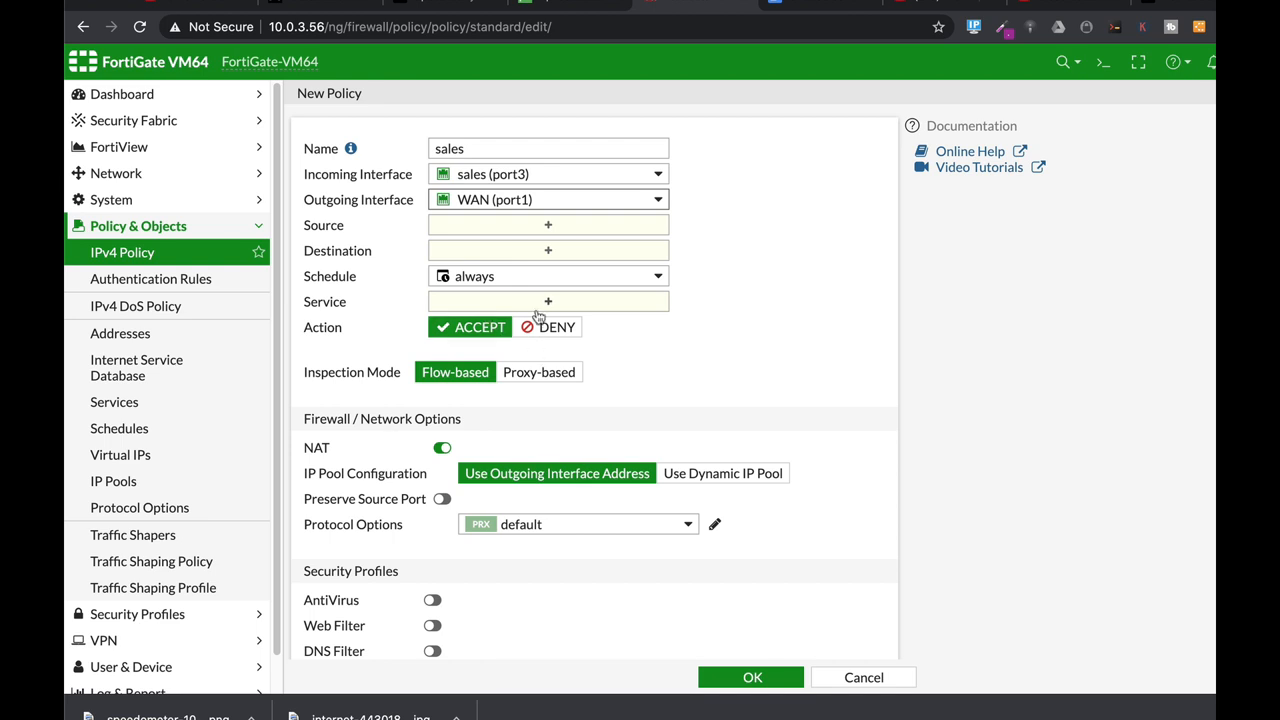
Step: Set source and destination all, service ALL, log all sessions, and save the sales policy
click(548, 224)
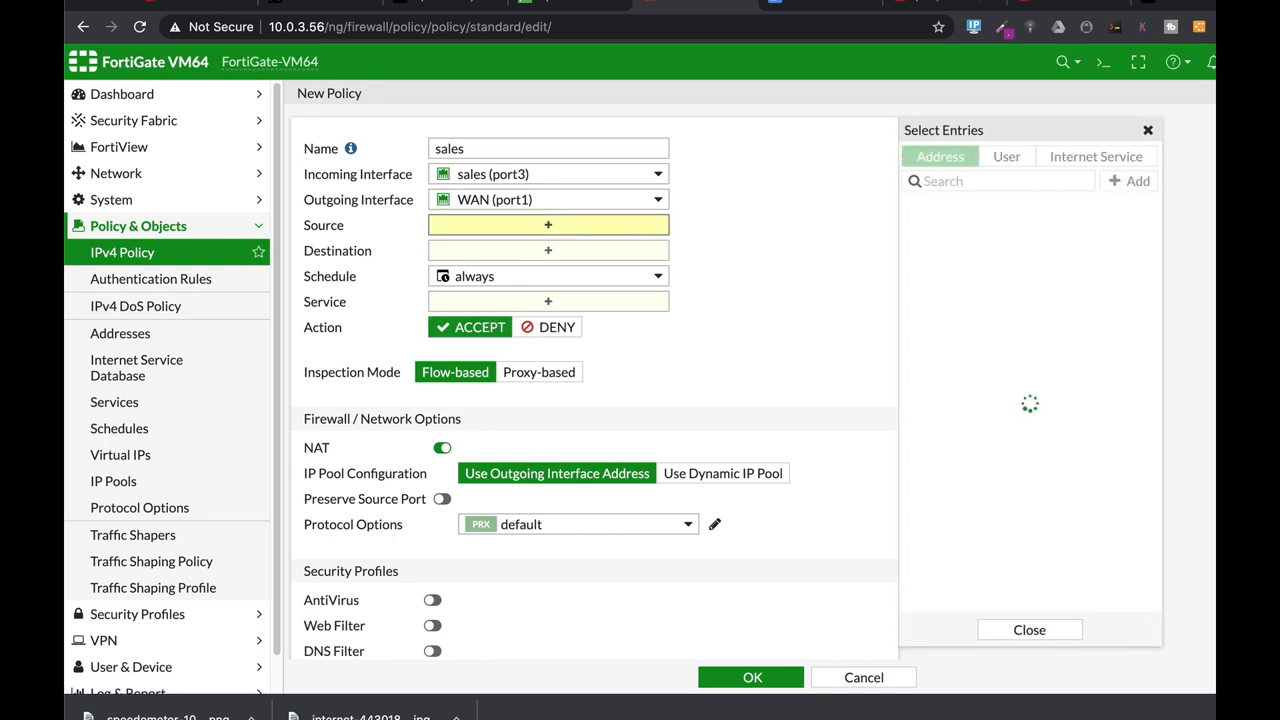
click(934, 230)
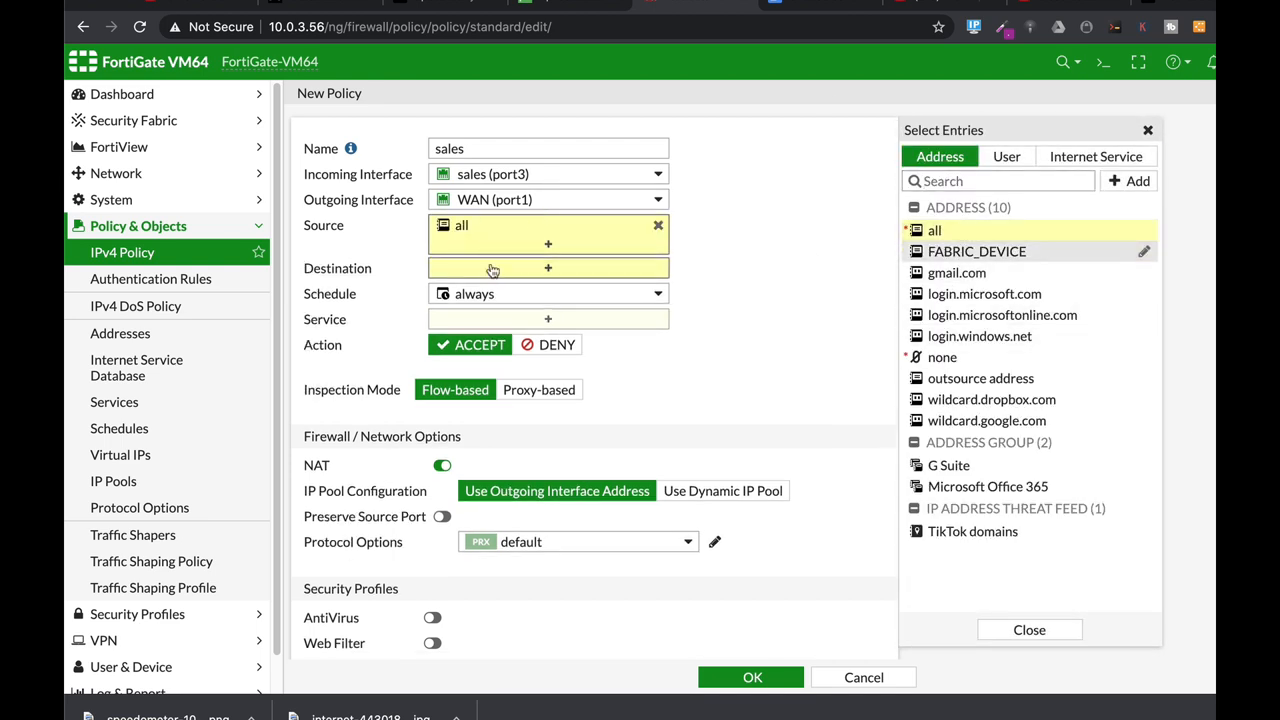
click(934, 230)
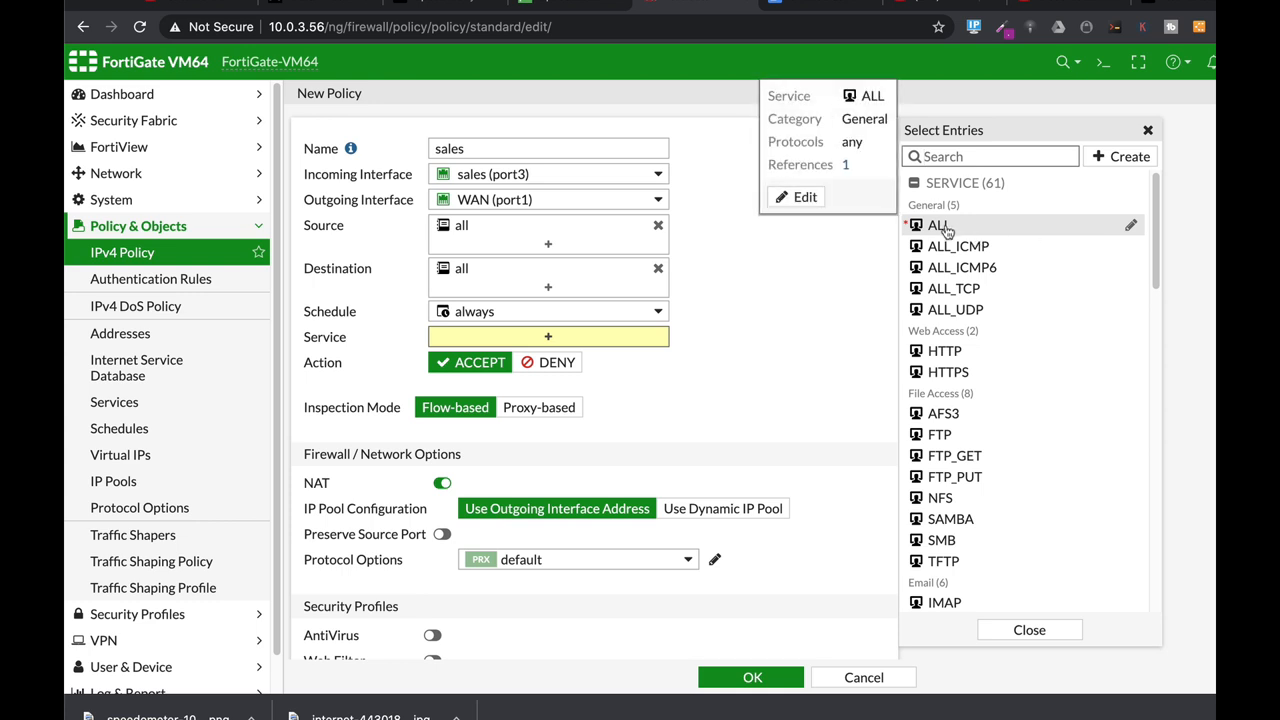
click(938, 224)
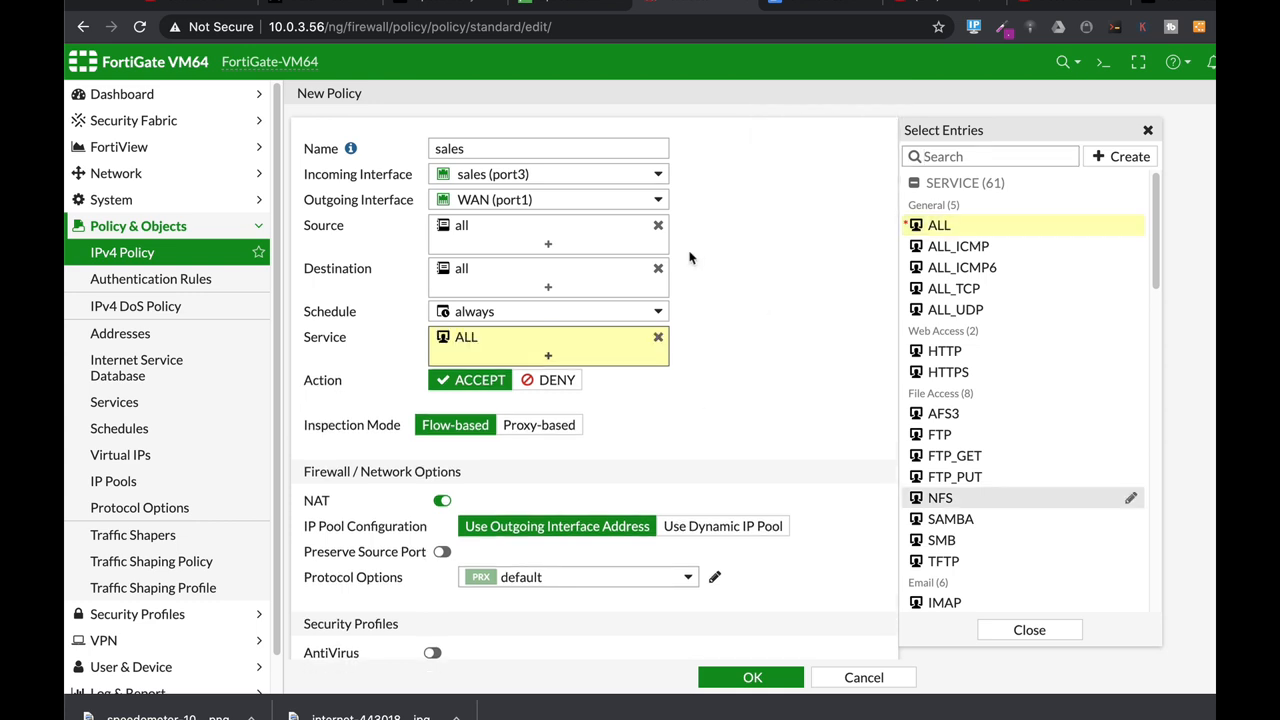
mouse_move(708, 420)
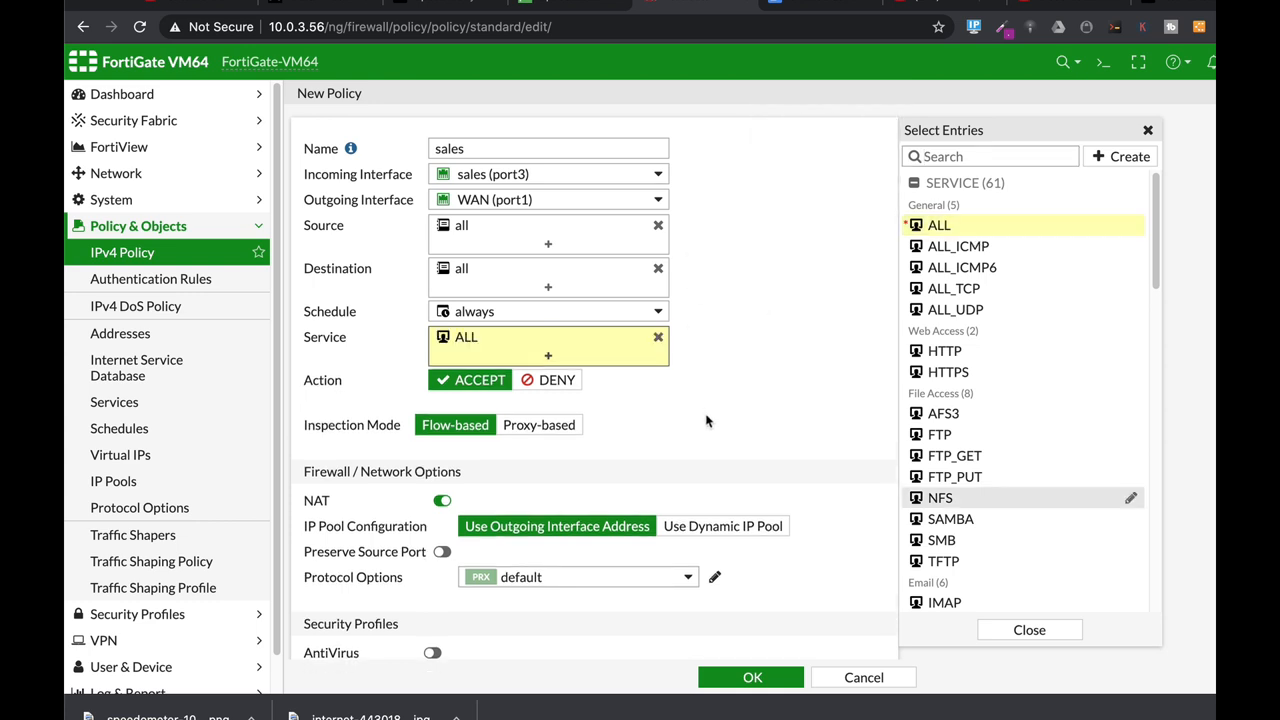
mouse_move(700, 252)
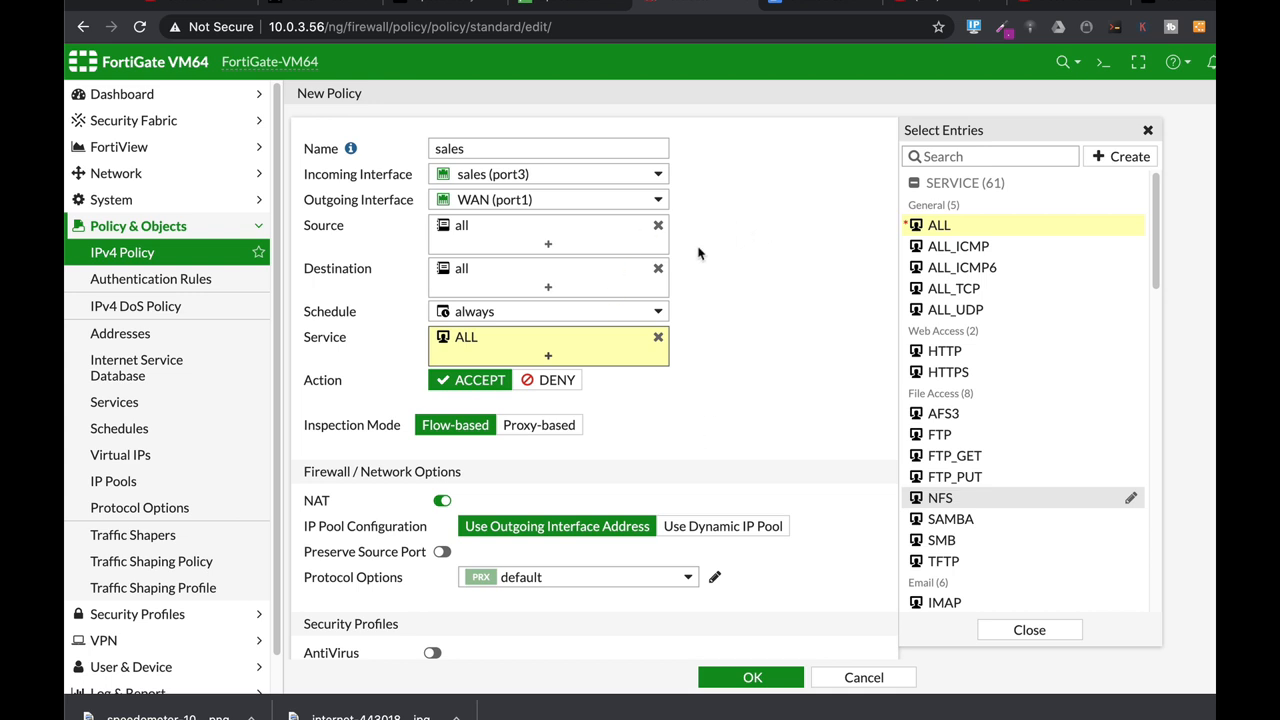
mouse_move(800, 382)
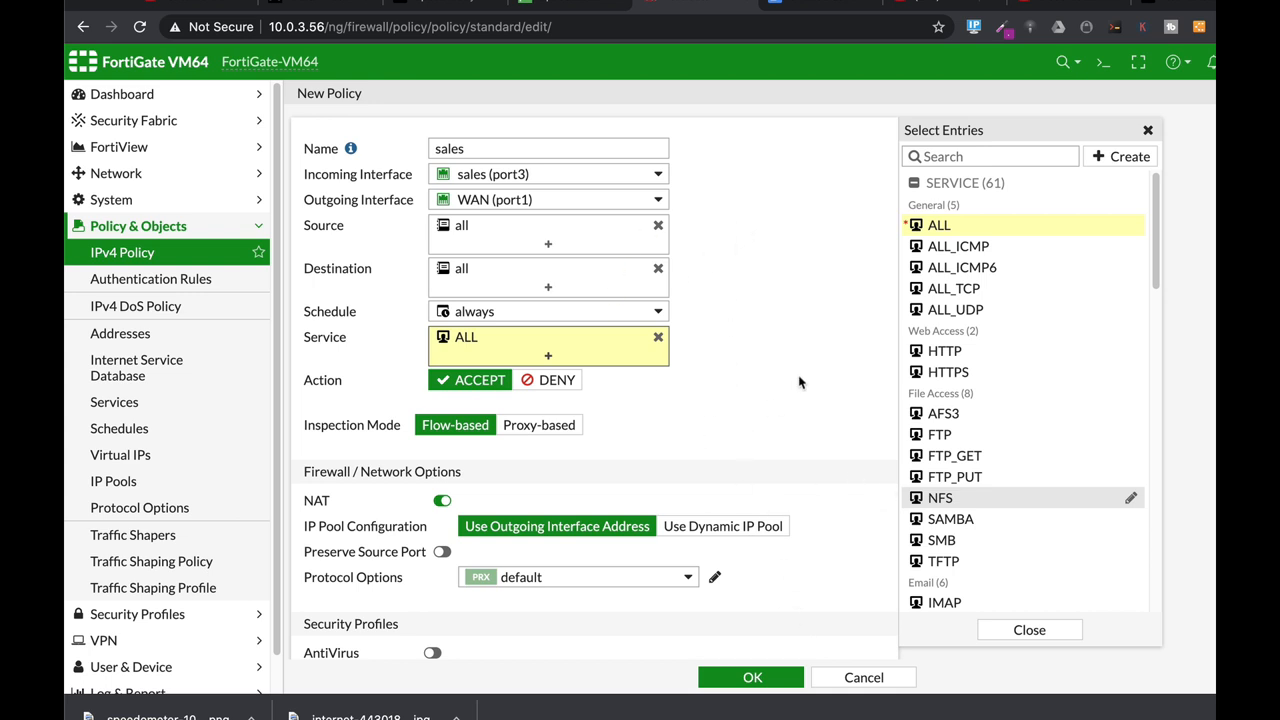
scroll(down, 3)
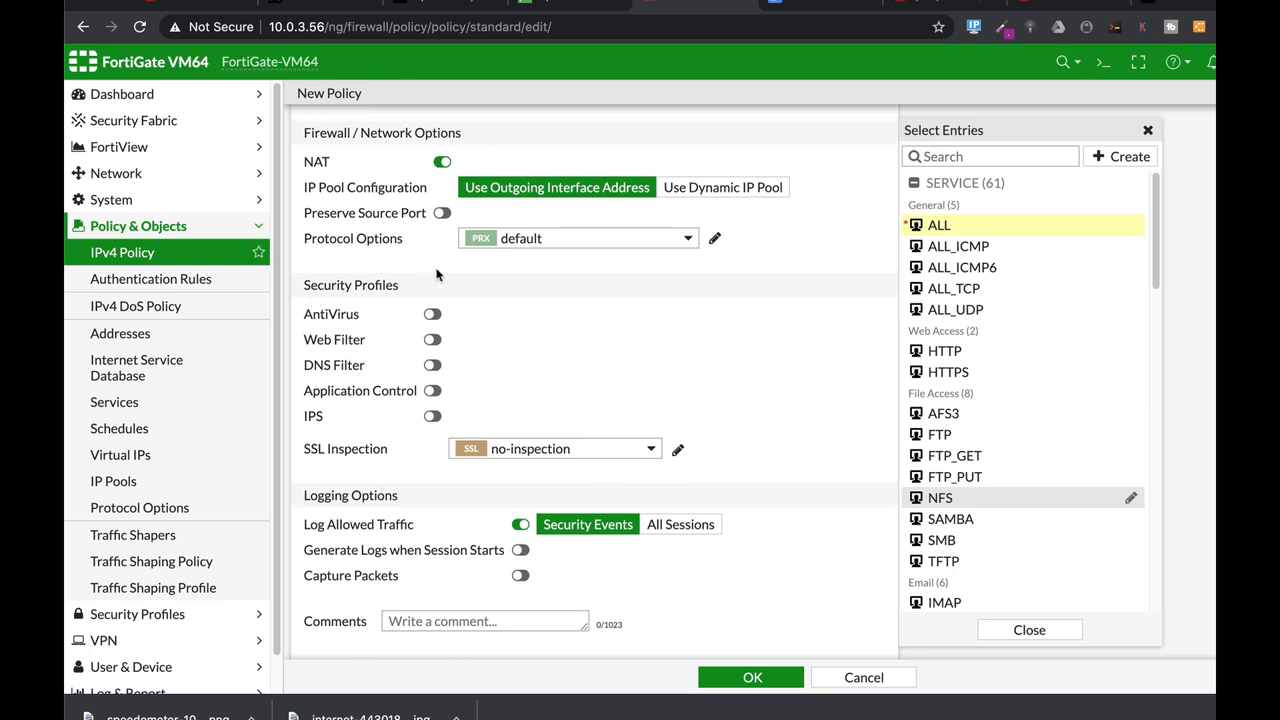
mouse_move(432, 496)
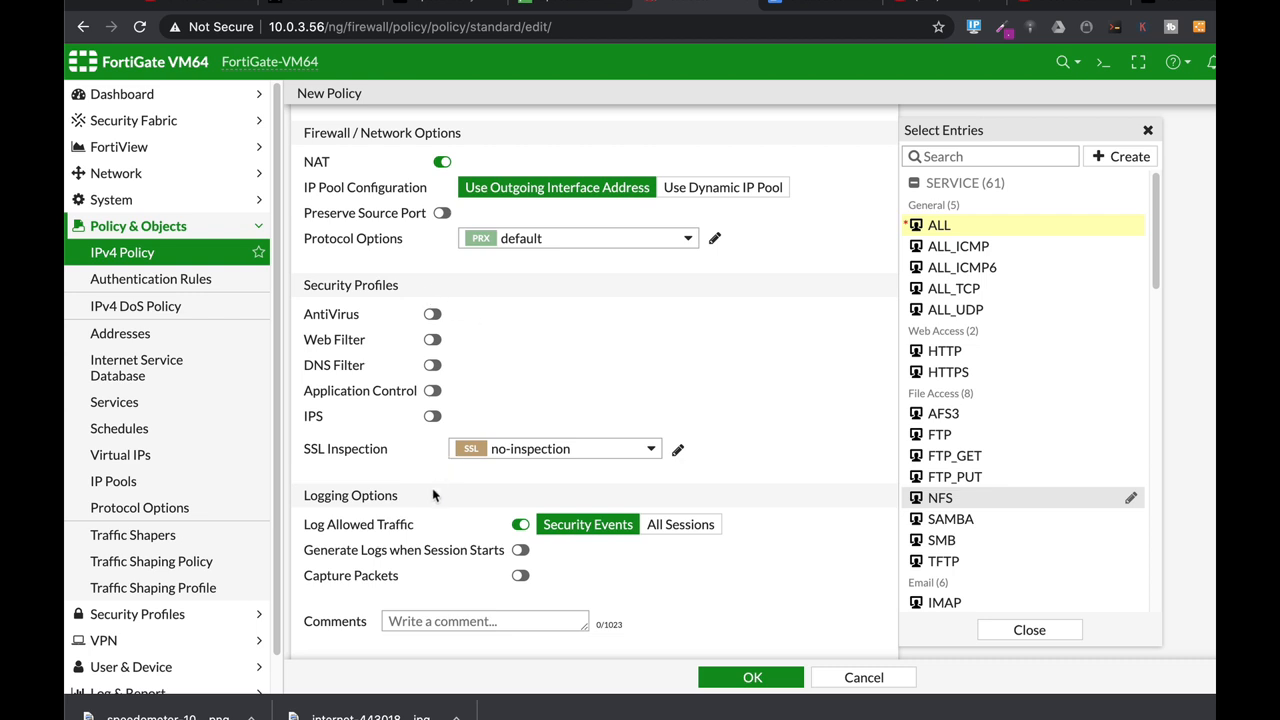
scroll(down, 3)
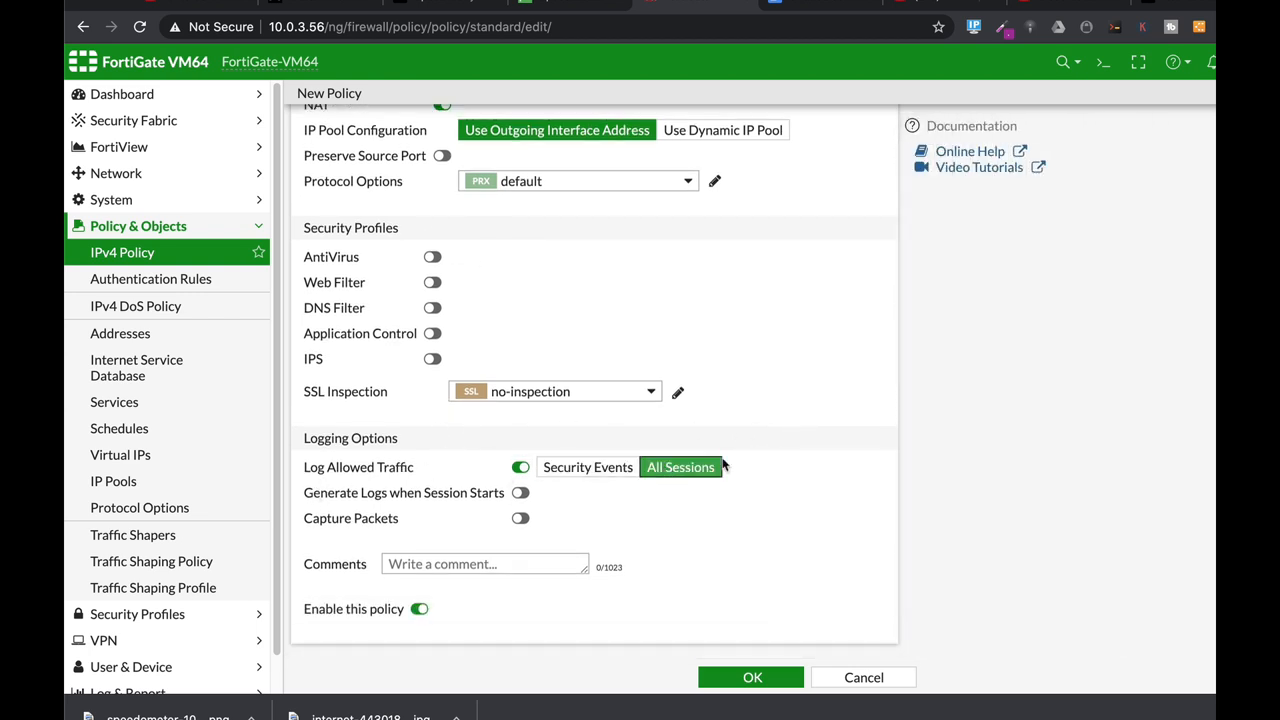
mouse_move(768, 594)
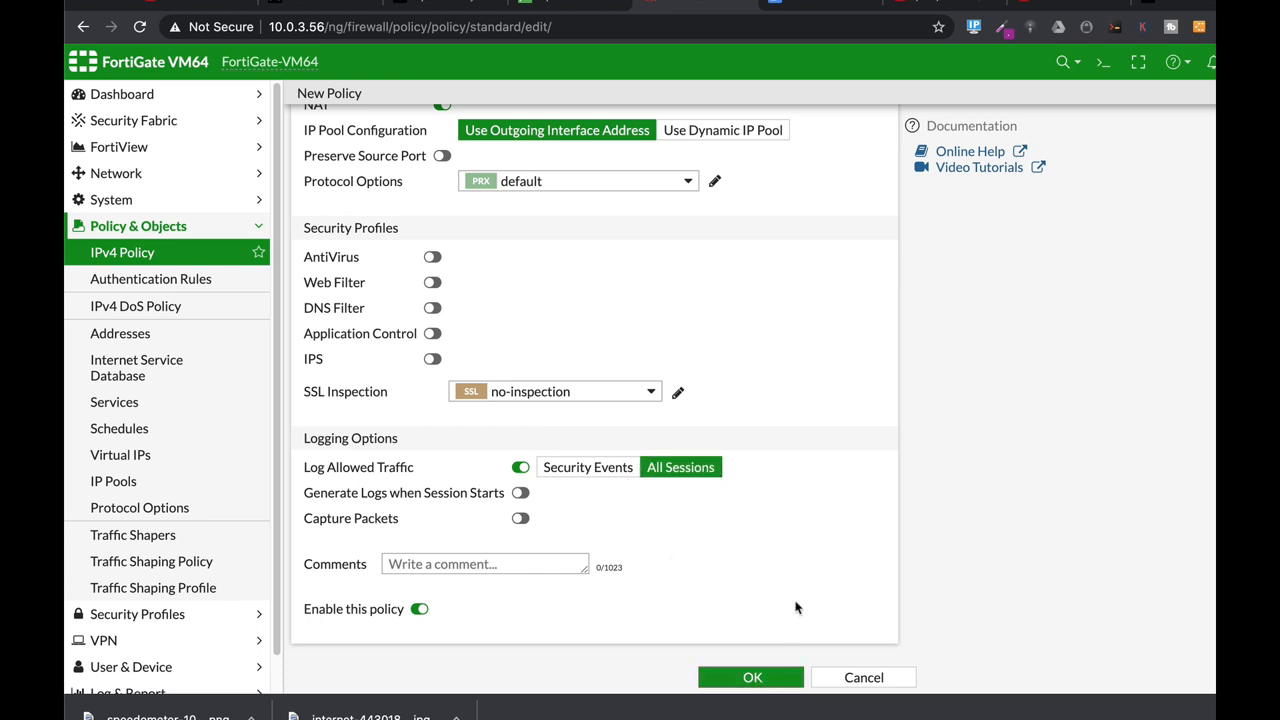
click(752, 676)
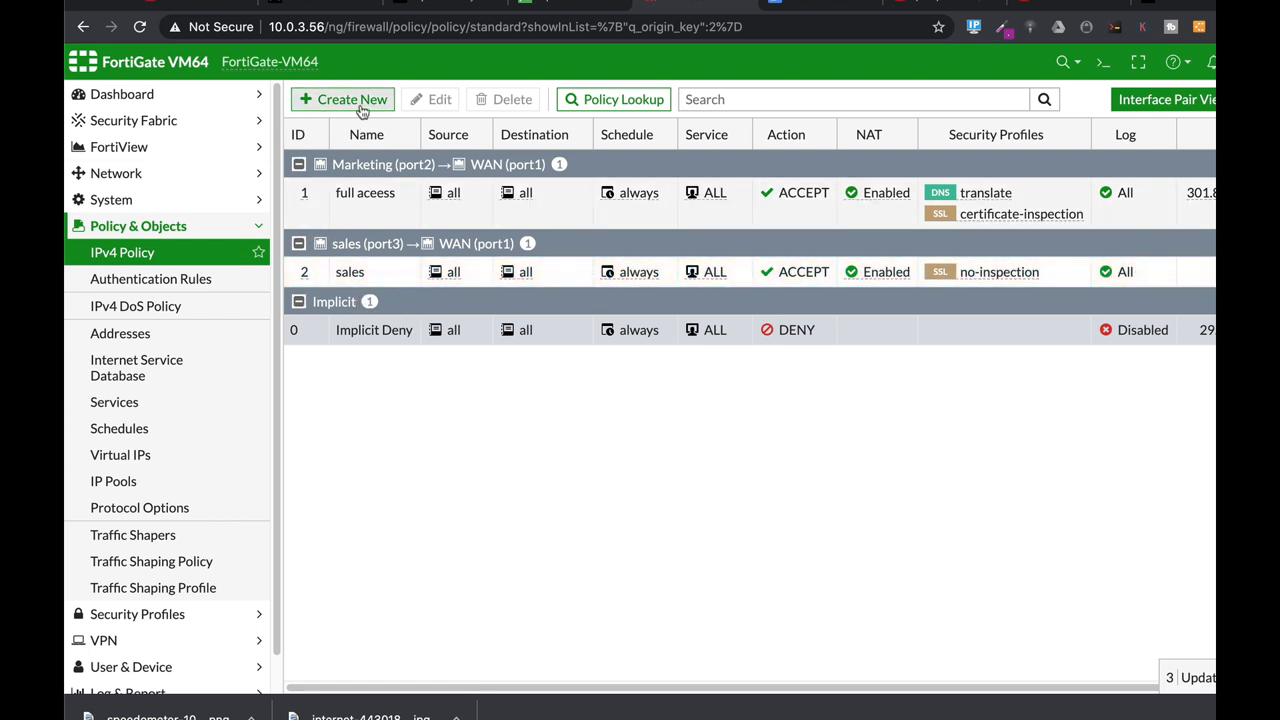
Step: Create policy marketing from Marketing (port2) to WAN (port1), all addresses, service ALL, and save it
click(344, 100)
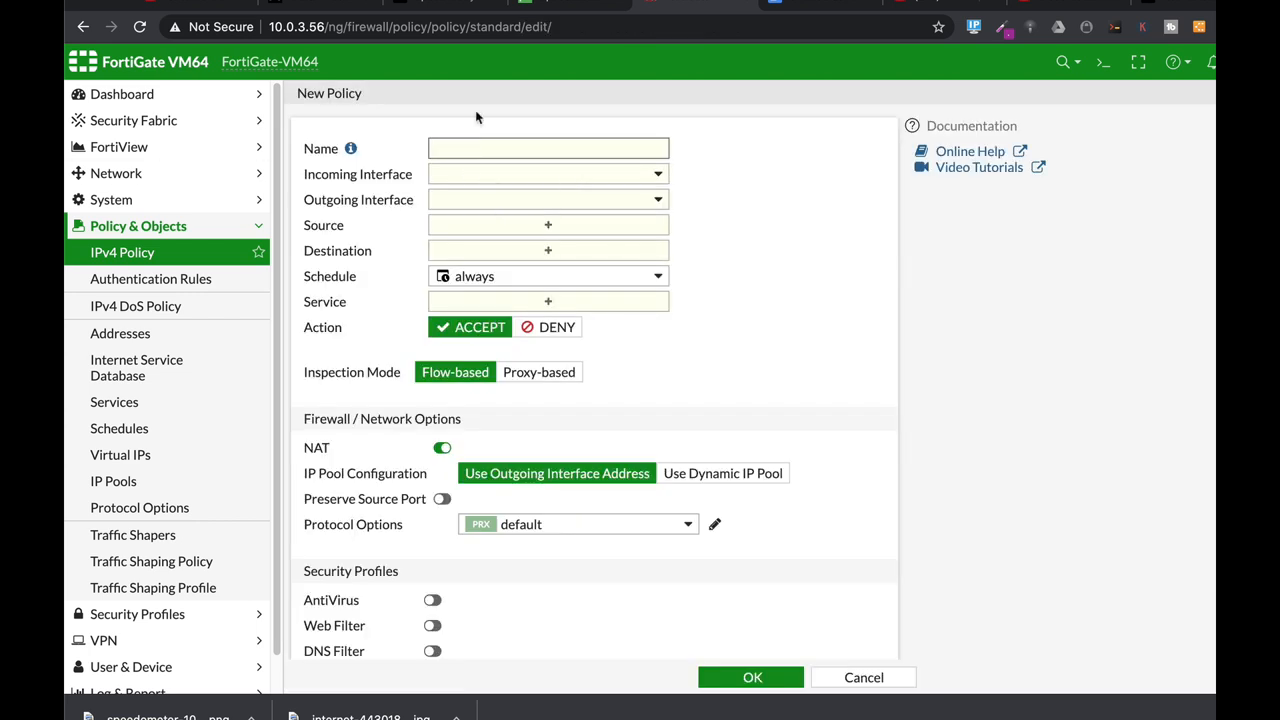
text(marketi)
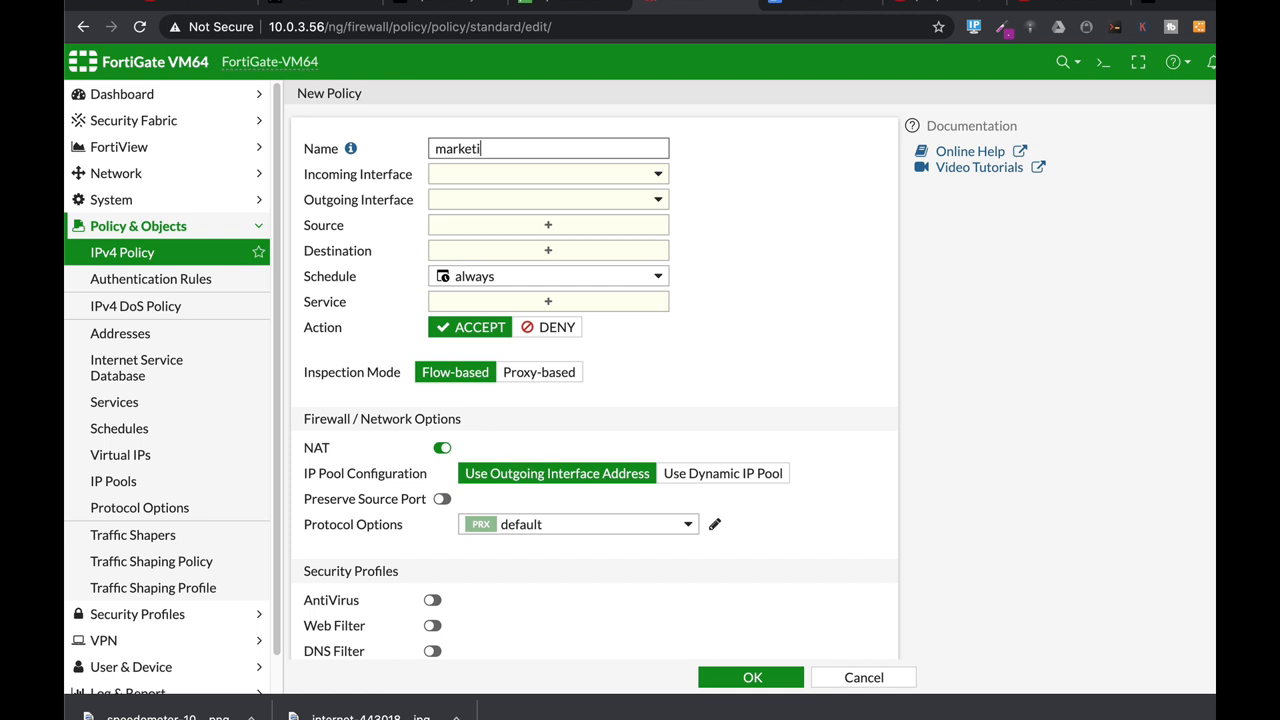
text(ng)
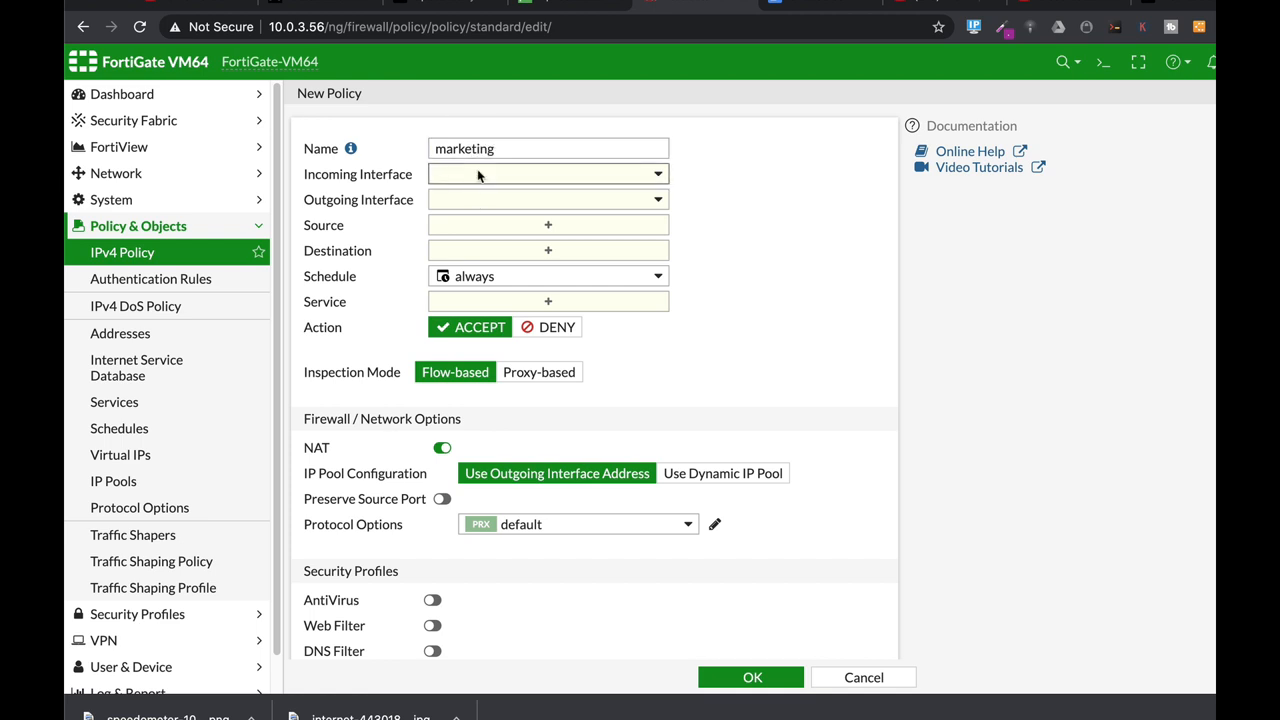
click(548, 172)
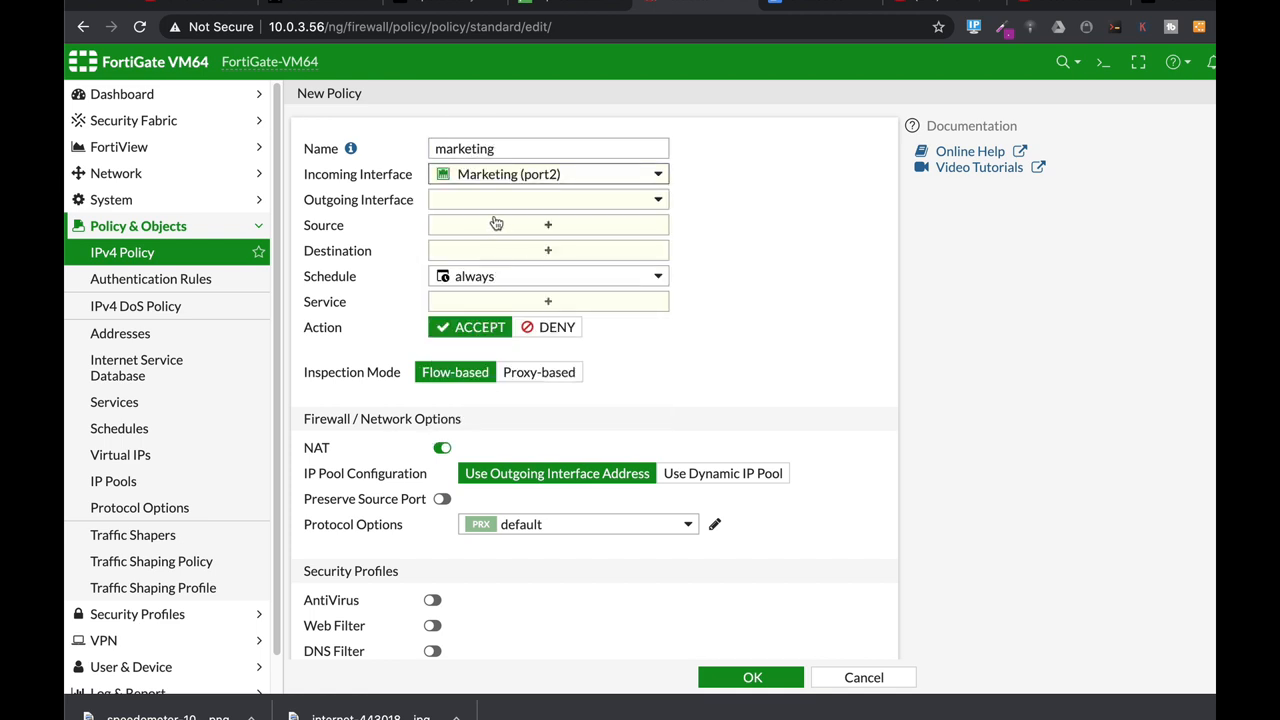
click(548, 200)
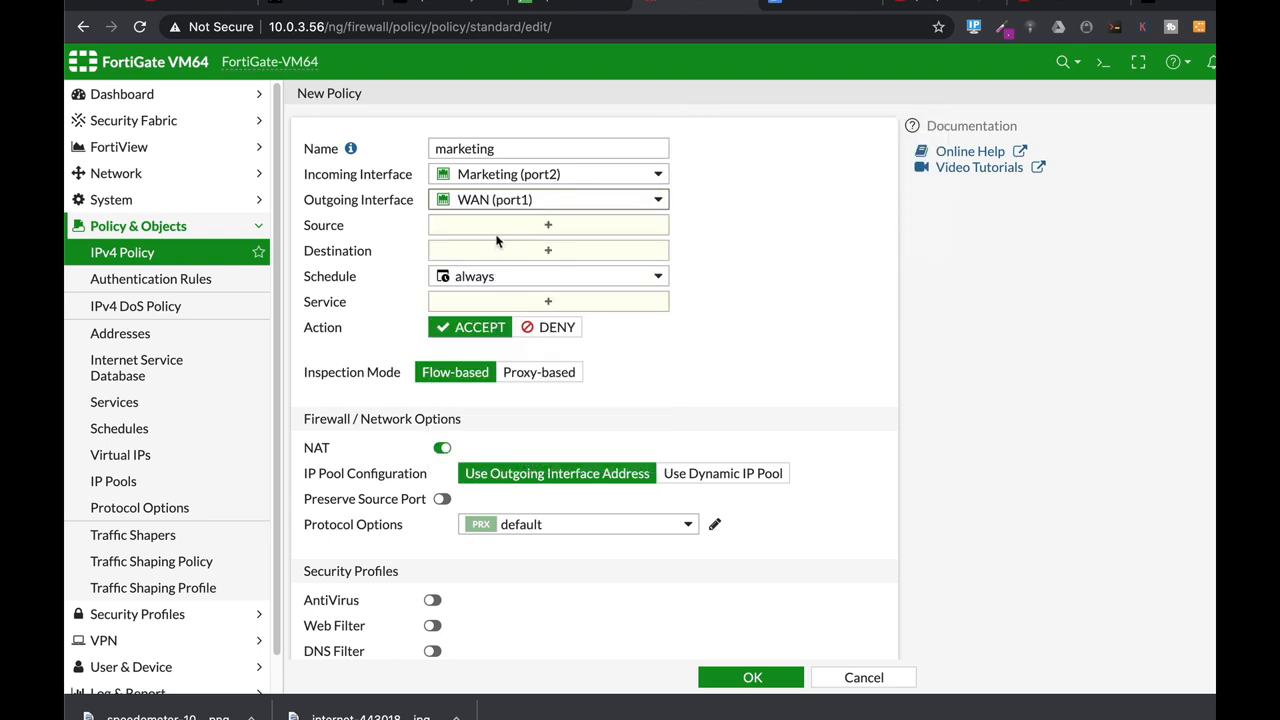
click(548, 224)
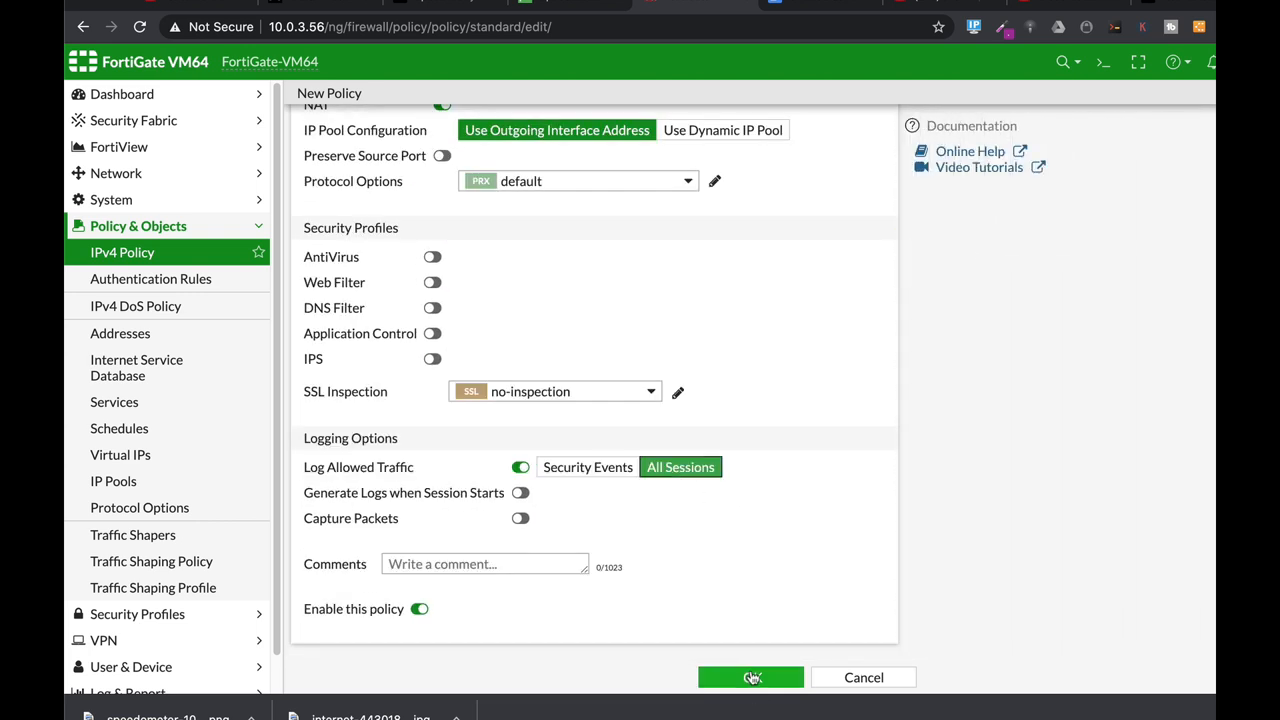
click(752, 676)
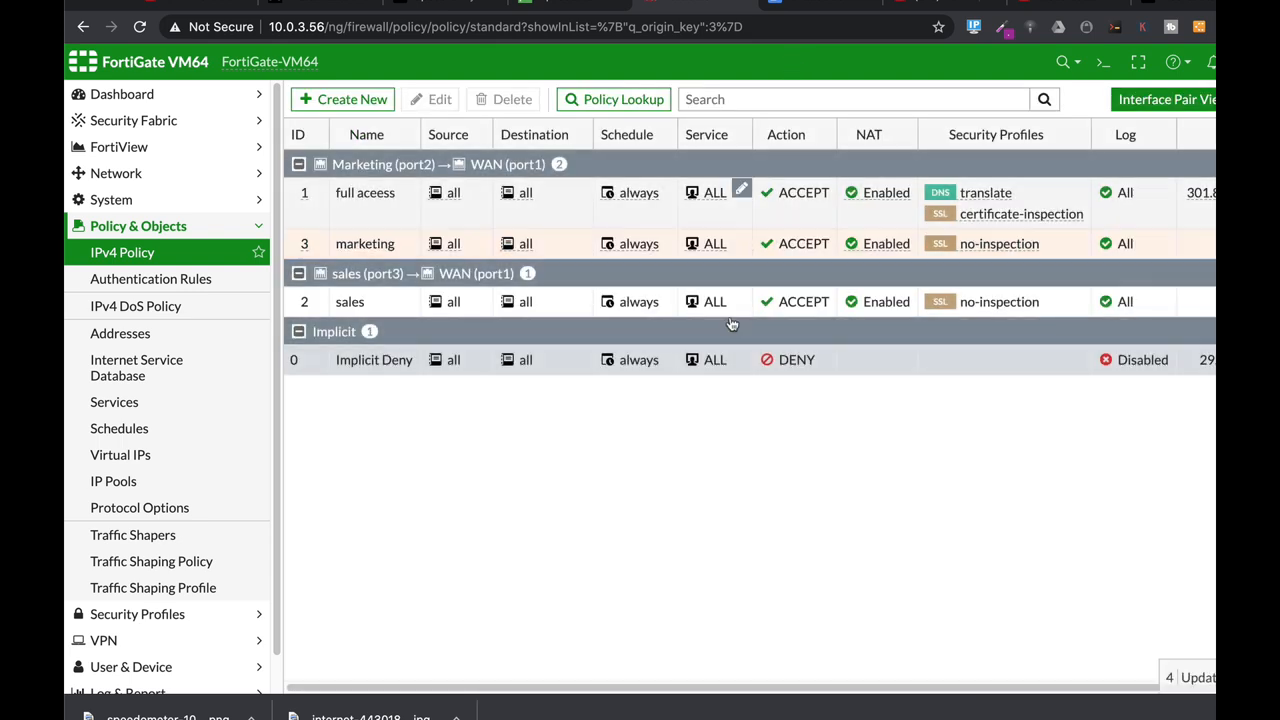
mouse_move(644, 424)
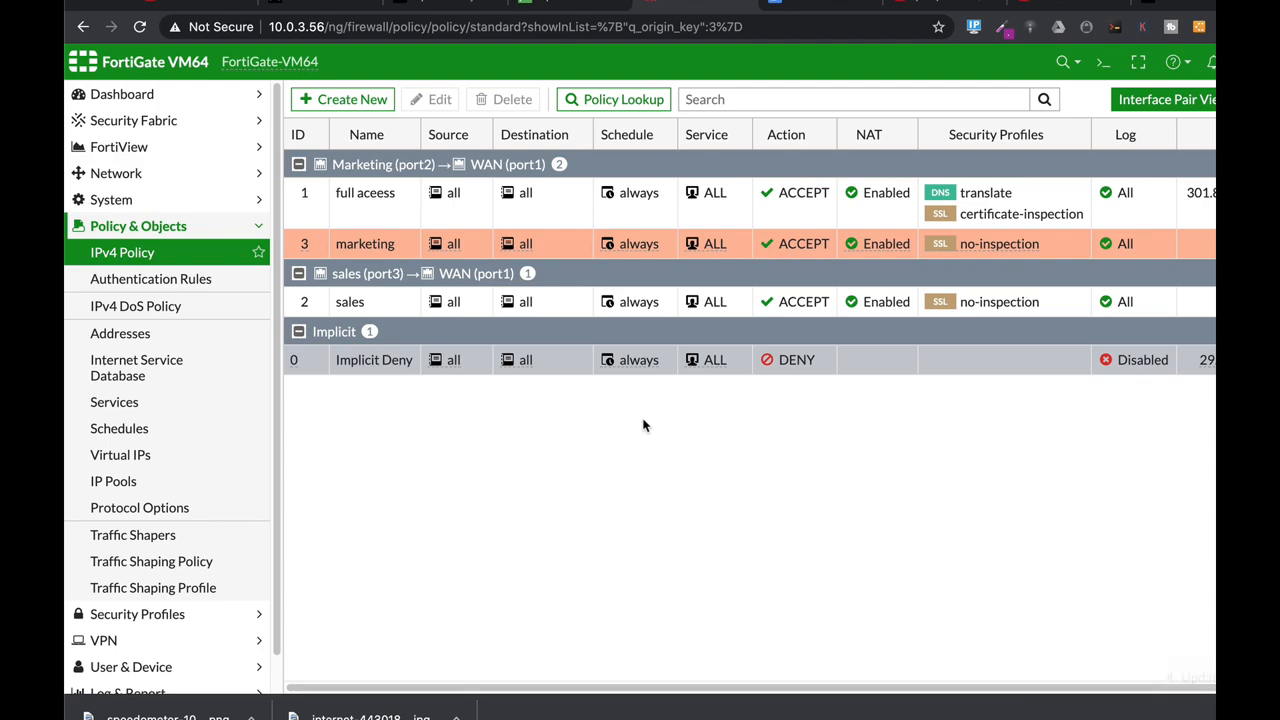
click(116, 172)
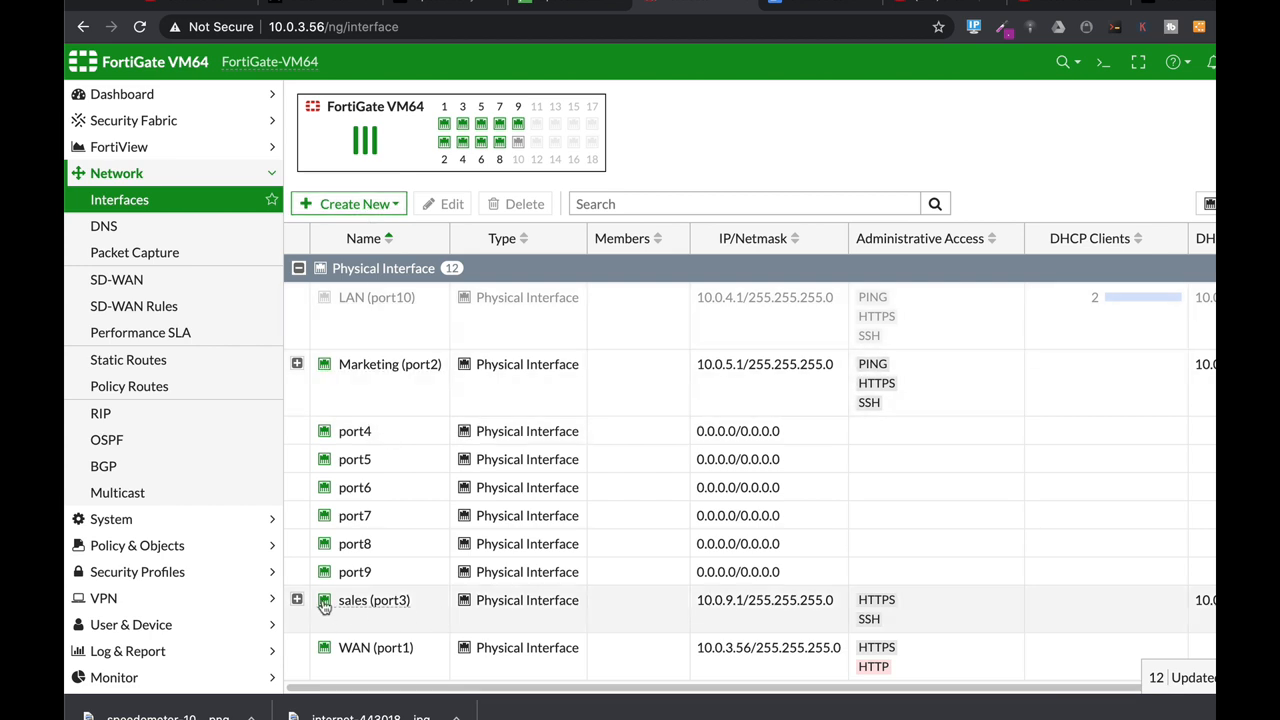
Step: Start a new interface from Network > Interfaces Create New
click(348, 204)
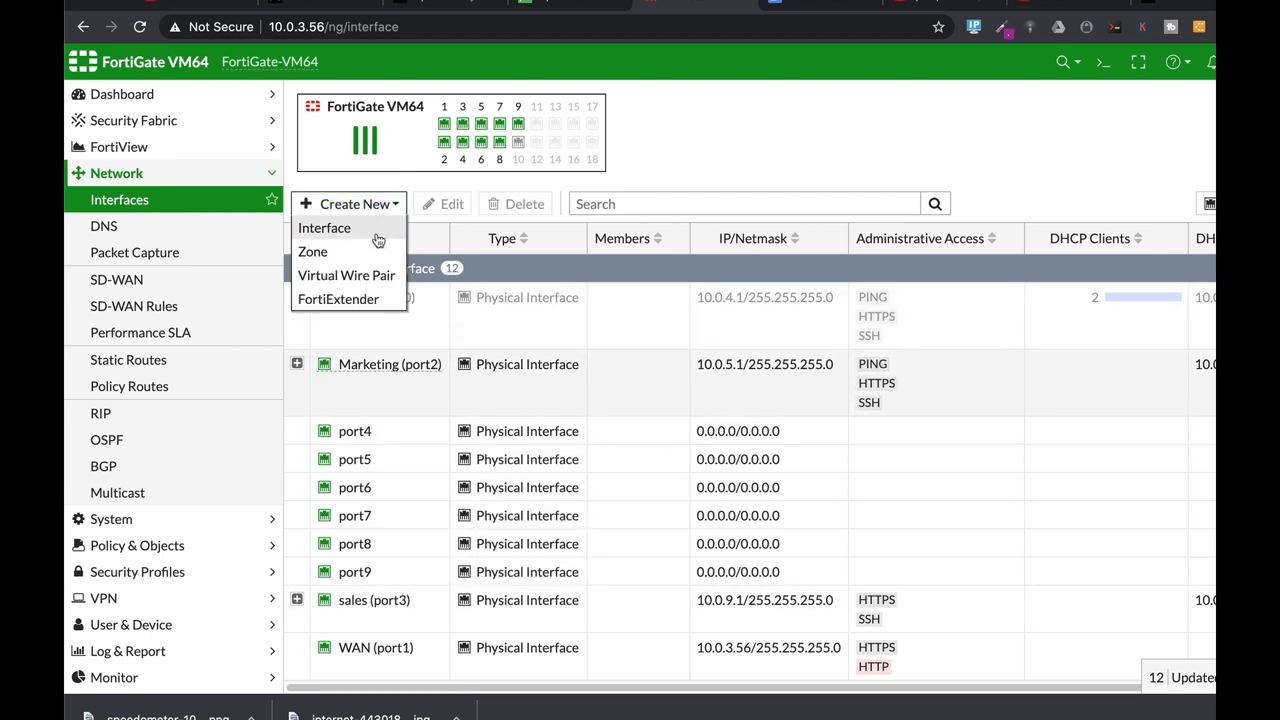
click(324, 228)
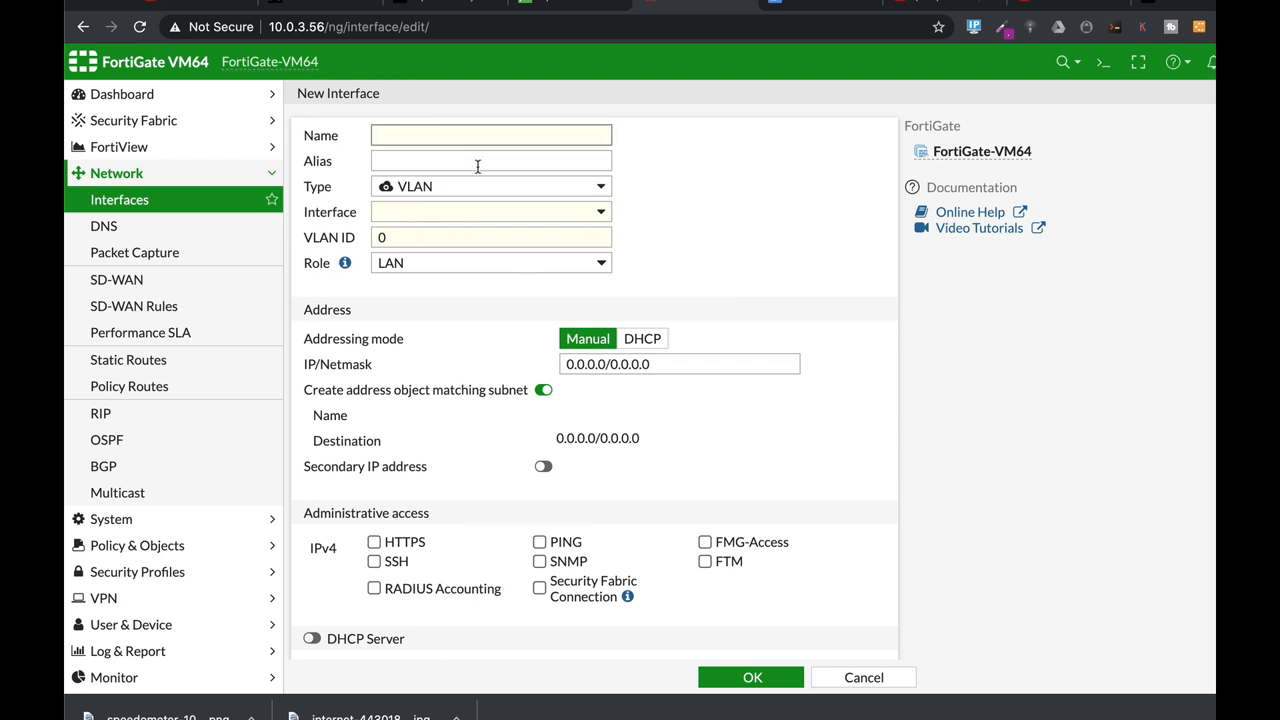
Step: Name the VLAN outsource2 with ID 300 on parent sales (port3)
text(outsource2)
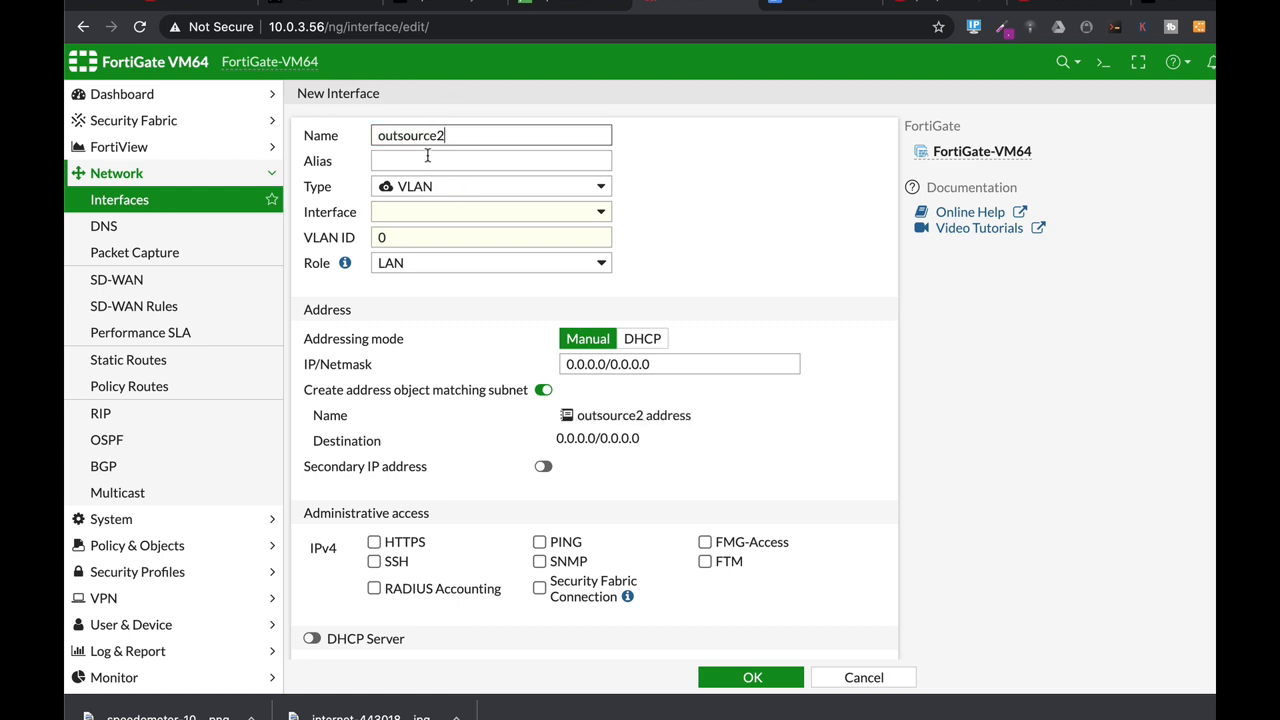
click(490, 236)
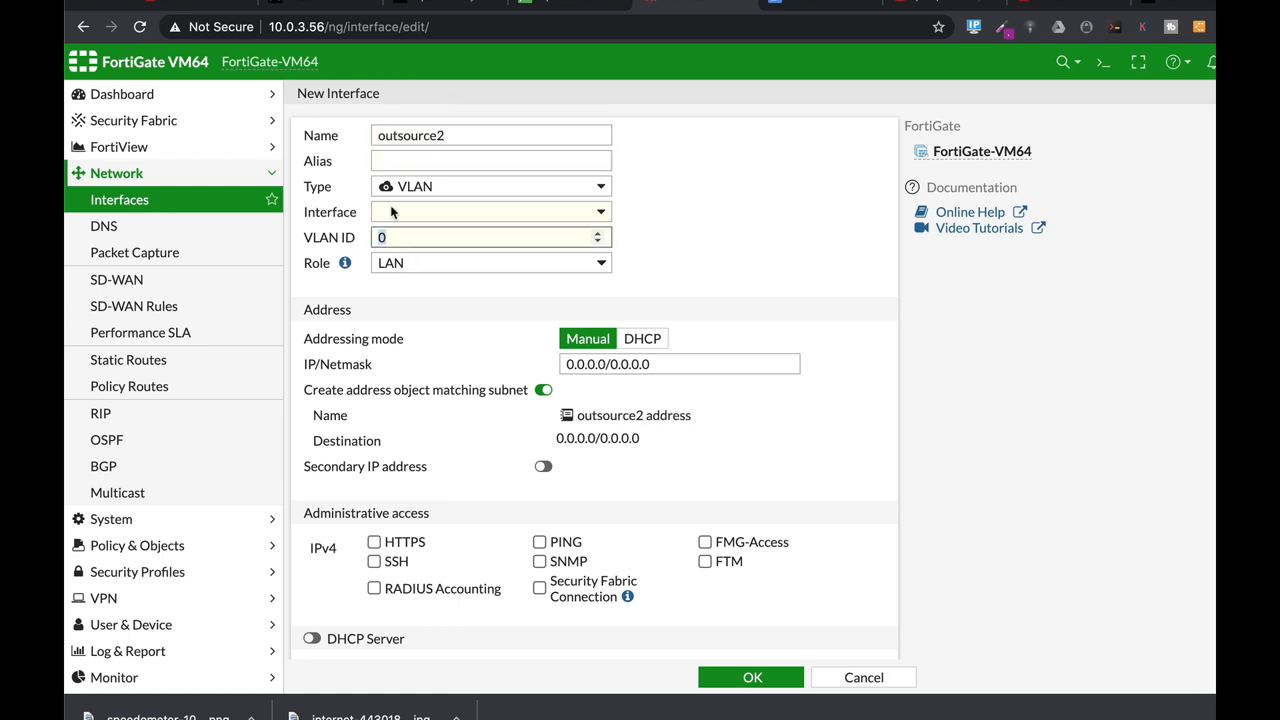
text(300)
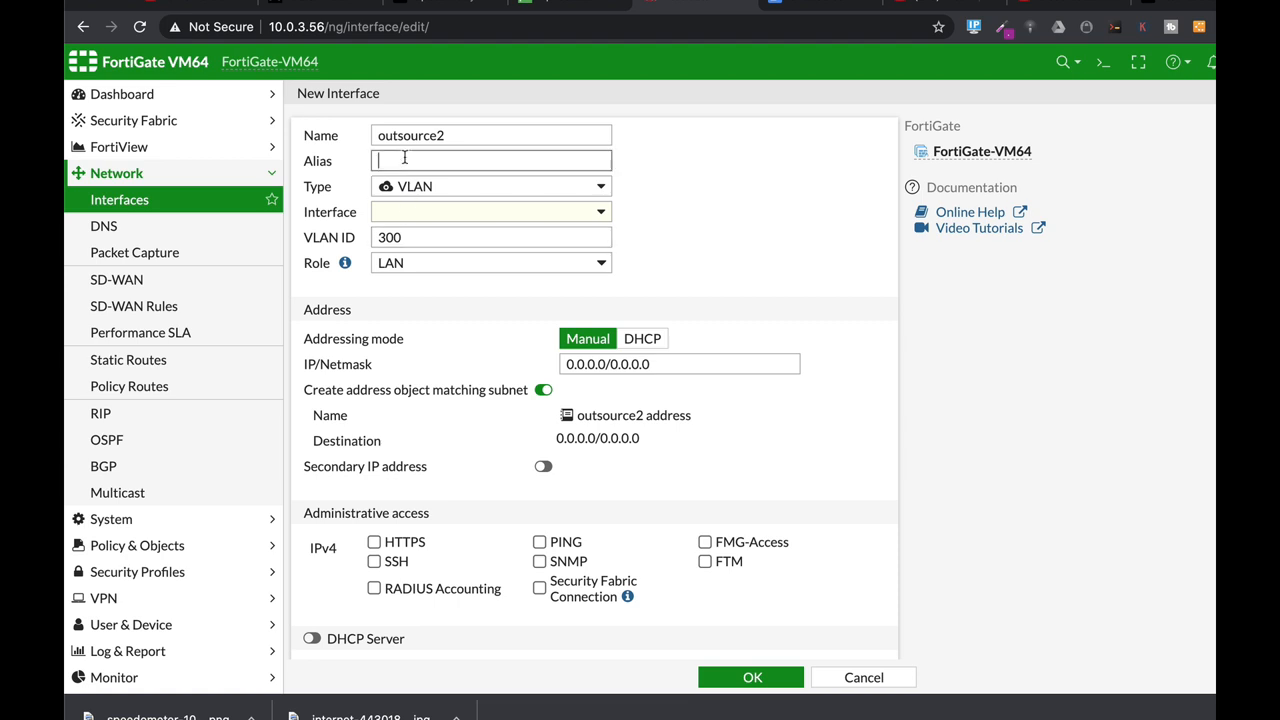
text(300)
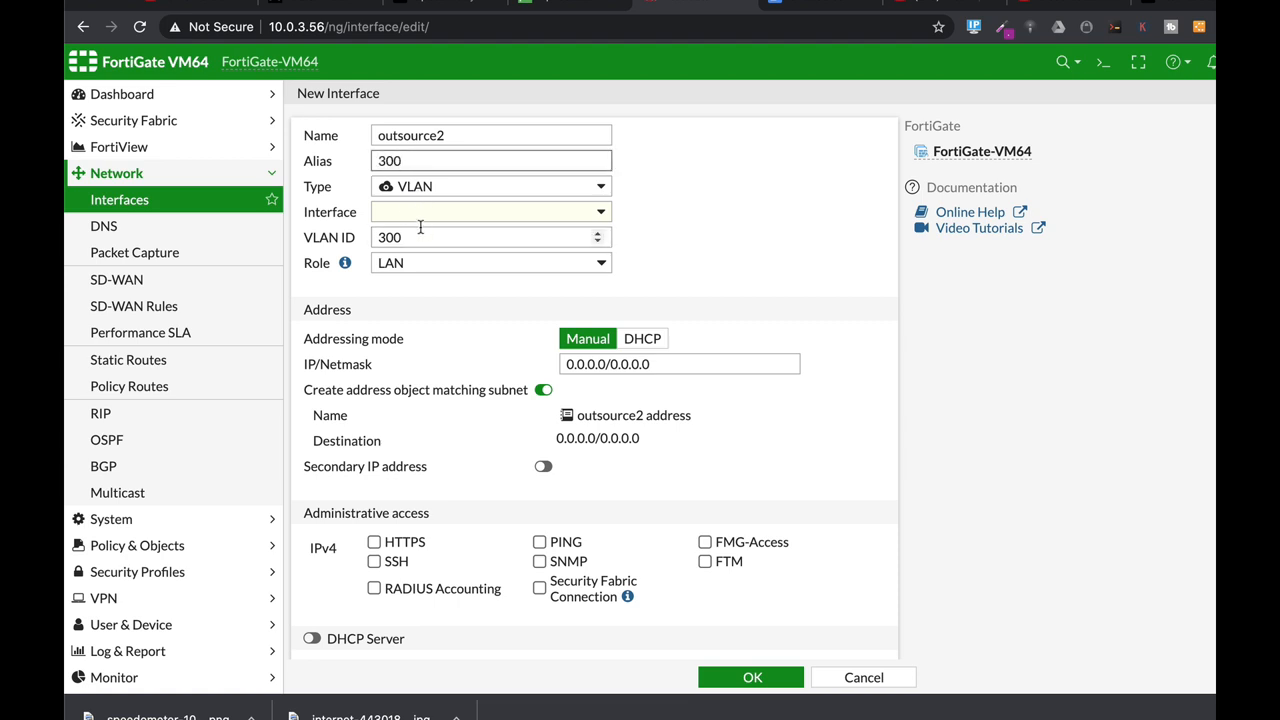
click(490, 212)
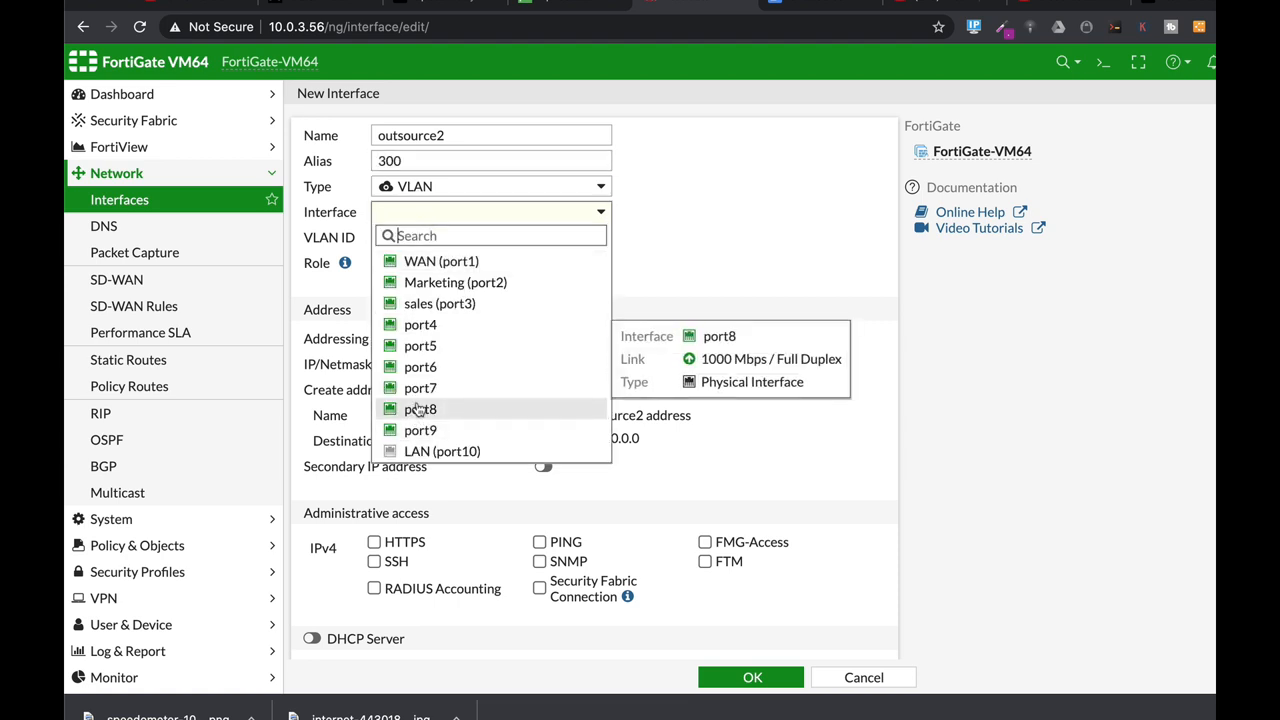
click(440, 304)
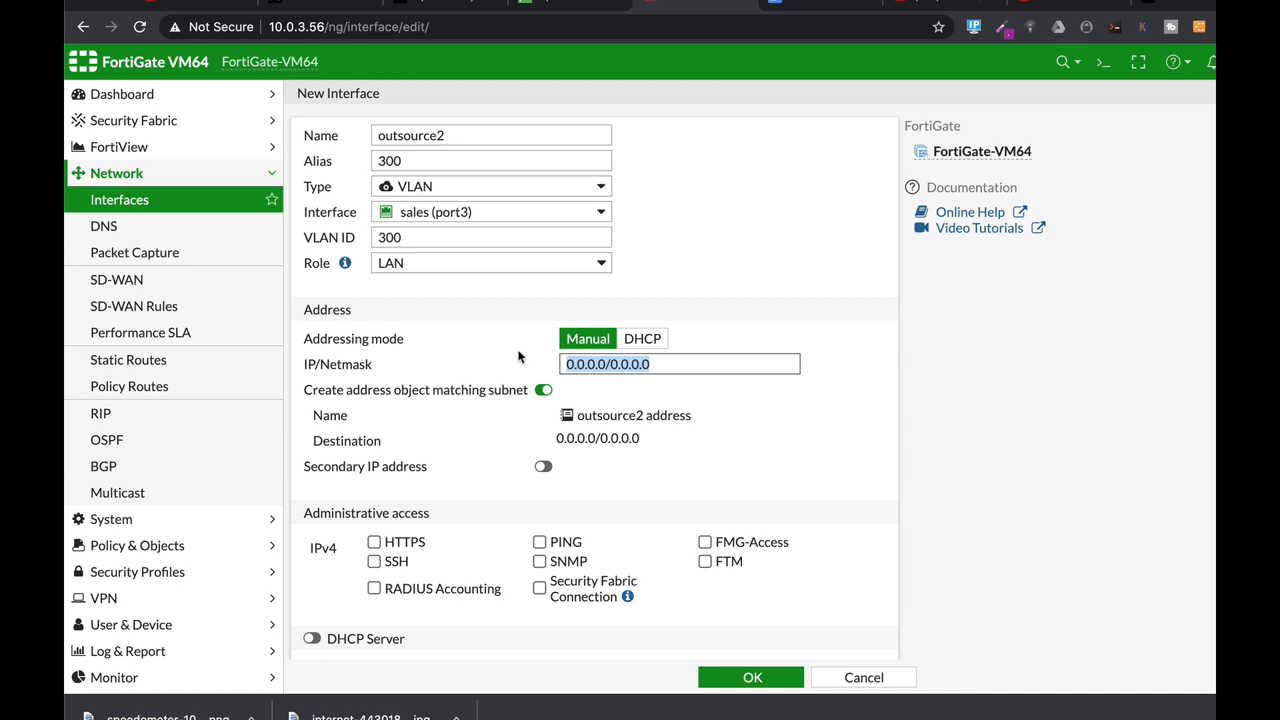
Step: Give outsource2 address 192.168.2.1/24, enable its DHCP server, and save it
text(192)
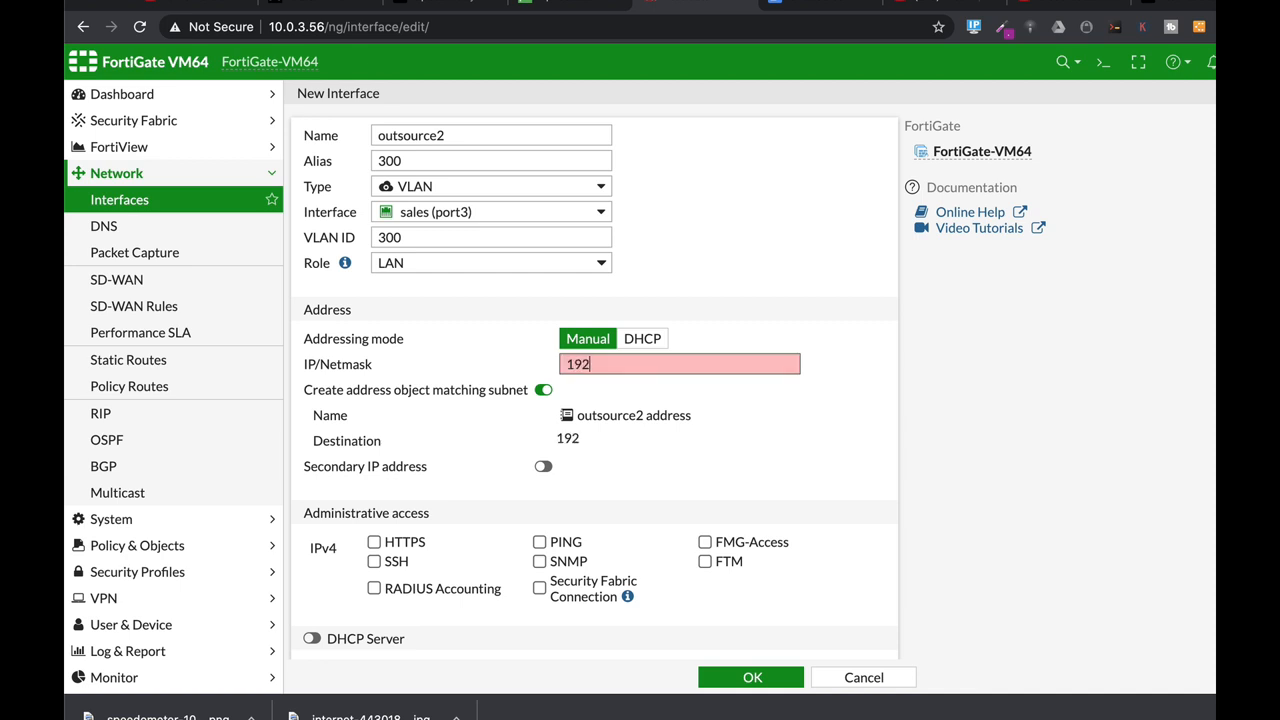
text(.168.2.1/24)
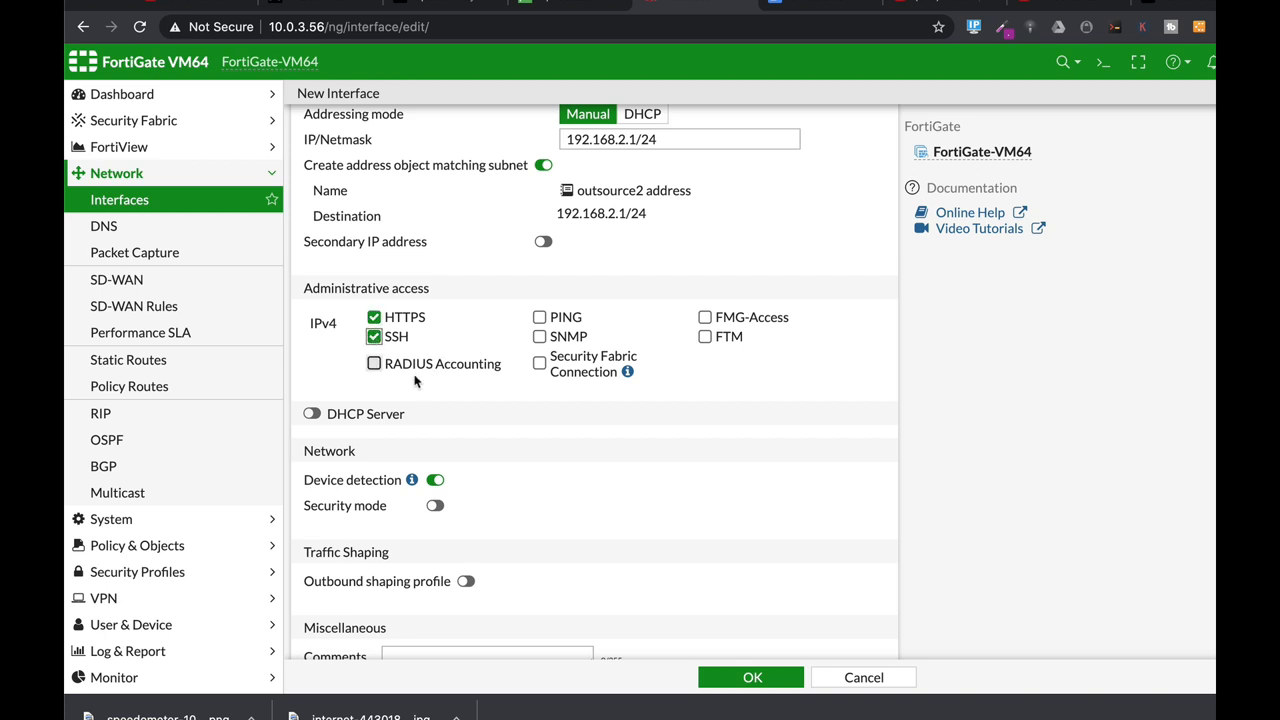
click(312, 412)
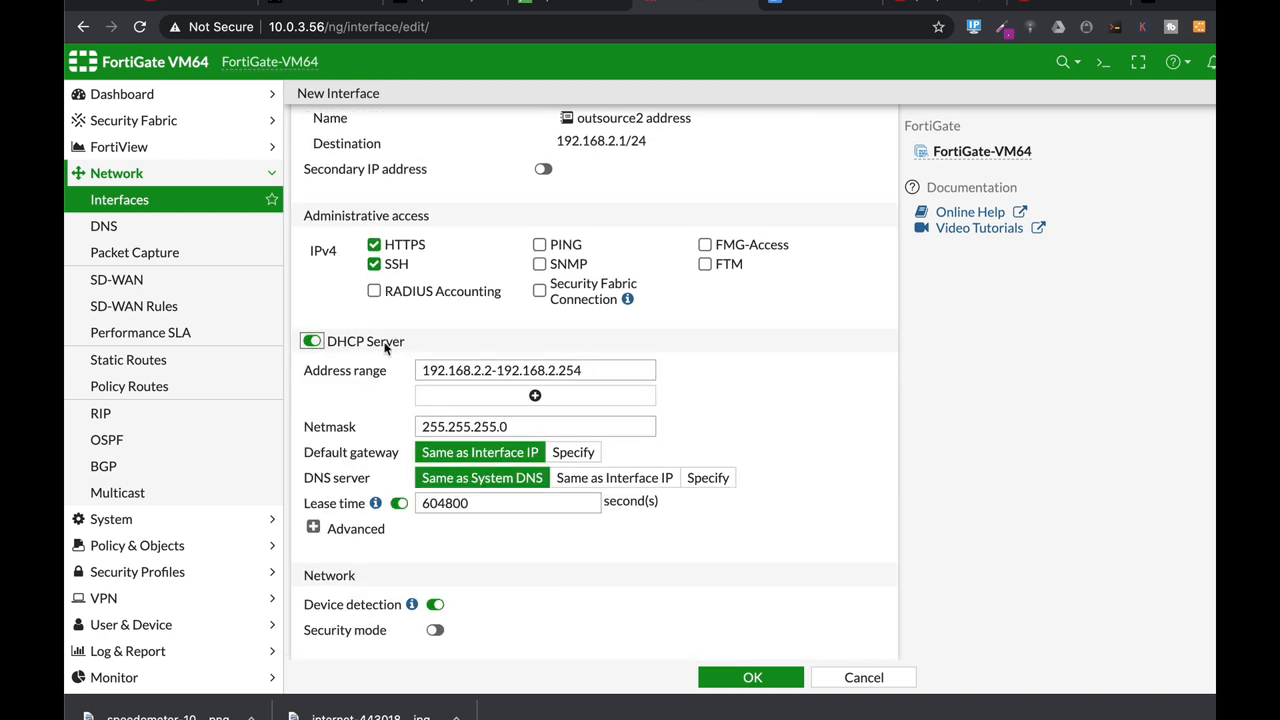
mouse_move(600, 376)
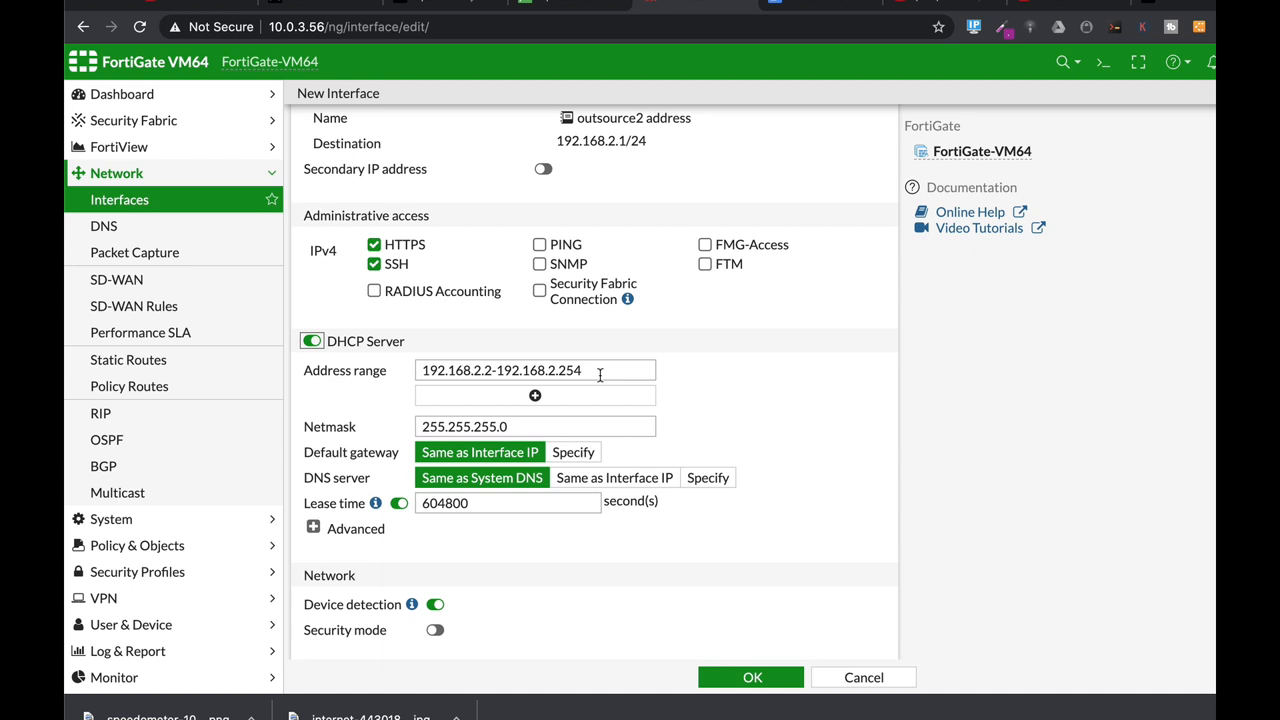
triple_click(500, 370)
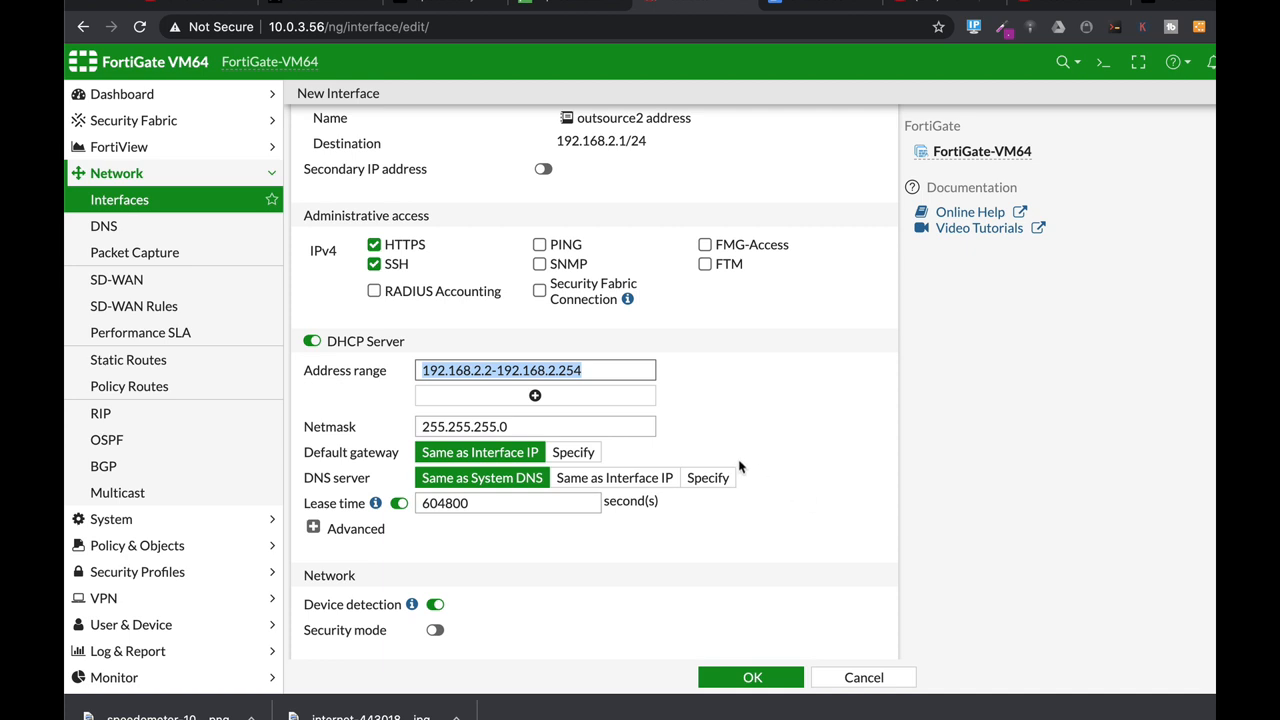
mouse_move(724, 468)
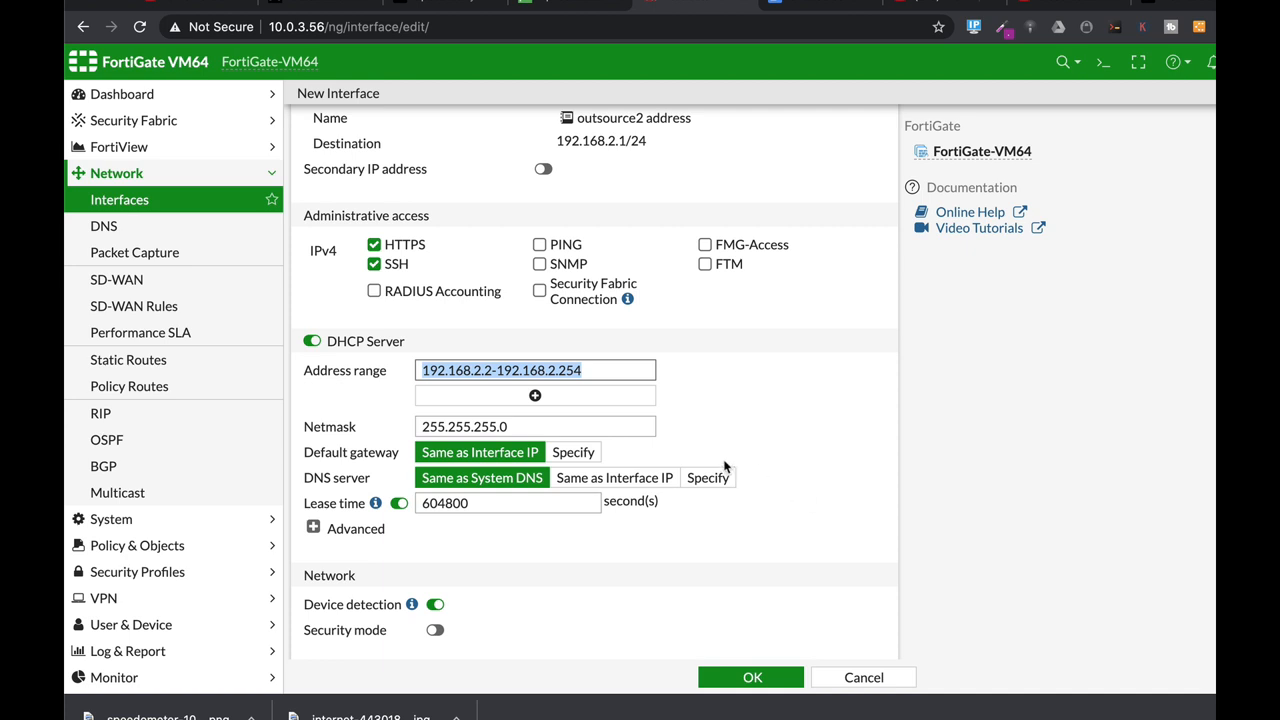
click(752, 676)
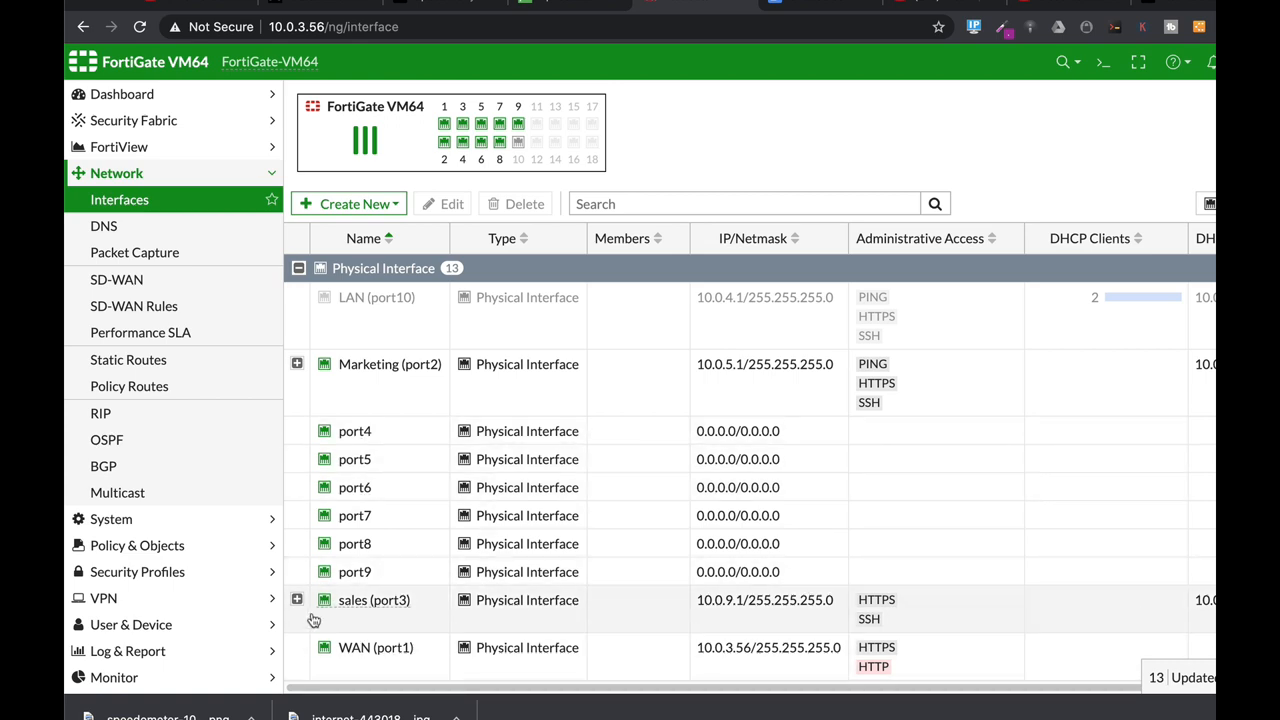
Step: Expand sales (port3) to show VLANs 200 and 300, then go to IPv4 Policy
click(296, 600)
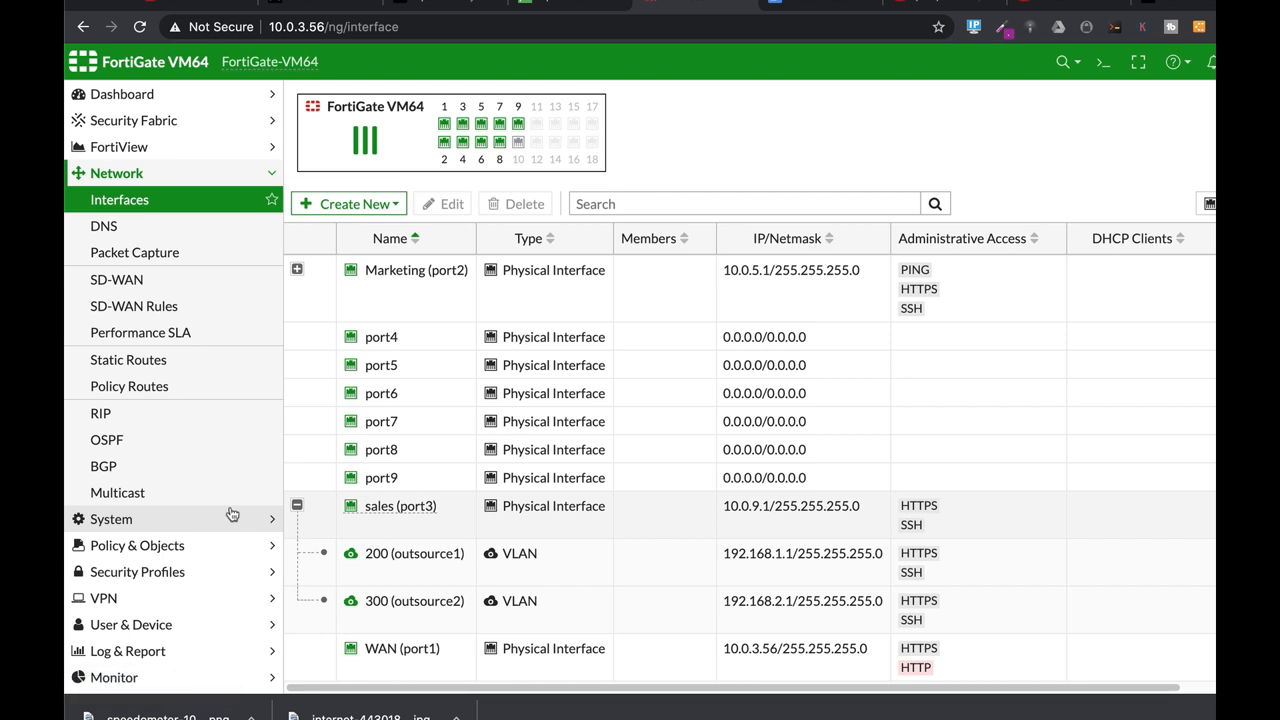
mouse_move(136, 544)
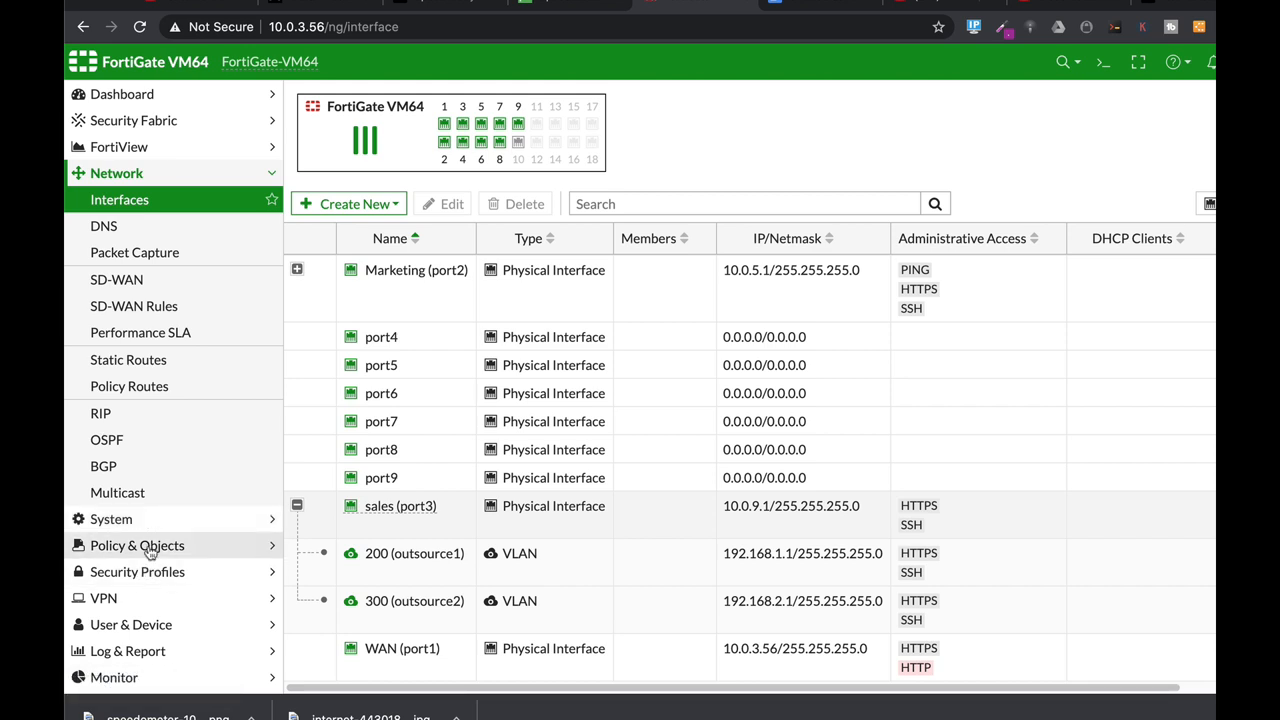
click(136, 544)
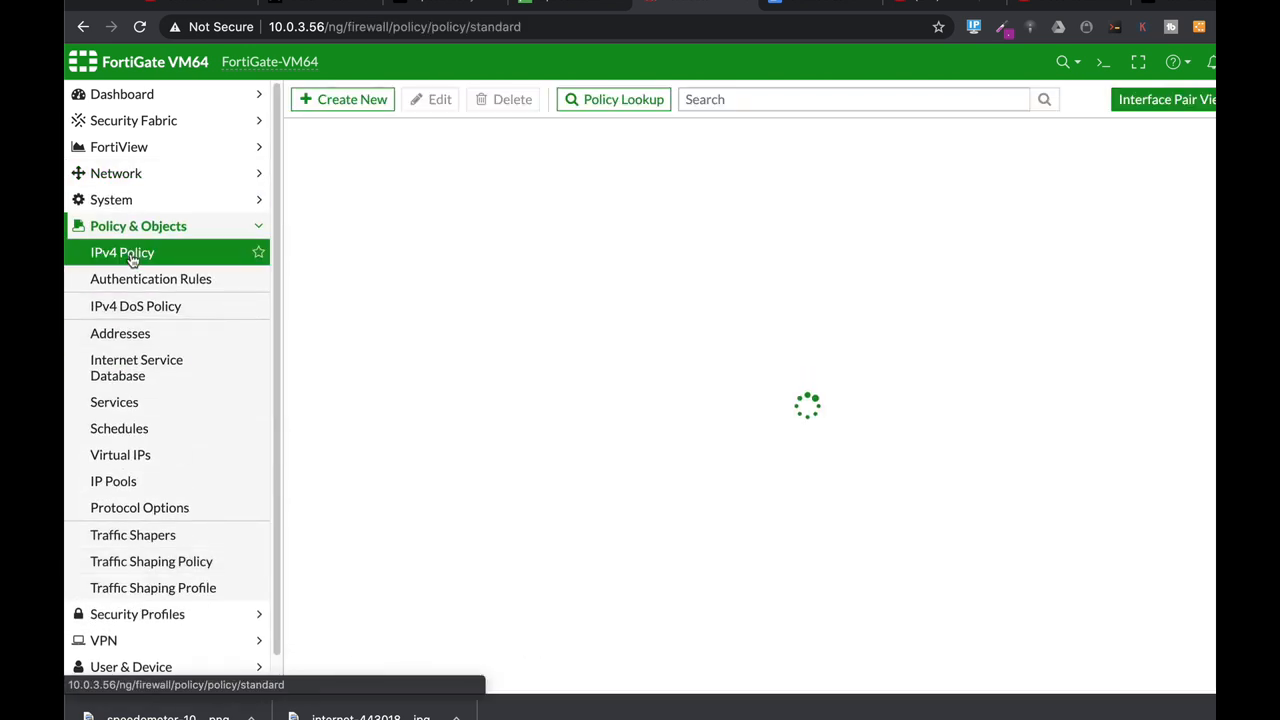
Step: Start policy outsource2 from 300 (outsource2) to WAN (port1) with source all
click(344, 100)
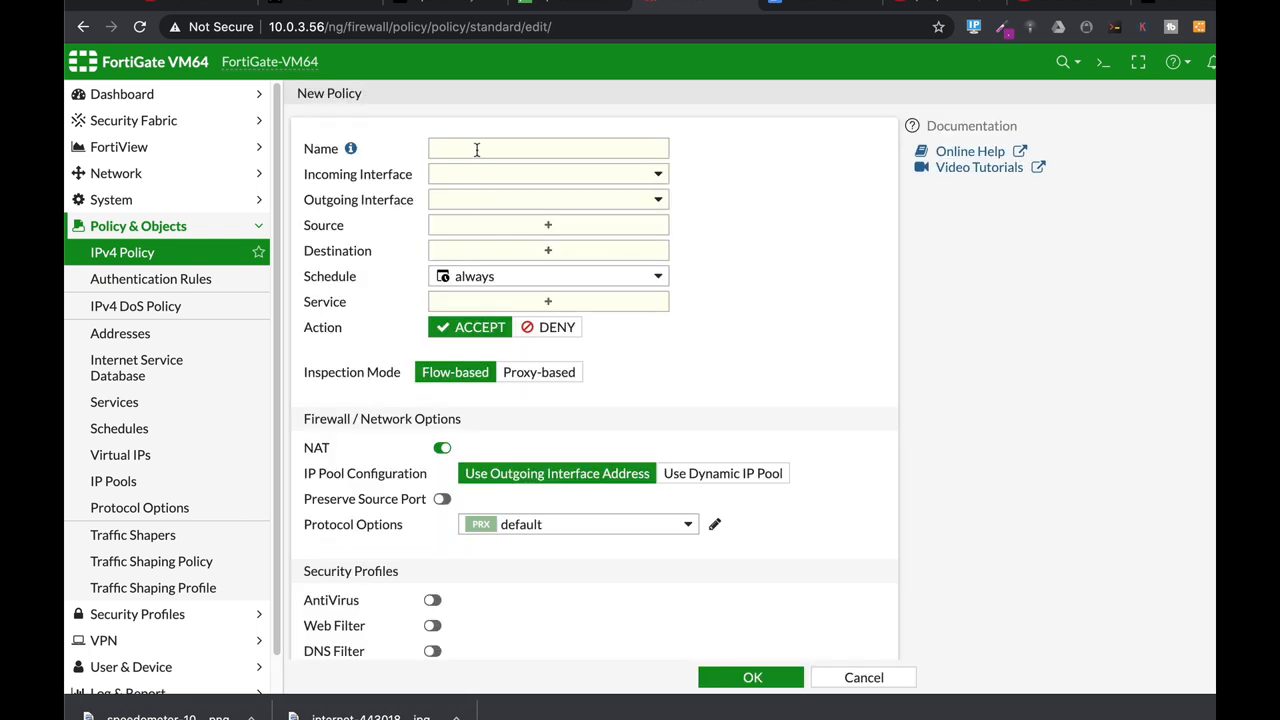
text(outsource2)
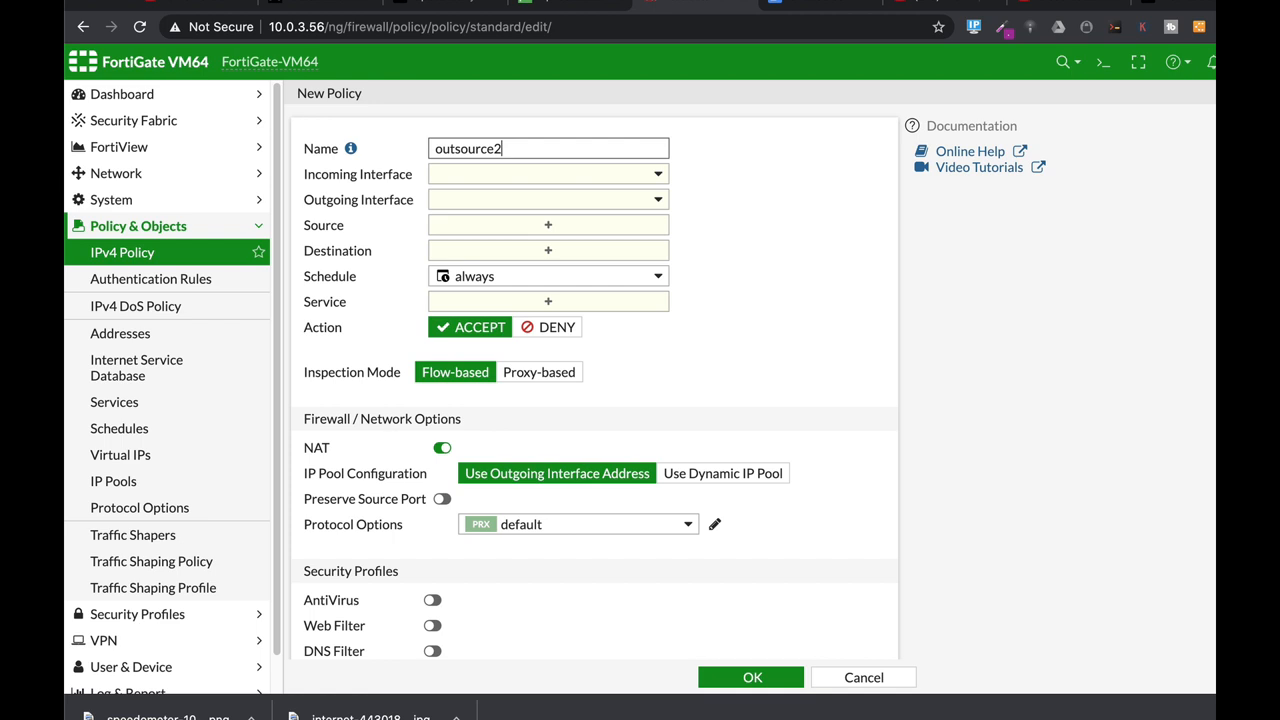
click(548, 172)
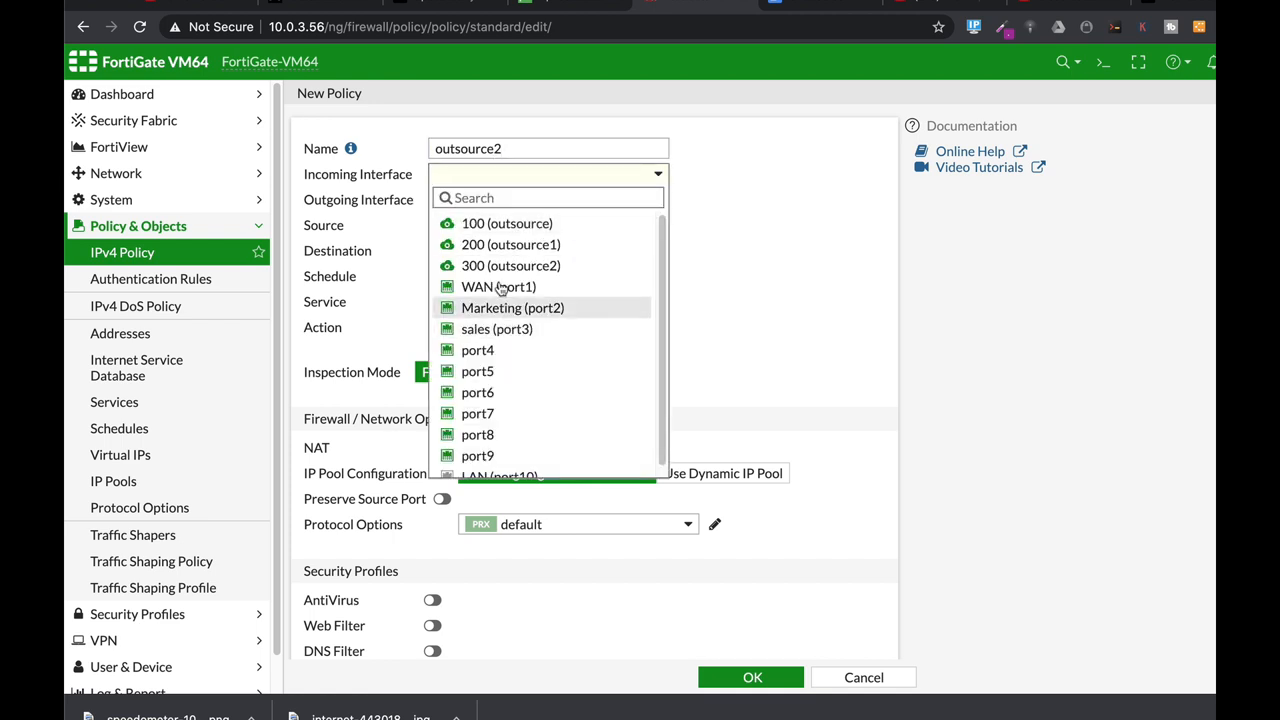
click(510, 264)
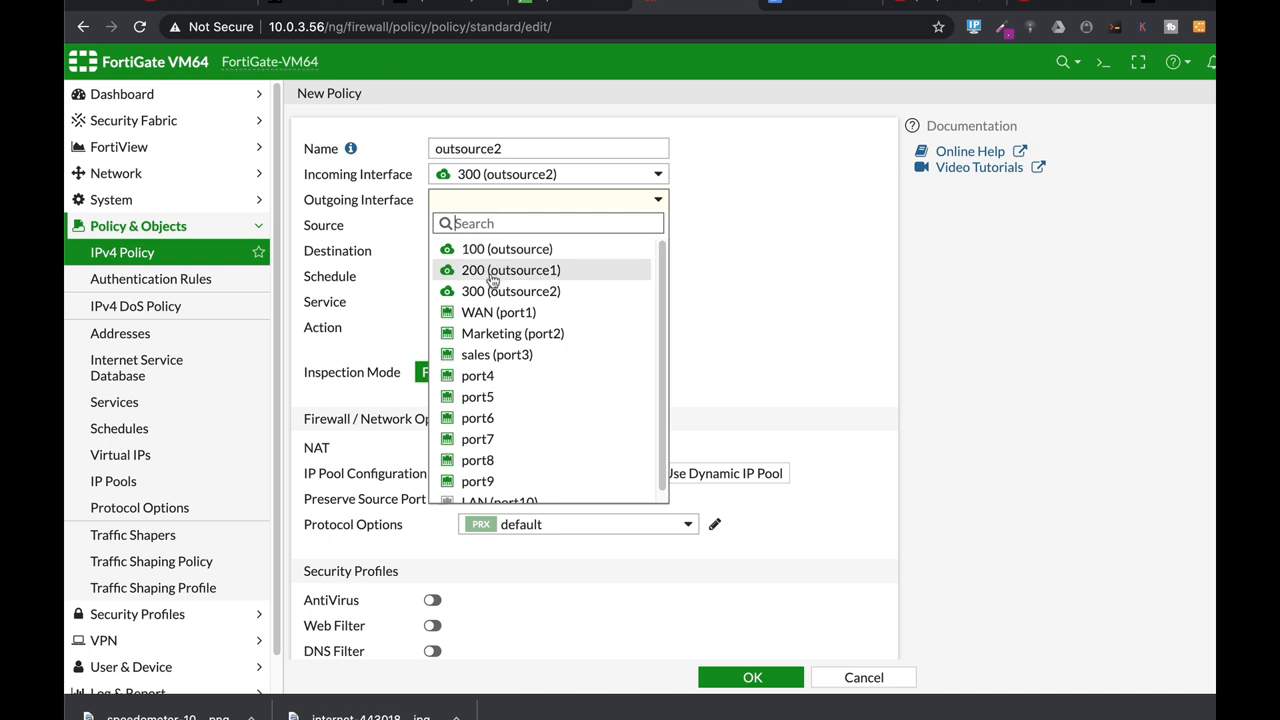
mouse_move(498, 312)
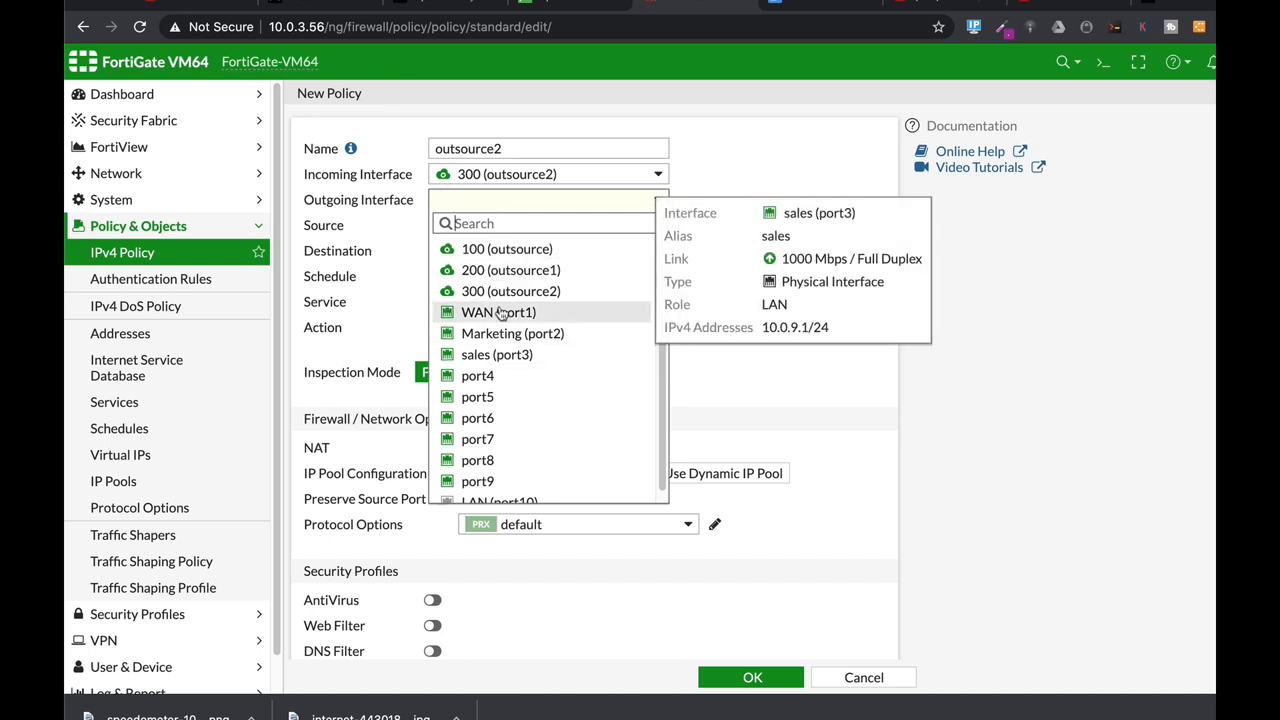
click(498, 312)
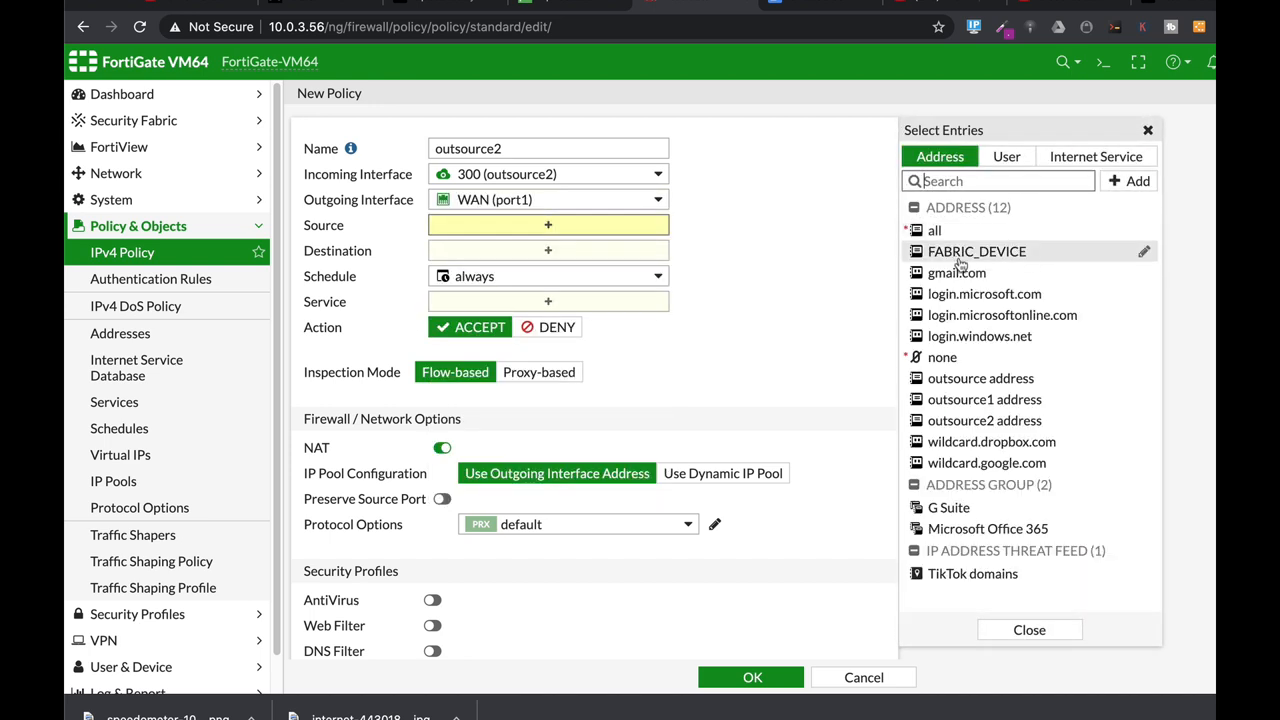
click(934, 230)
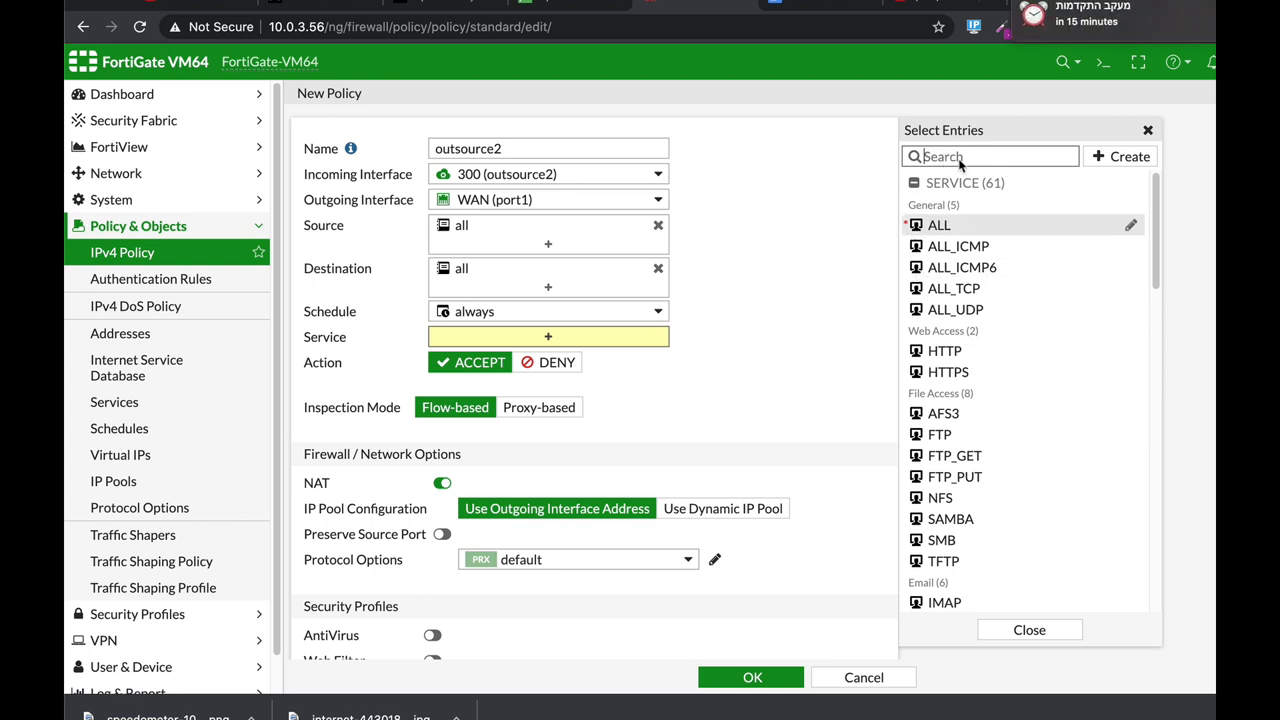
Step: Add HTTPS and HTTP services to outsource2 and save the policy
text(https)
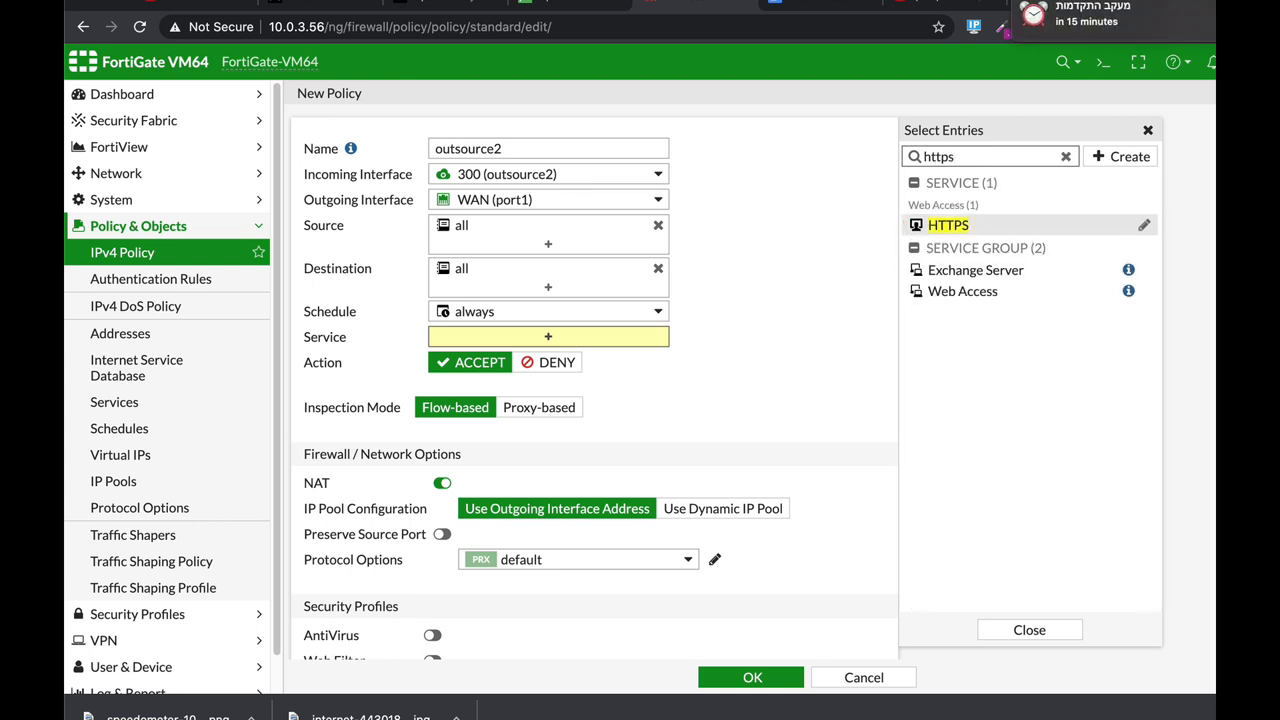
click(948, 224)
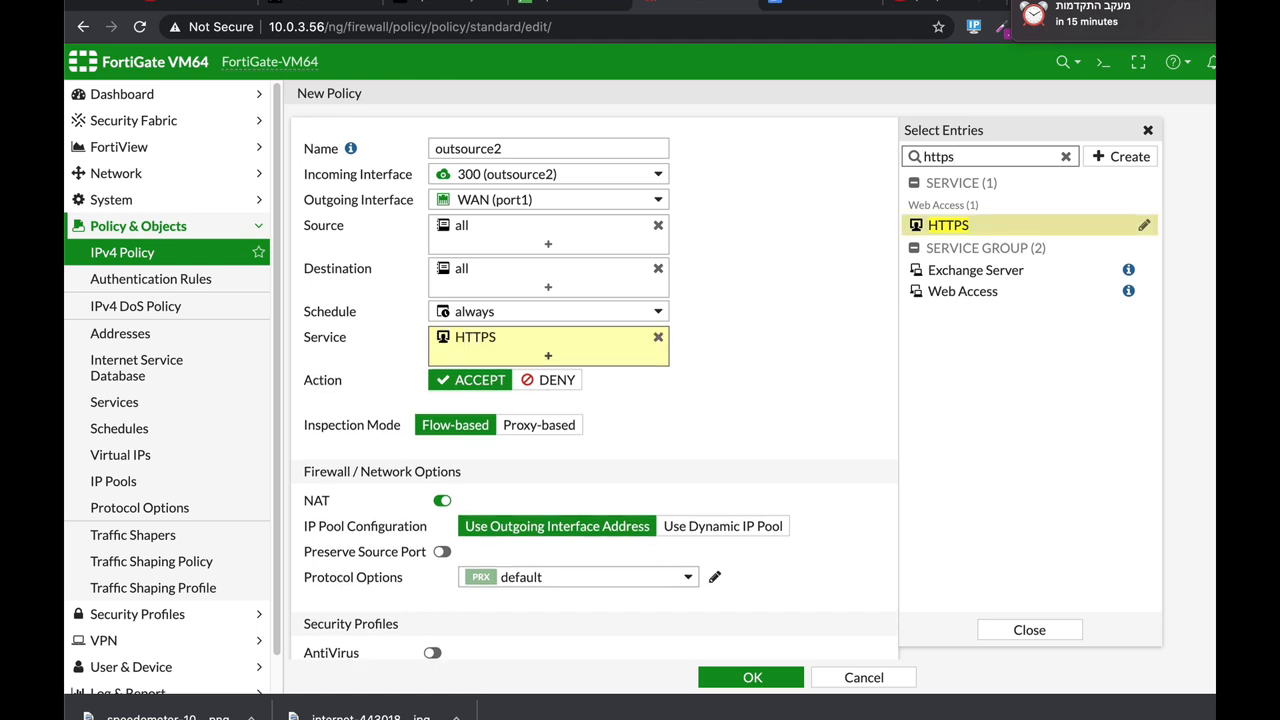
text(h)
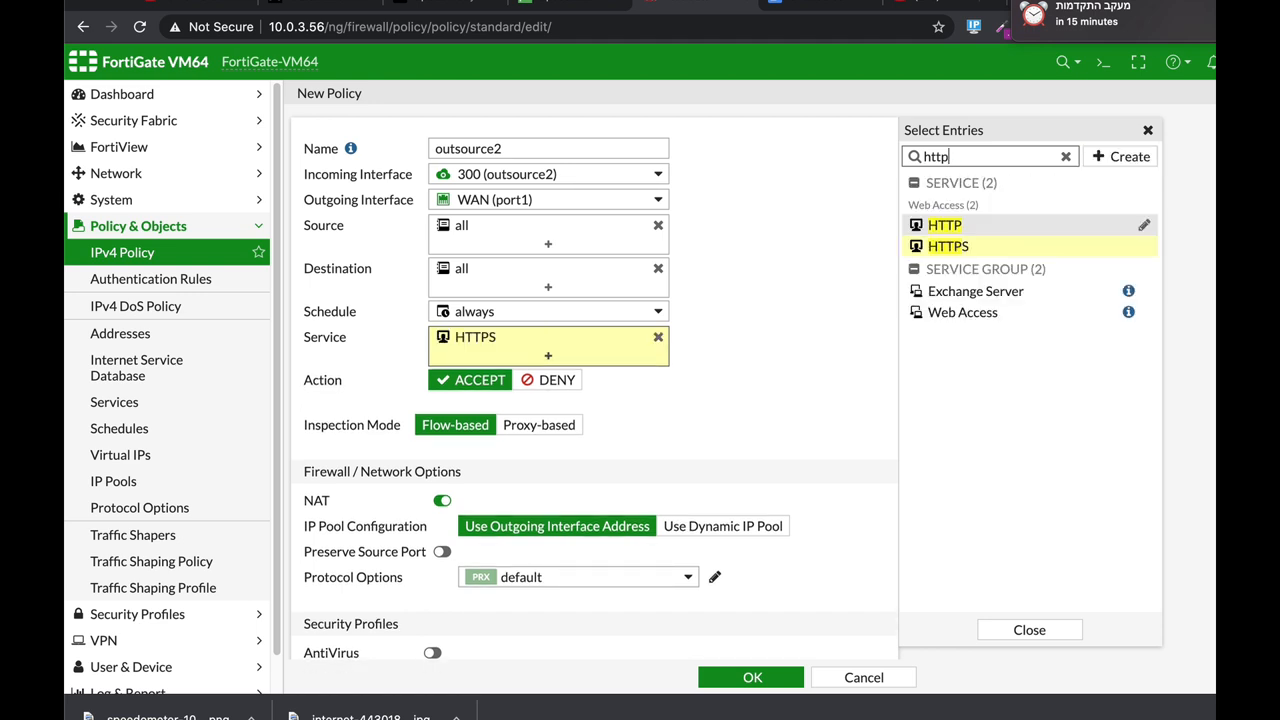
click(944, 224)
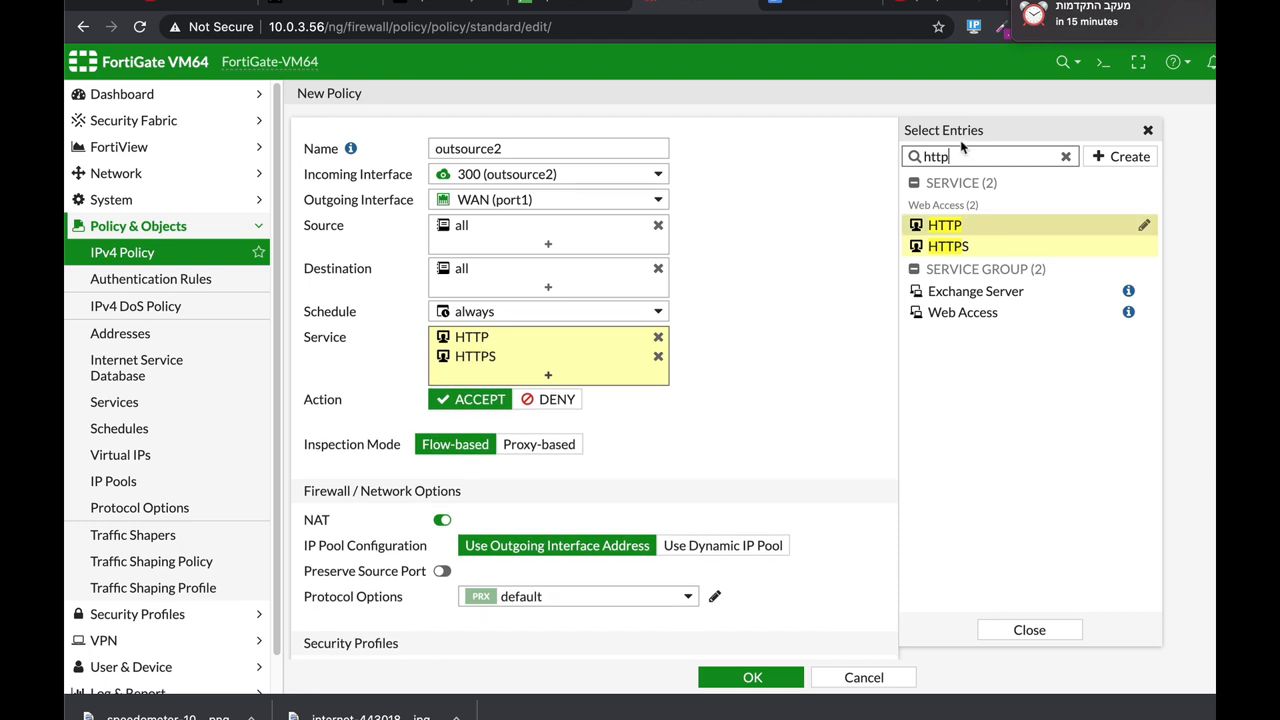
click(1066, 156)
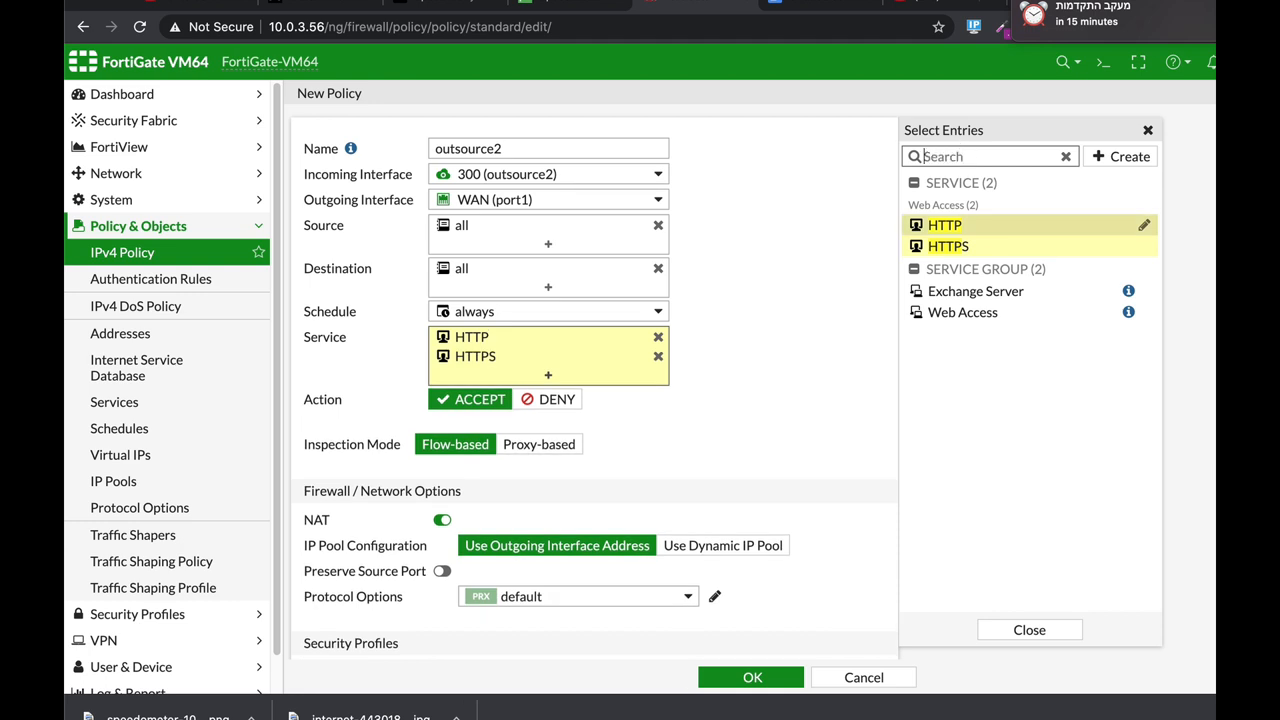
text(dns)
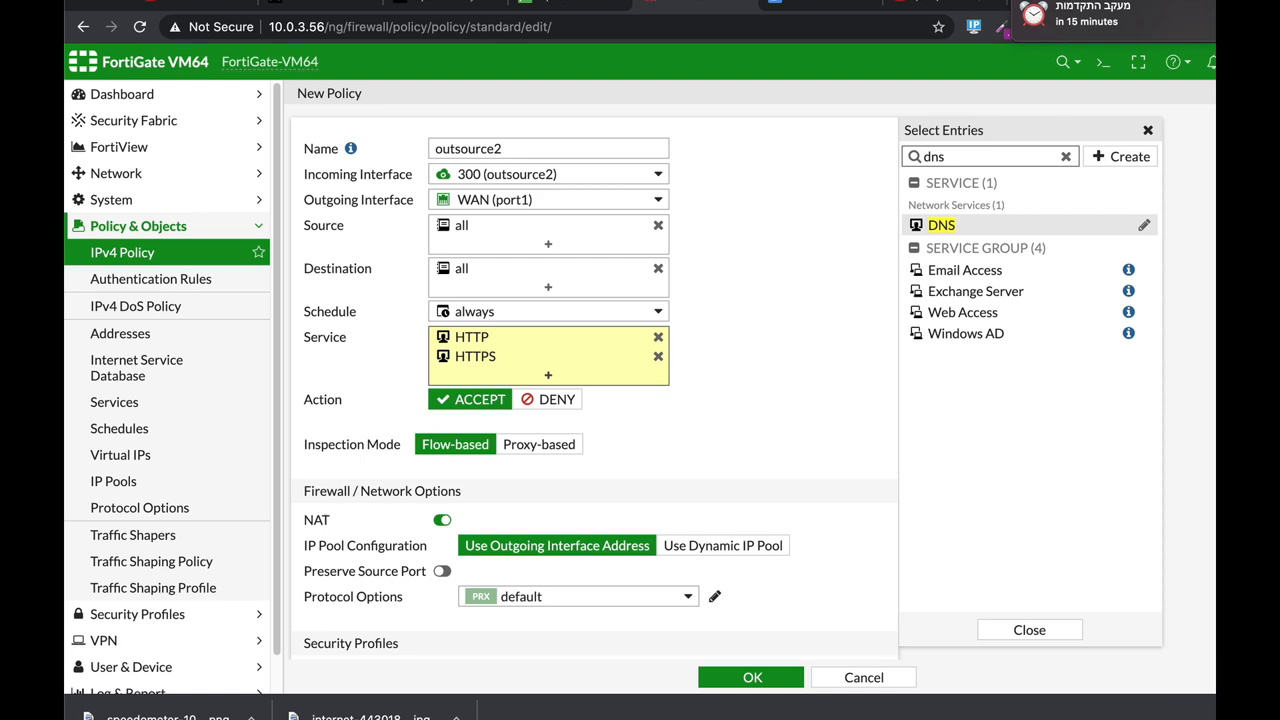
scroll(down, 3)
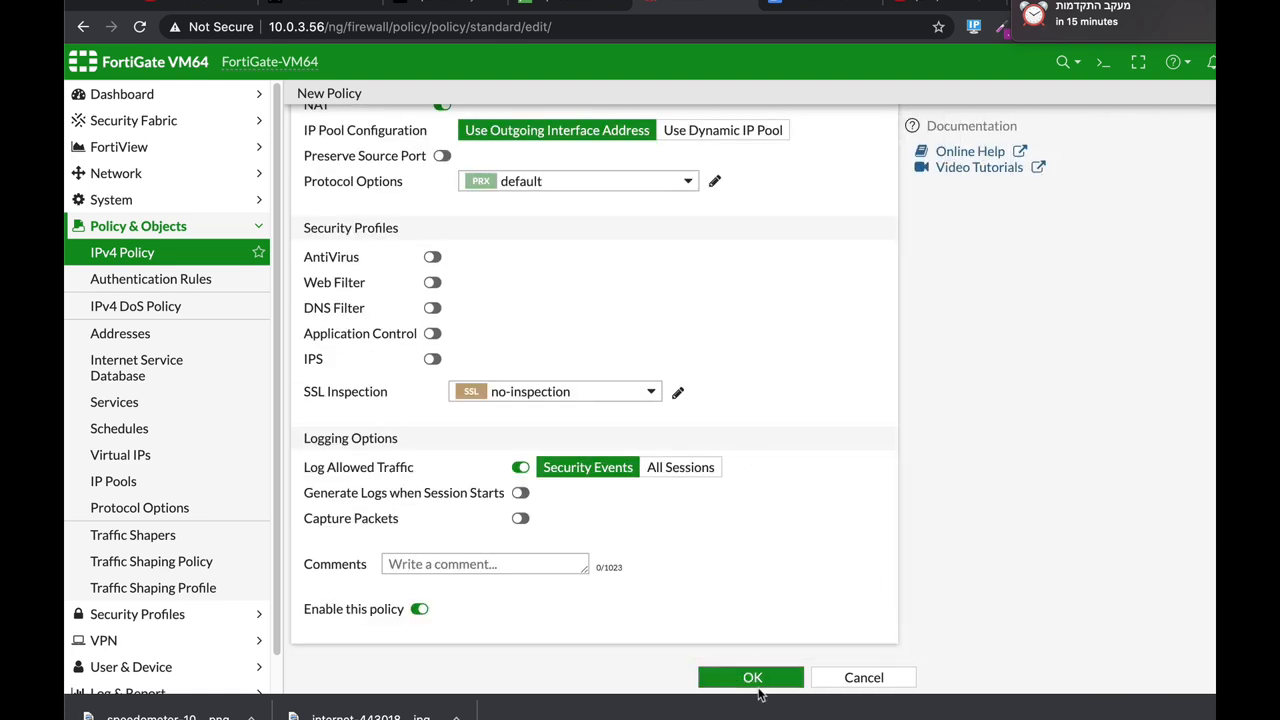
click(752, 676)
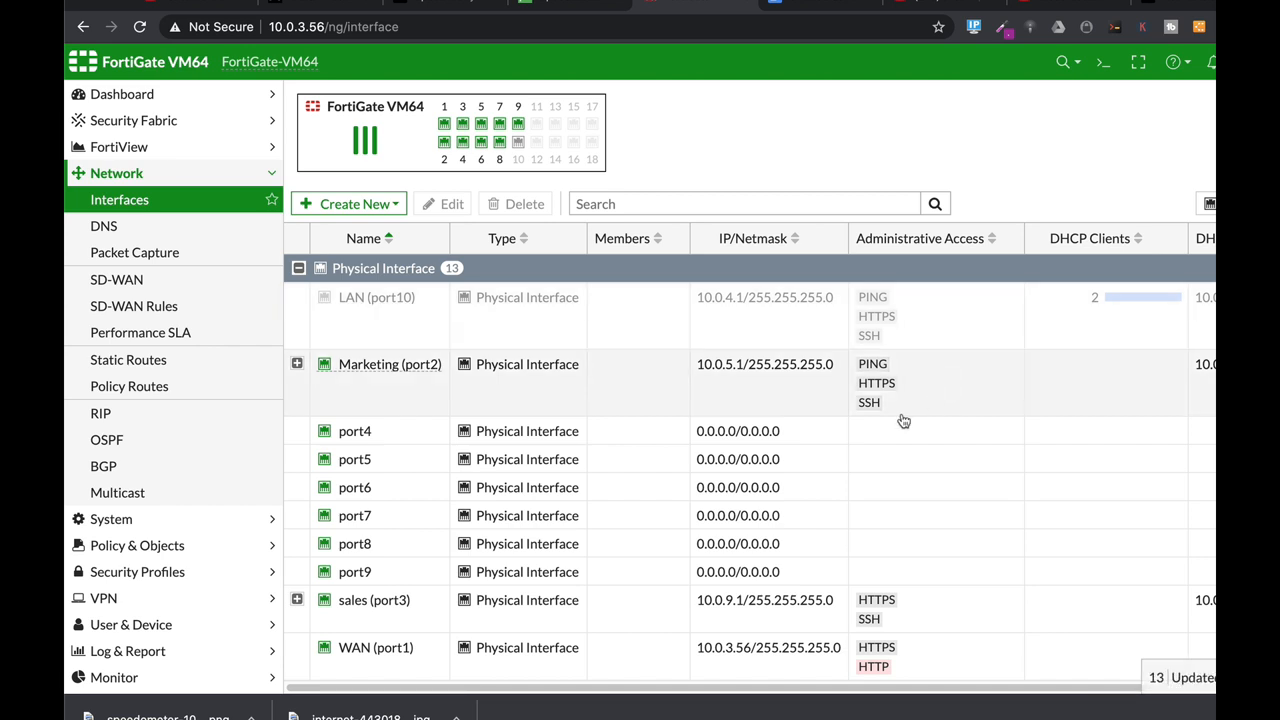
mouse_move(796, 430)
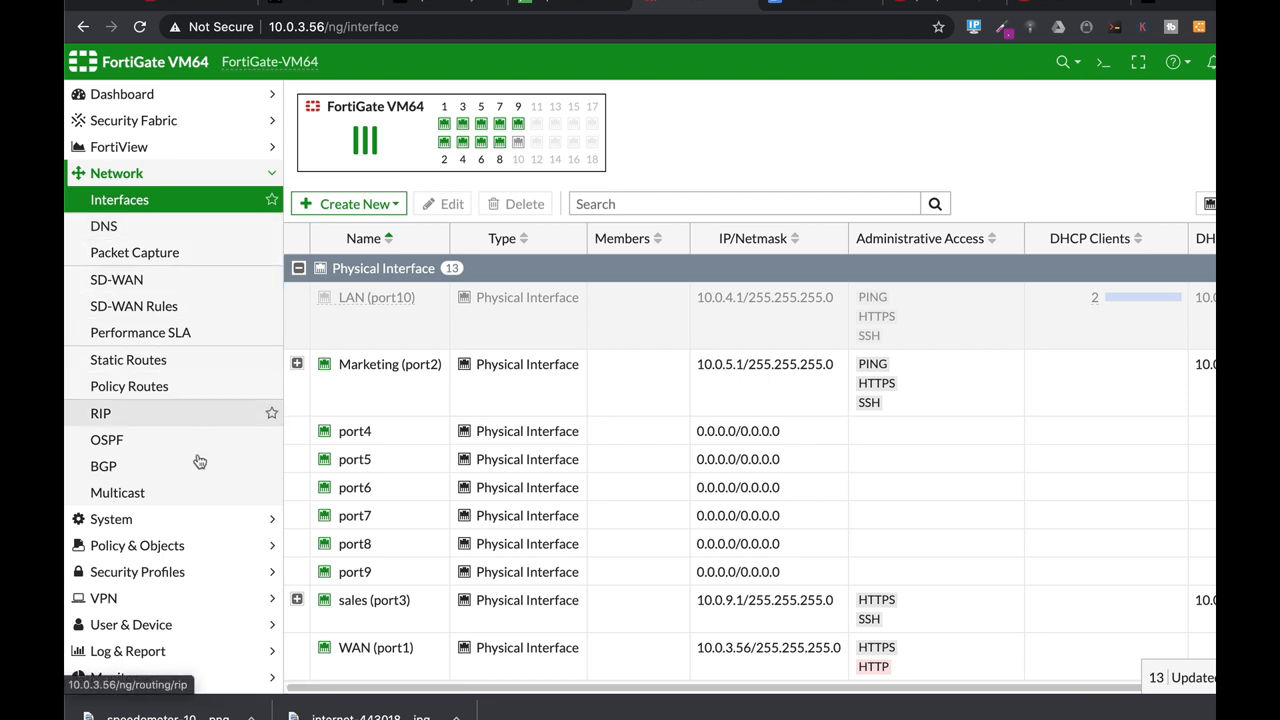
click(138, 224)
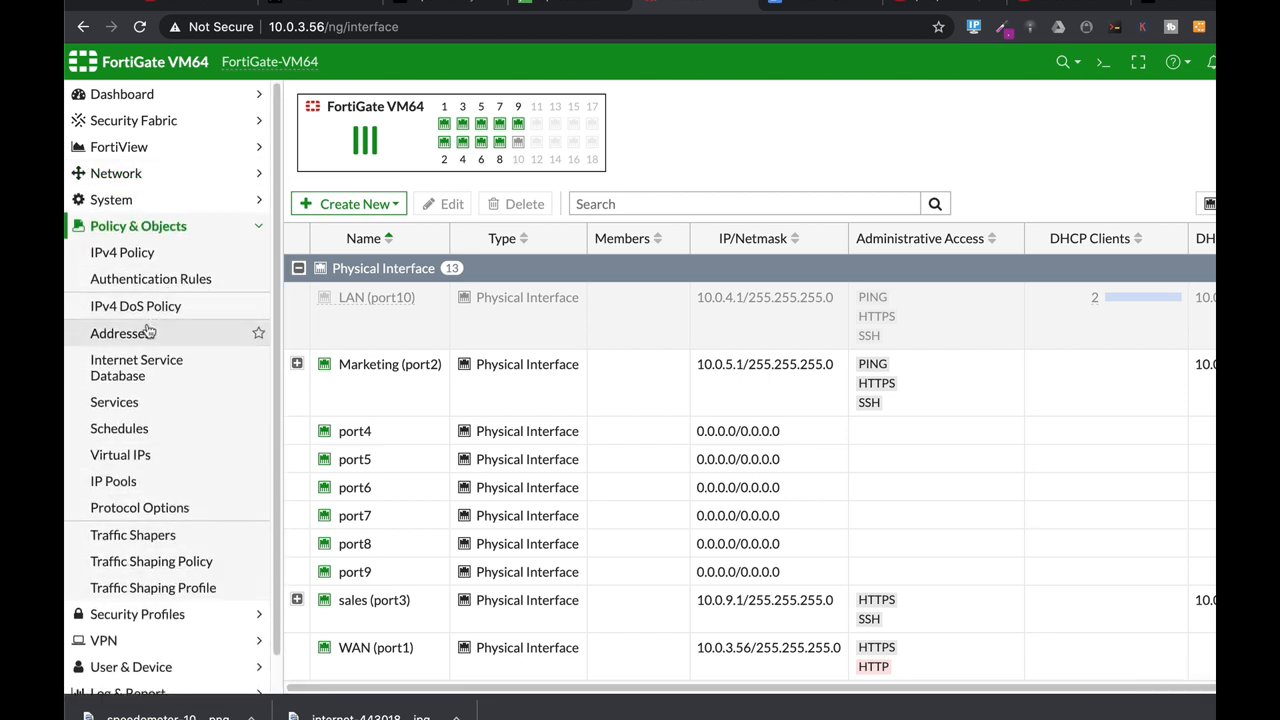
click(120, 332)
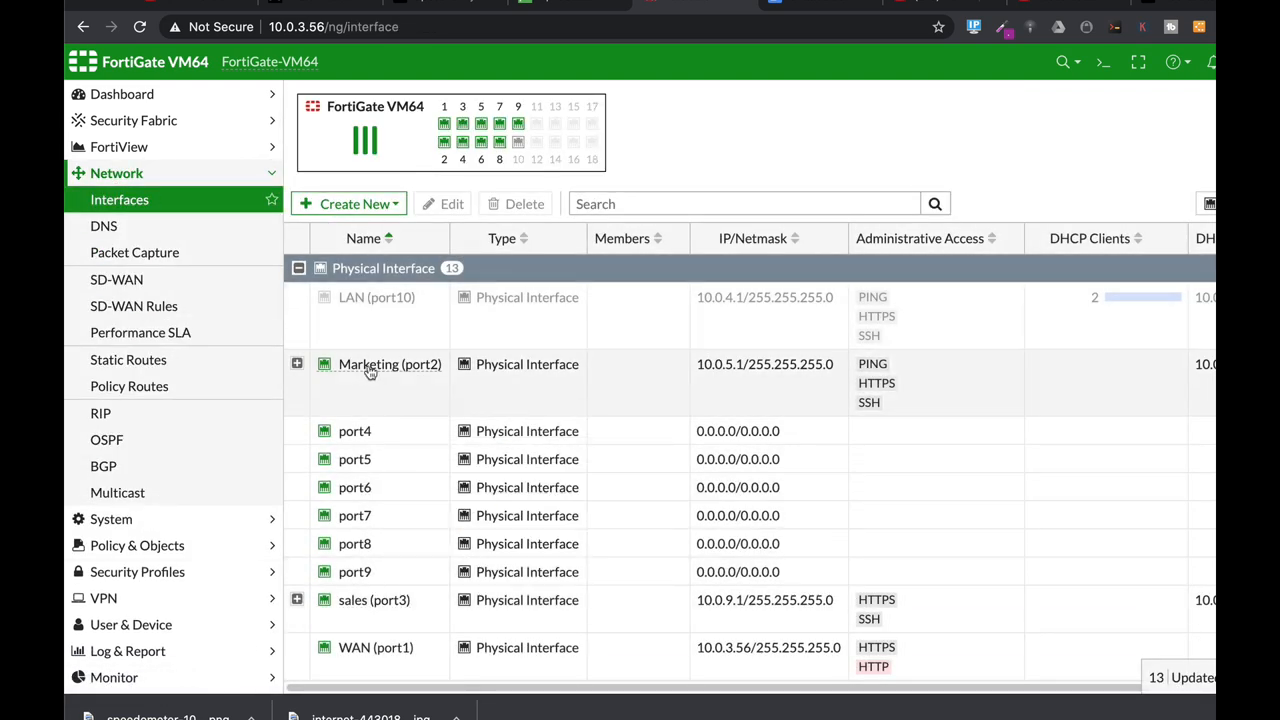
click(388, 364)
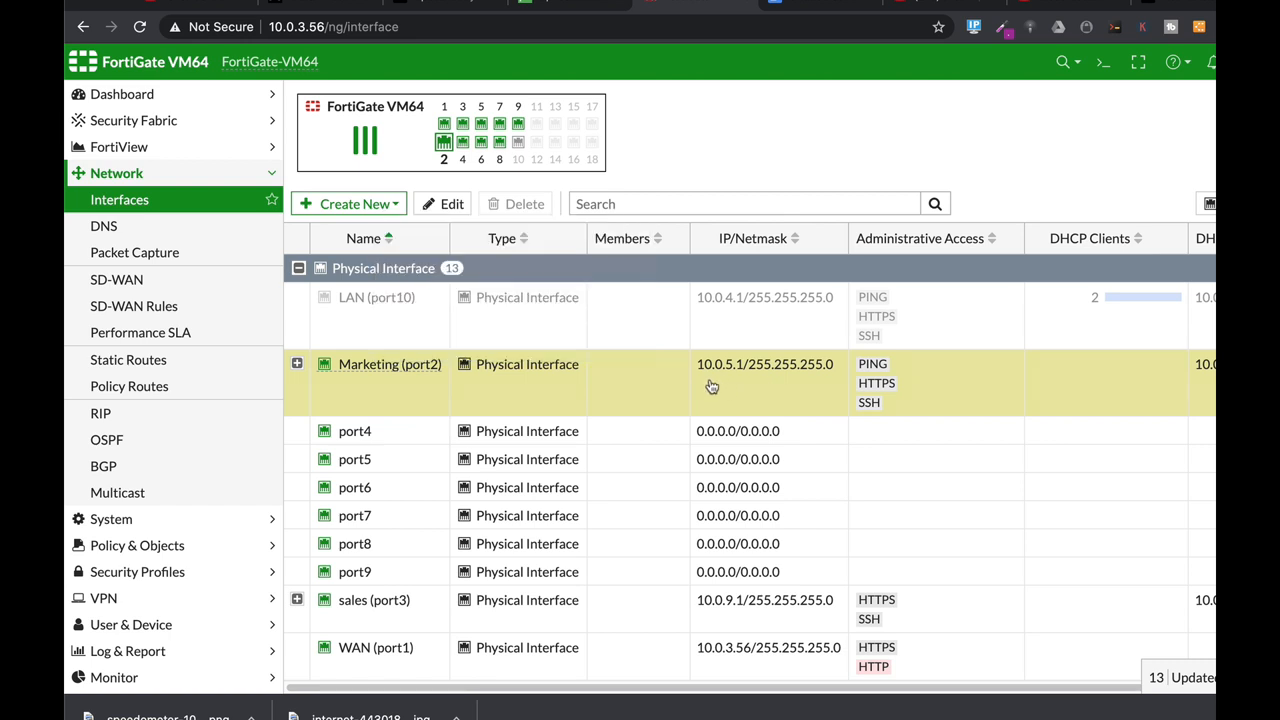
mouse_move(738, 368)
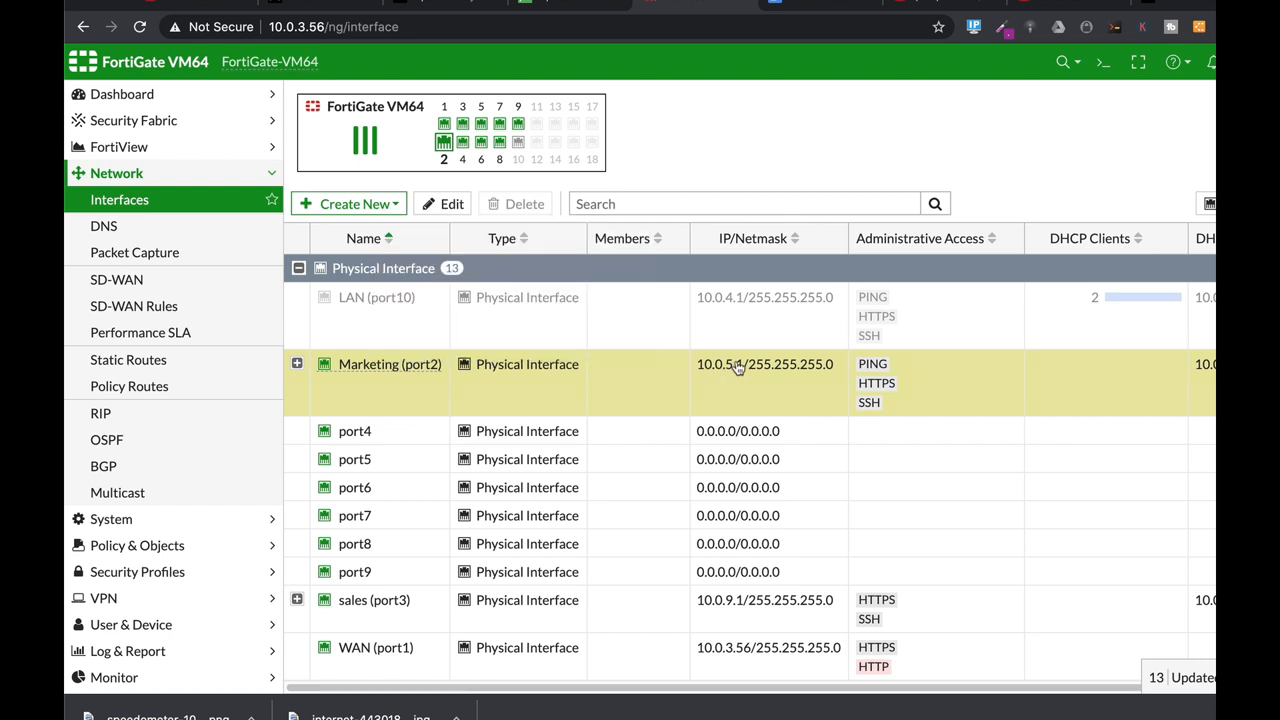
mouse_move(558, 382)
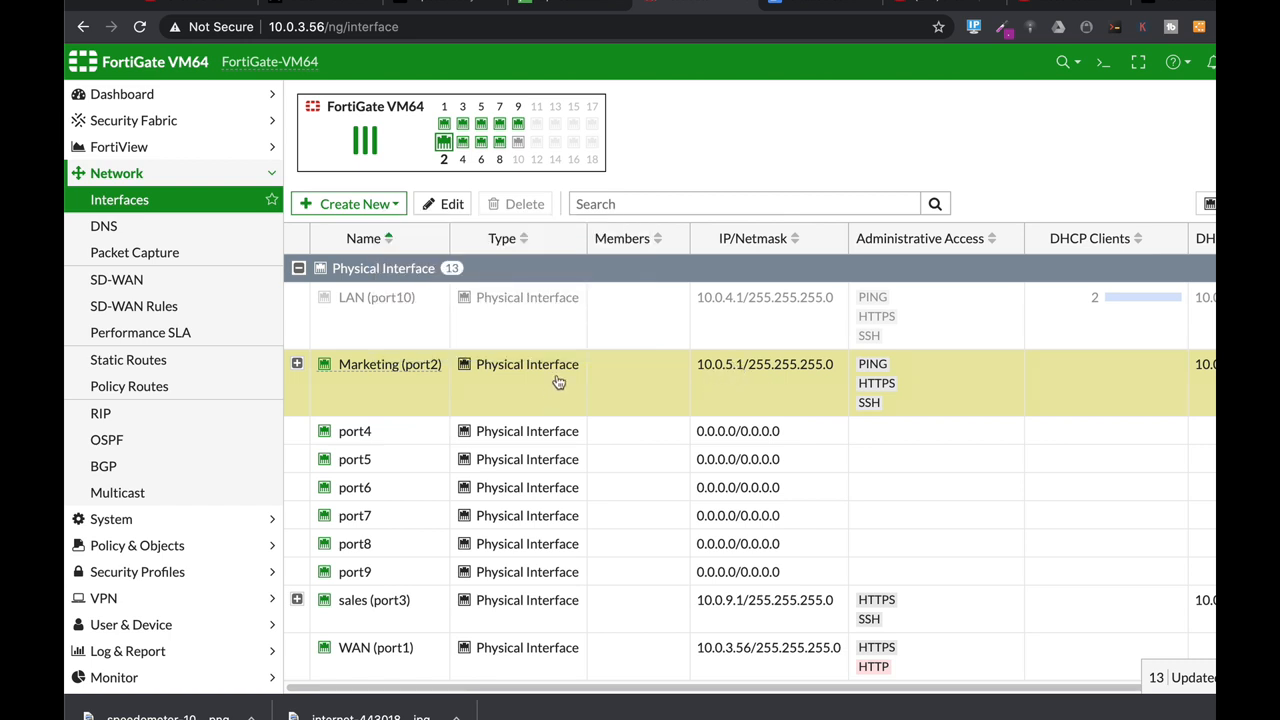
mouse_move(576, 384)
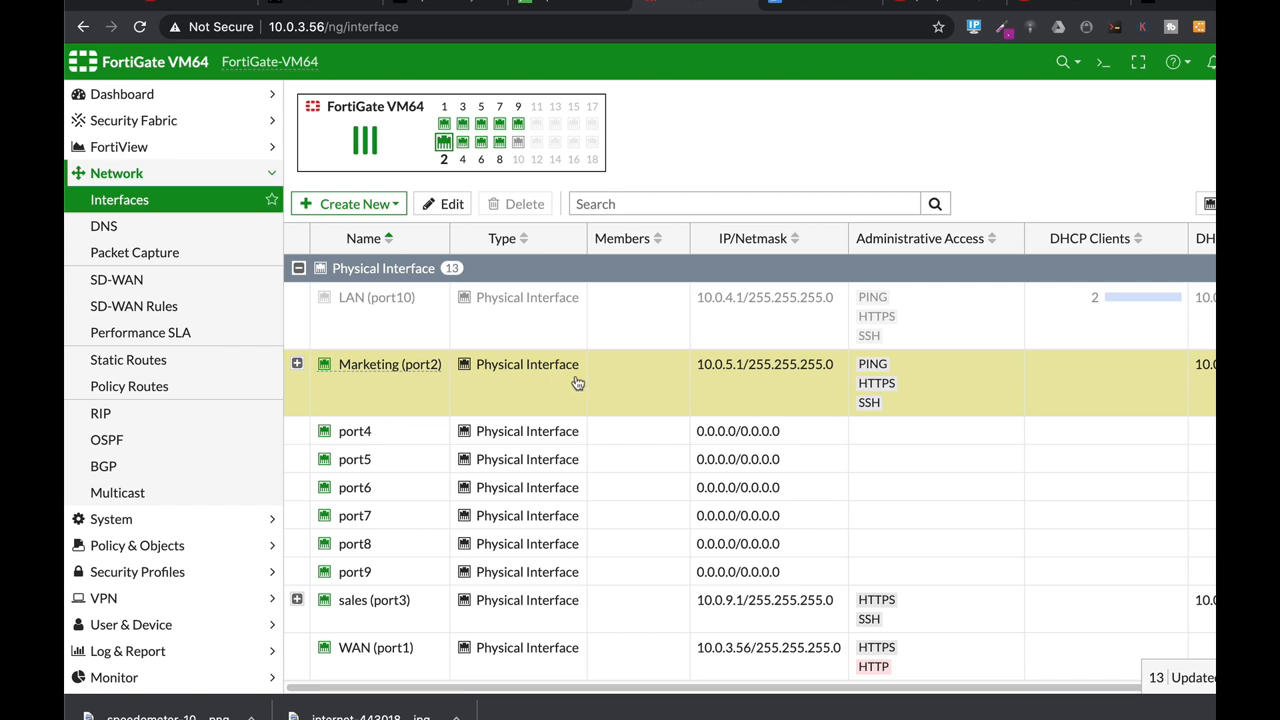
mouse_move(596, 380)
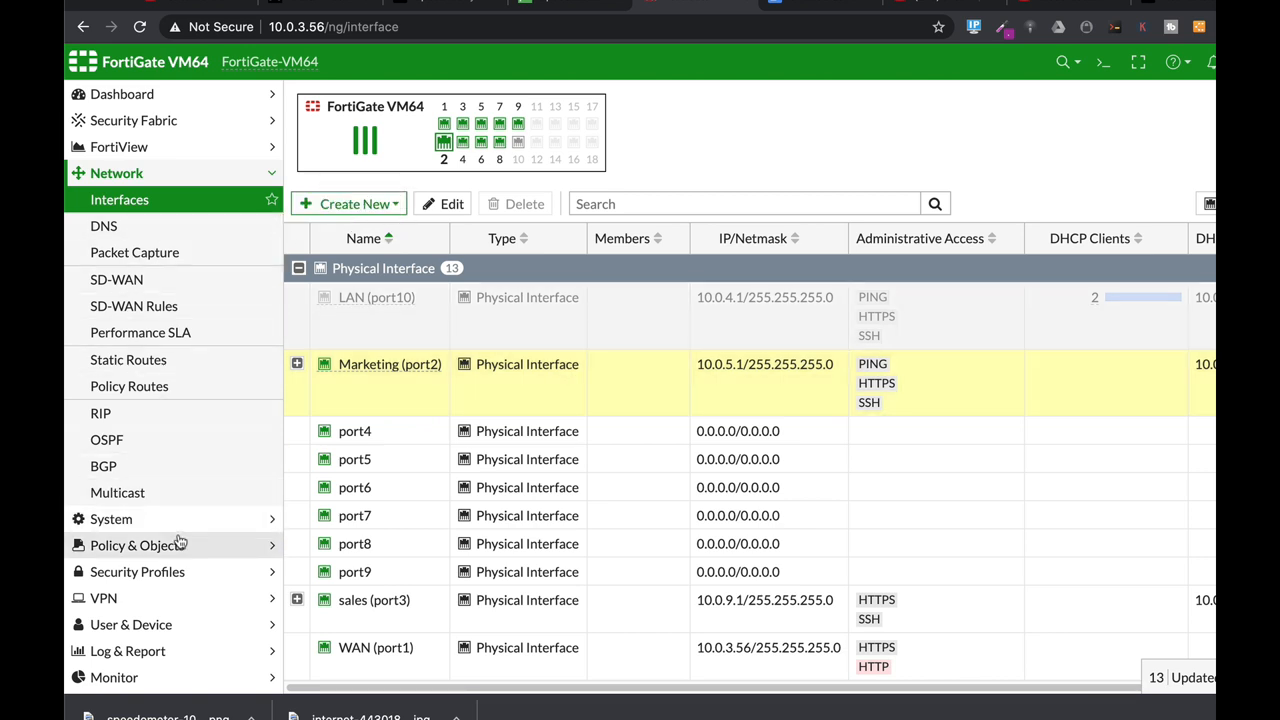
Step: Create a new address object named Limited ICMP with IP range 10.0.5.3-10.0.5.3
click(132, 544)
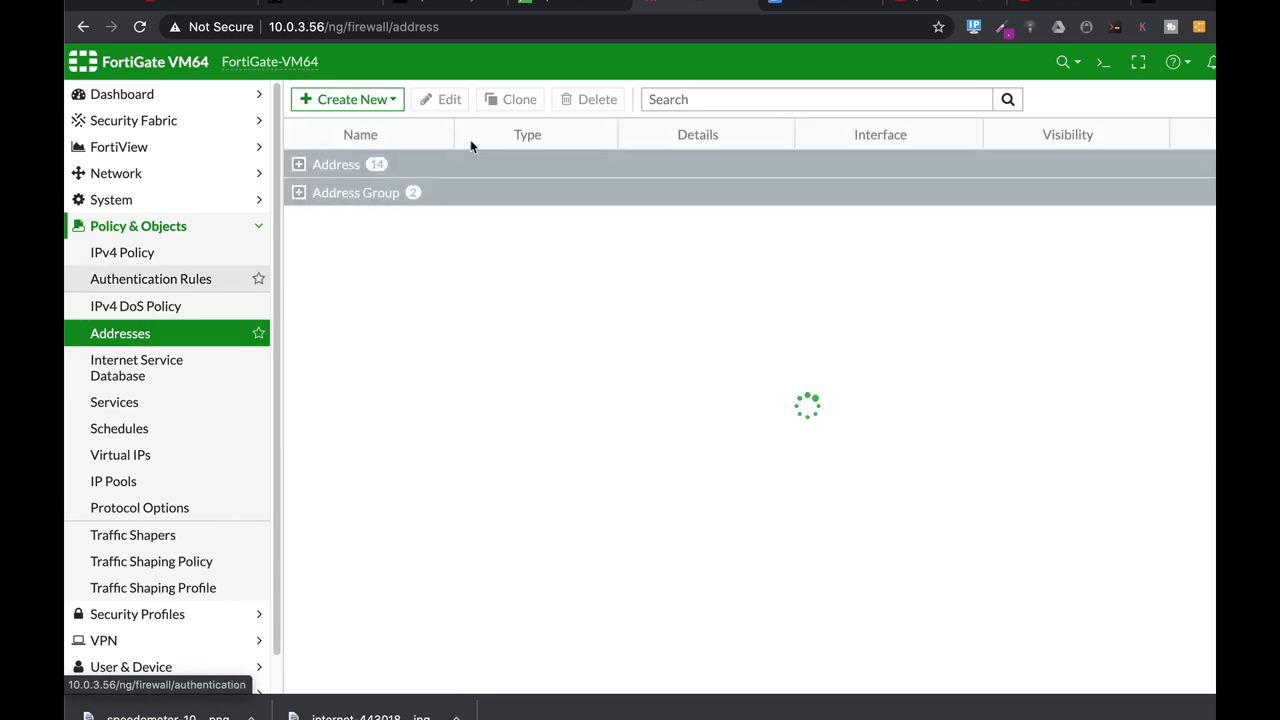
click(348, 100)
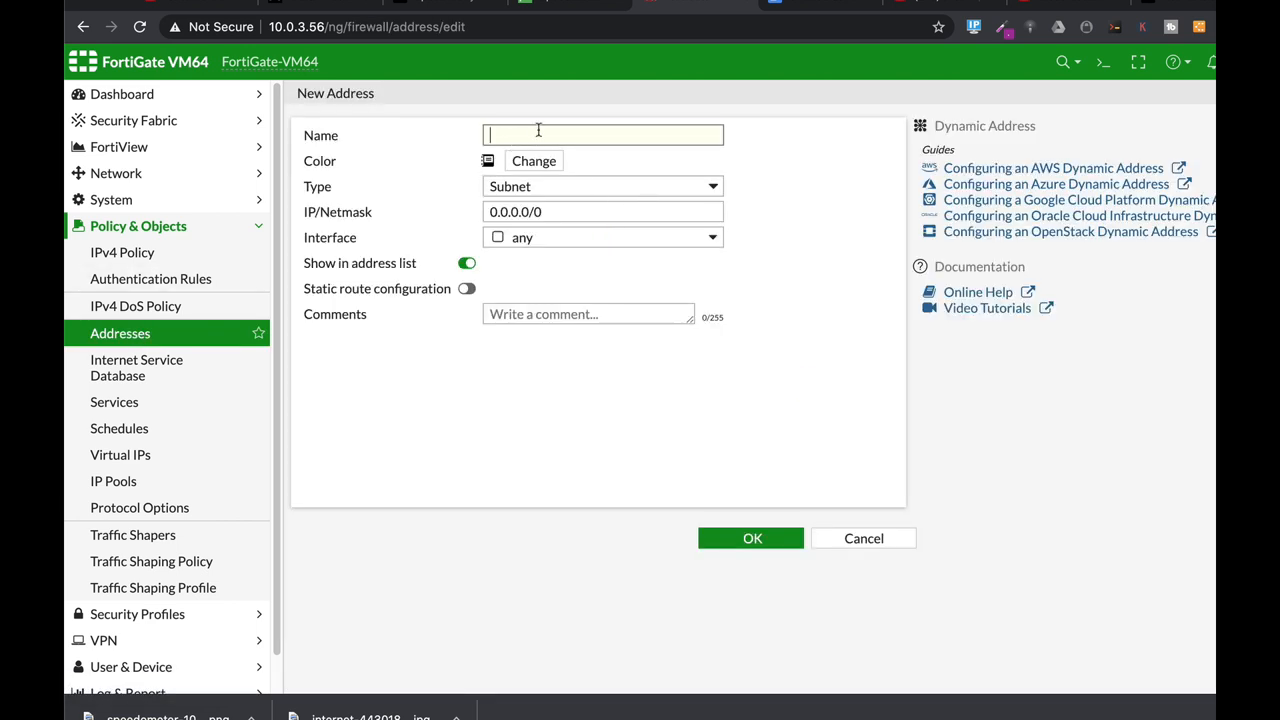
click(752, 538)
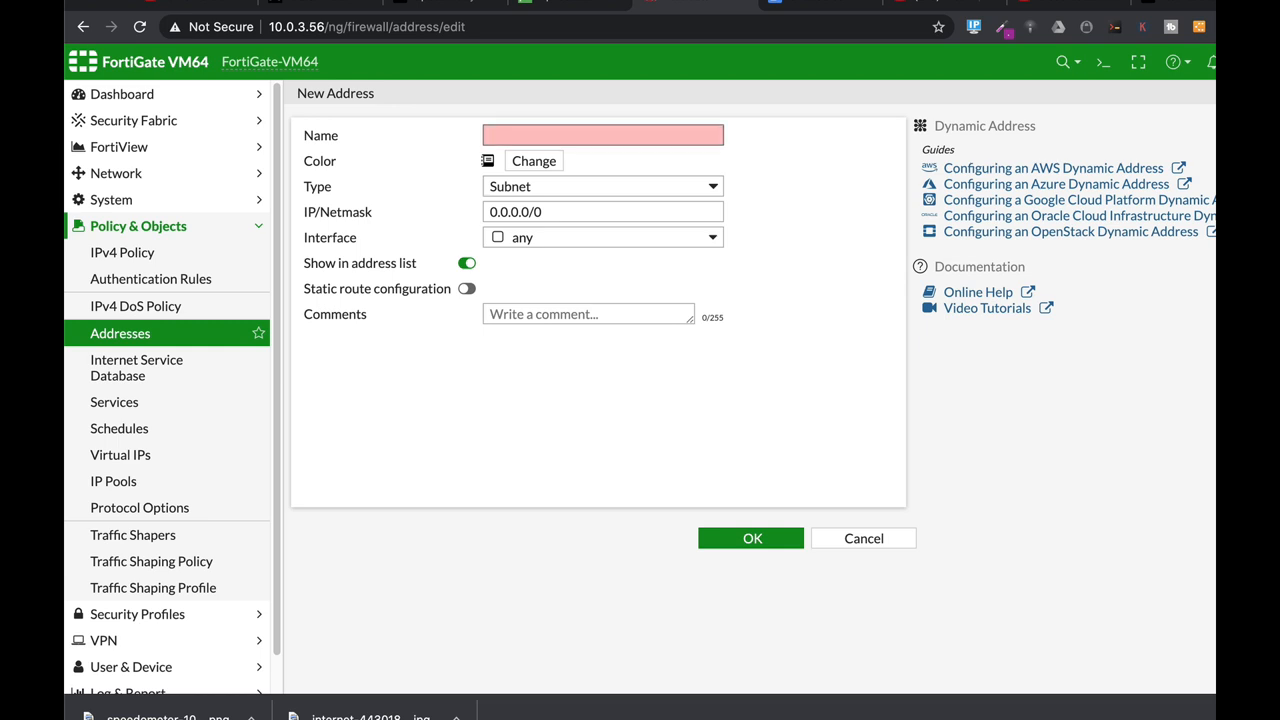
text(Limited ICM)
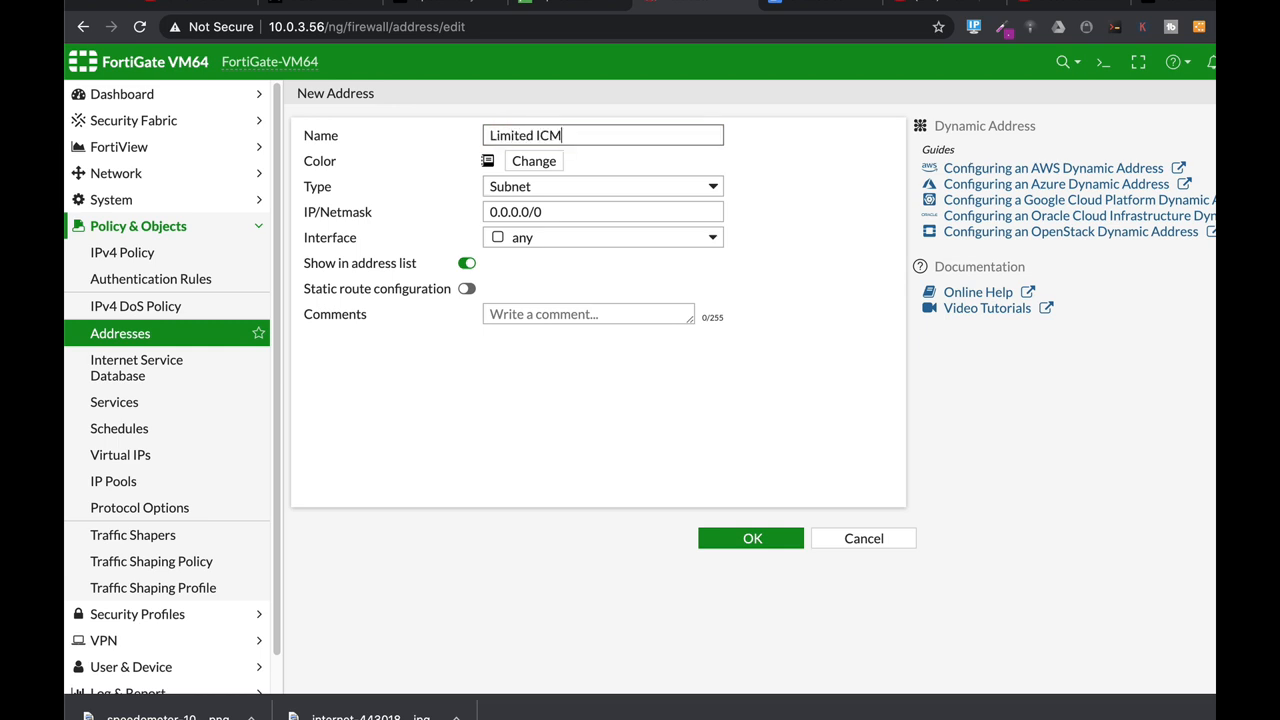
text(P)
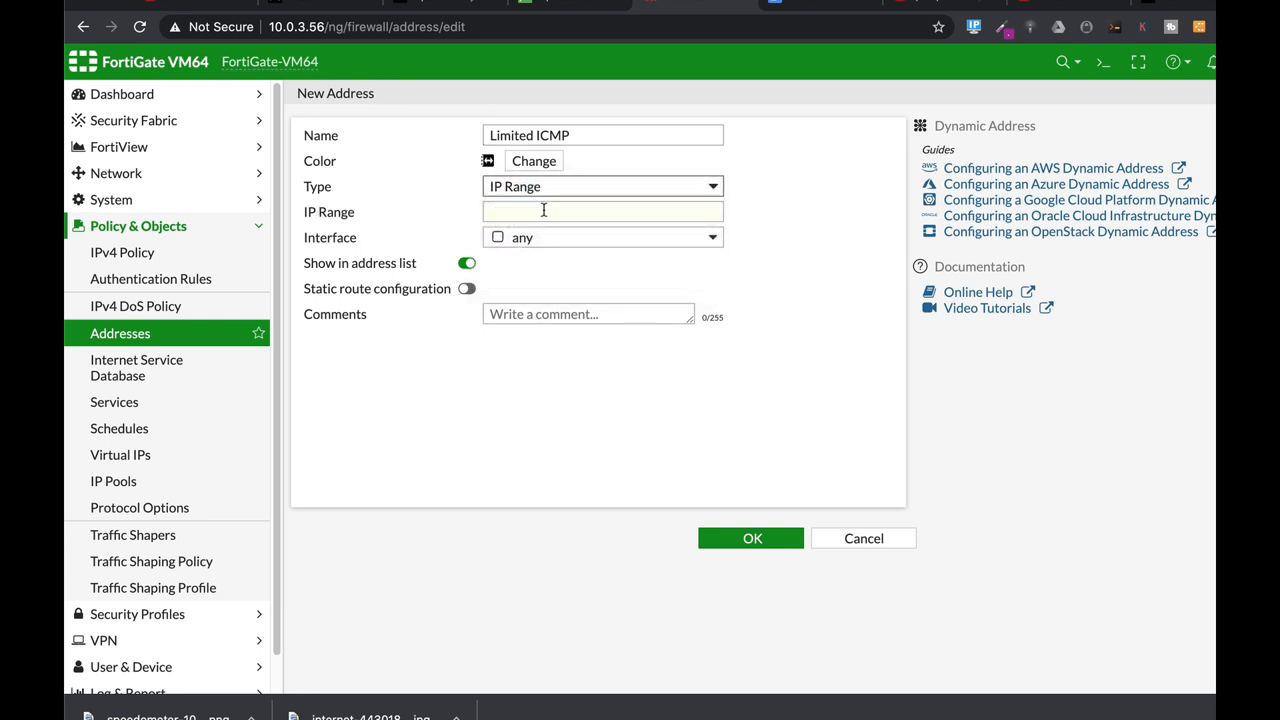
text(10.0.5.3-10.0.5.2)
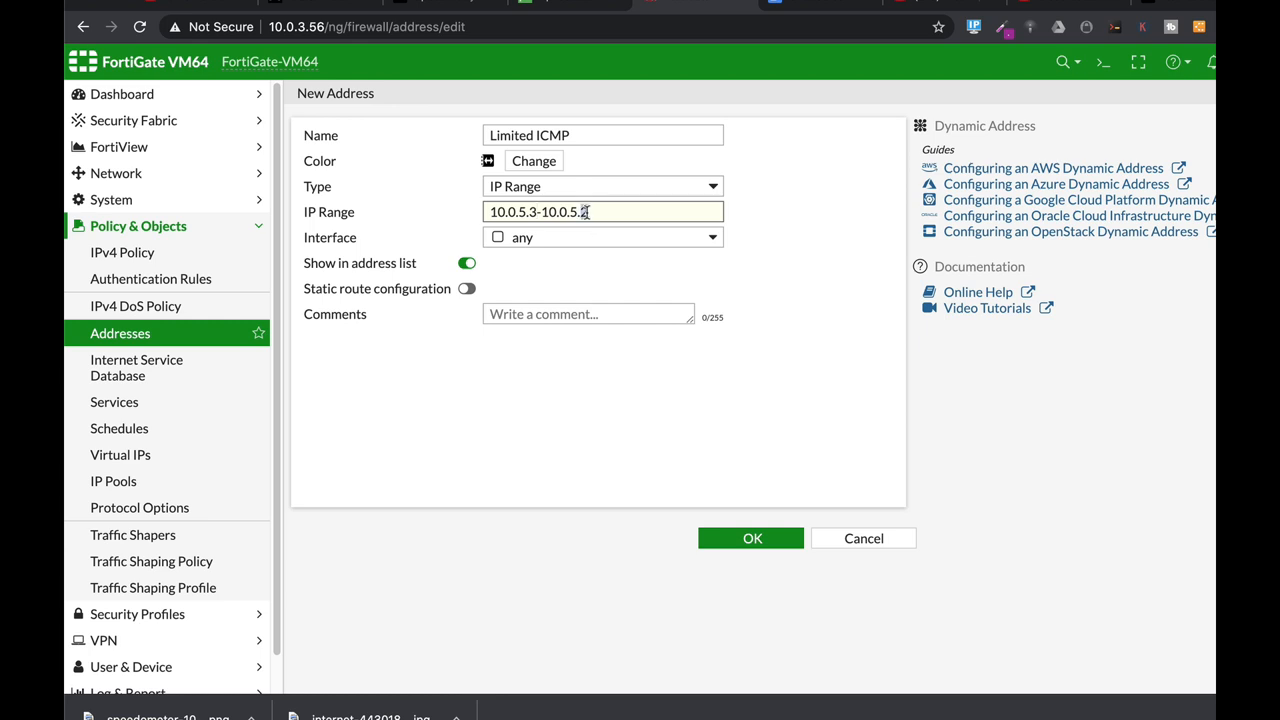
Step: Bind the Limited ICMP address to the Marketing (port2) interface and save it
click(604, 236)
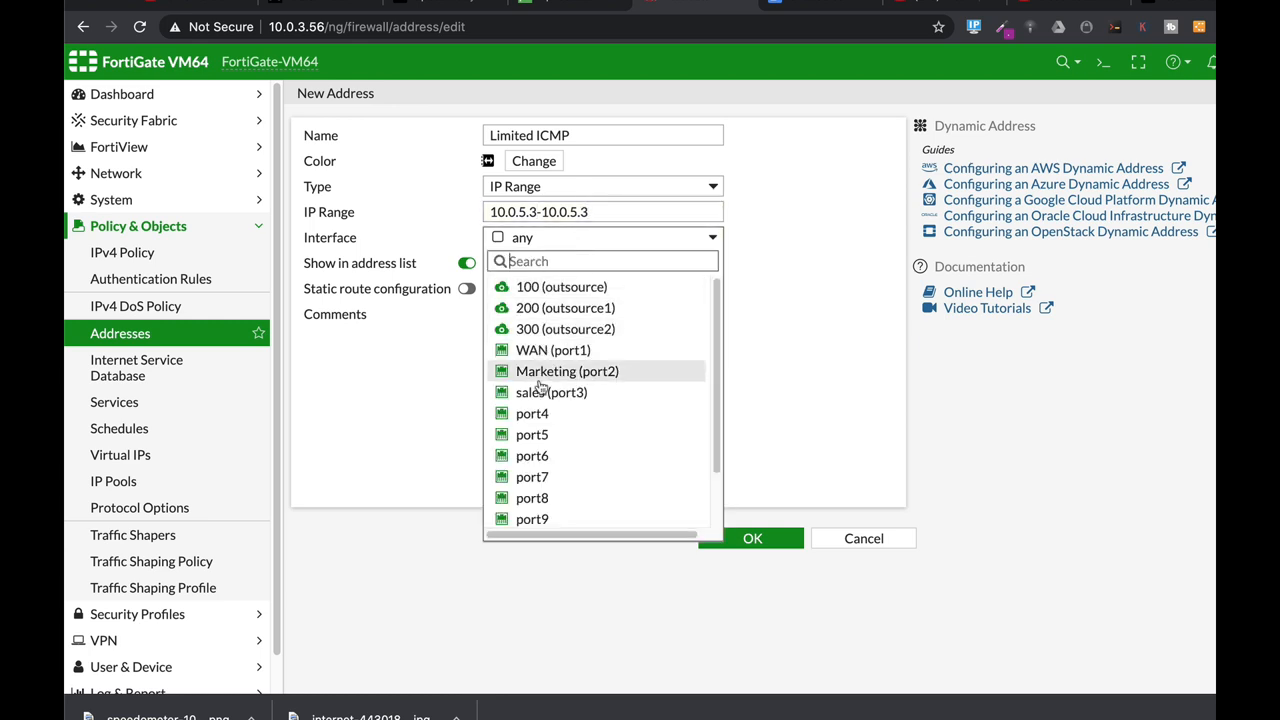
click(568, 370)
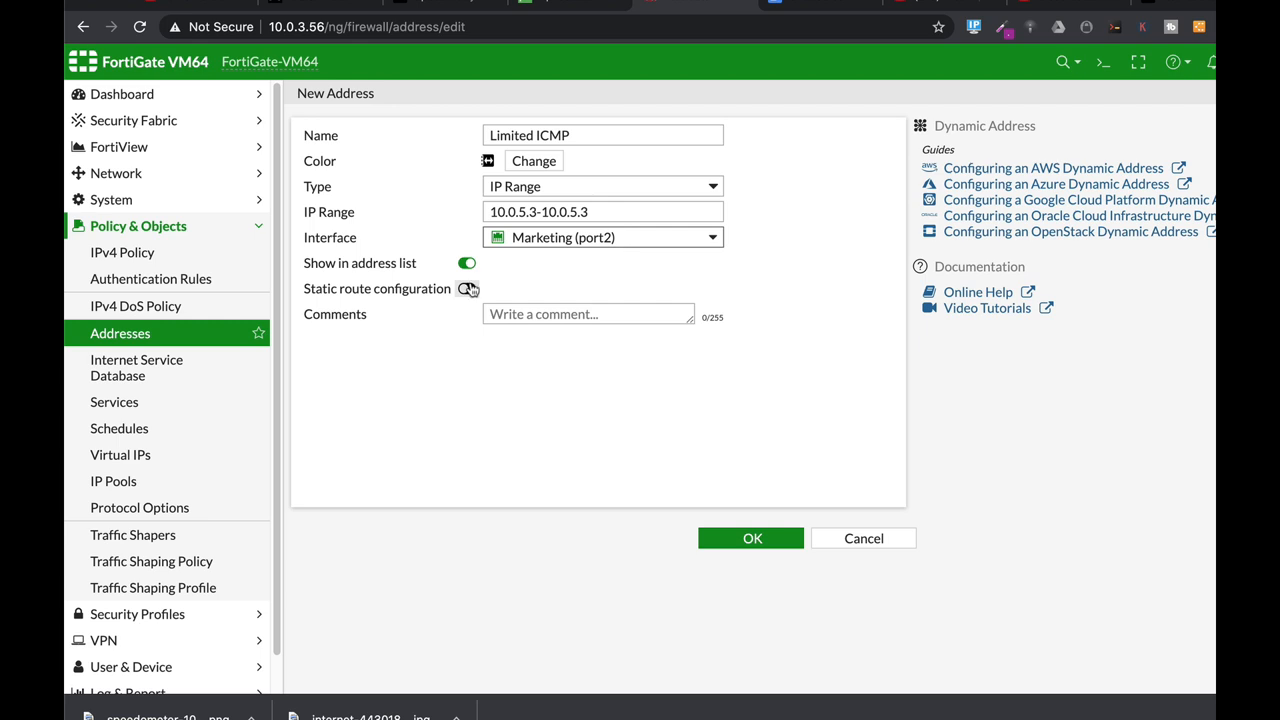
click(468, 288)
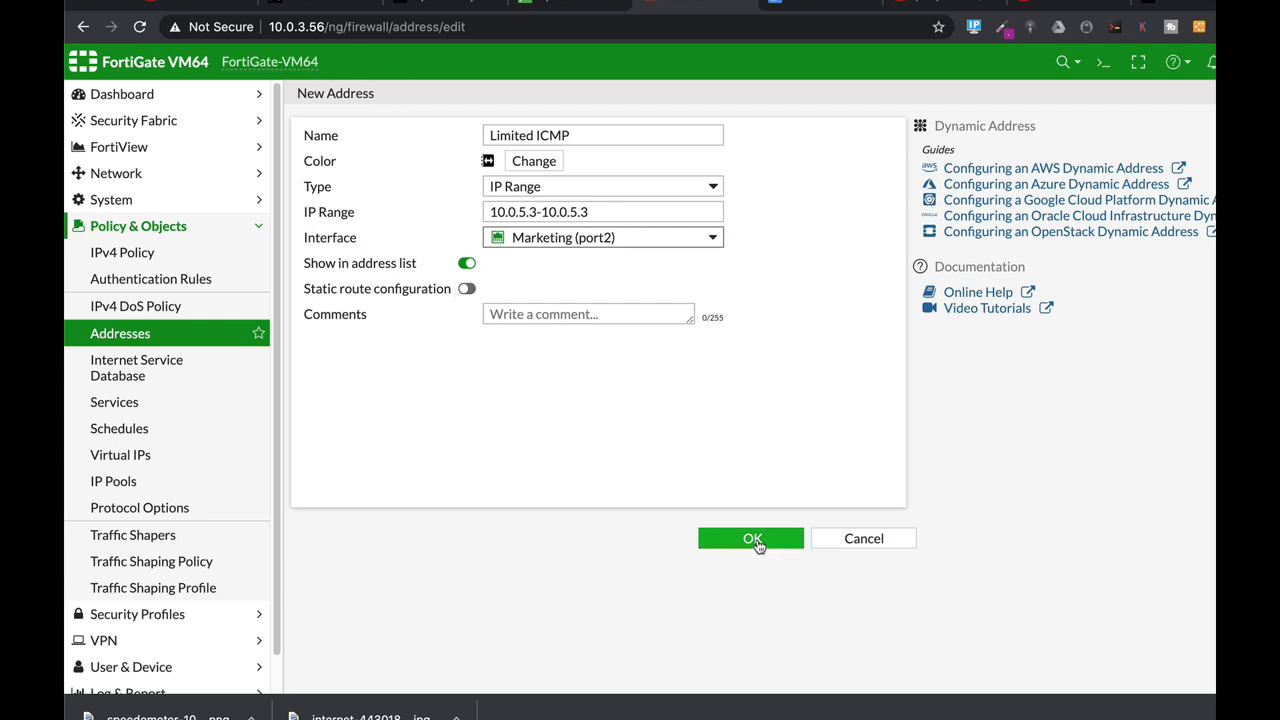
click(750, 538)
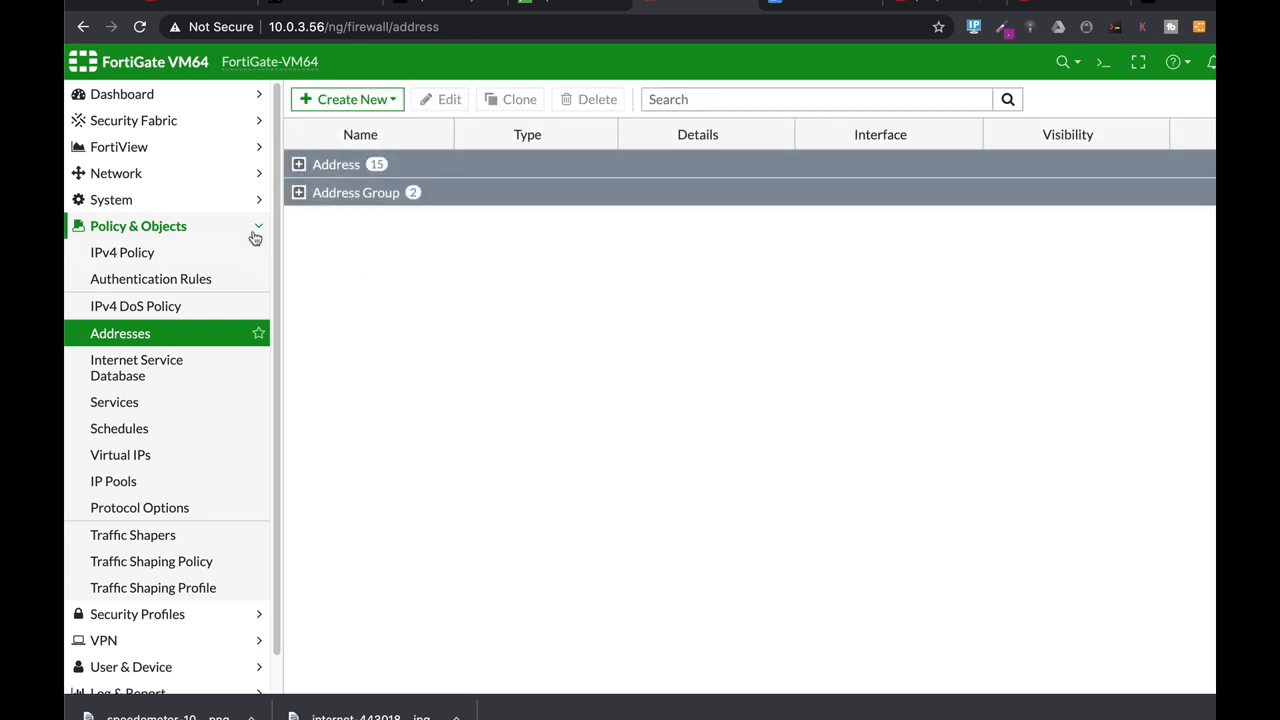
Step: Create a new policy named no icmp from Marketing (port2) to WAN (port1)
click(122, 252)
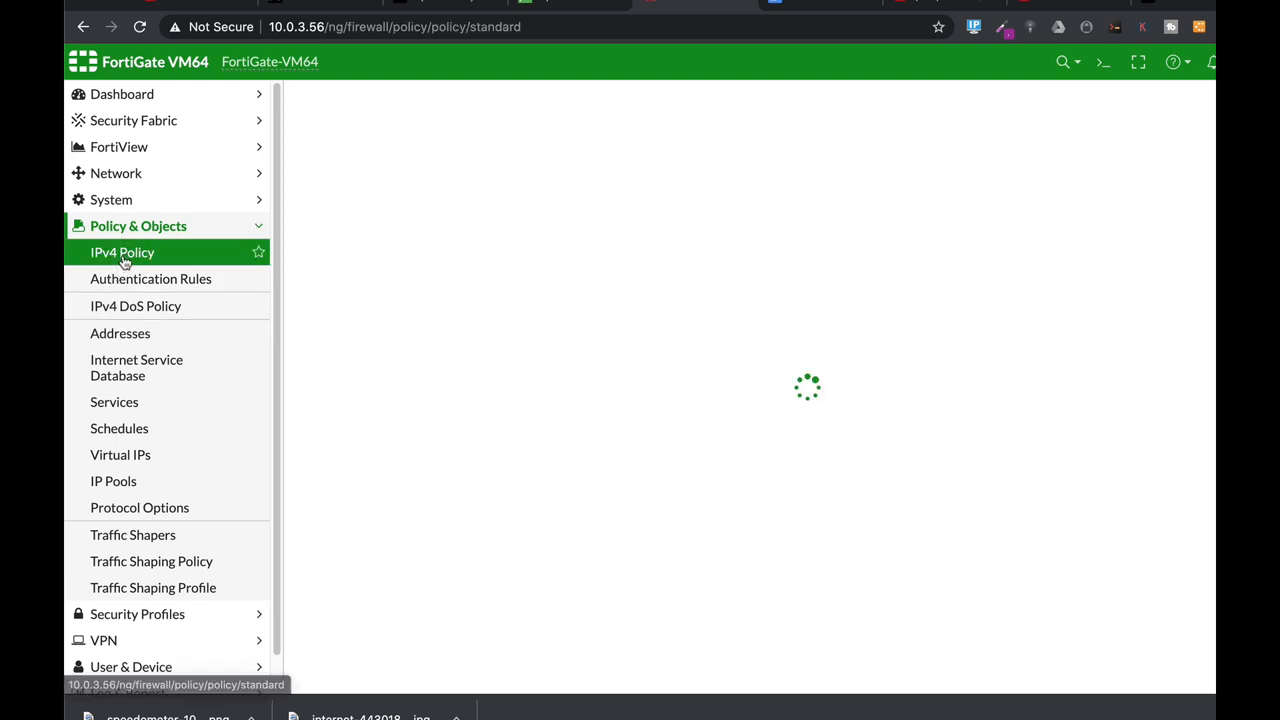
click(122, 252)
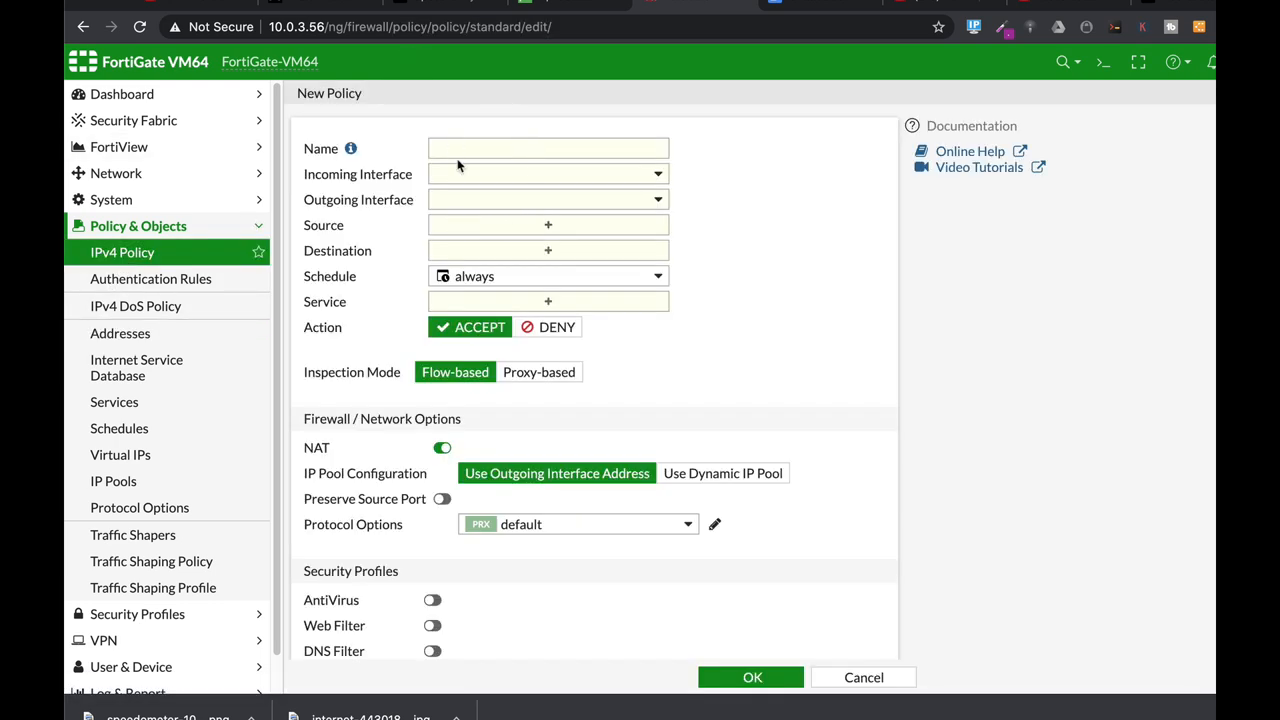
click(548, 148)
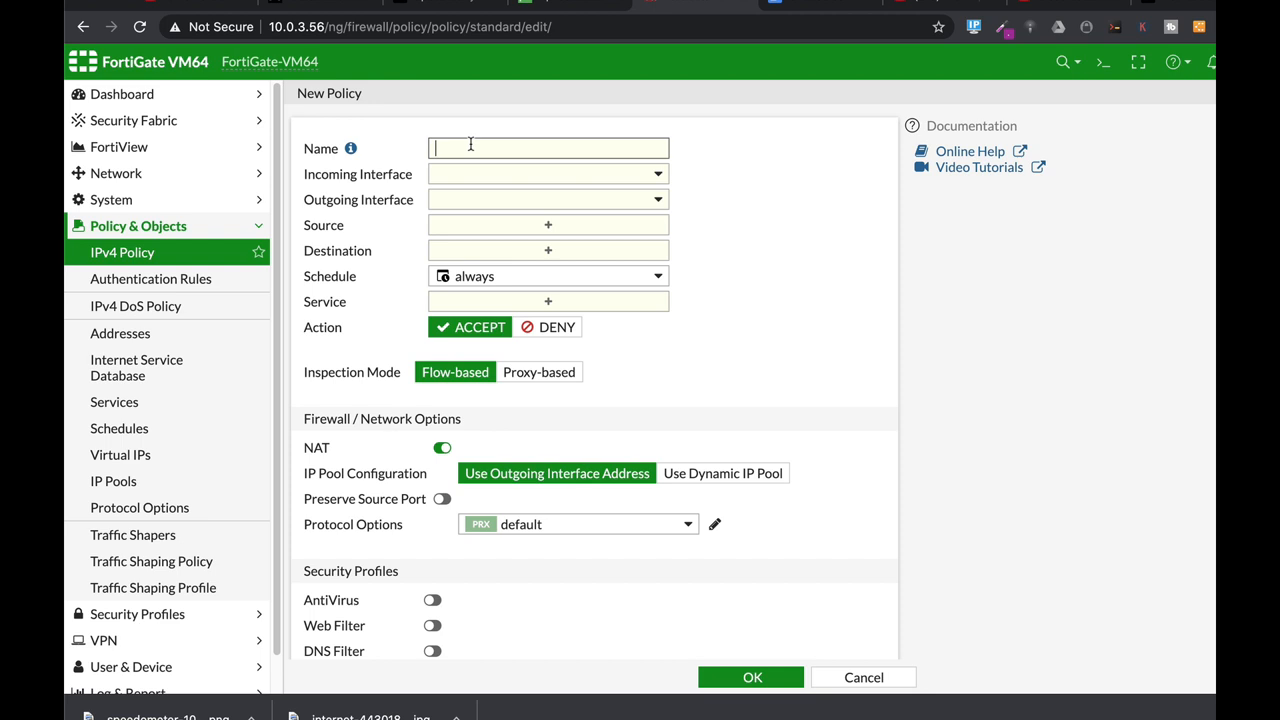
text(no icmp)
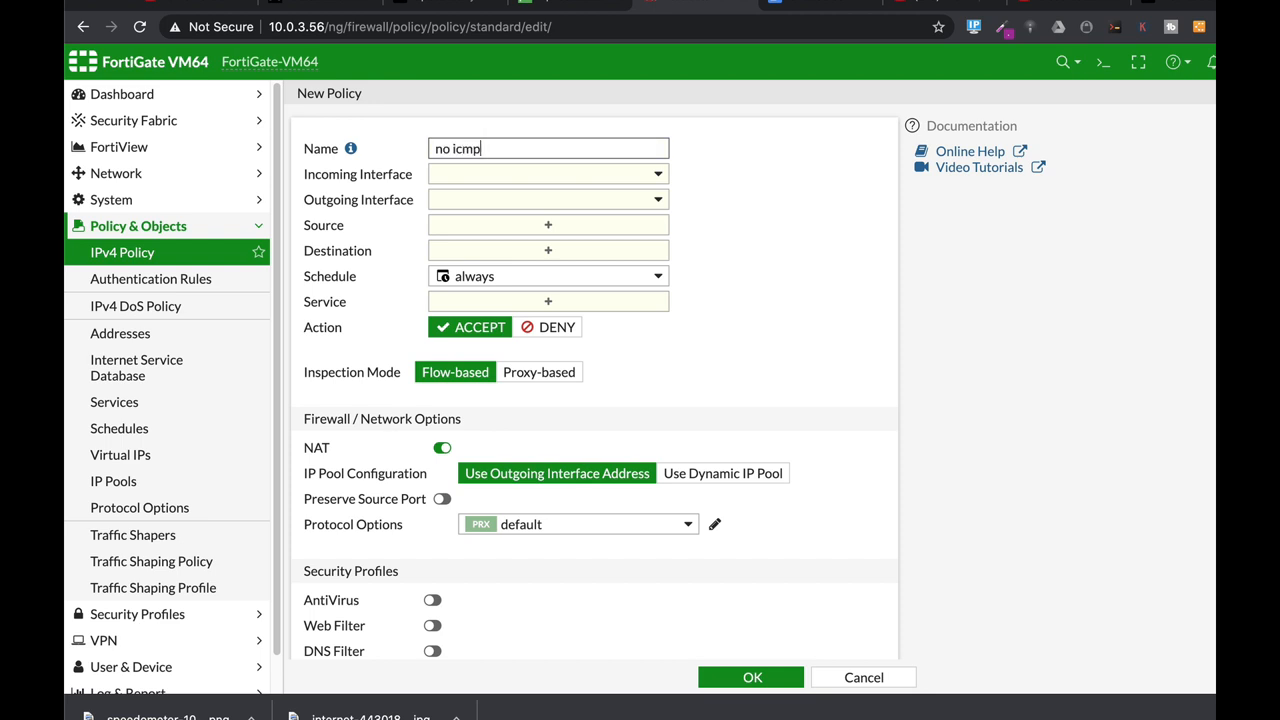
click(548, 174)
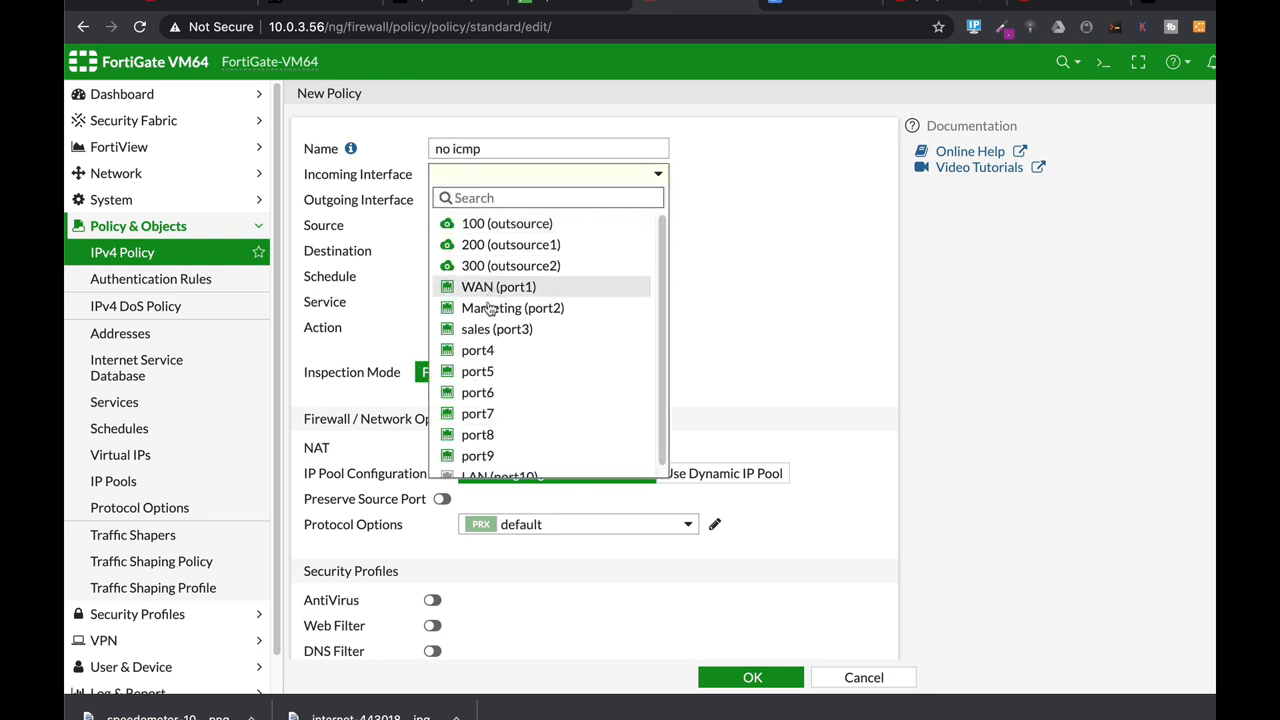
click(512, 308)
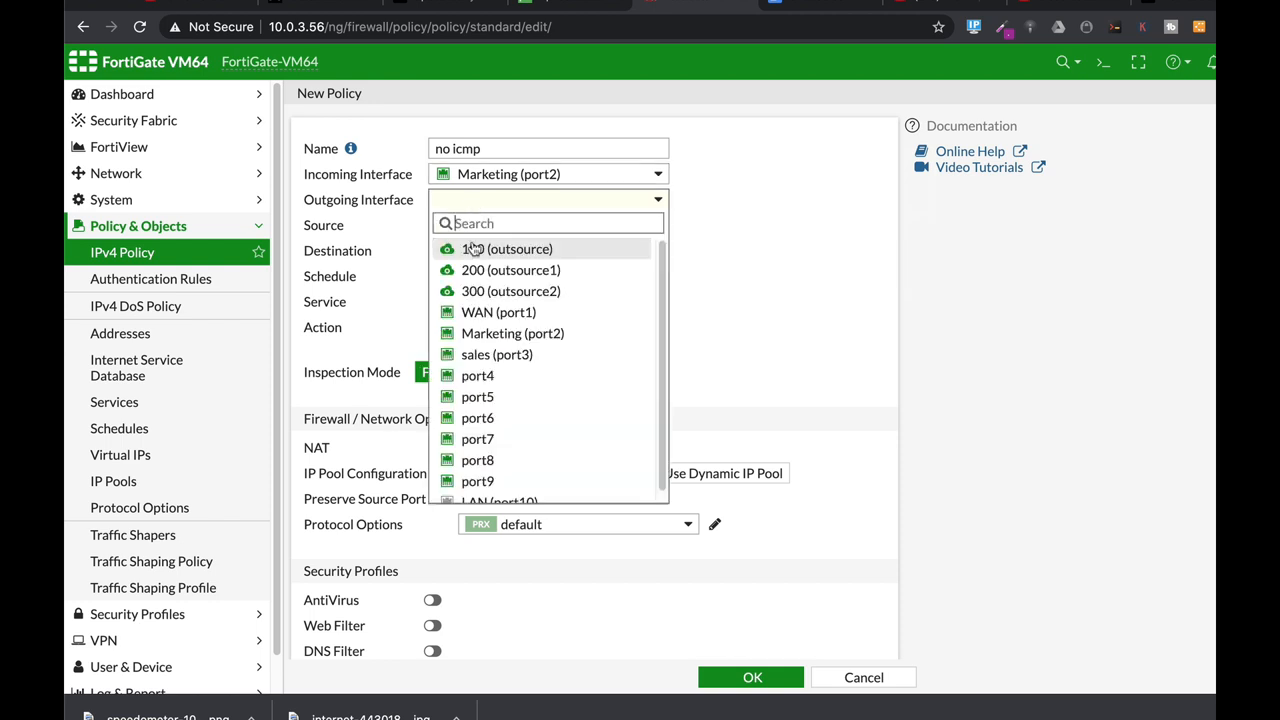
click(498, 312)
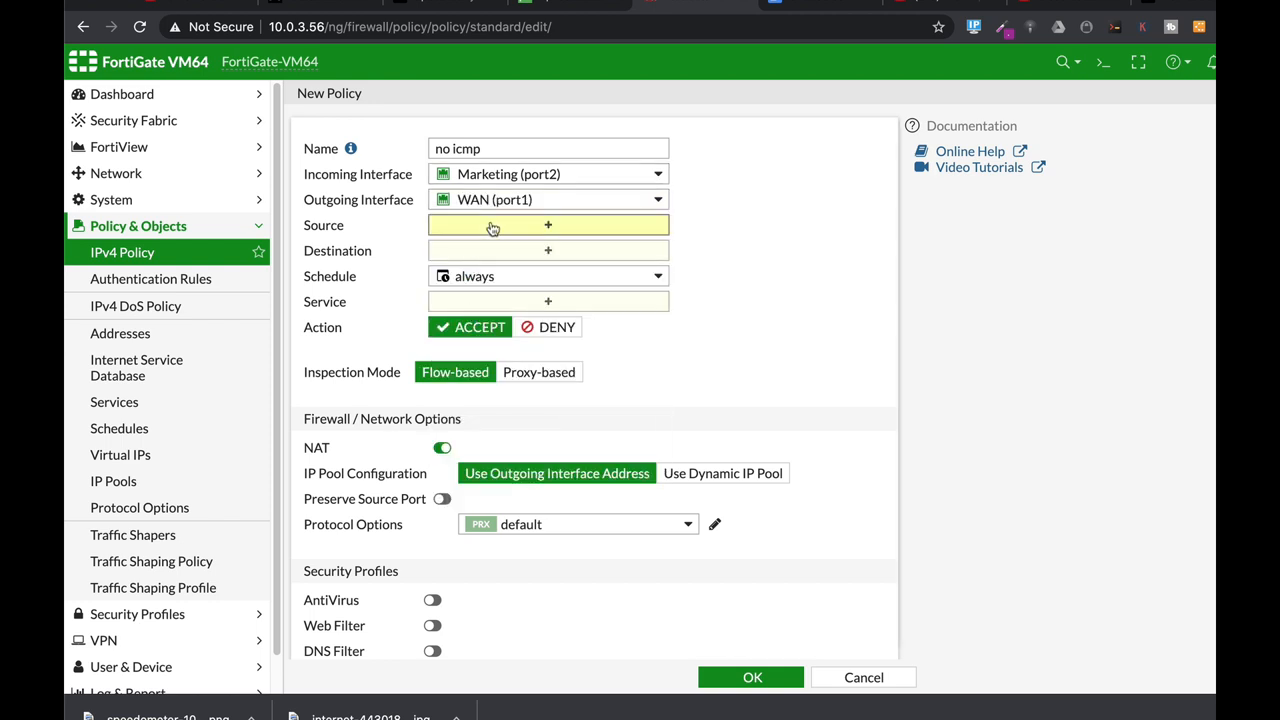
Step: Set source Limited ICMP, destination all, services ALL_ICMP, ALL_ICMP6 and PING, action DENY, and save
click(548, 224)
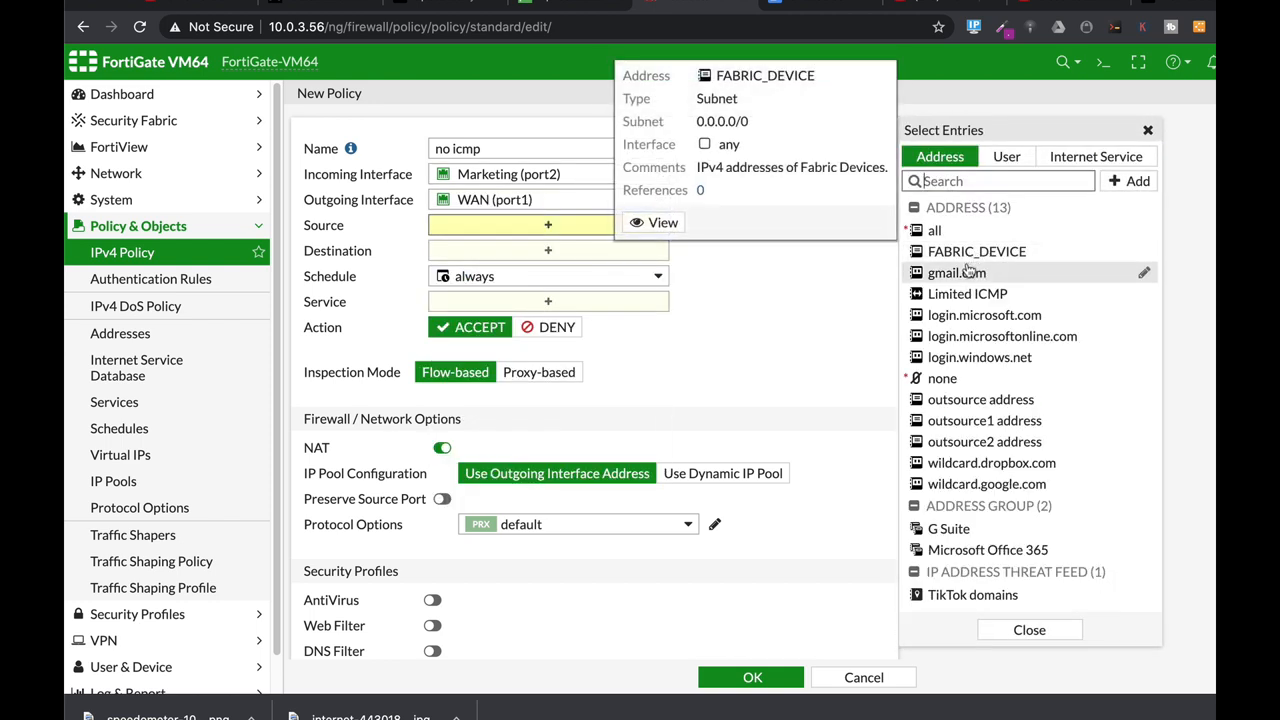
click(968, 292)
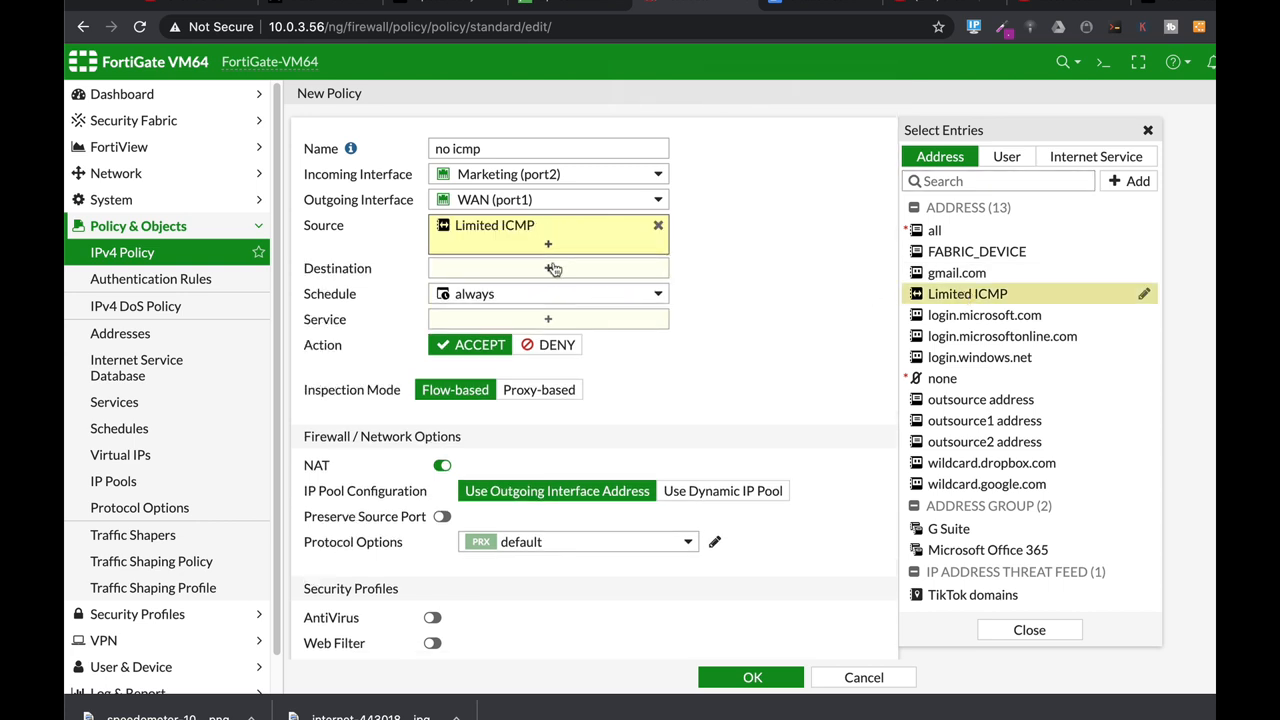
click(934, 230)
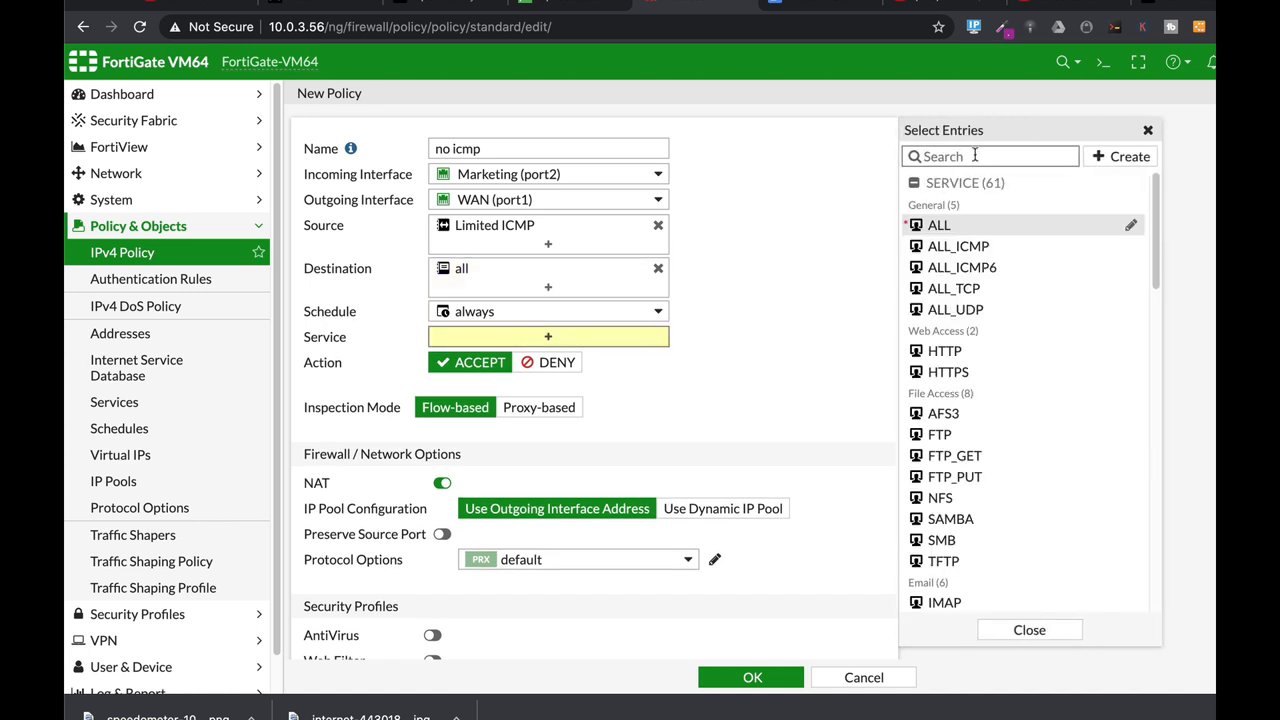
text(icmp)
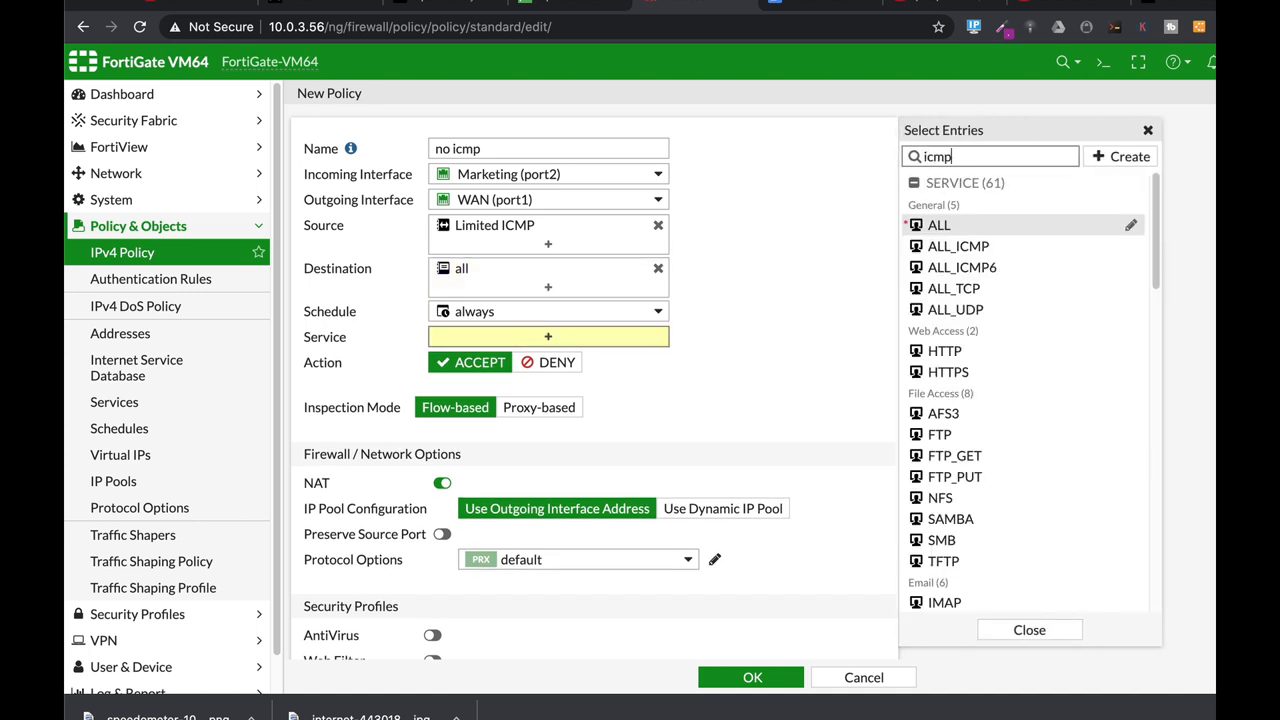
click(956, 224)
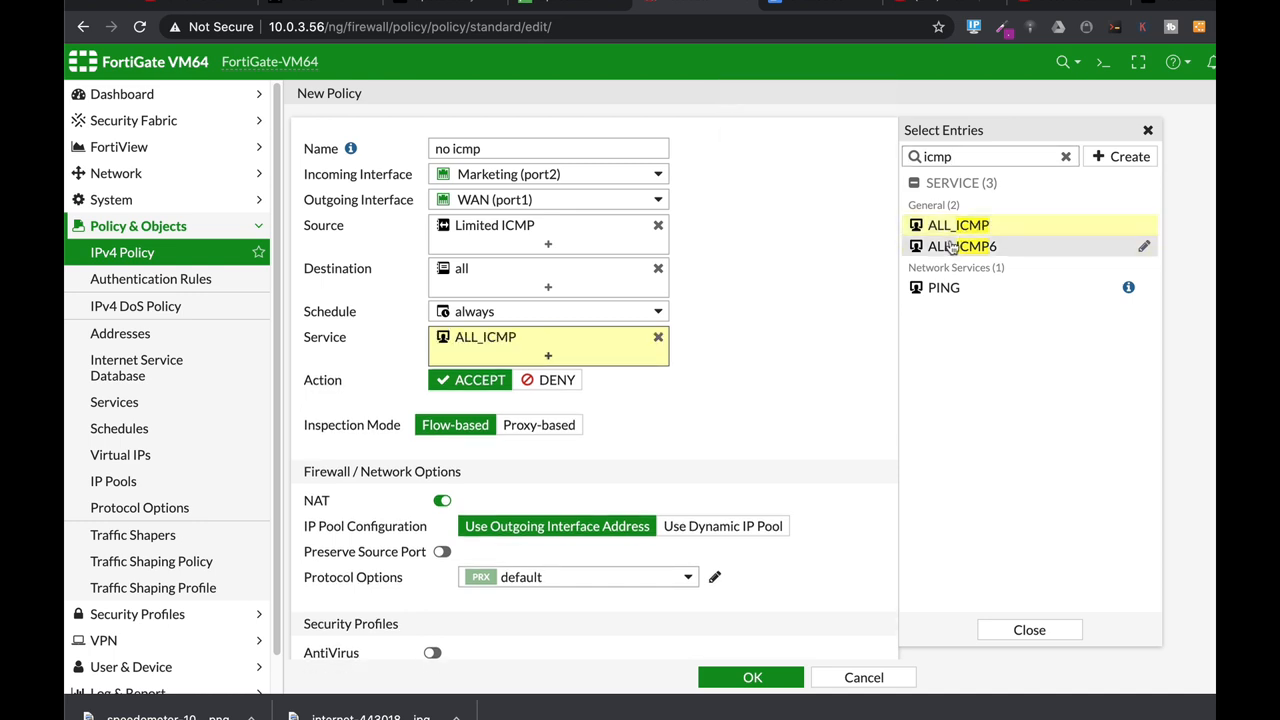
click(944, 288)
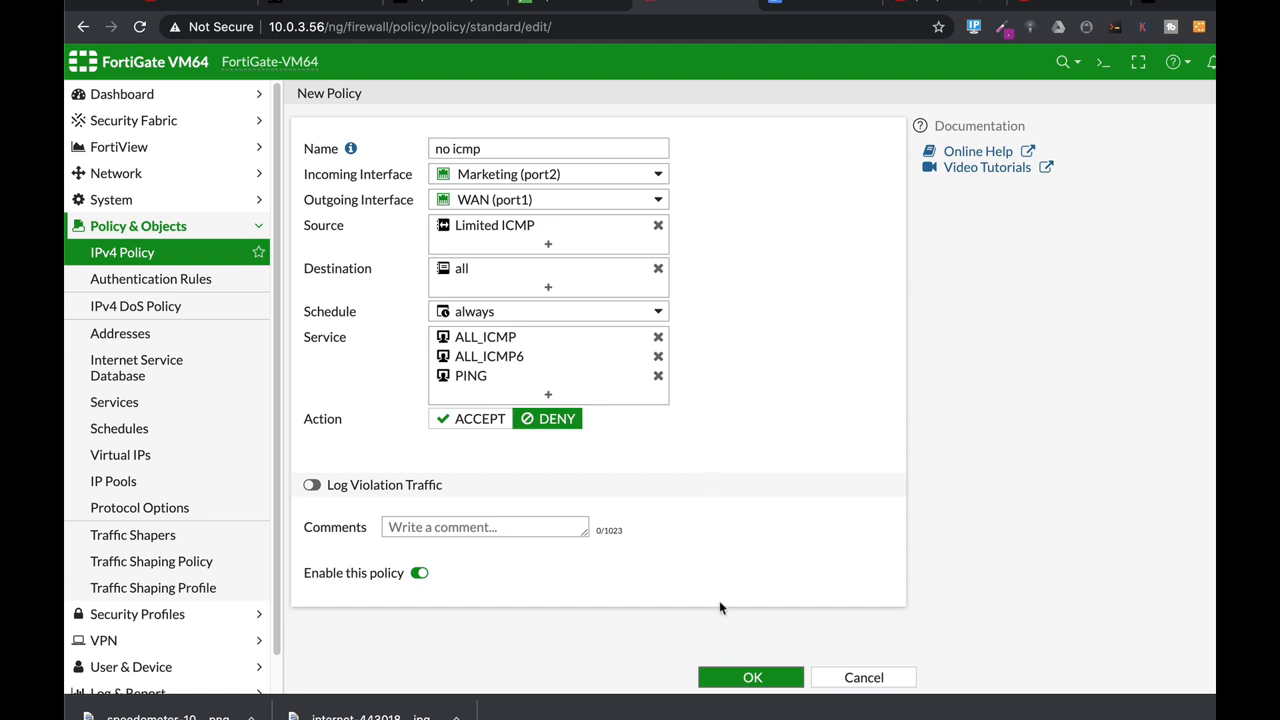
click(752, 676)
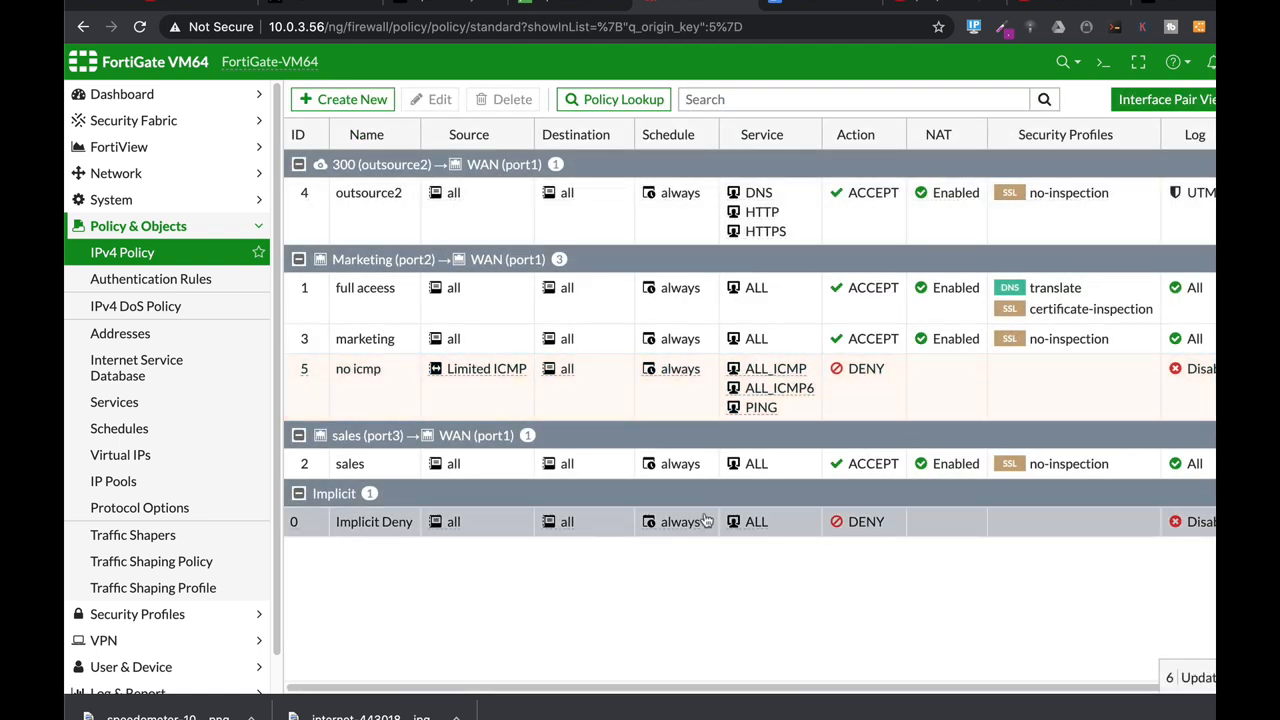
Step: Move the no icmp policy above marketing, then show the static routes with 0.0.0.0/0 via 10.0.3.1
click(356, 368)
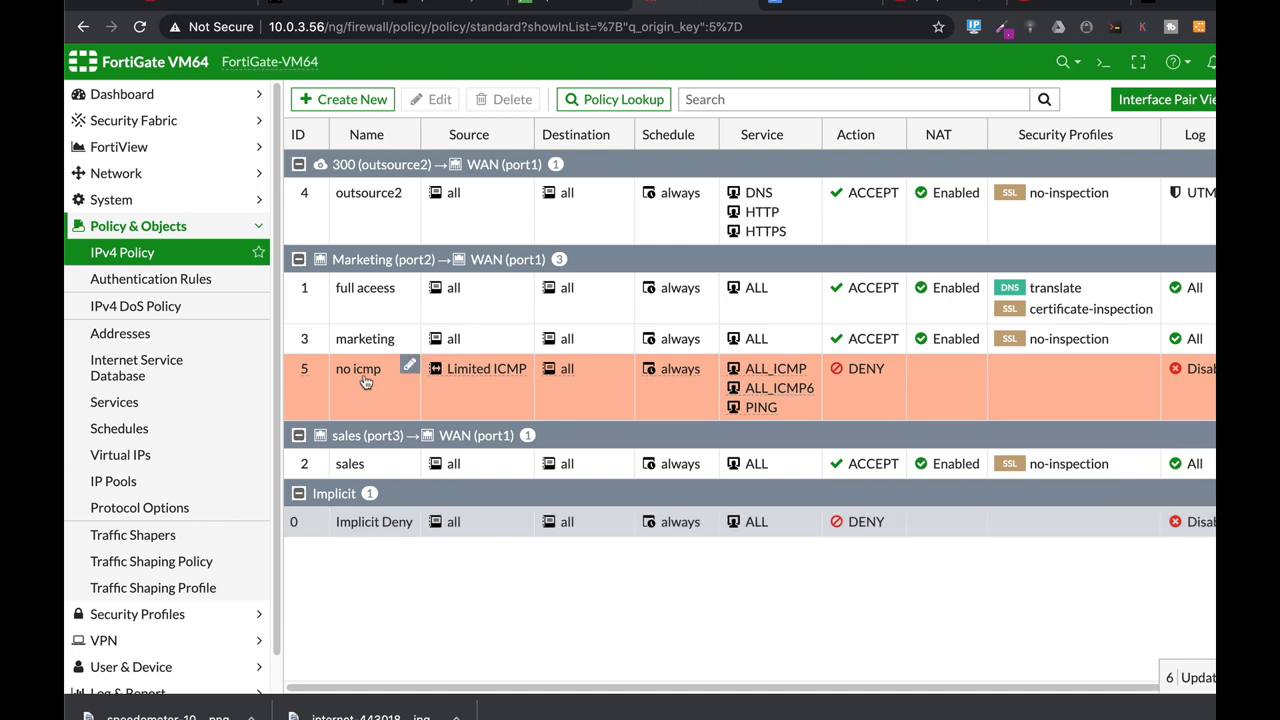
mouse_move(366, 372)
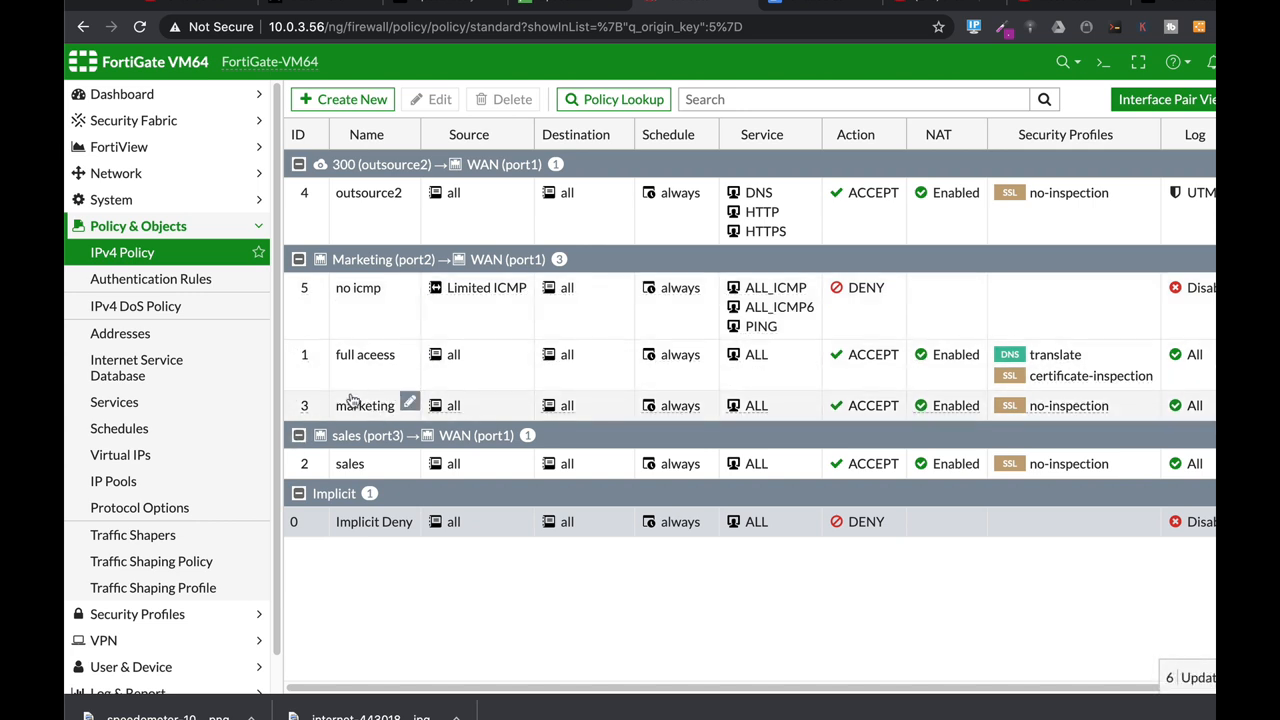
mouse_move(558, 414)
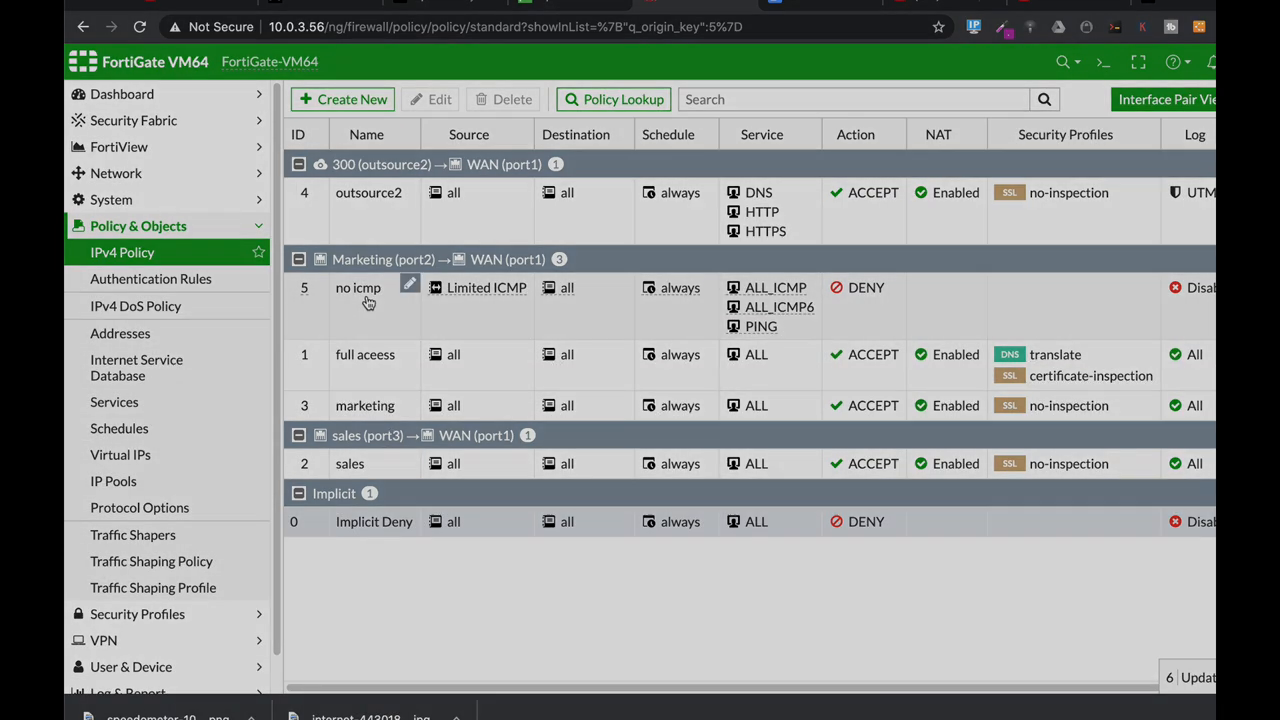
click(128, 360)
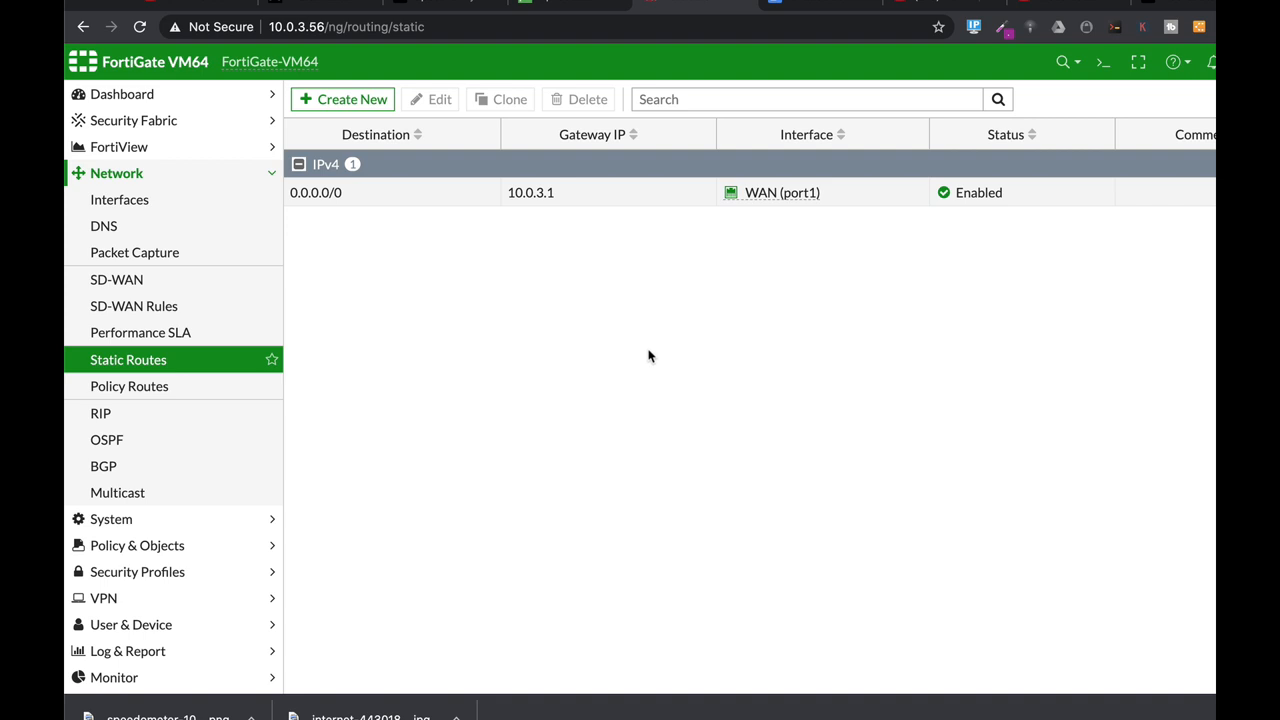
mouse_move(548, 332)
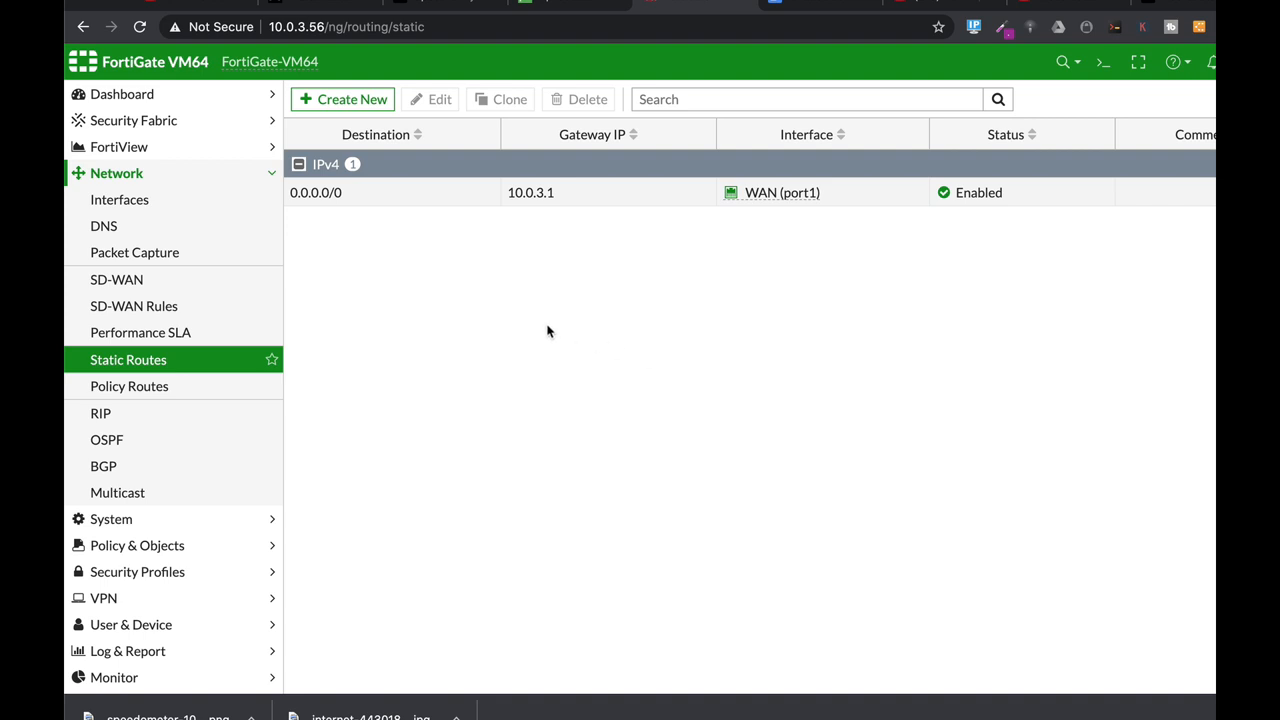
mouse_move(116, 172)
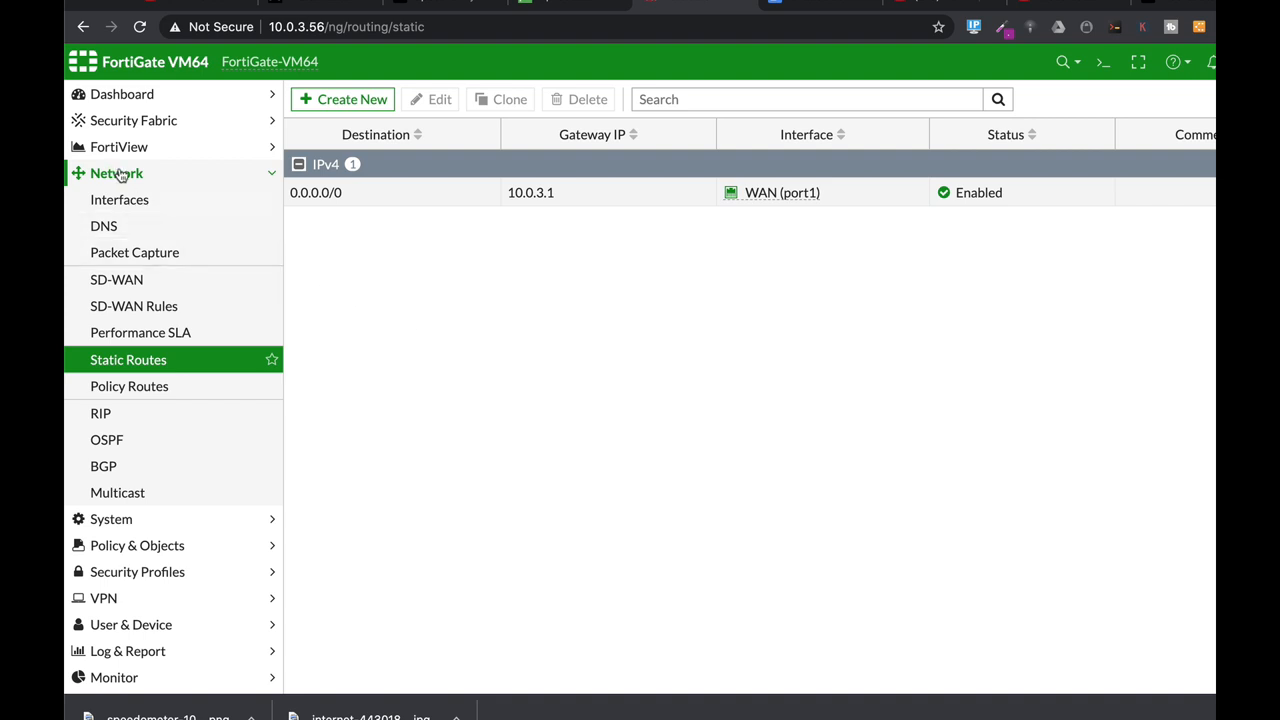
mouse_move(352, 100)
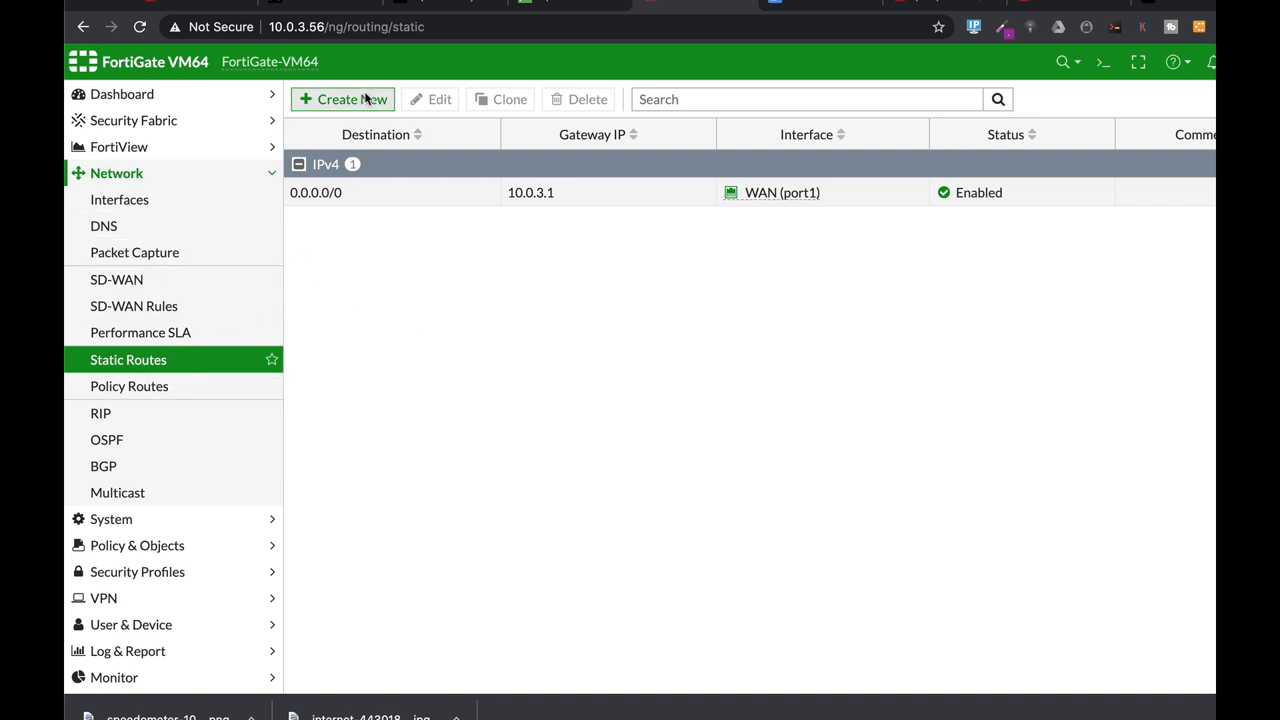
click(342, 100)
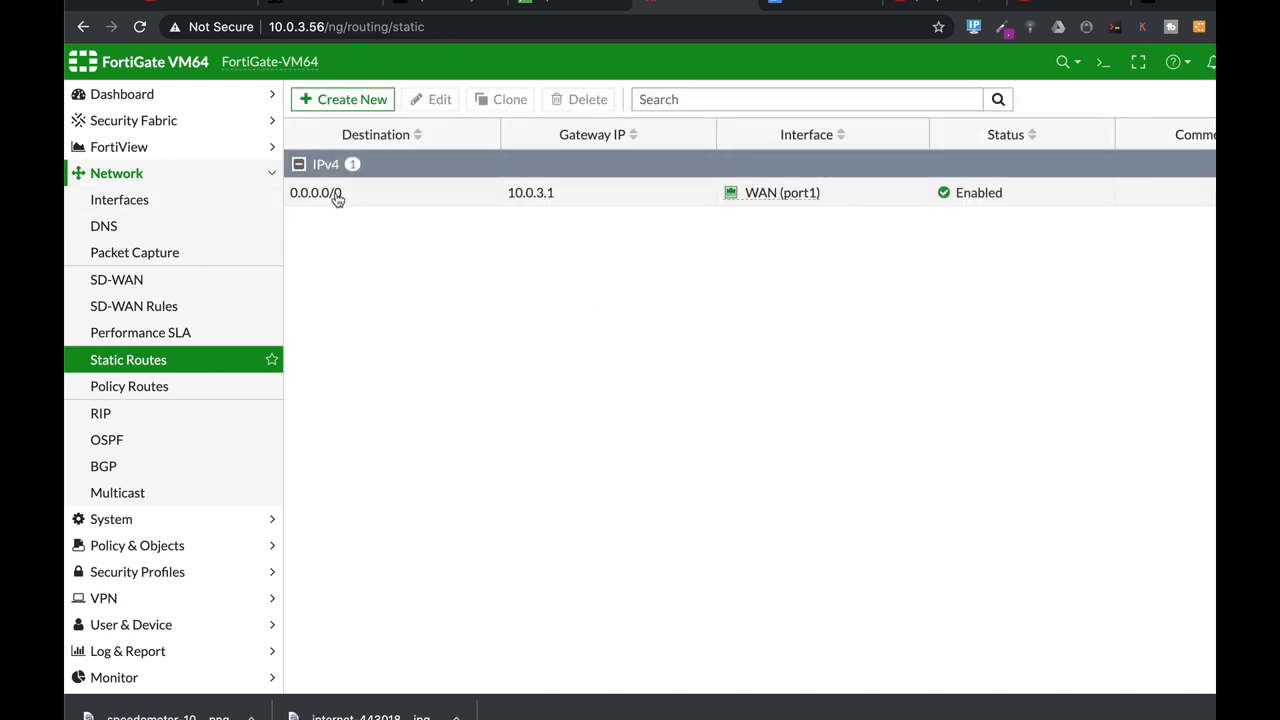
Step: Review the default 0.0.0.0/0 route on WAN (port1), revealing its advanced priority of 0
double_click(316, 192)
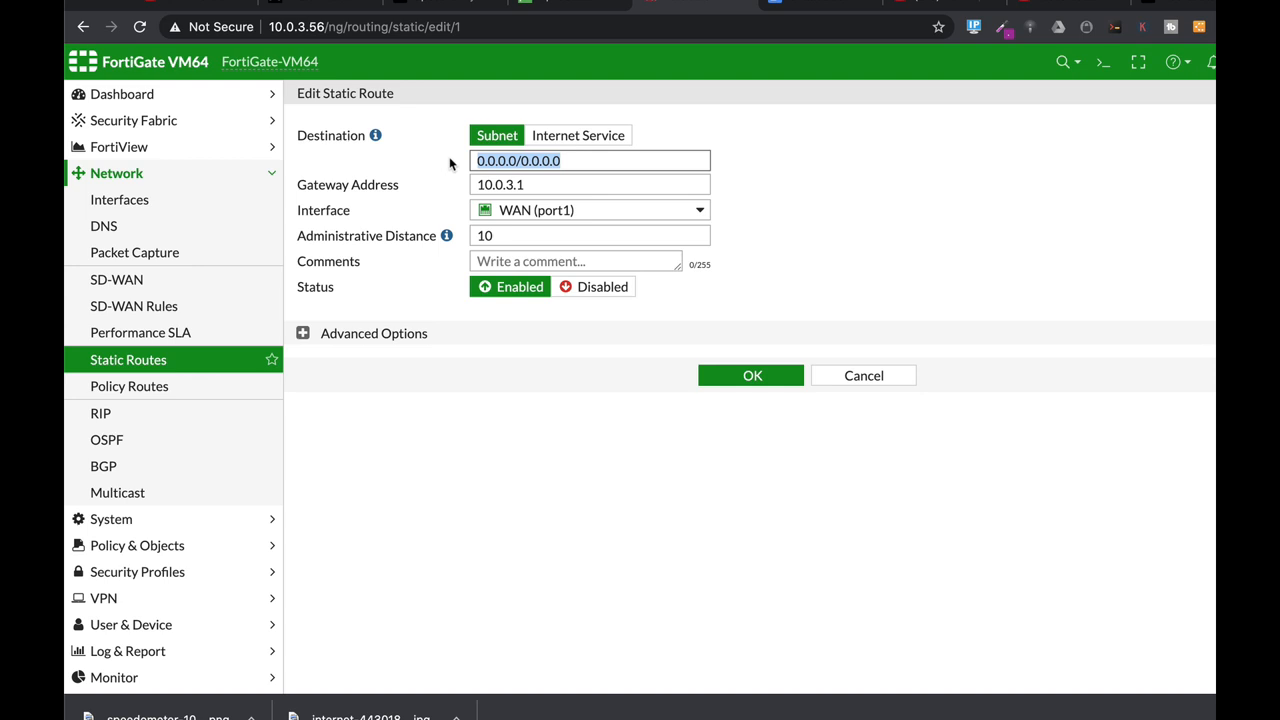
mouse_move(512, 184)
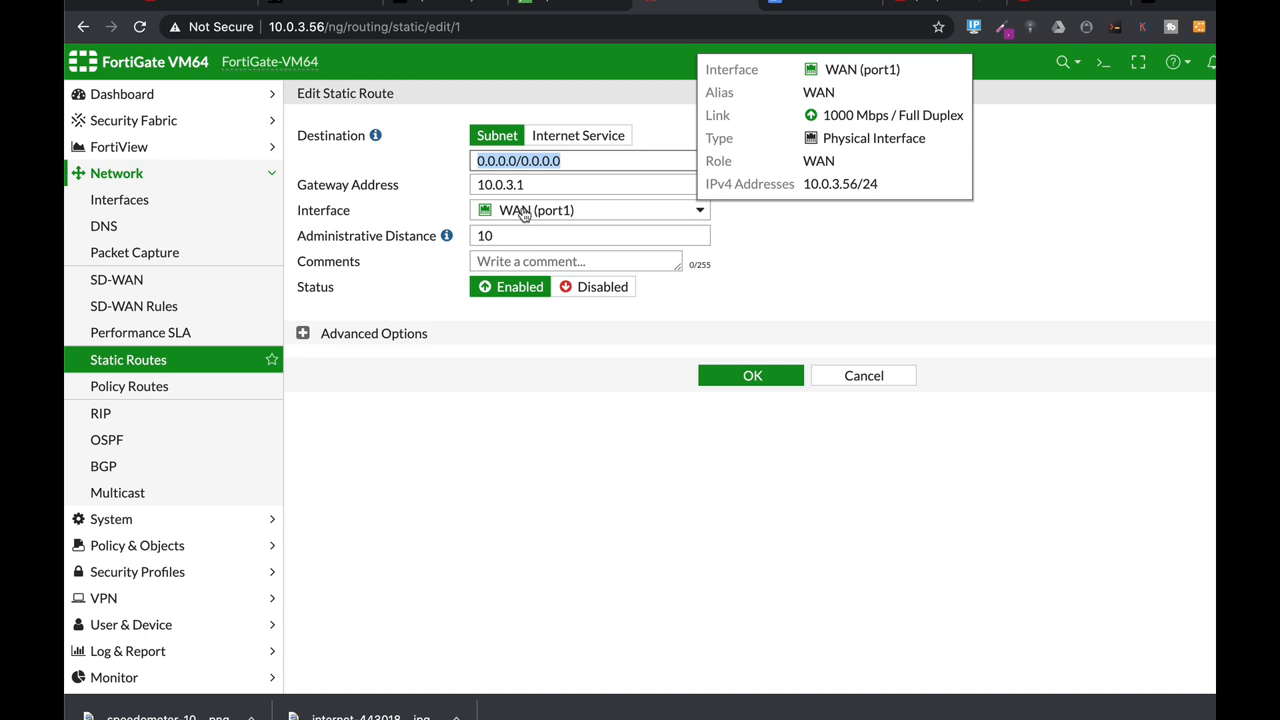
click(588, 210)
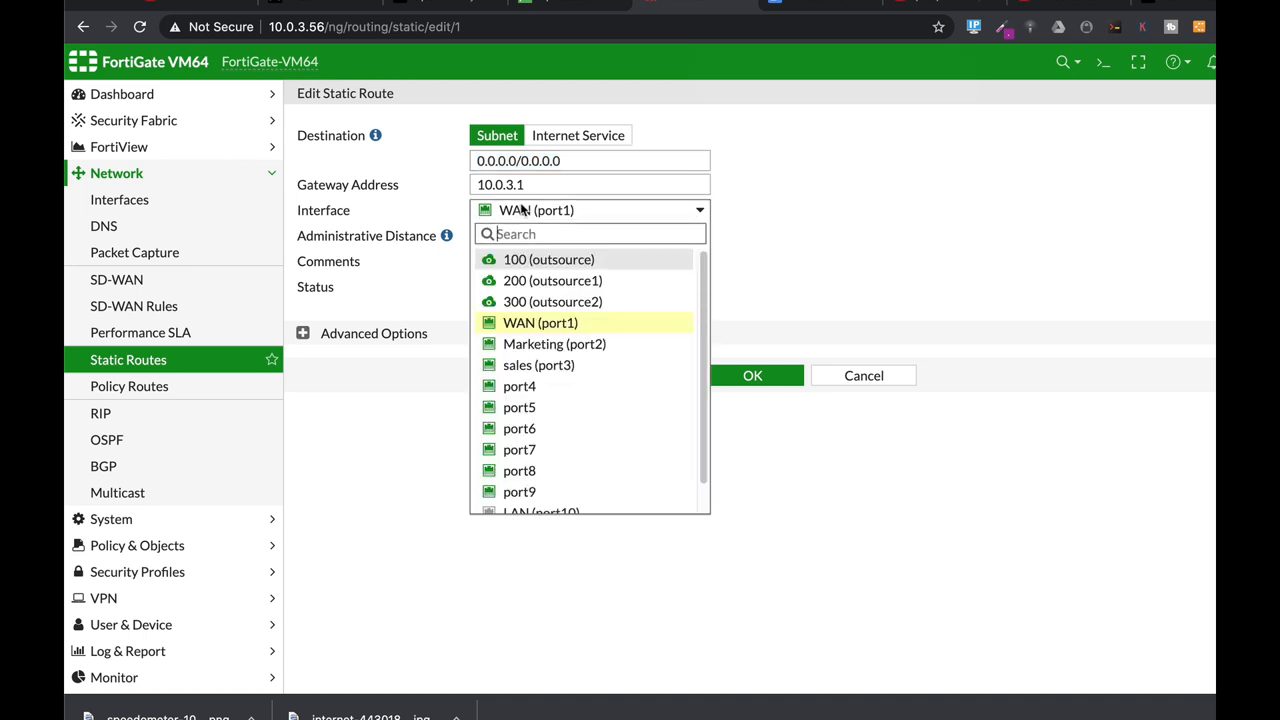
mouse_move(528, 210)
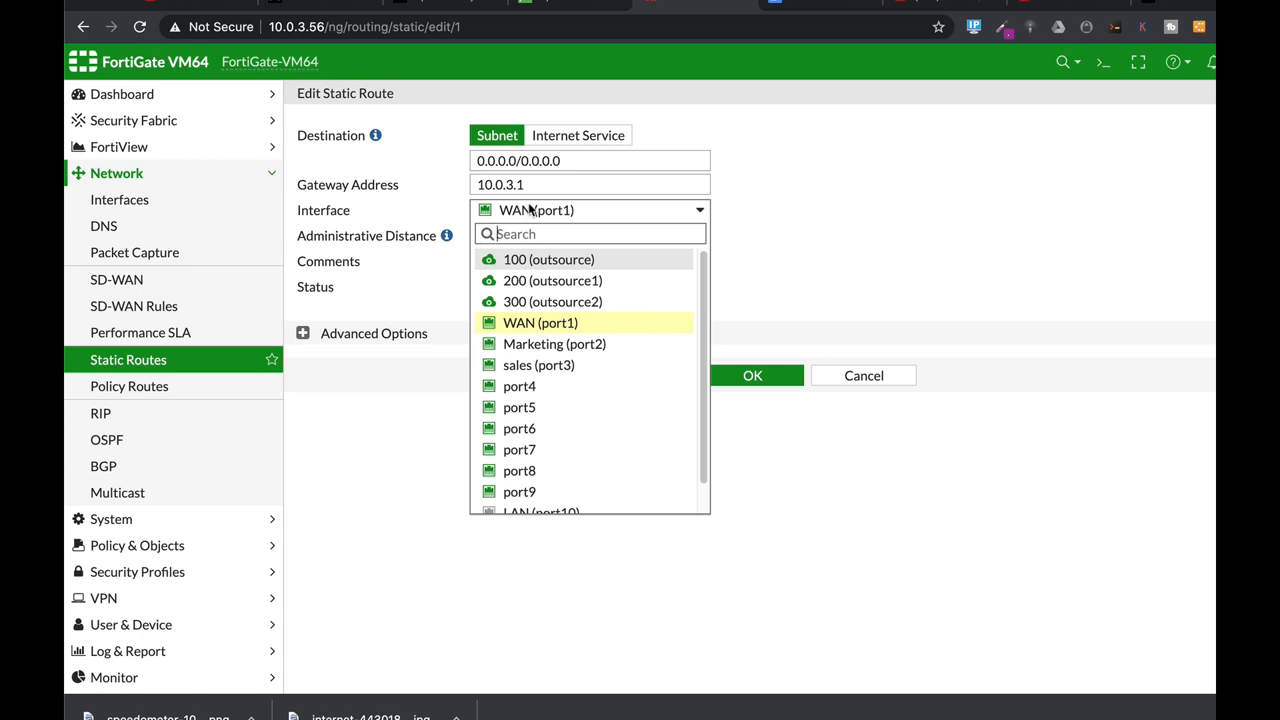
click(540, 322)
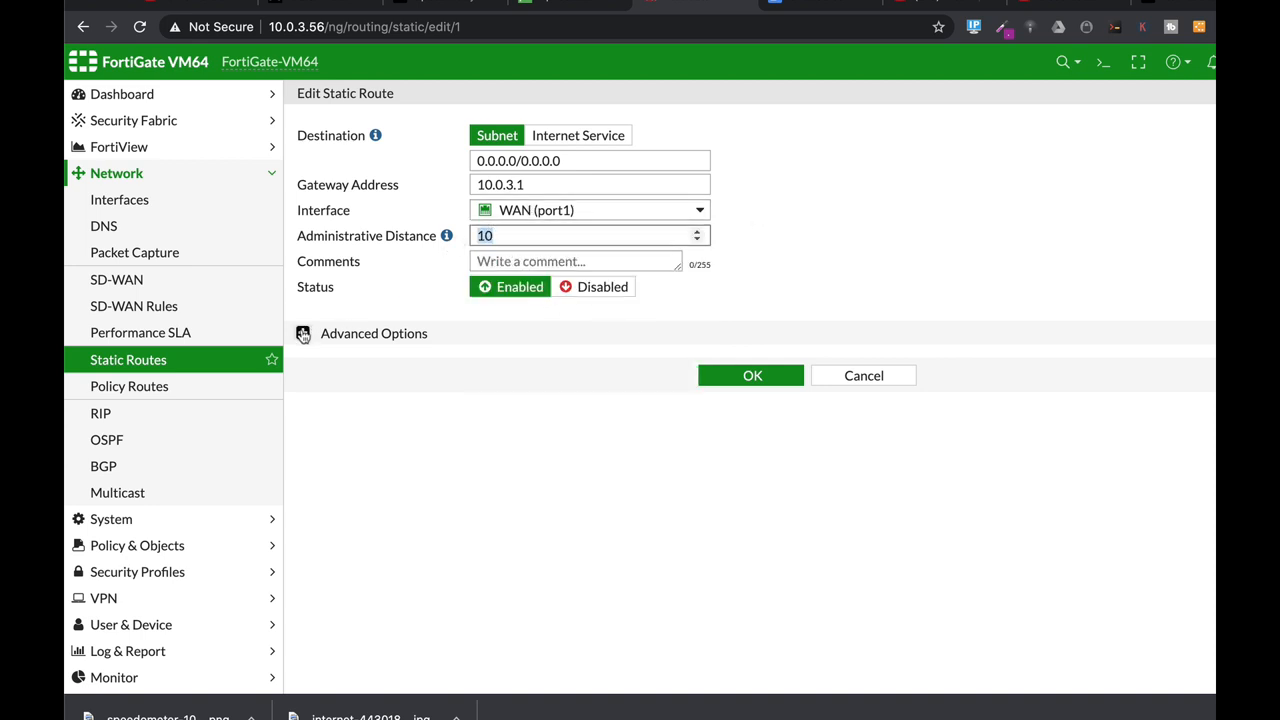
click(304, 332)
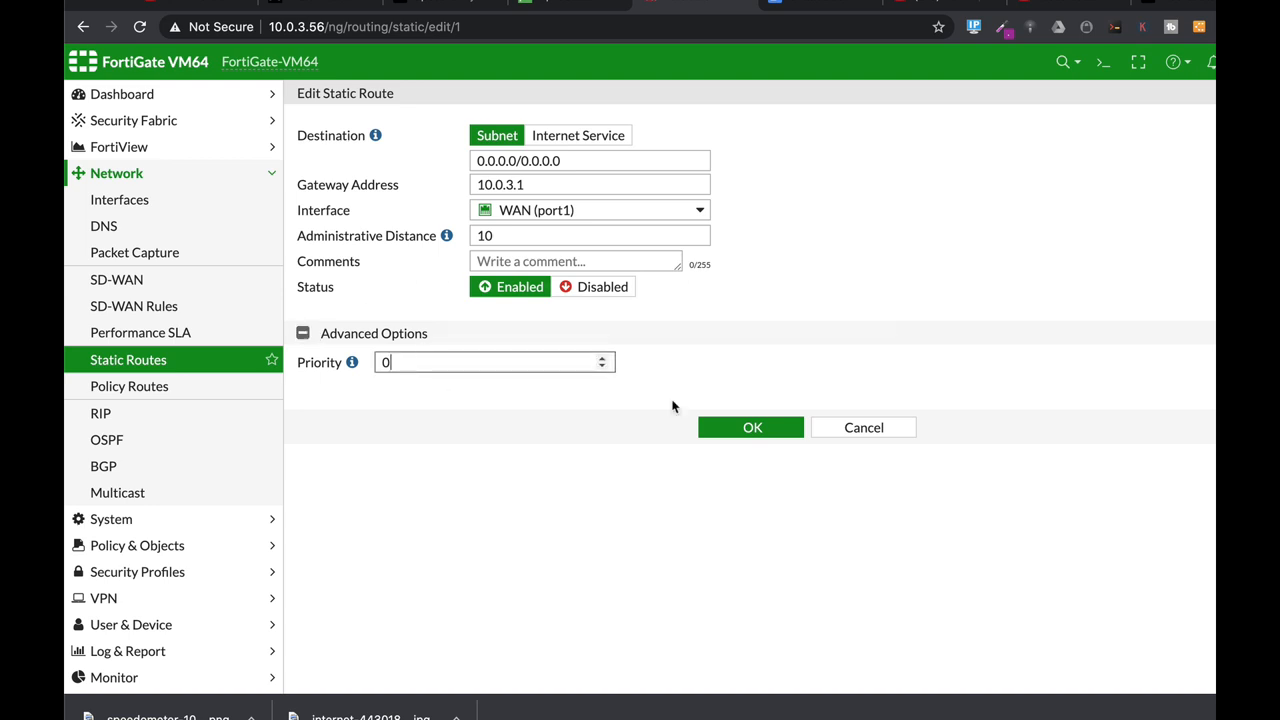
mouse_move(924, 332)
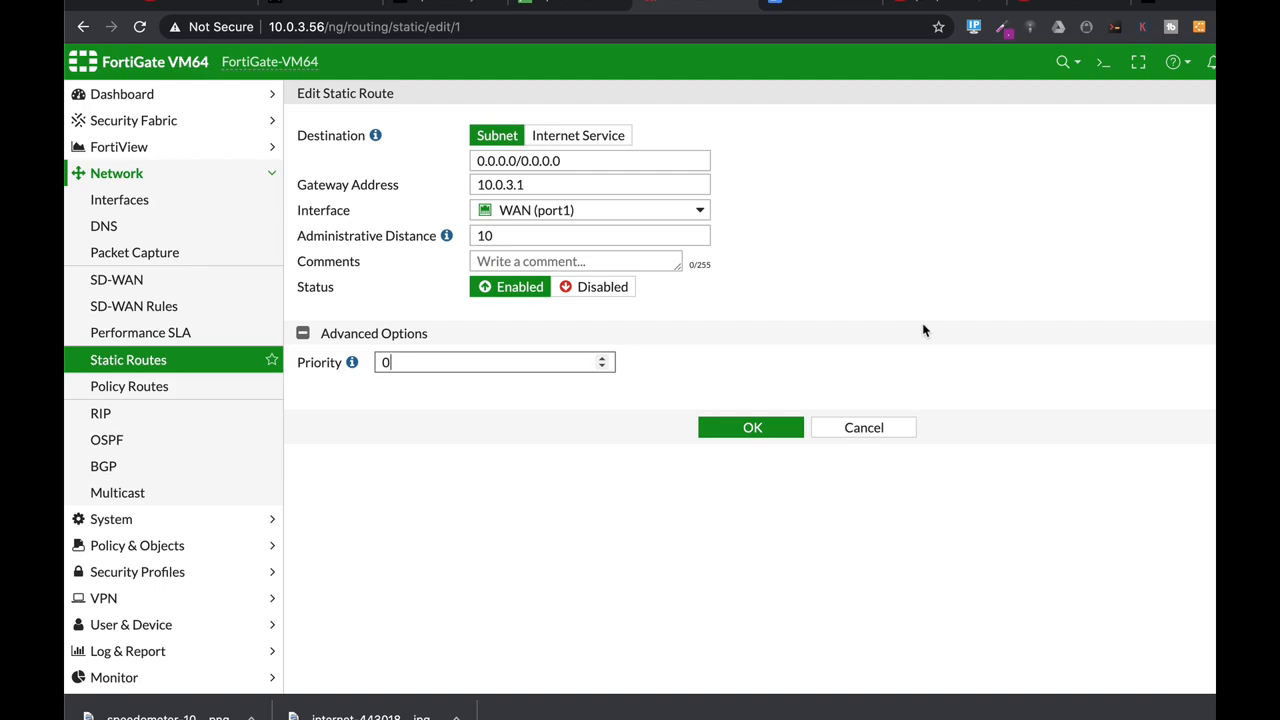
mouse_move(848, 384)
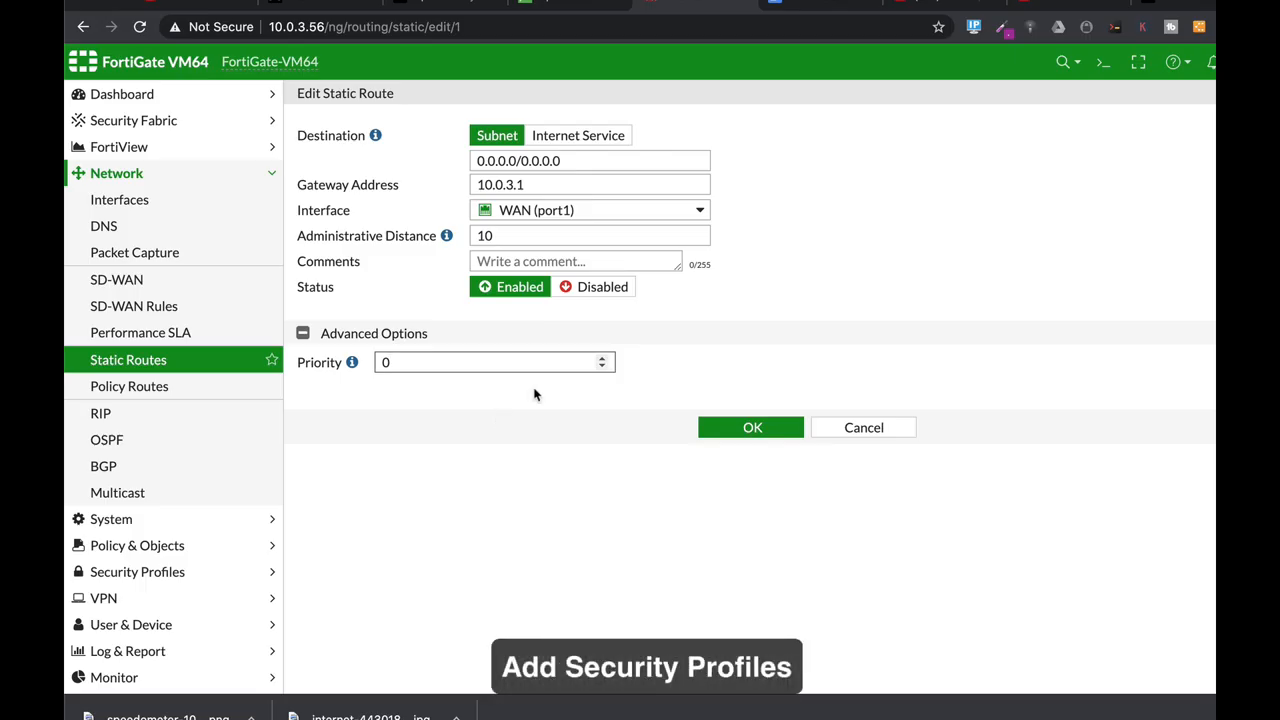
mouse_move(540, 418)
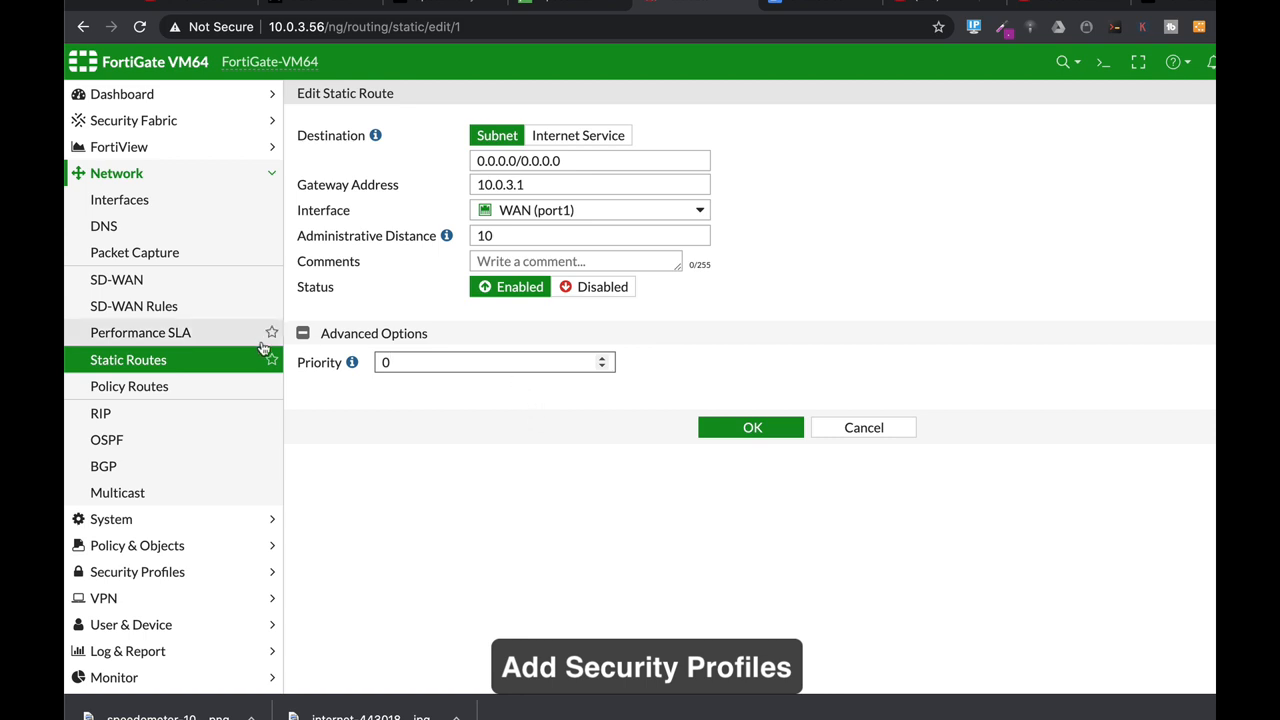
mouse_move(222, 544)
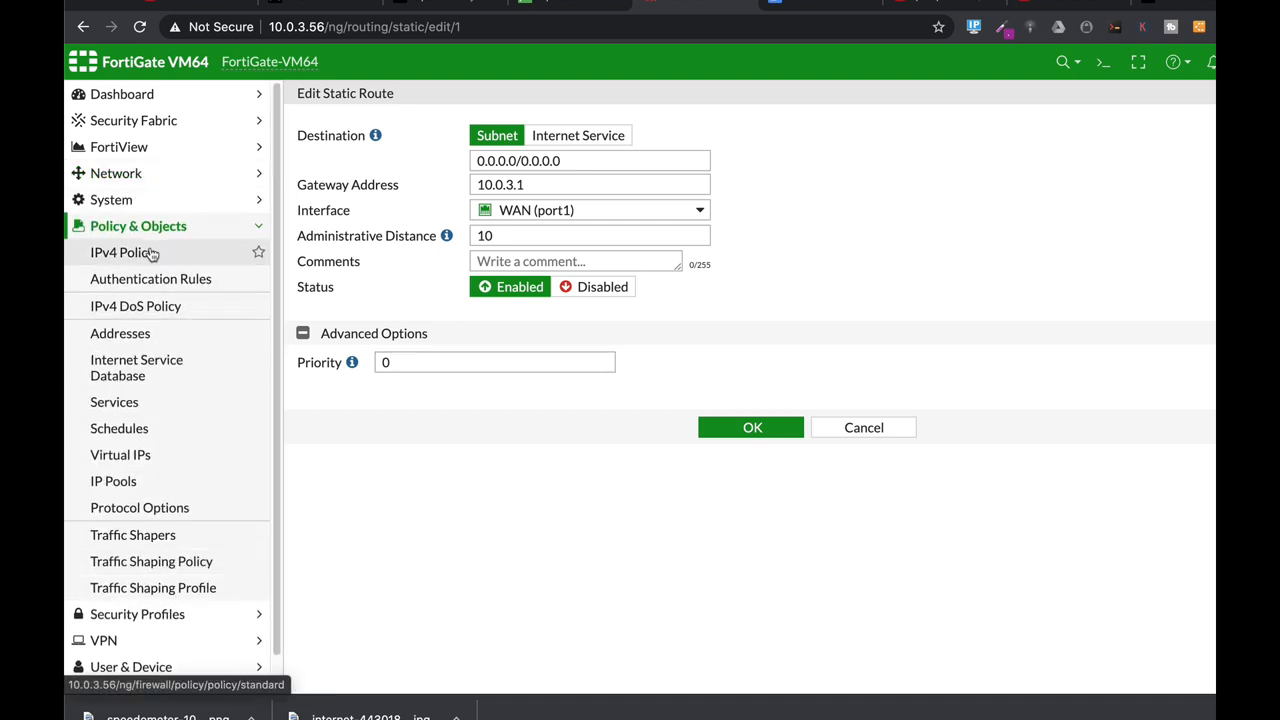
click(138, 252)
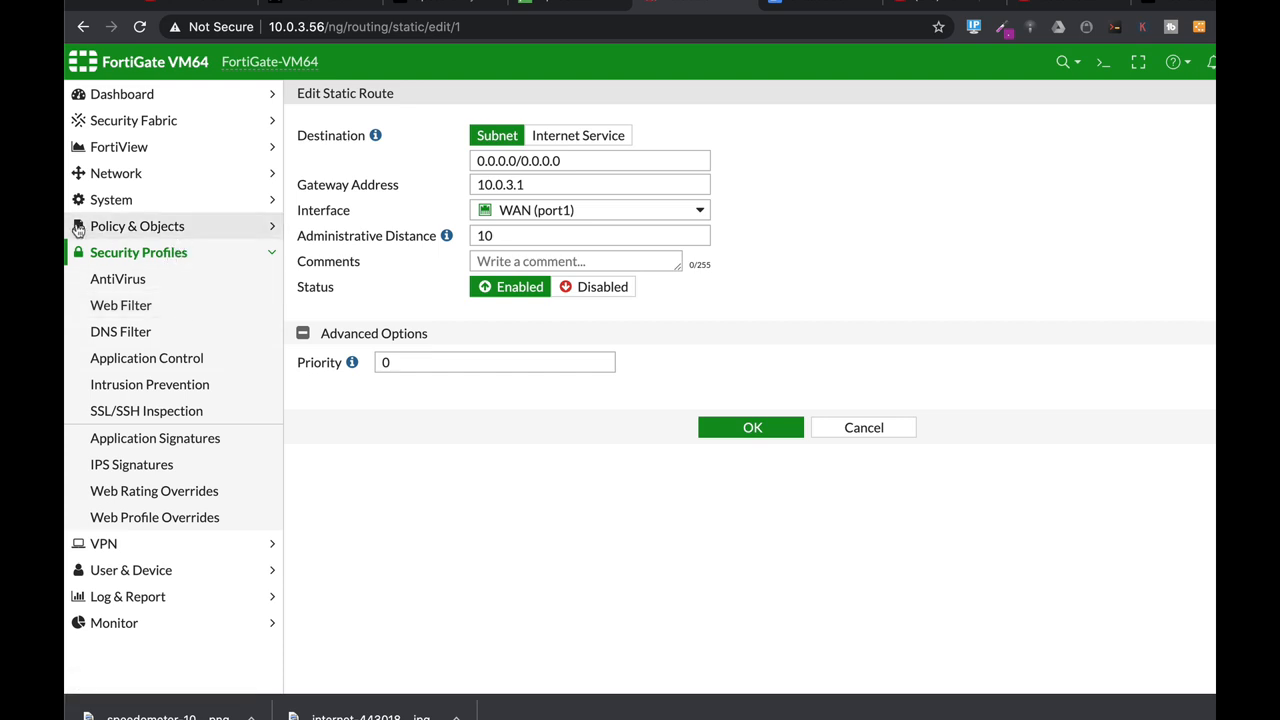
mouse_move(148, 358)
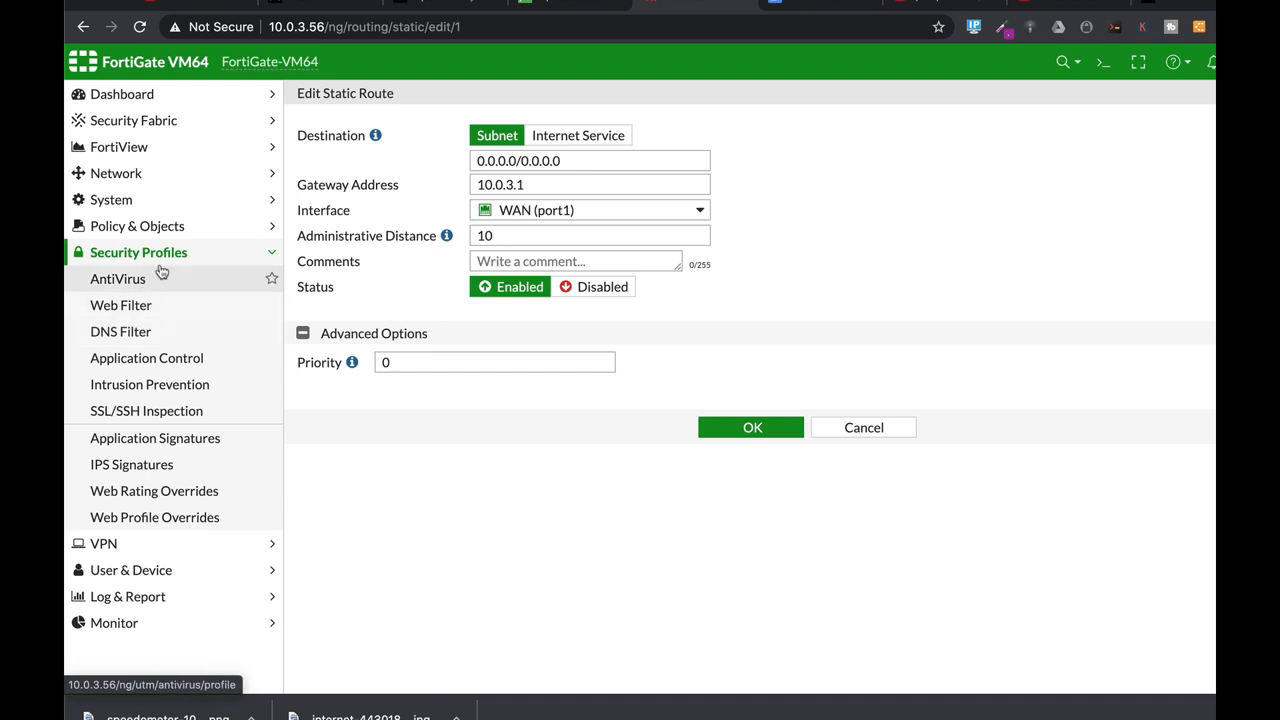
mouse_move(170, 260)
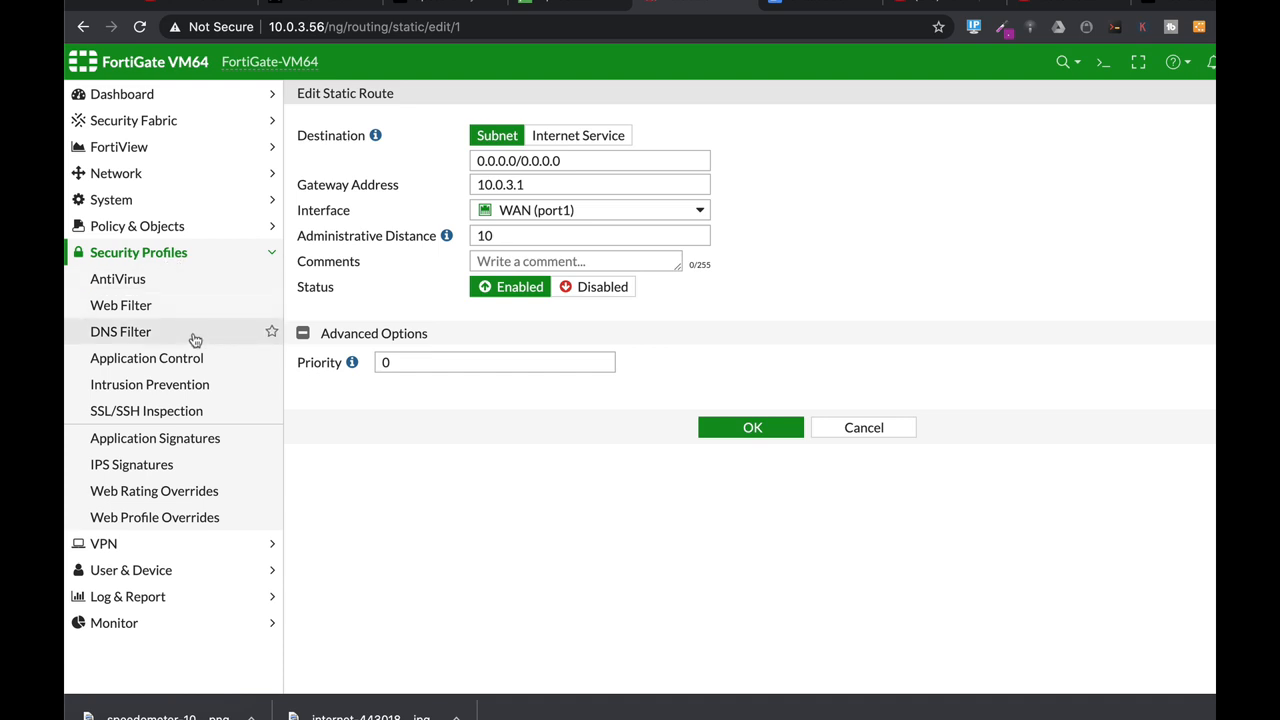
mouse_move(228, 266)
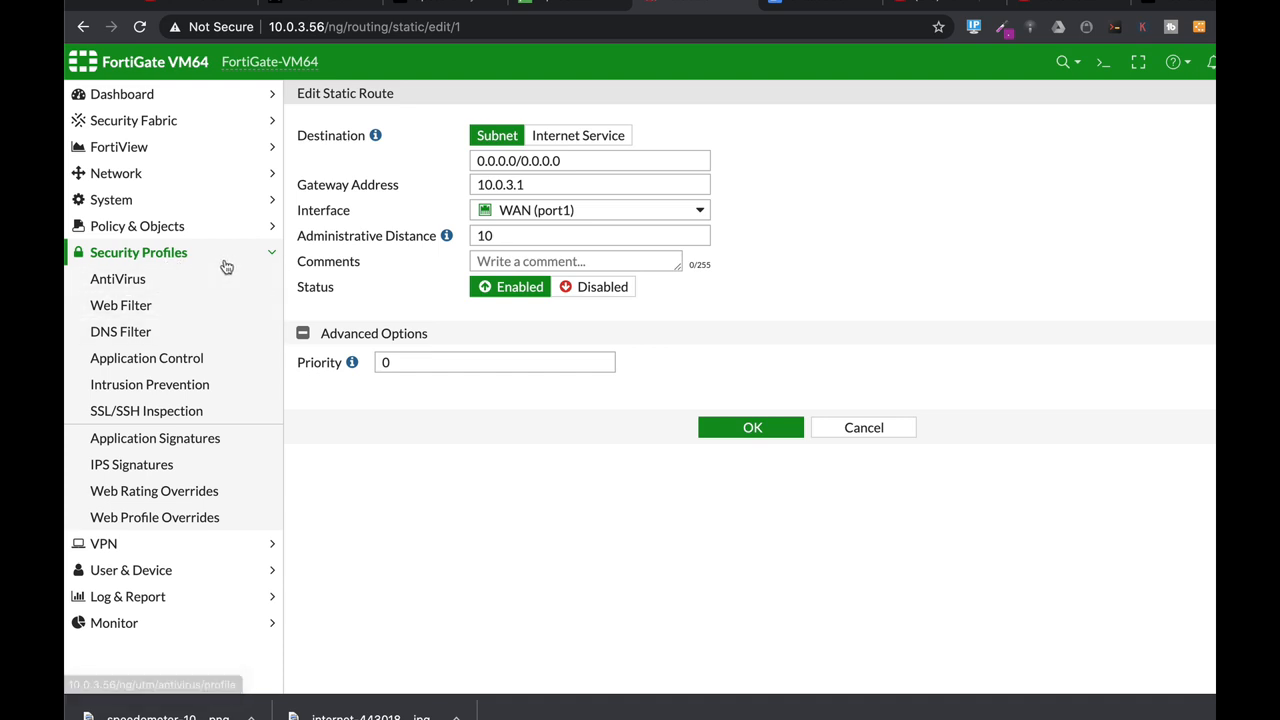
mouse_move(120, 304)
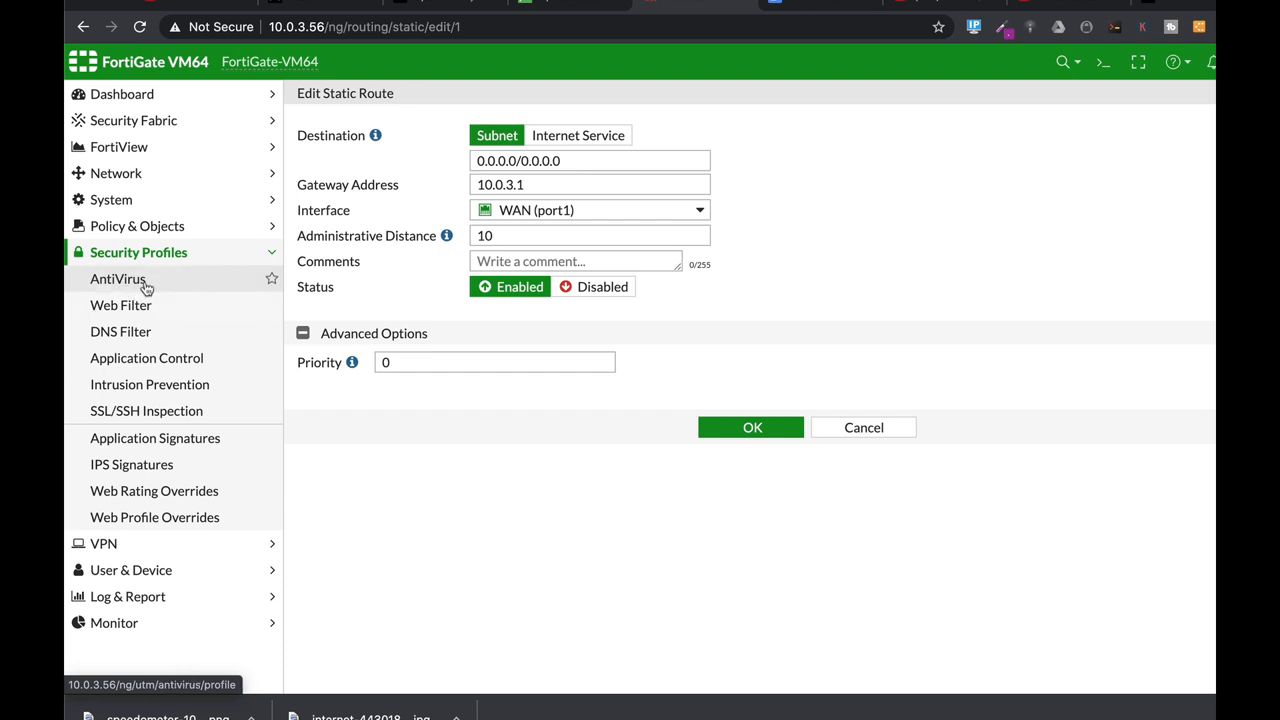
mouse_move(120, 332)
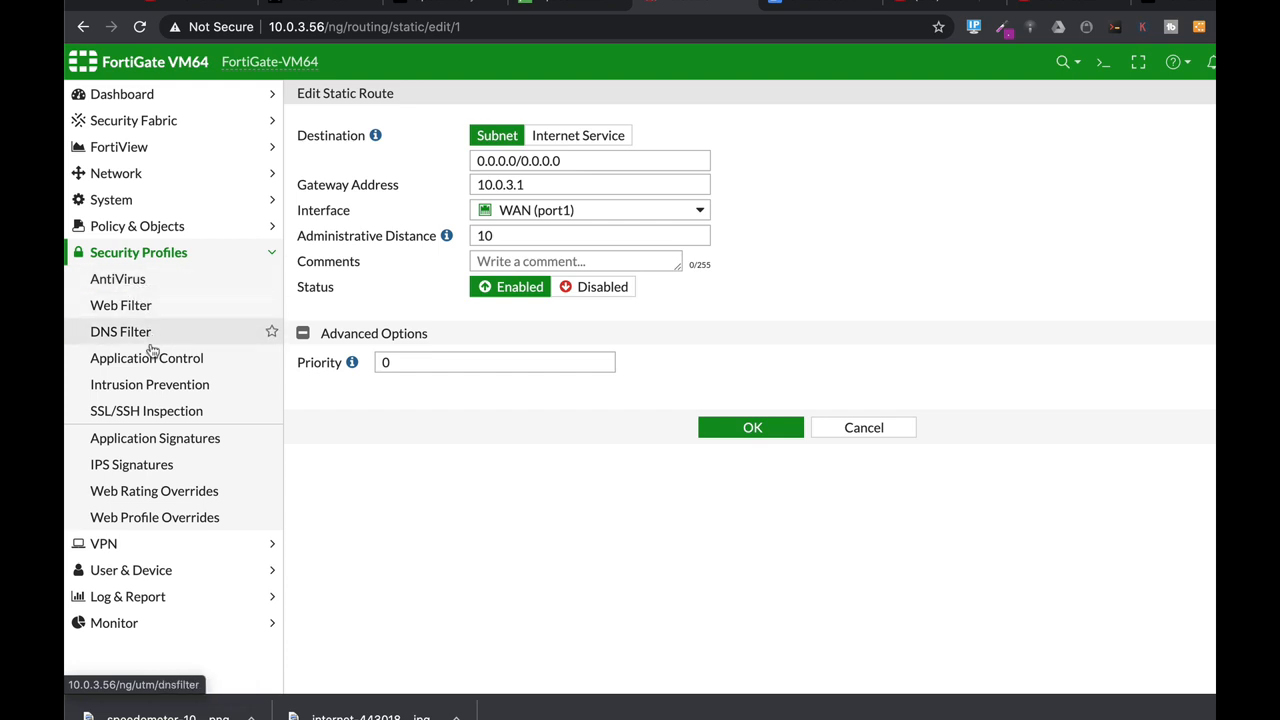
click(138, 224)
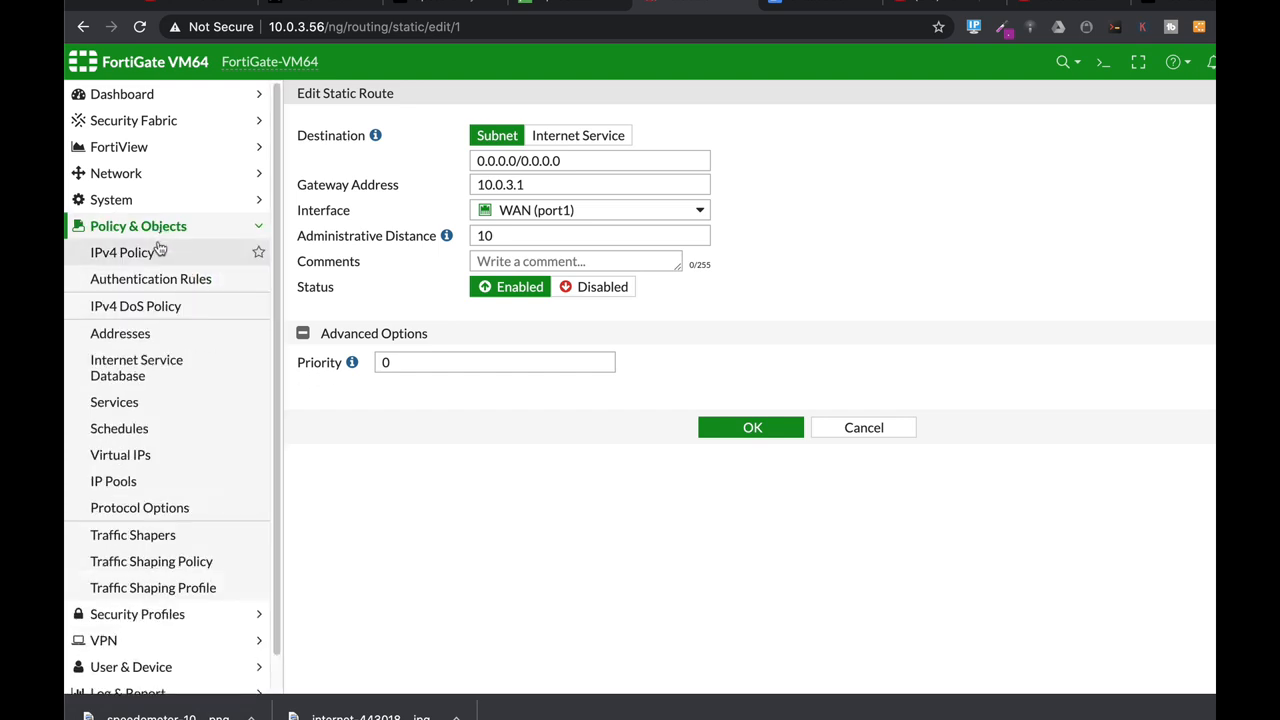
mouse_move(168, 238)
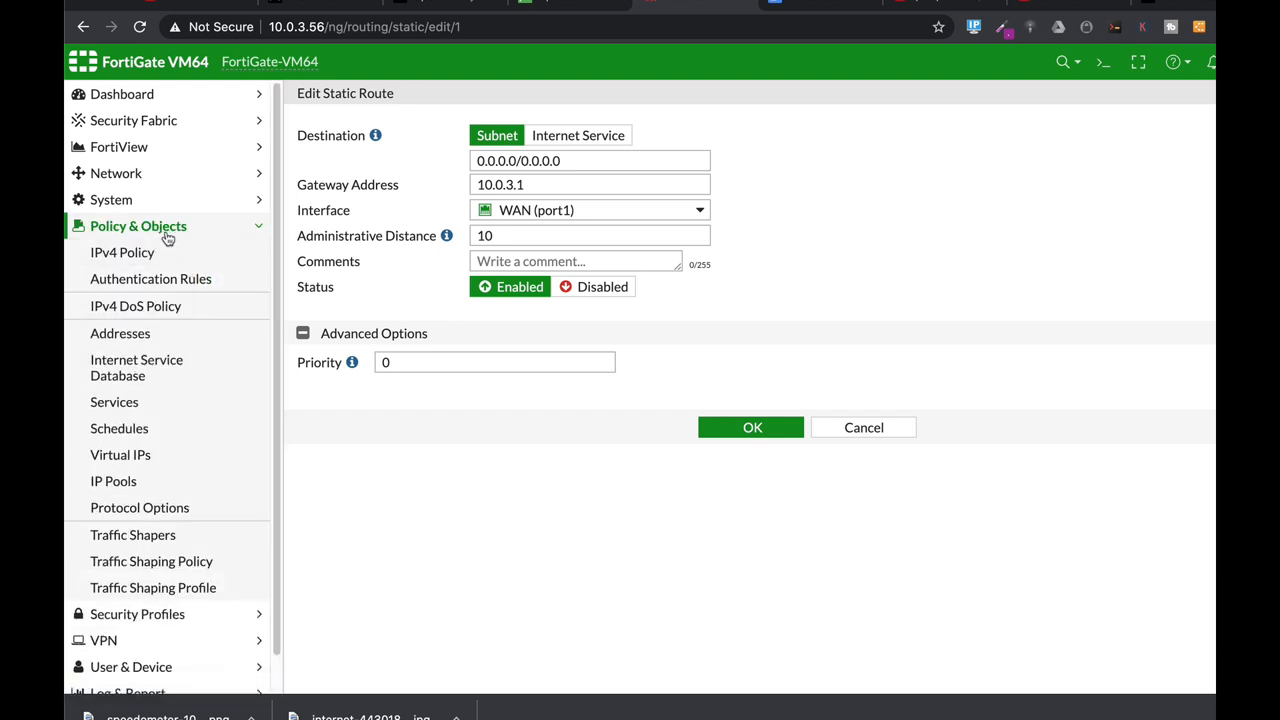
mouse_move(122, 252)
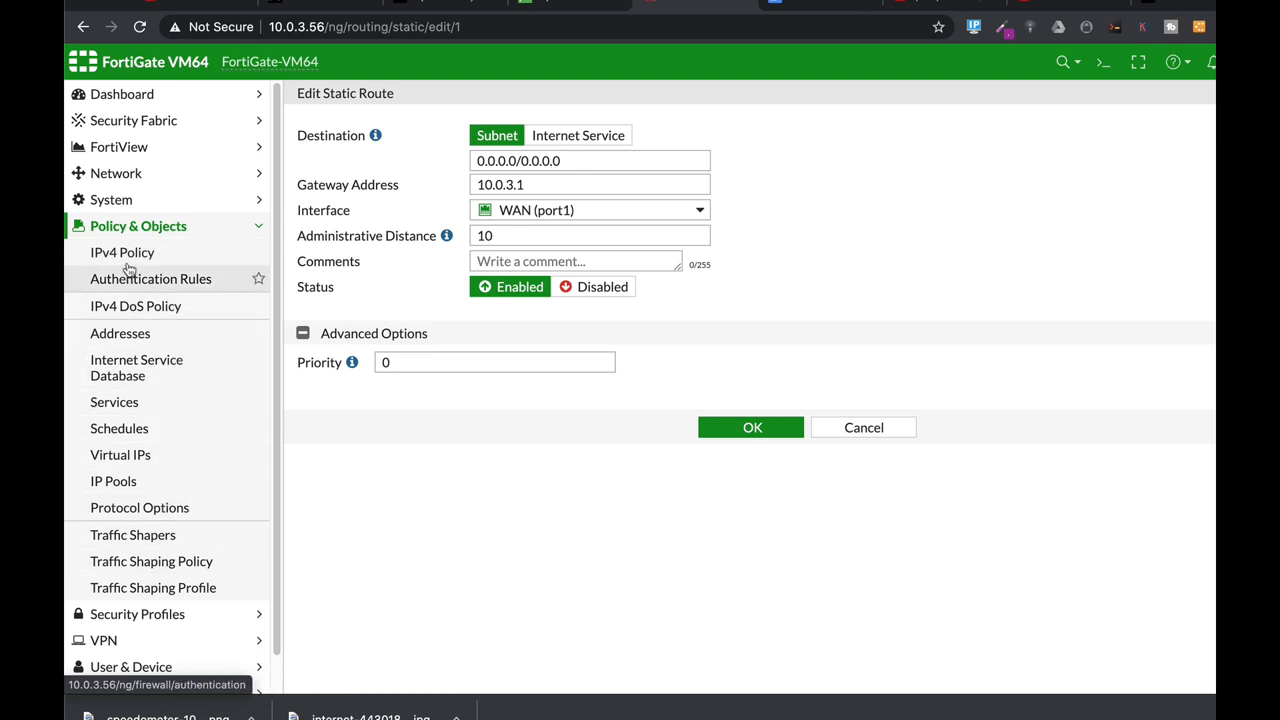
Step: Edit the full aceess policy and switch AntiVirus on with the default profile
click(122, 252)
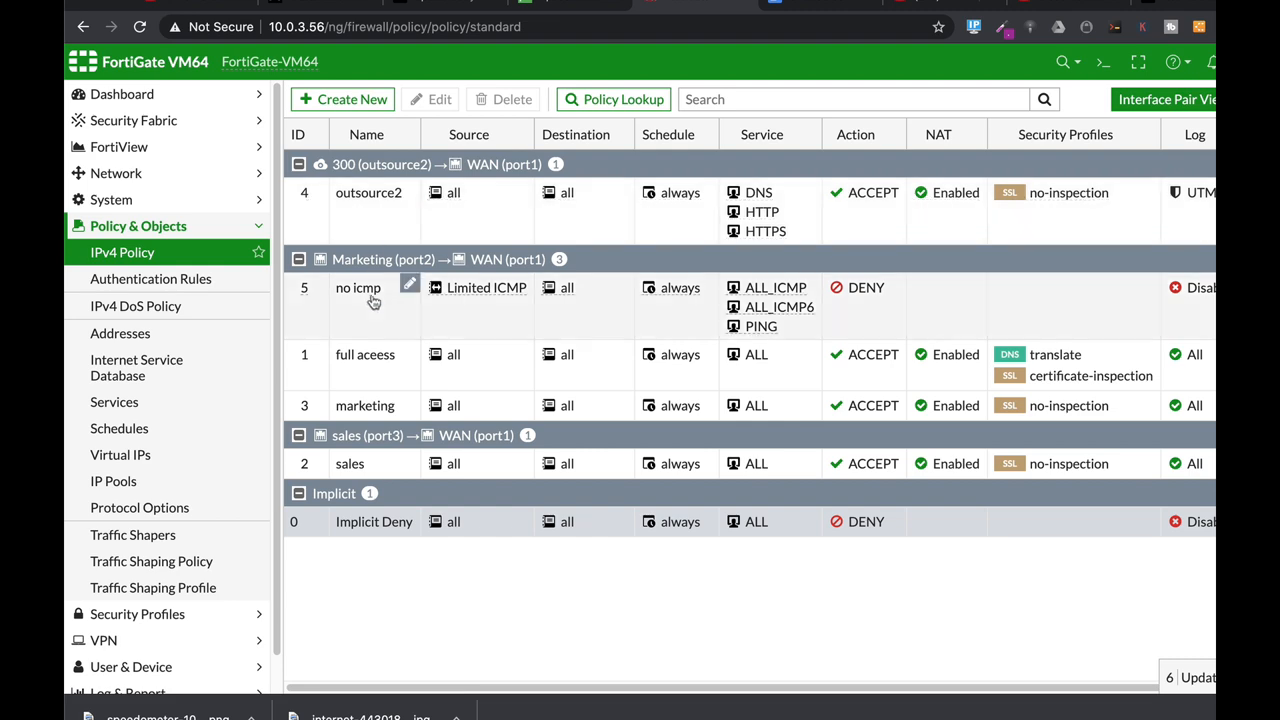
click(364, 354)
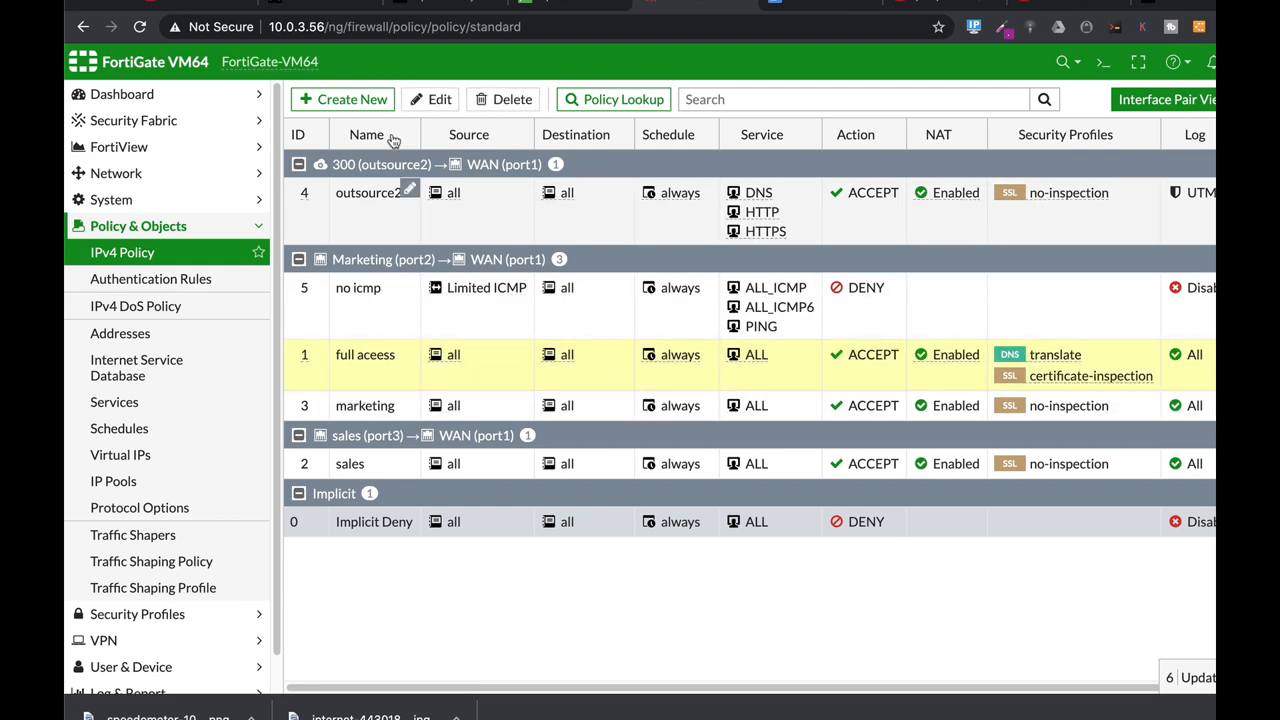
double_click(364, 354)
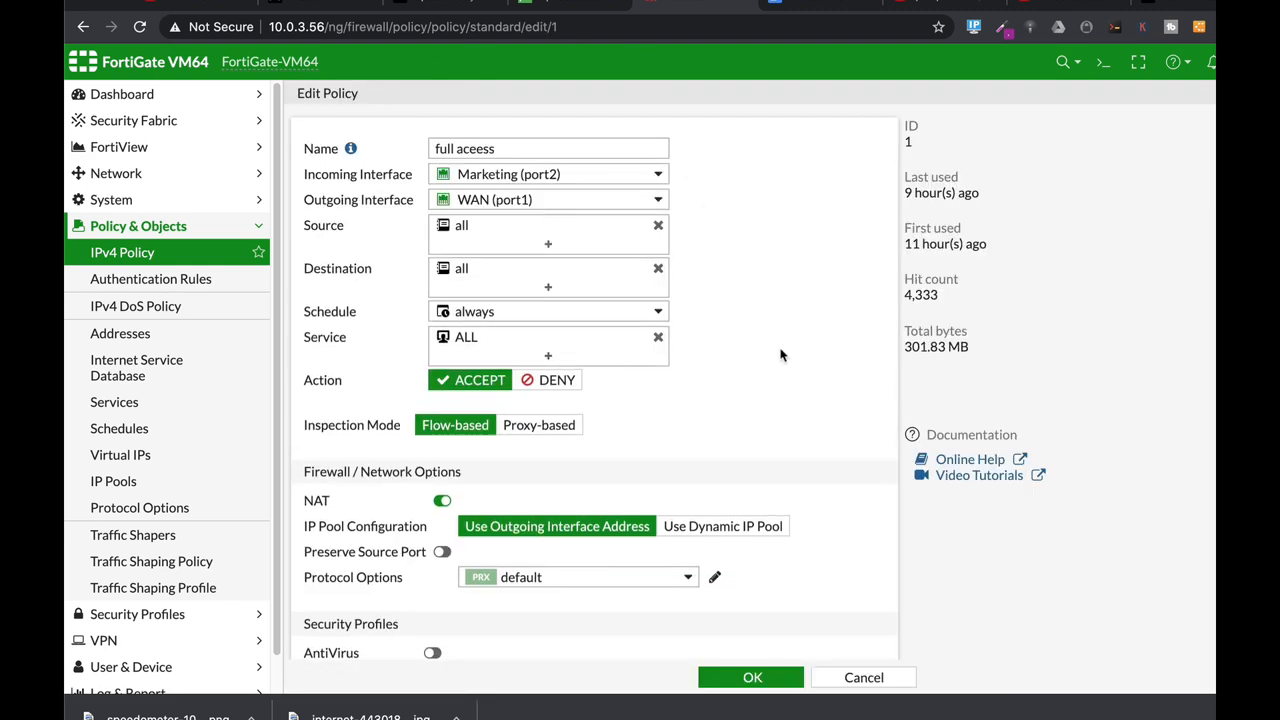
scroll(down, 3)
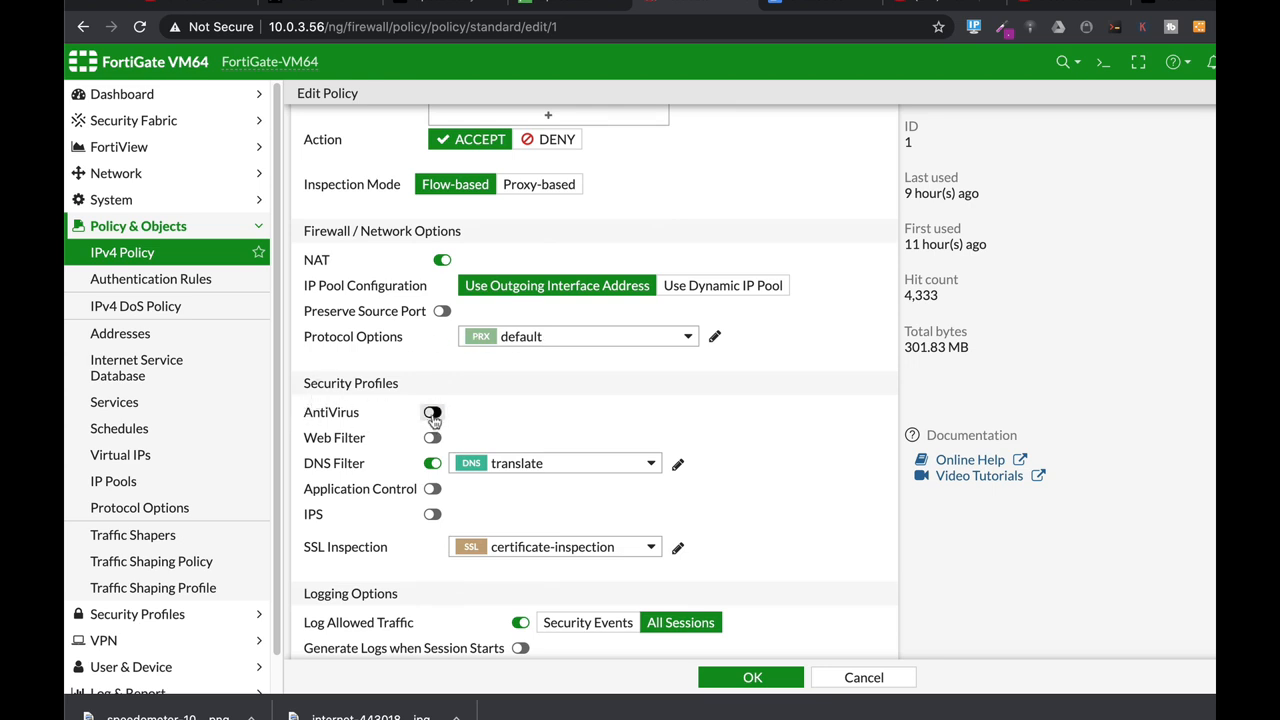
click(432, 412)
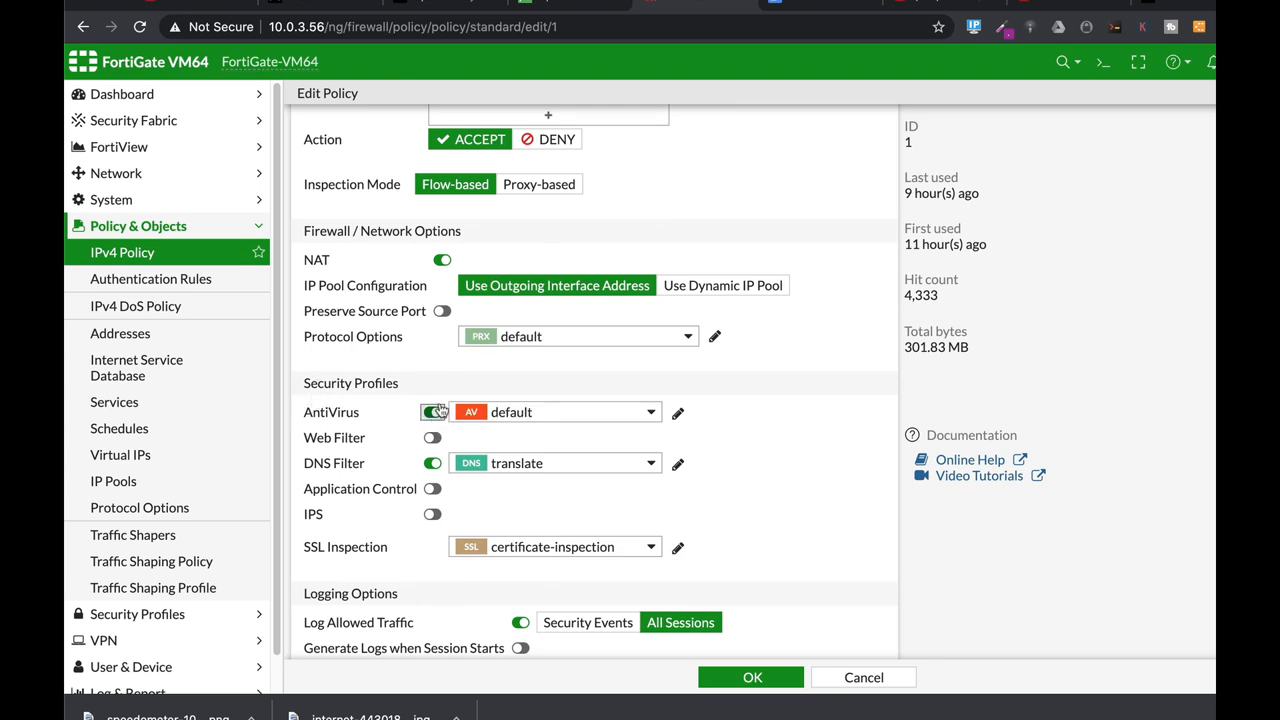